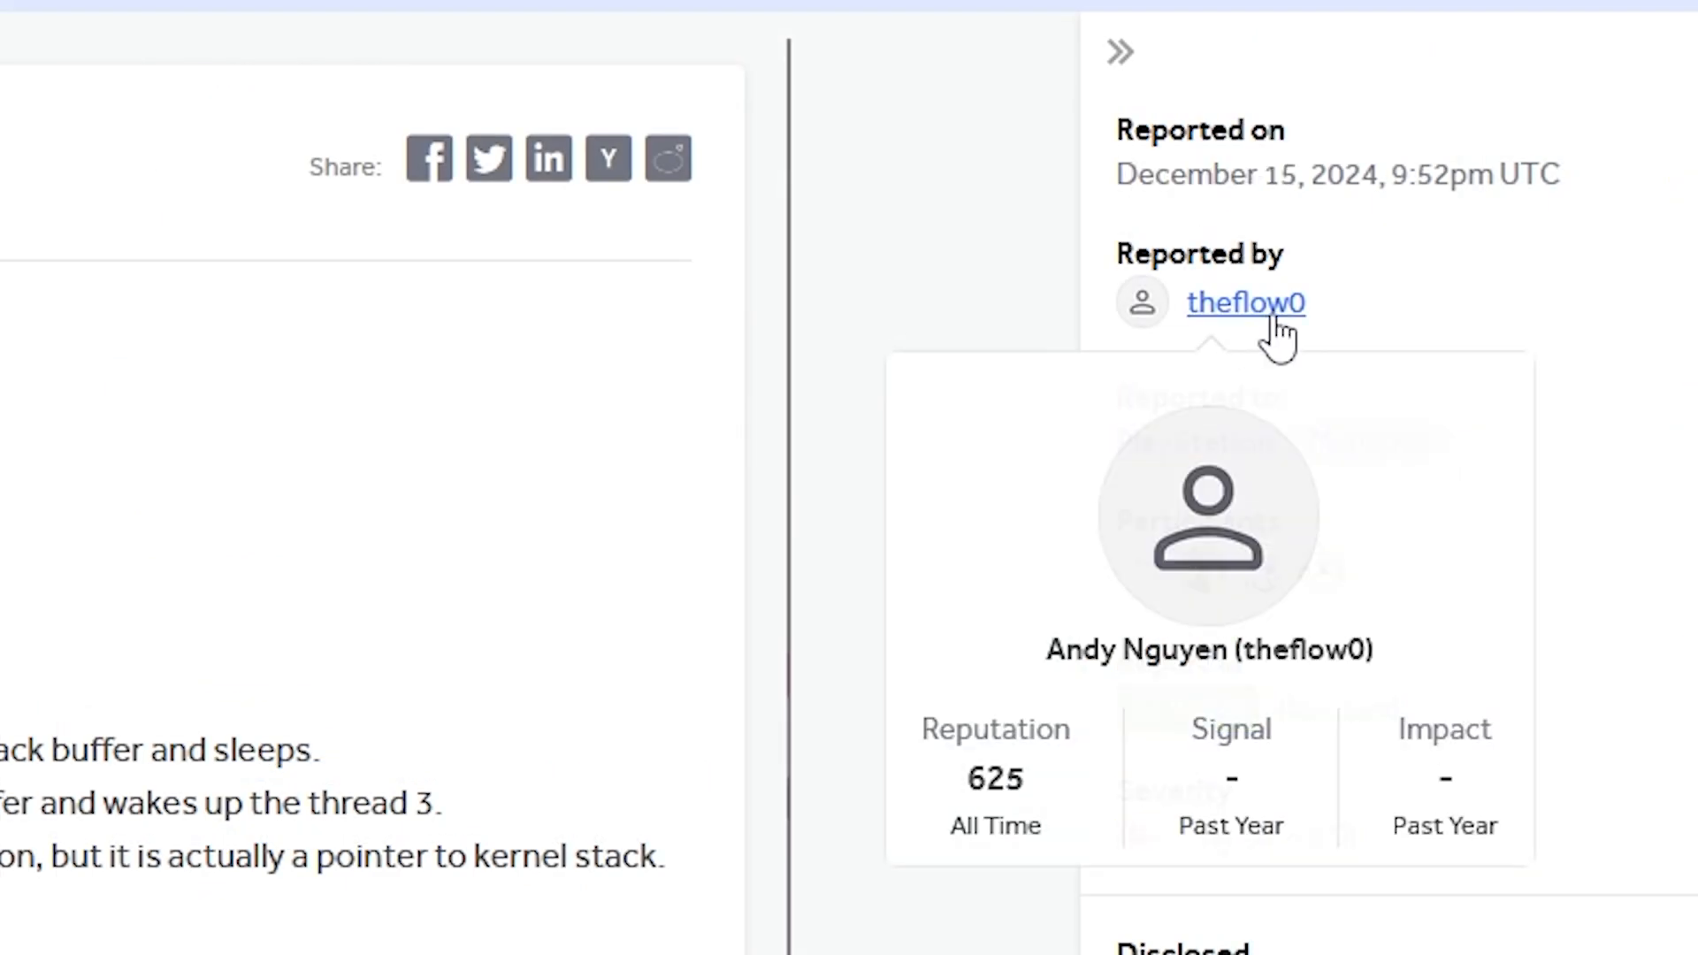
Read down the X post sharing the Double Free (PS4) Pastebin link, selecting the sys_fsc2h_ctrl syscall name
{"action": "scroll", "scroll_direction": "down", "scroll_amount": 3}
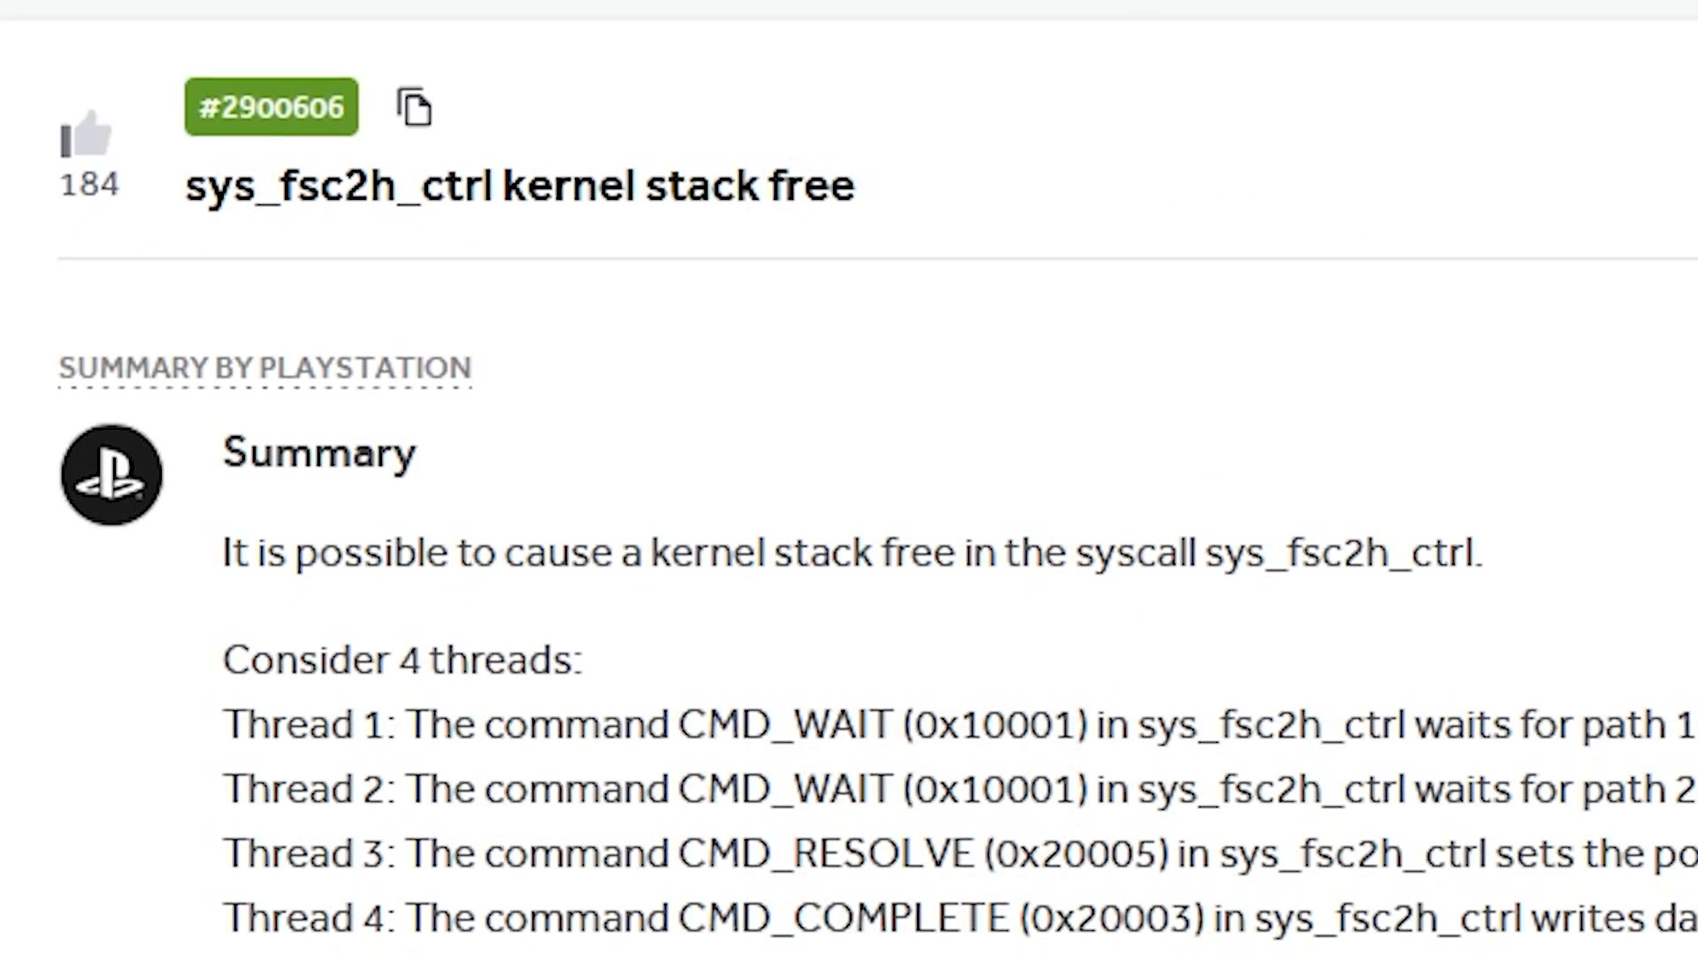
{"action": "mouse_move", "coordinate": [489, 615]}
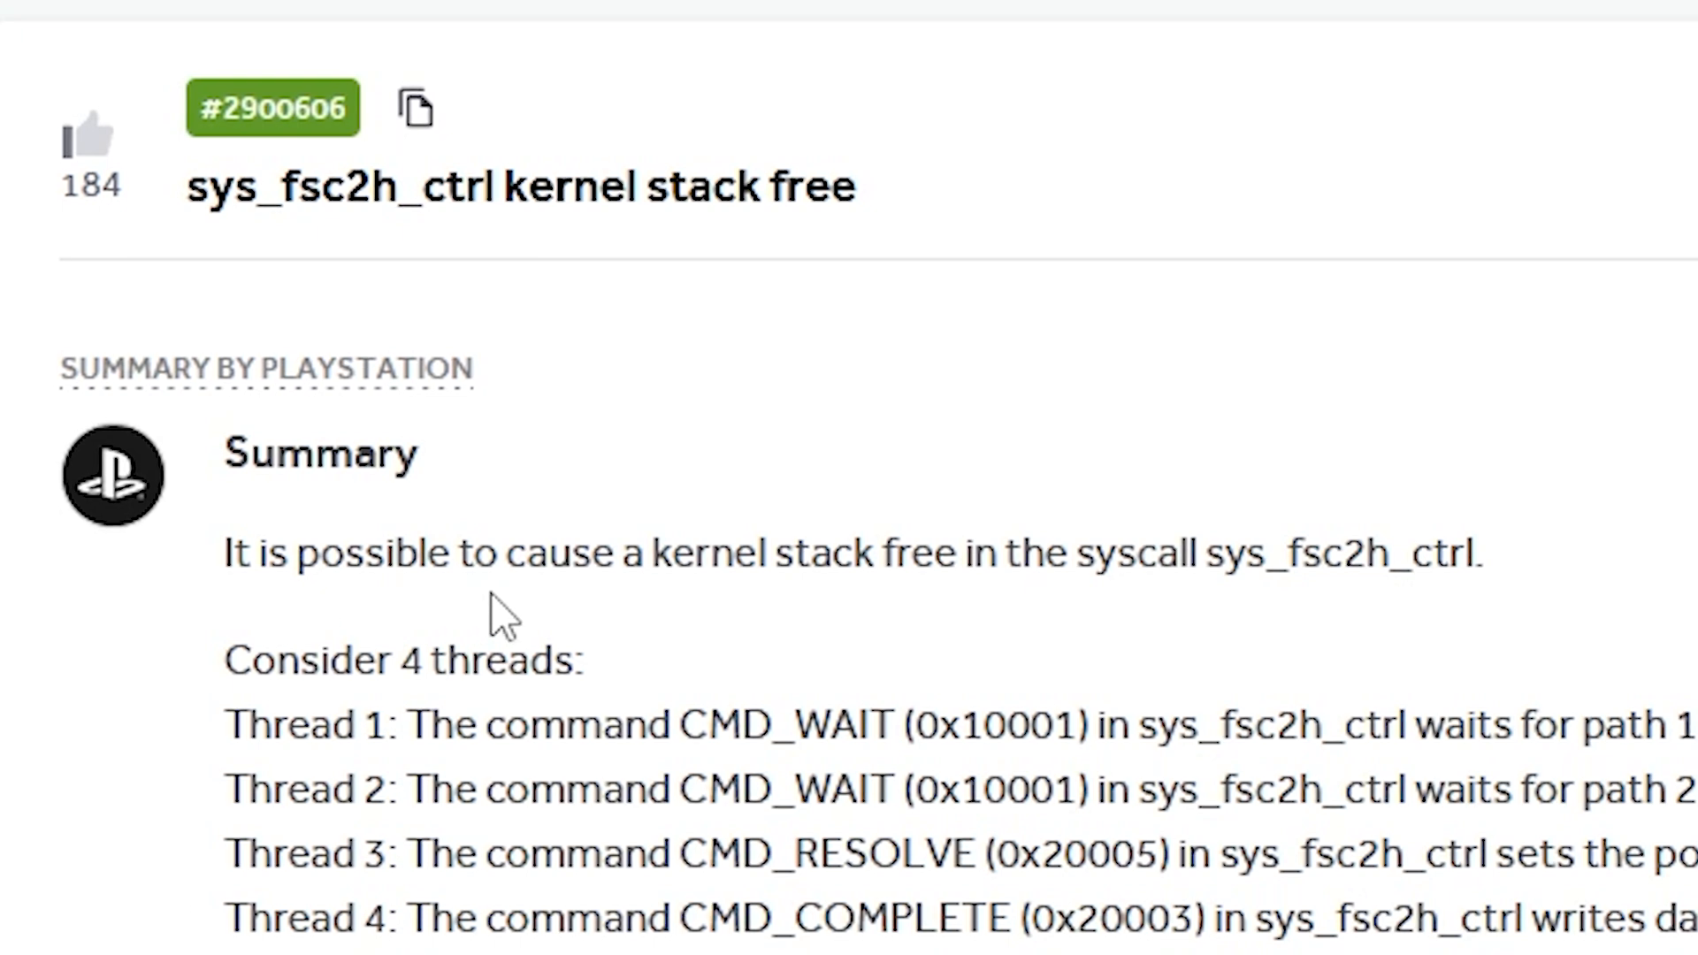
{"action": "mouse_move", "coordinate": [432, 611]}
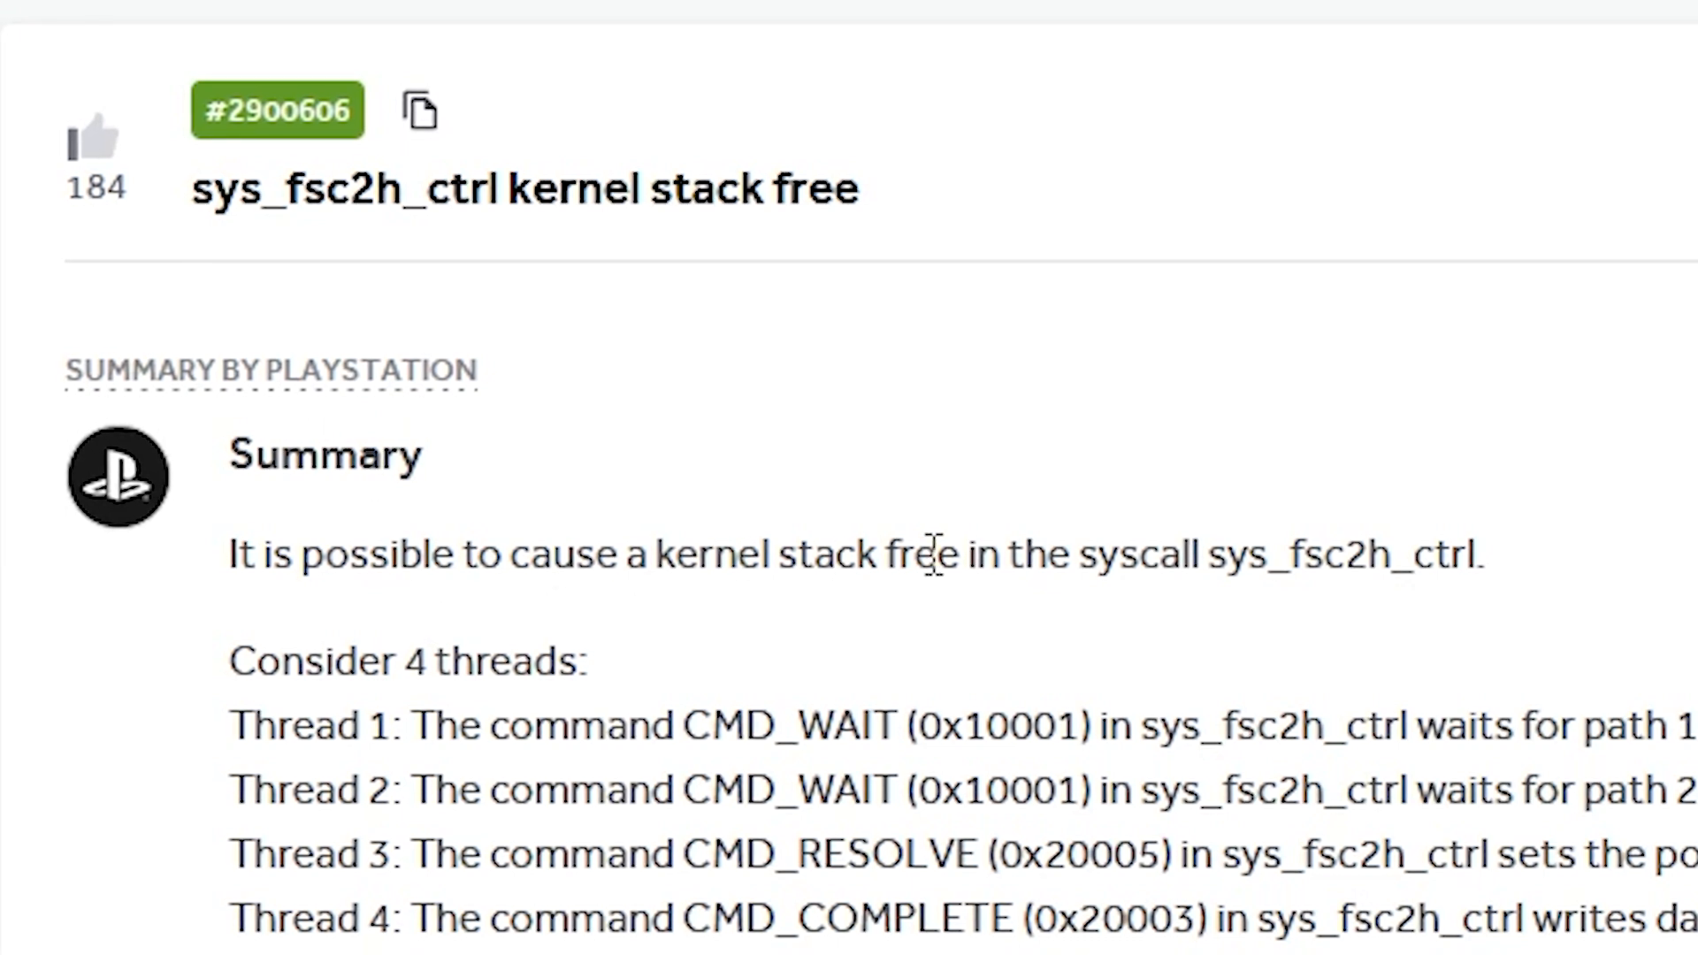
{"action": "double_click", "coordinate": [1342, 555]}
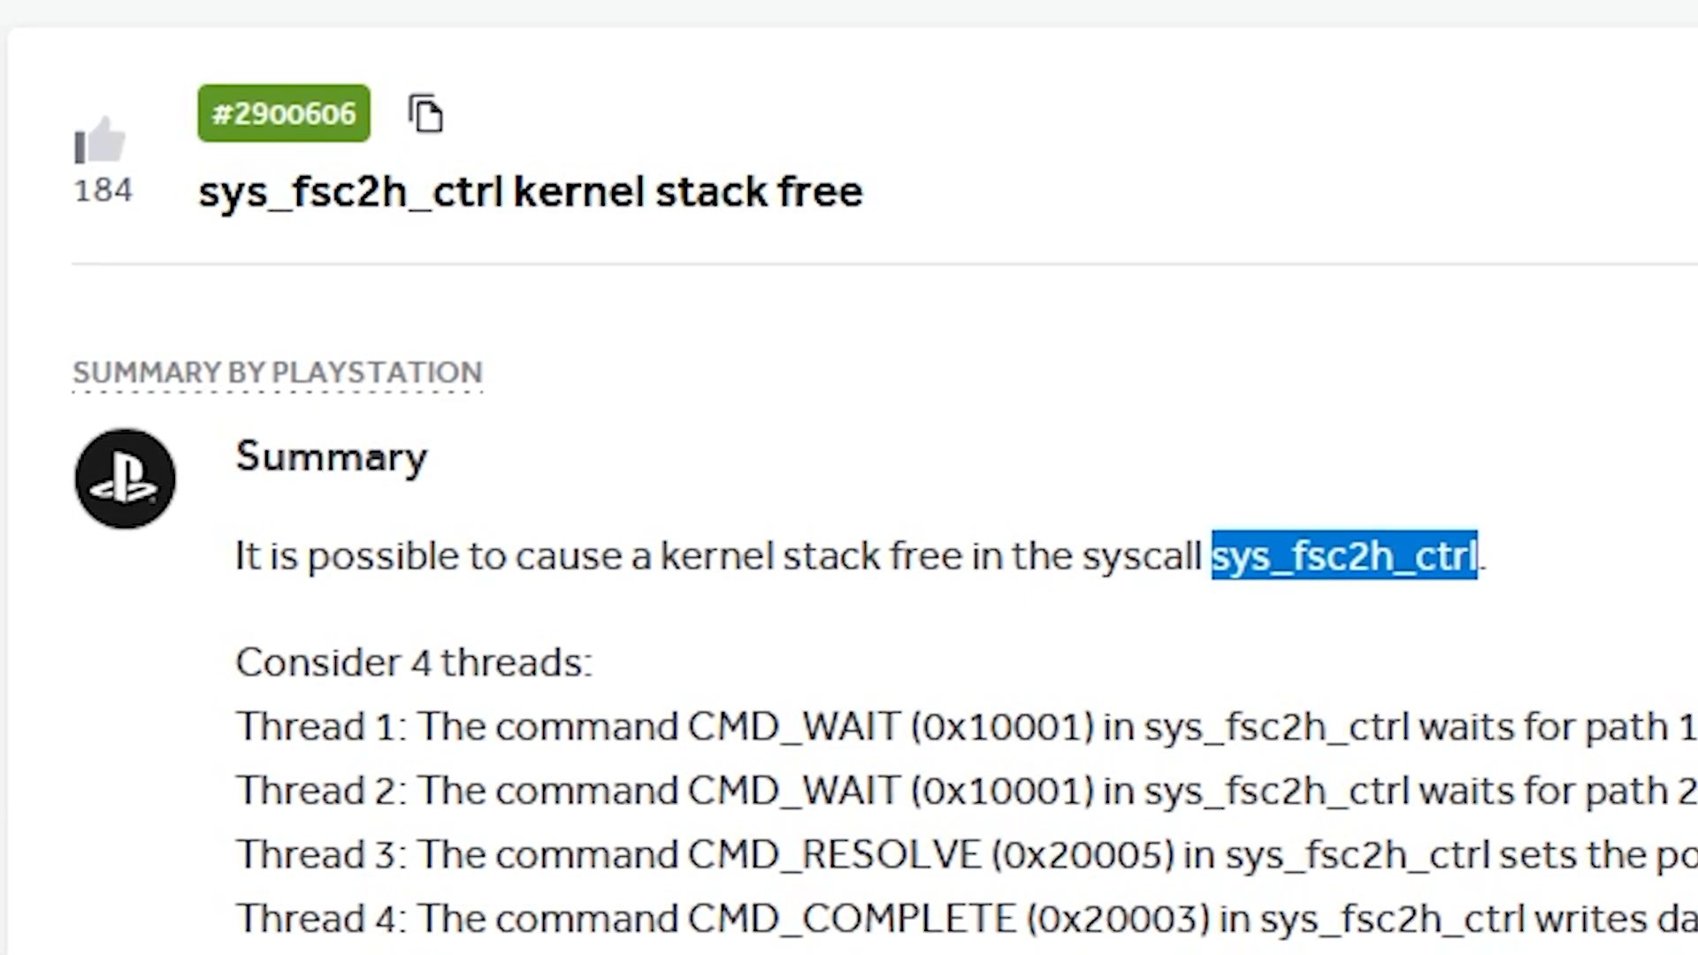
{"action": "scroll", "scroll_direction": "down", "scroll_amount": 3}
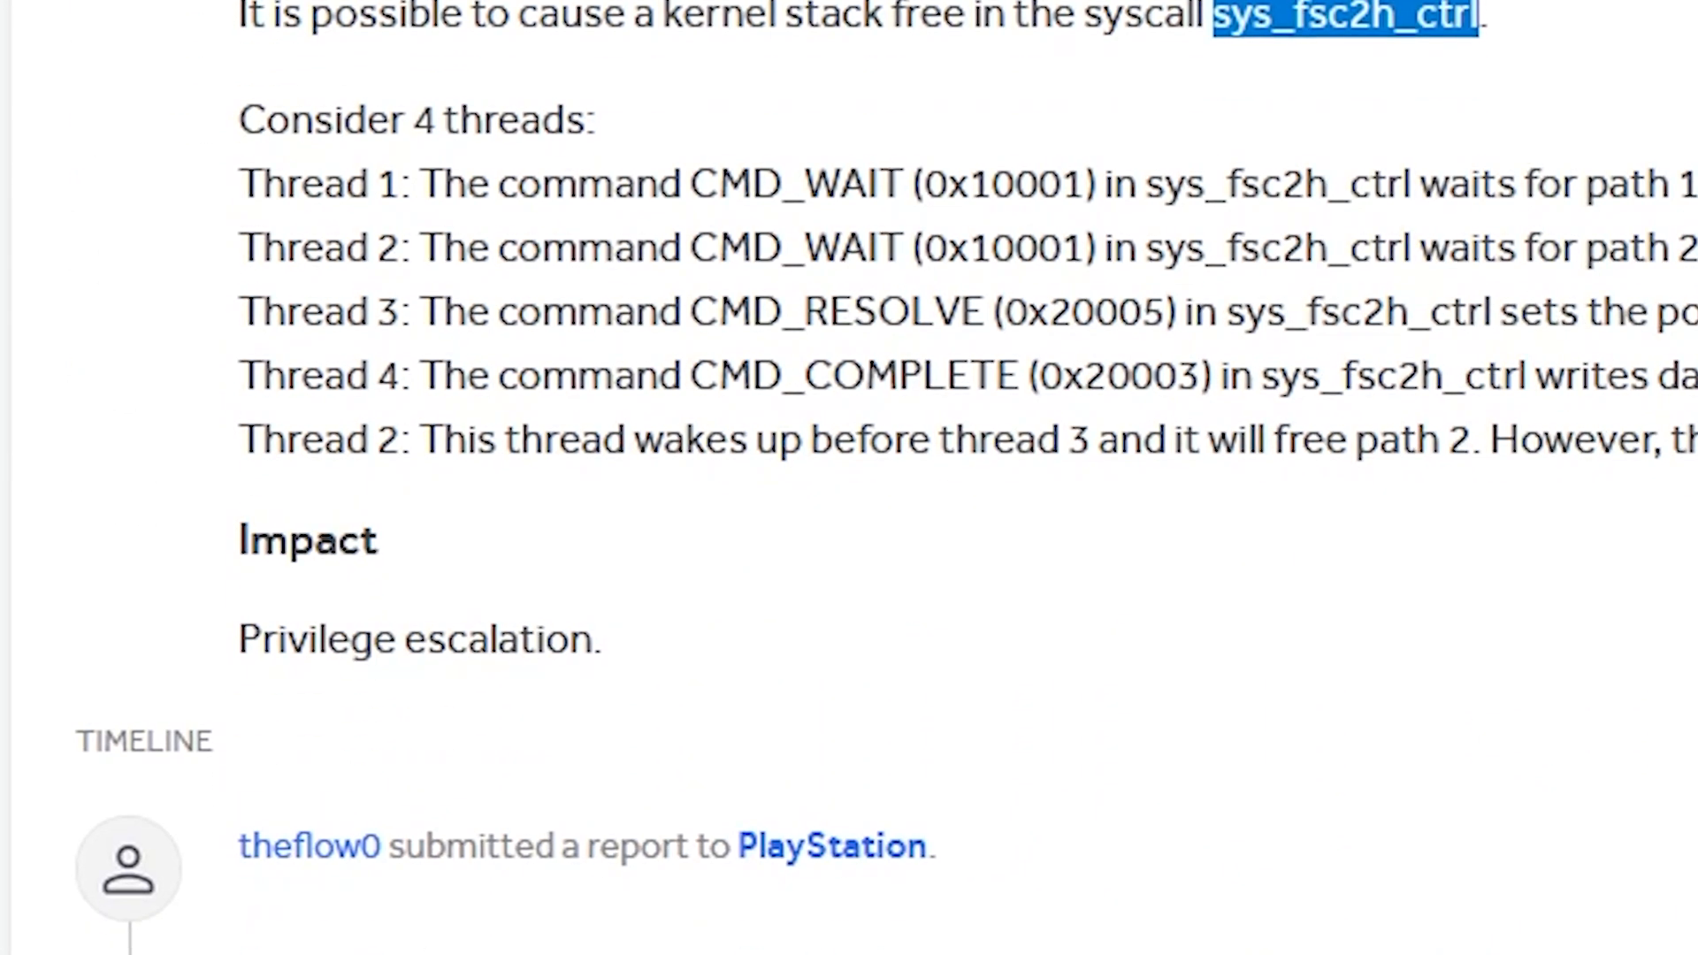
{"action": "scroll", "scroll_direction": "down", "scroll_amount": 3}
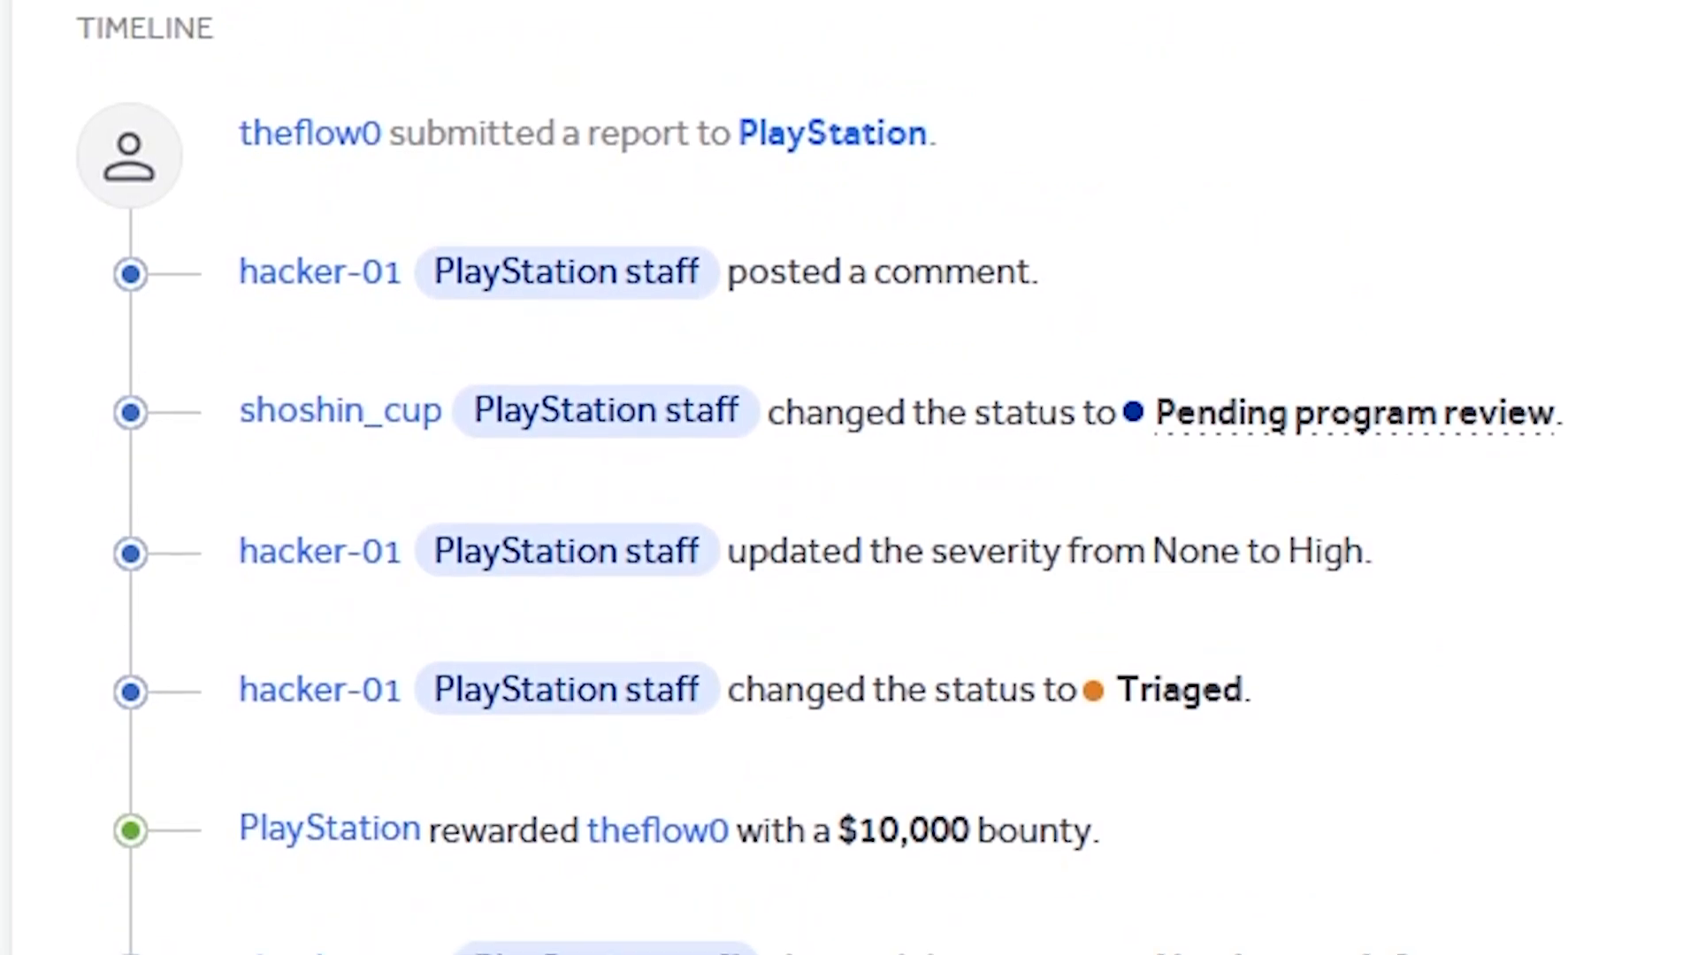
{"action": "scroll", "scroll_direction": "down", "scroll_amount": 3}
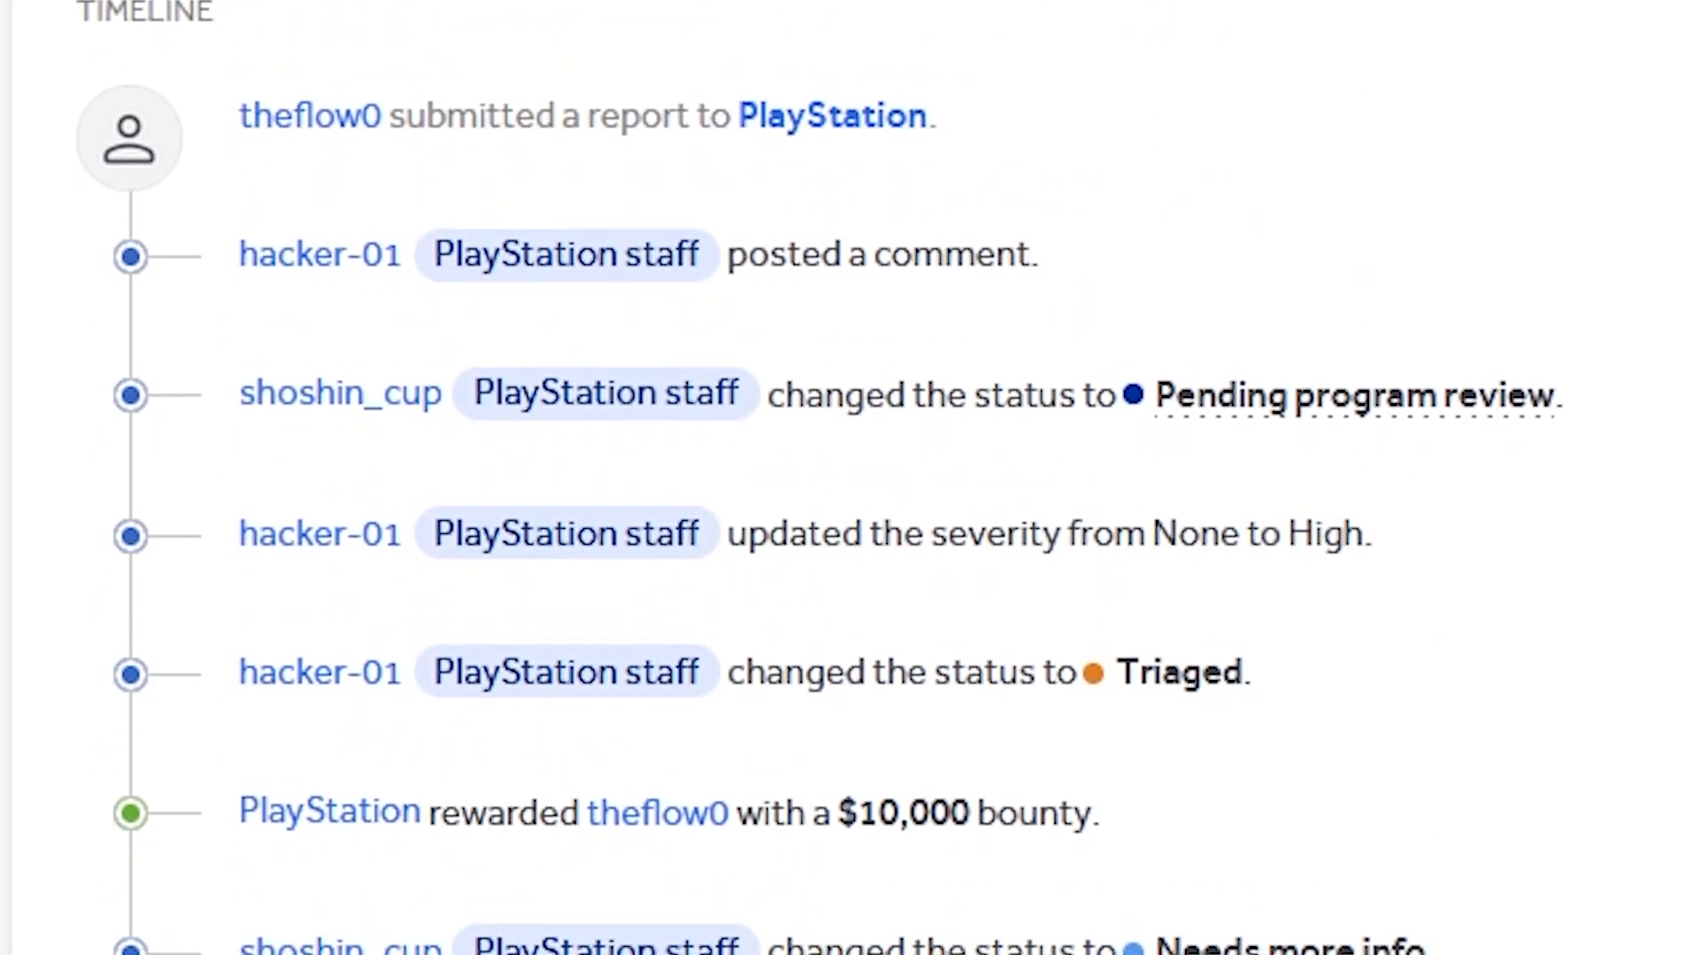
{"action": "scroll", "scroll_direction": "down", "scroll_amount": 3}
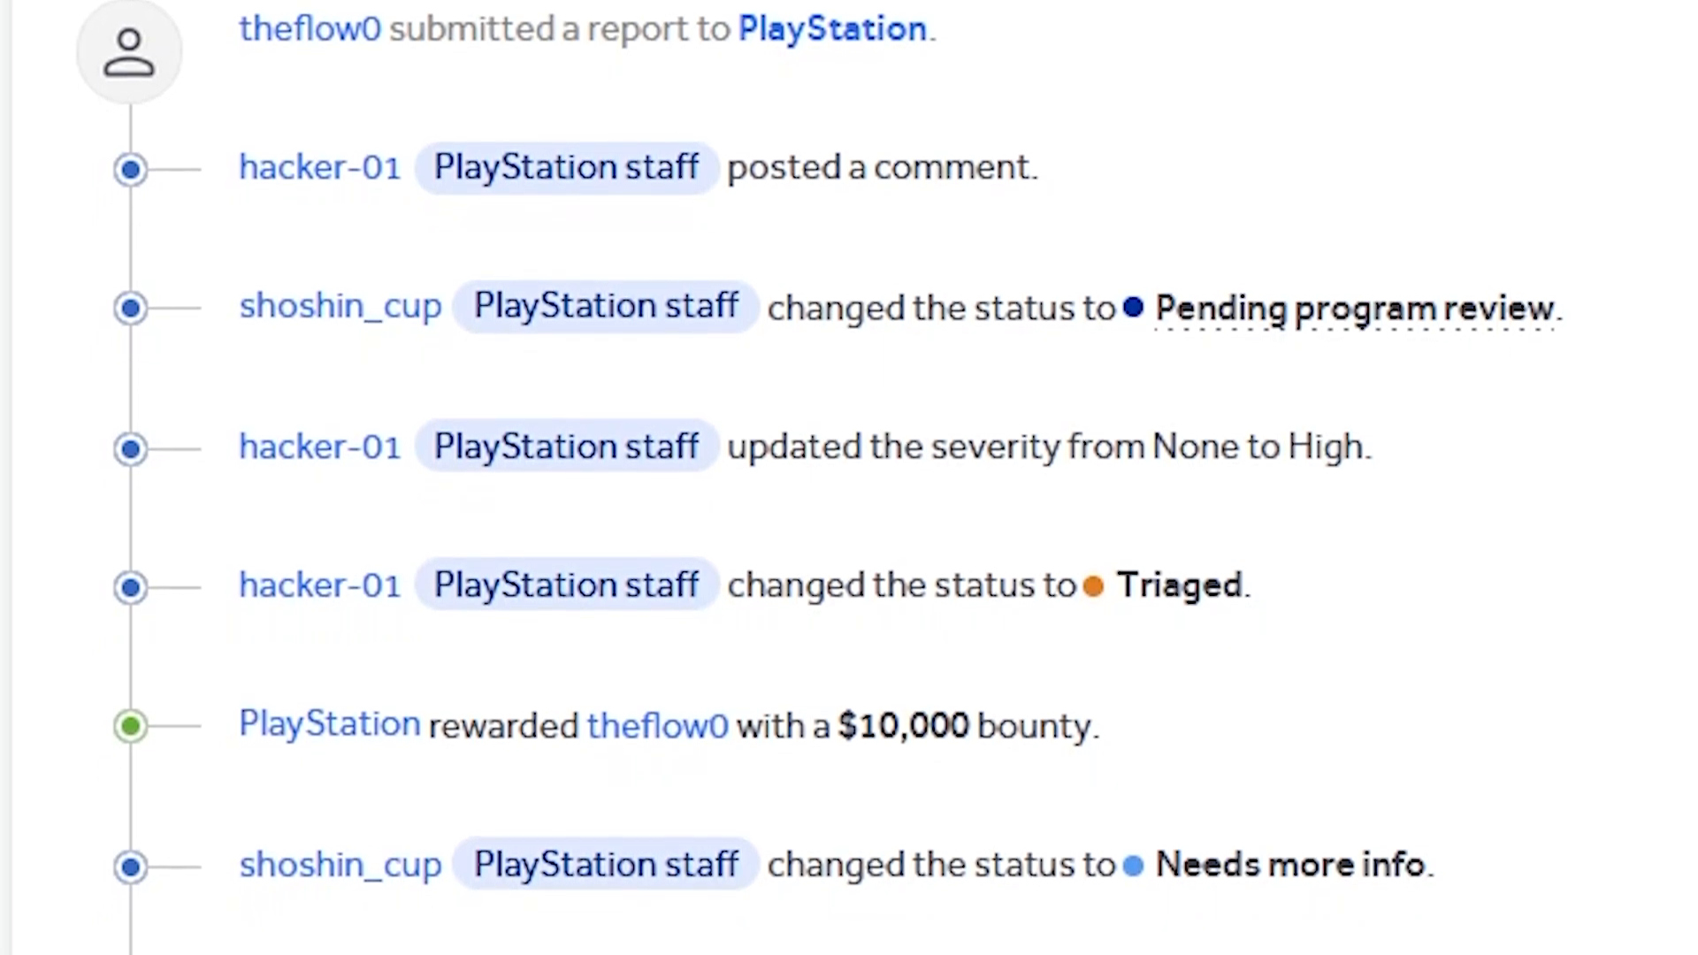
{"action": "scroll", "scroll_direction": "down", "scroll_amount": 3}
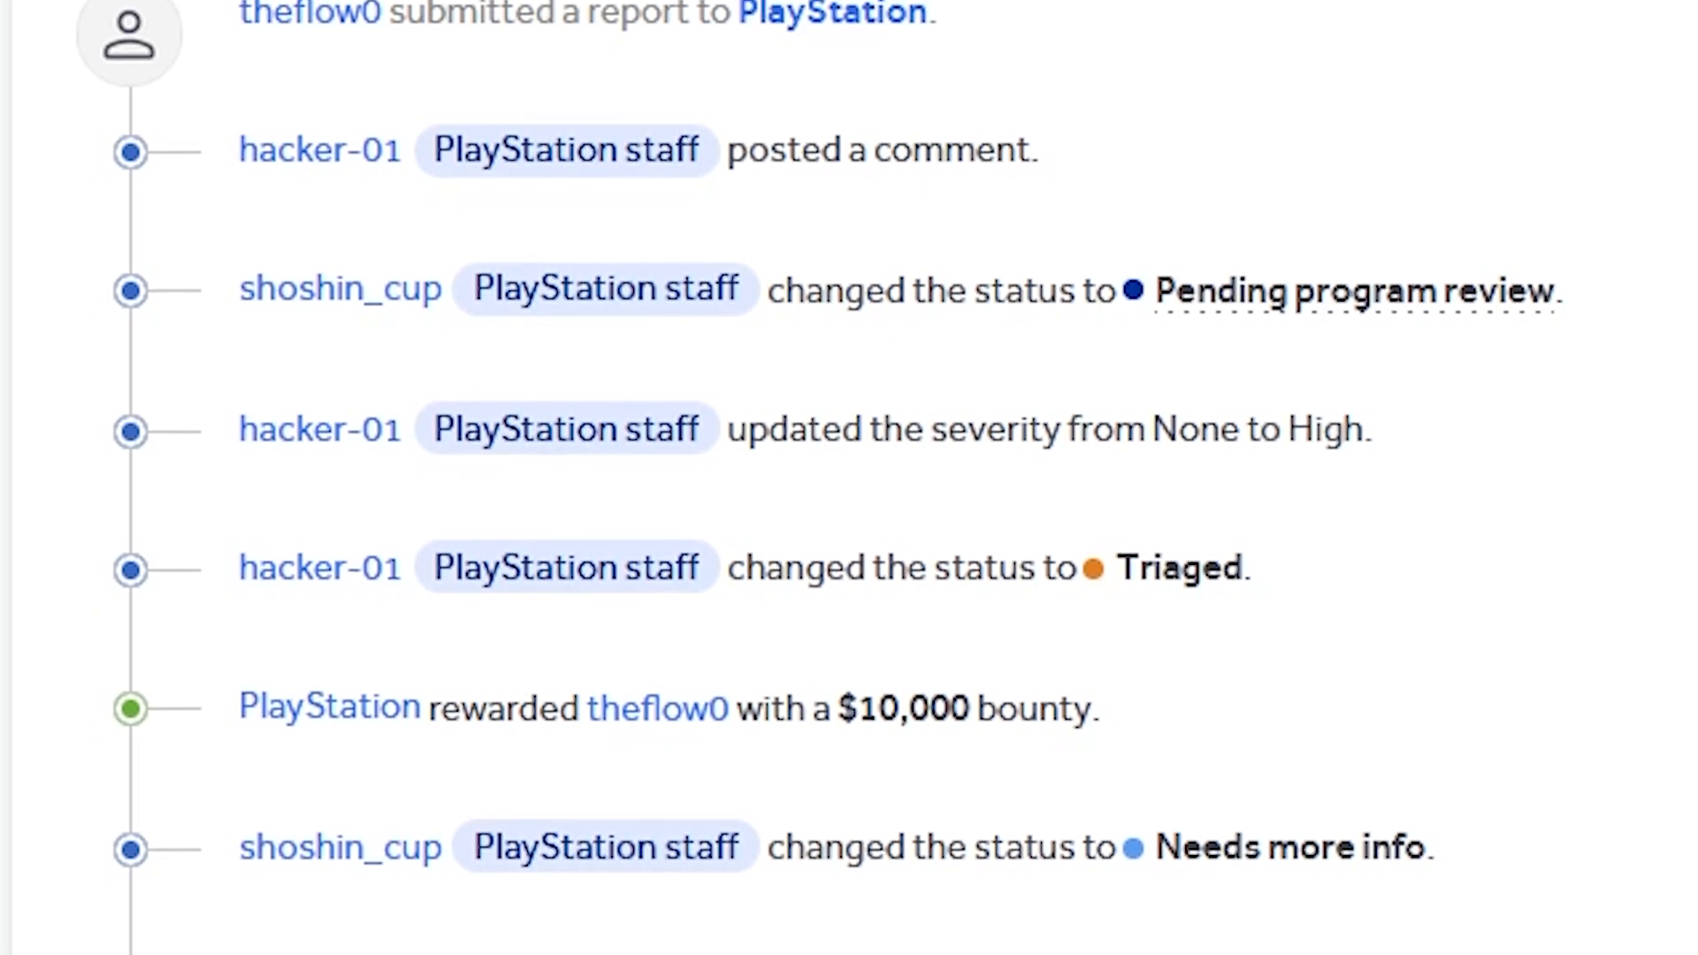
{"action": "scroll", "scroll_direction": "down", "scroll_amount": 3}
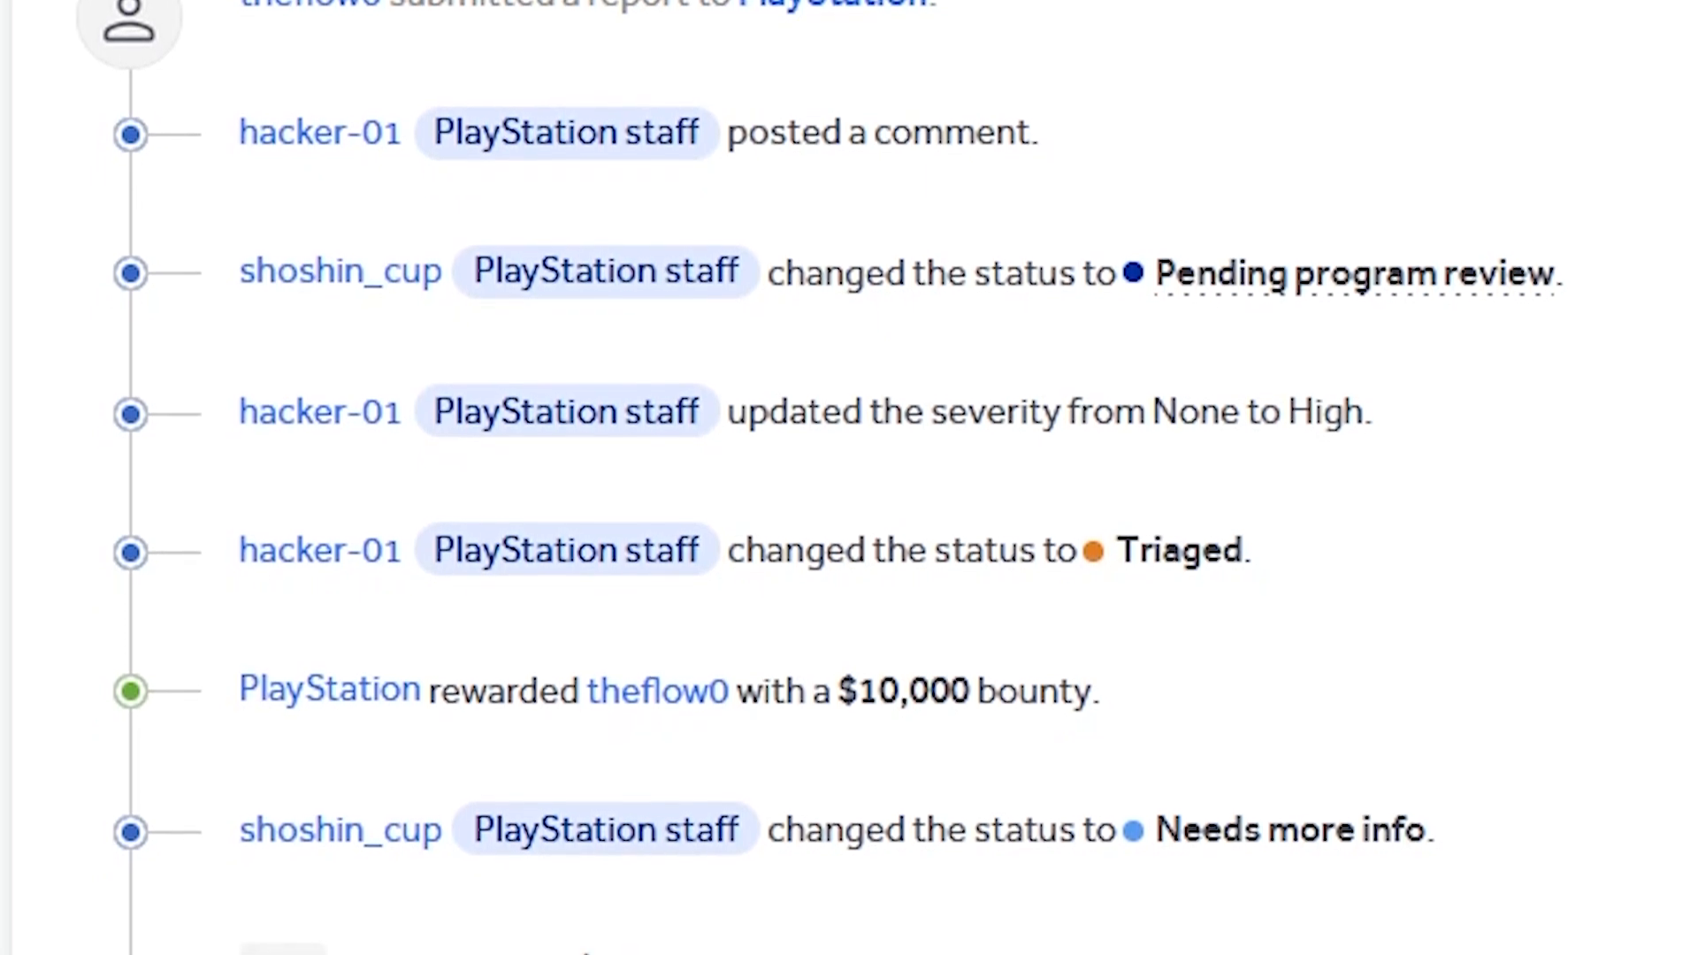
{"action": "scroll", "scroll_direction": "down", "scroll_amount": 3}
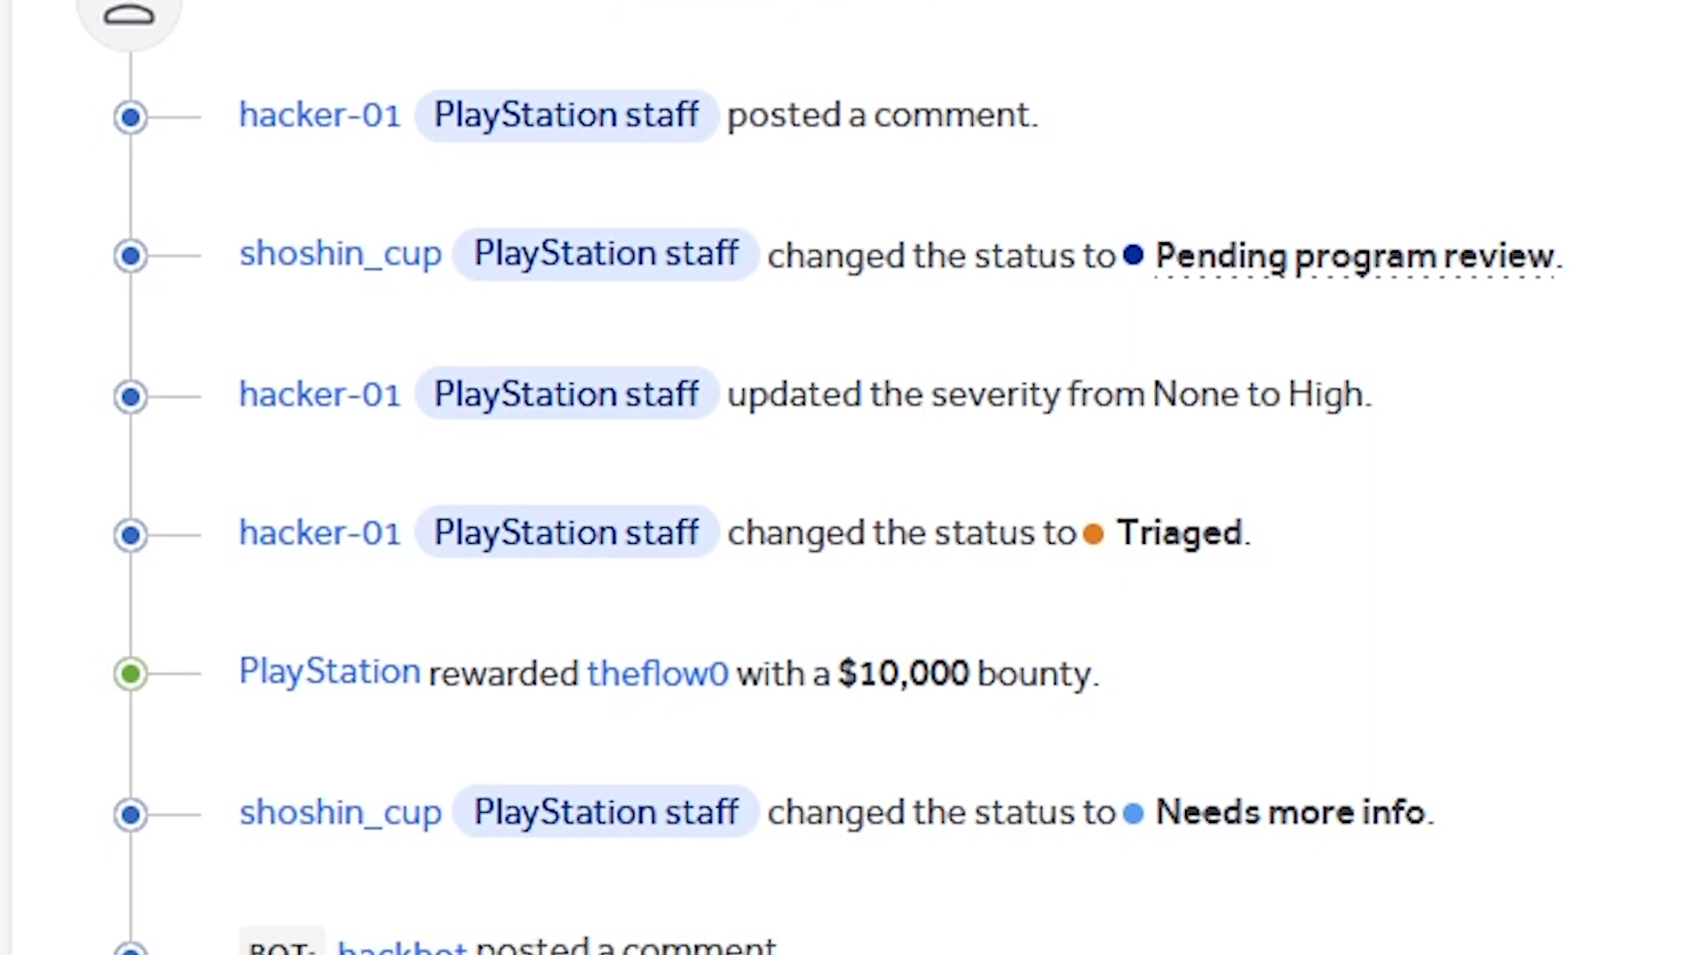
{"action": "scroll", "scroll_direction": "down", "scroll_amount": 3}
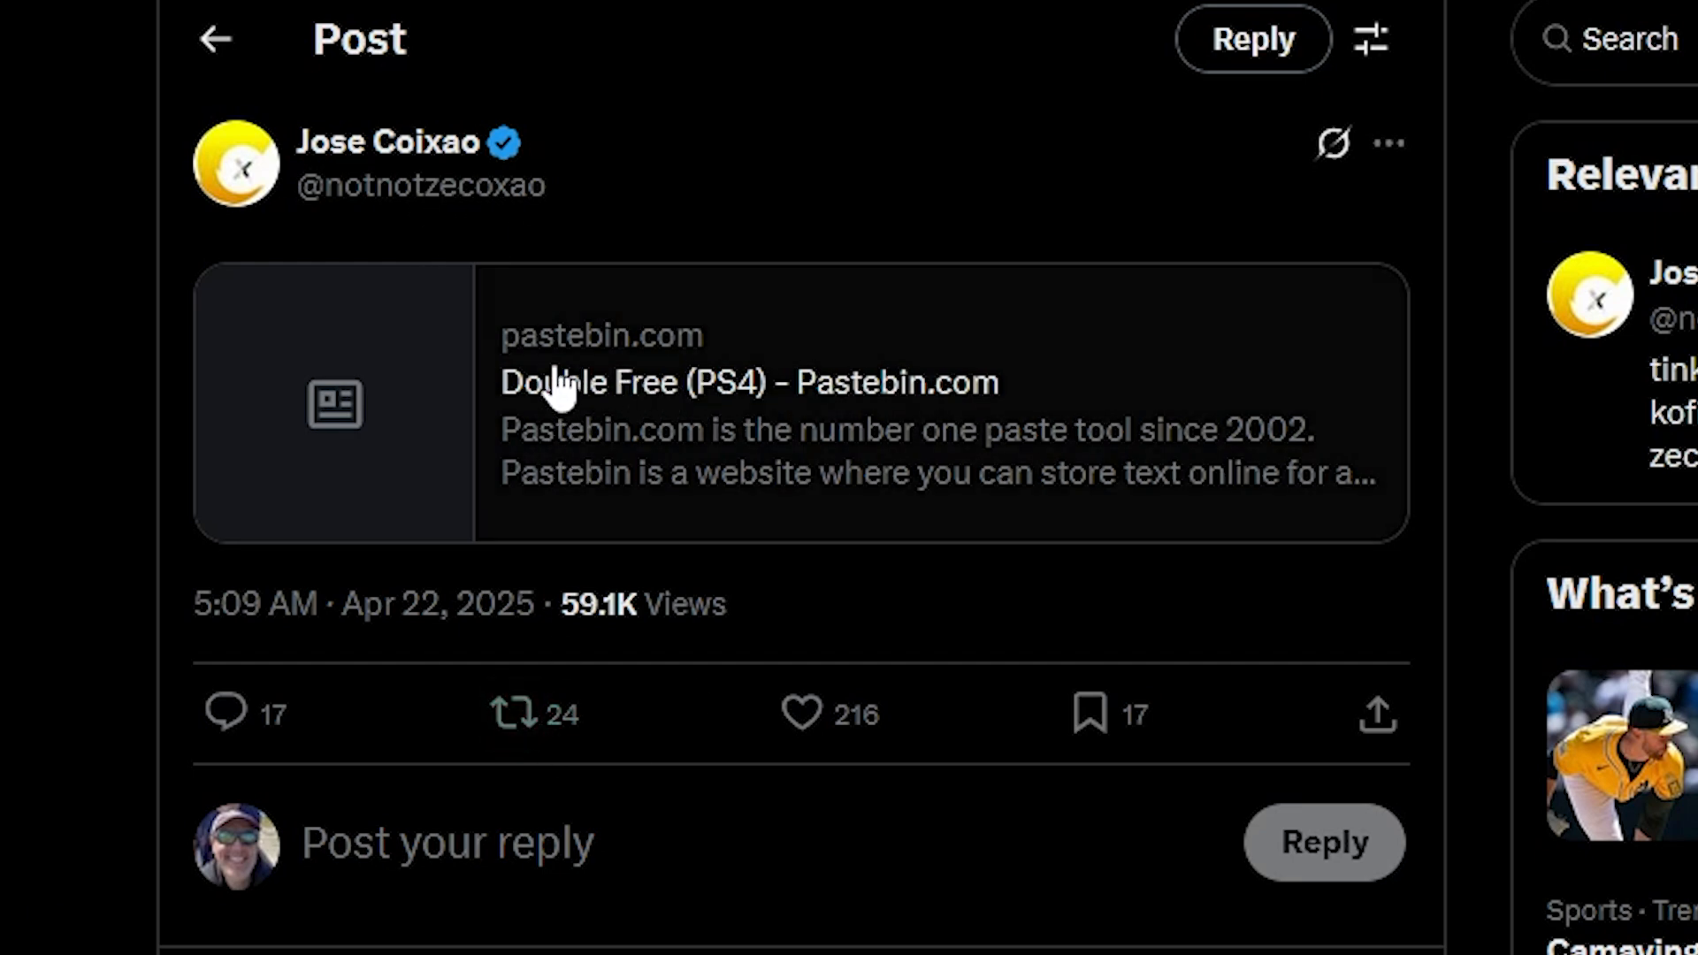
{"action": "mouse_move", "coordinate": [669, 382]}
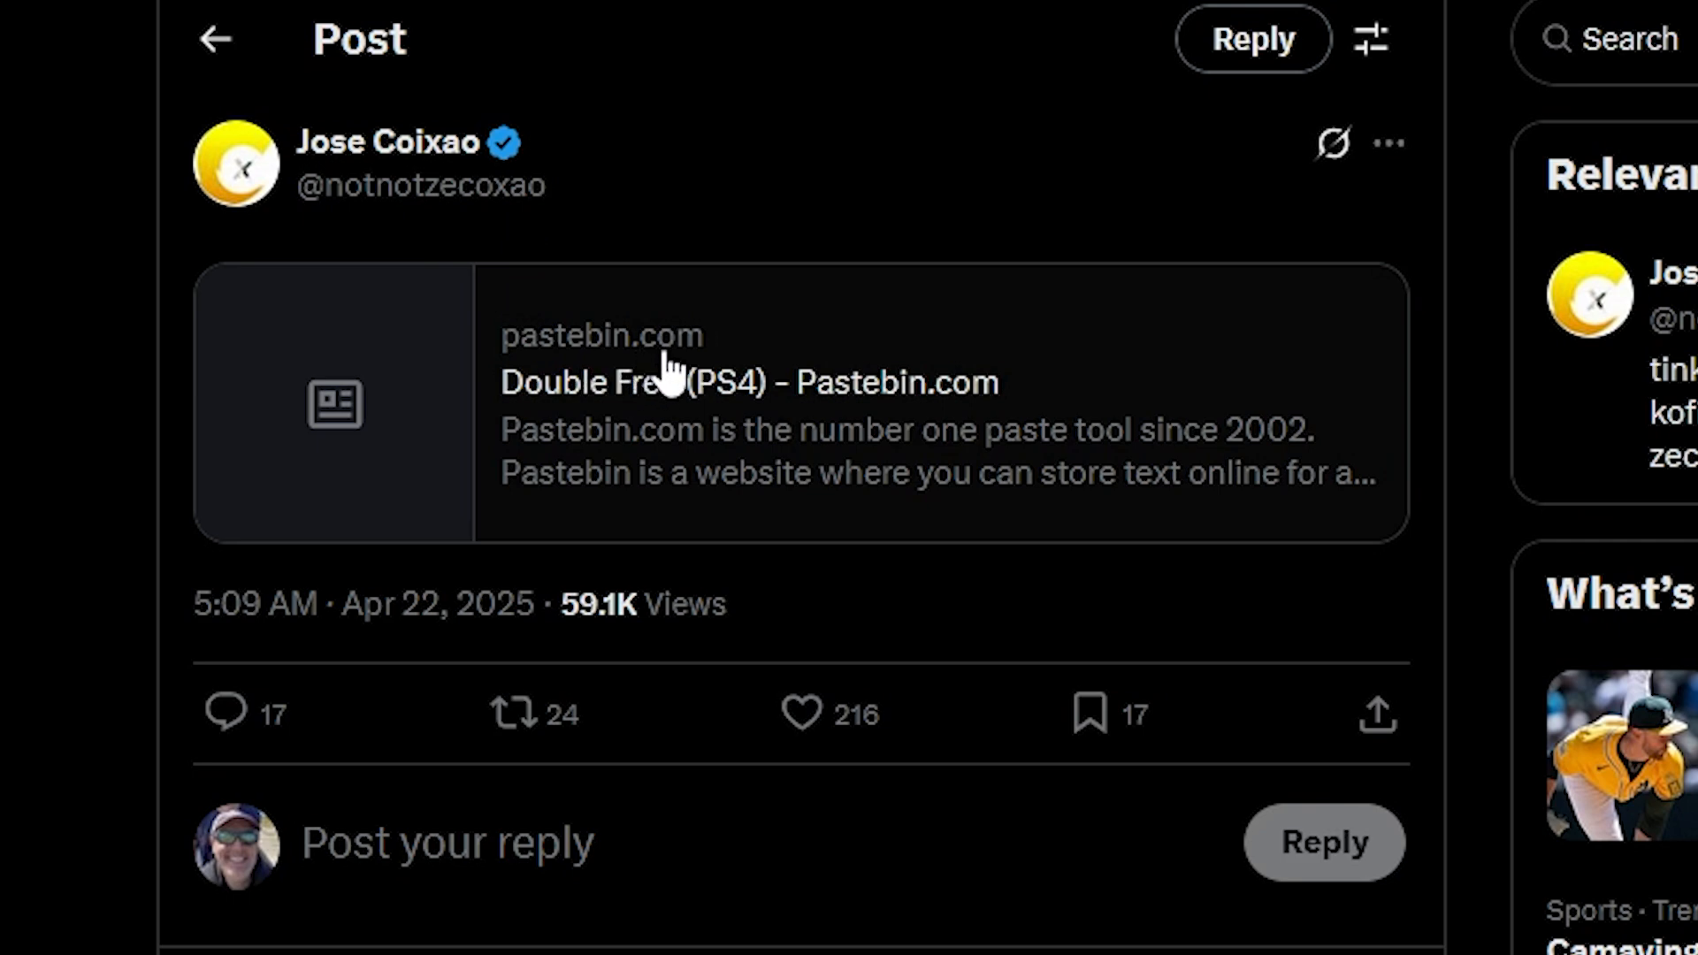
{"action": "mouse_move", "coordinate": [580, 442]}
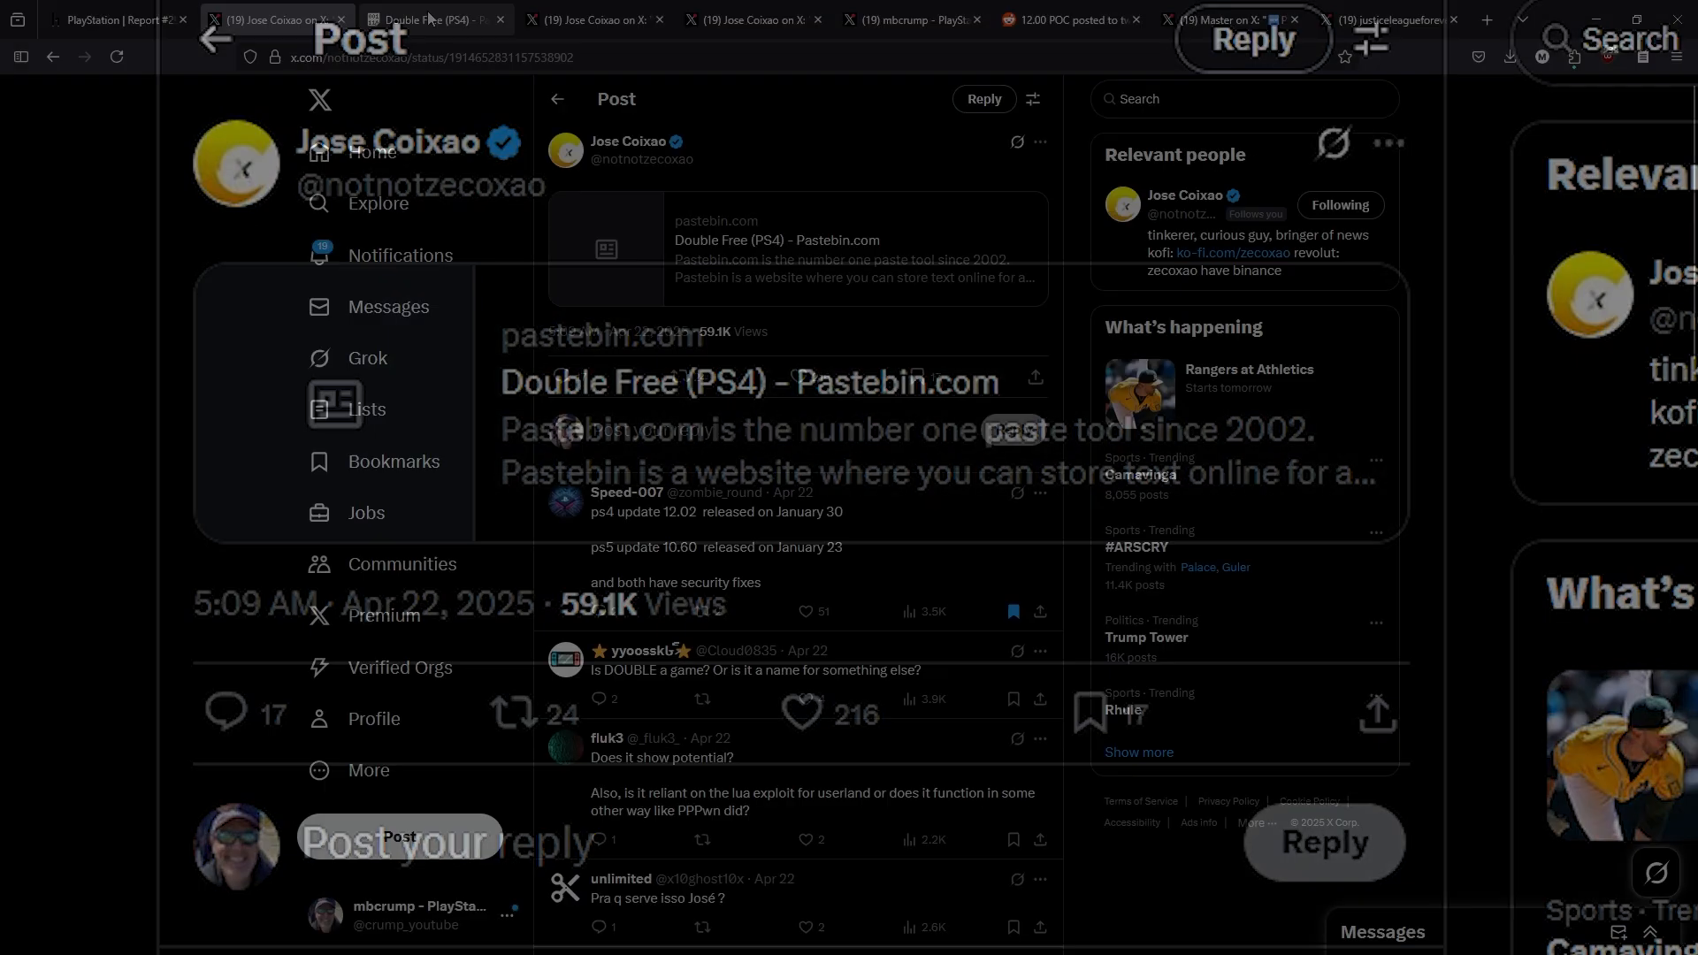
Read the Double Free (PS4) paste's aio_multi_delete() code down to the "Double Free achieved!" printf
{"action": "left_click", "coordinate": [437, 20]}
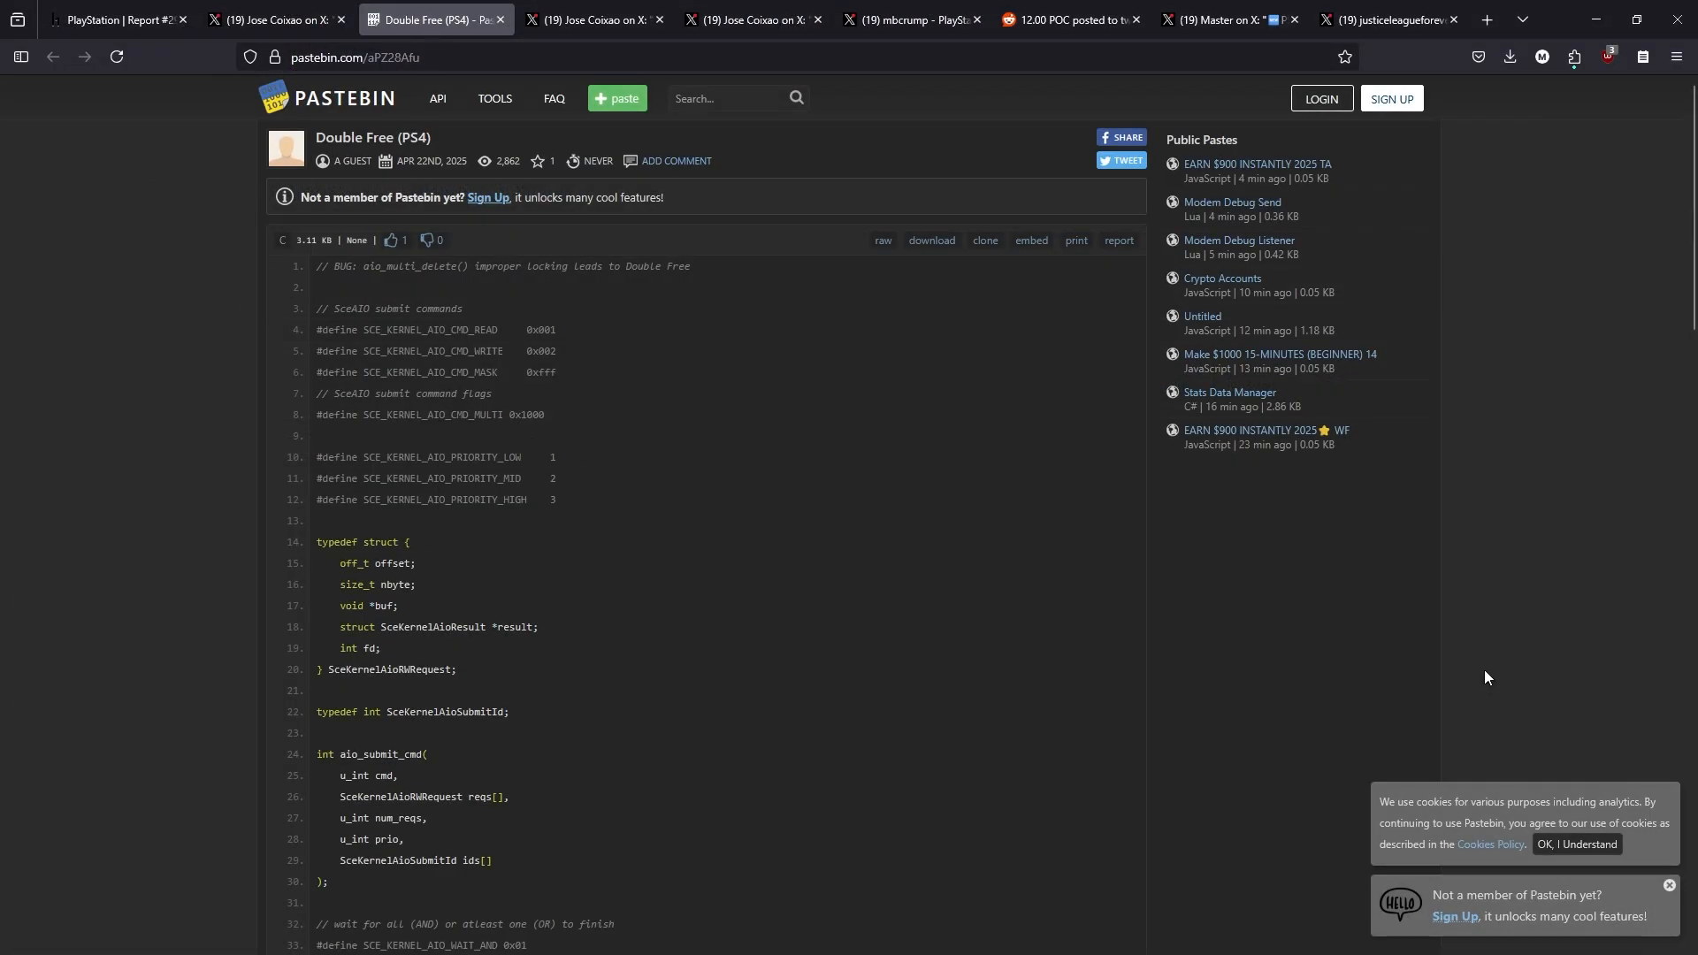
{"action": "mouse_move", "coordinate": [1100, 693]}
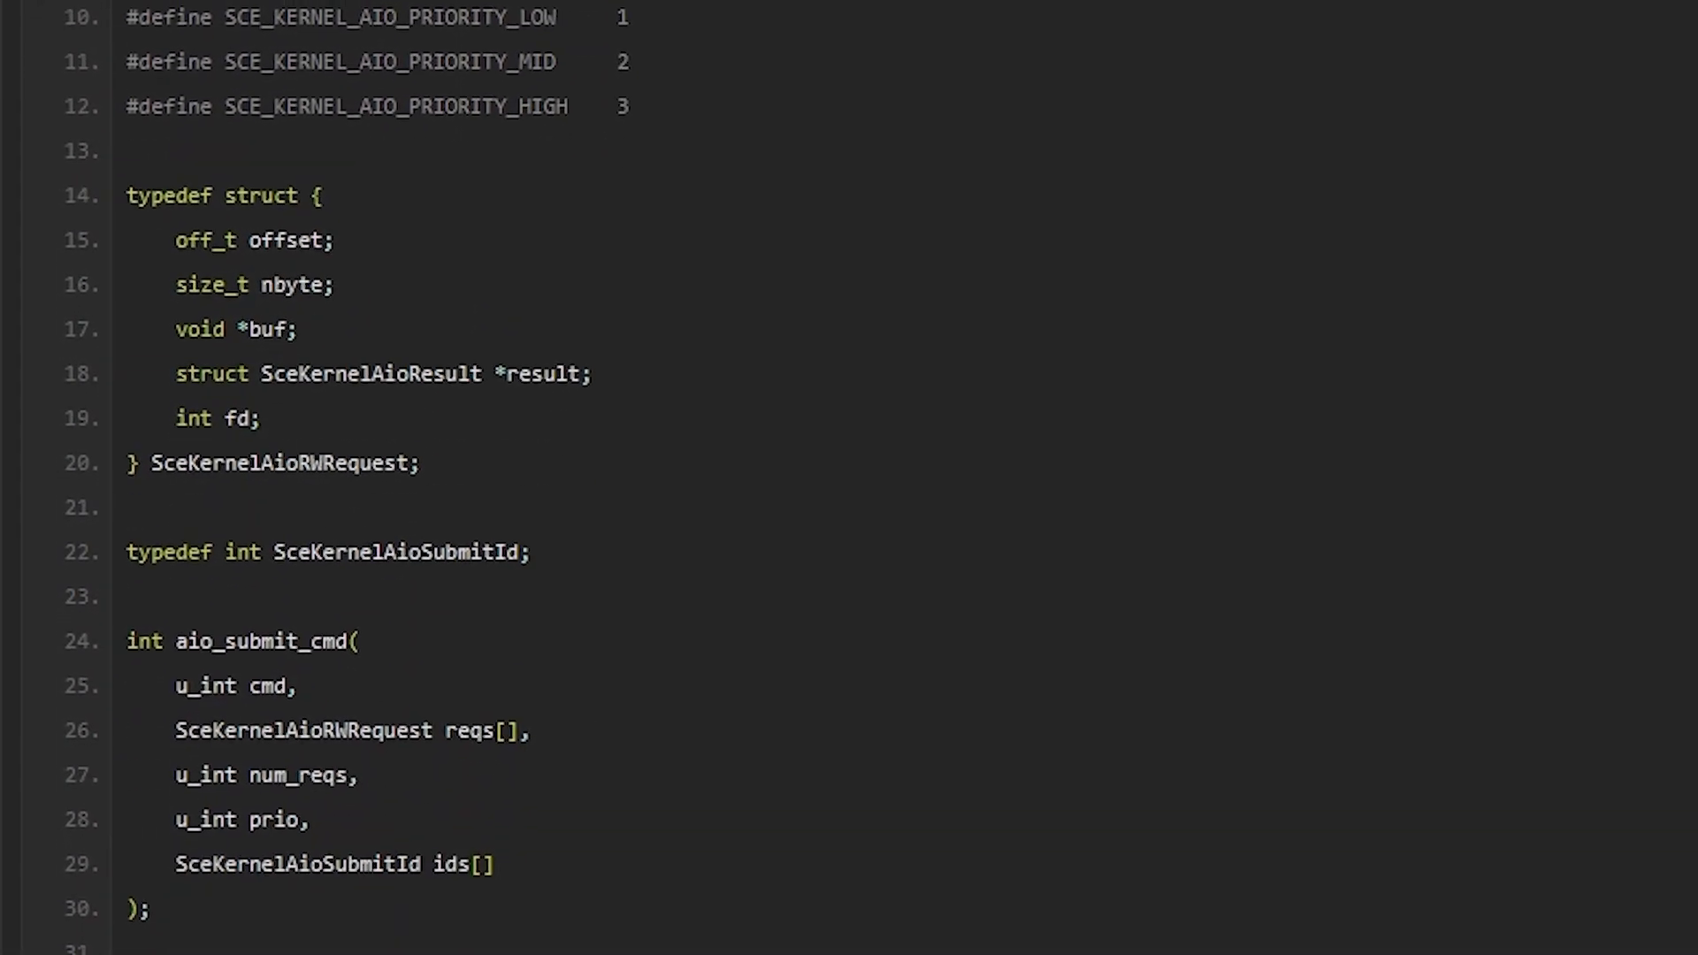
{"action": "scroll", "scroll_direction": "down", "scroll_amount": 3}
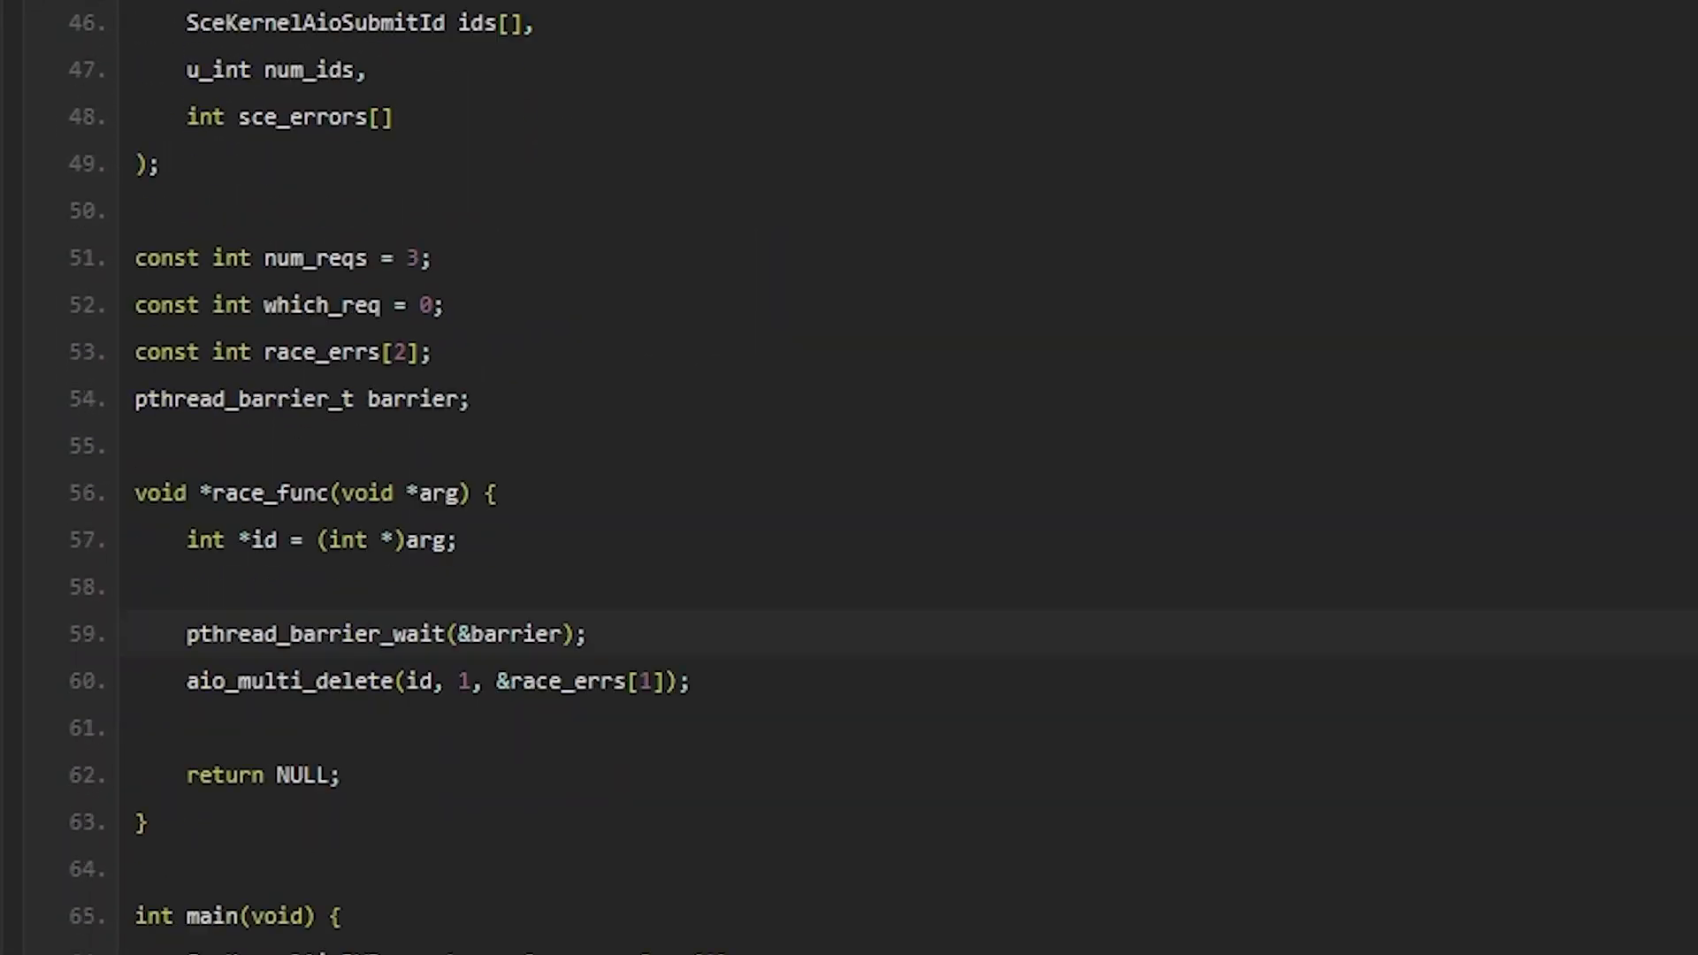
{"action": "scroll", "scroll_direction": "down", "scroll_amount": 3}
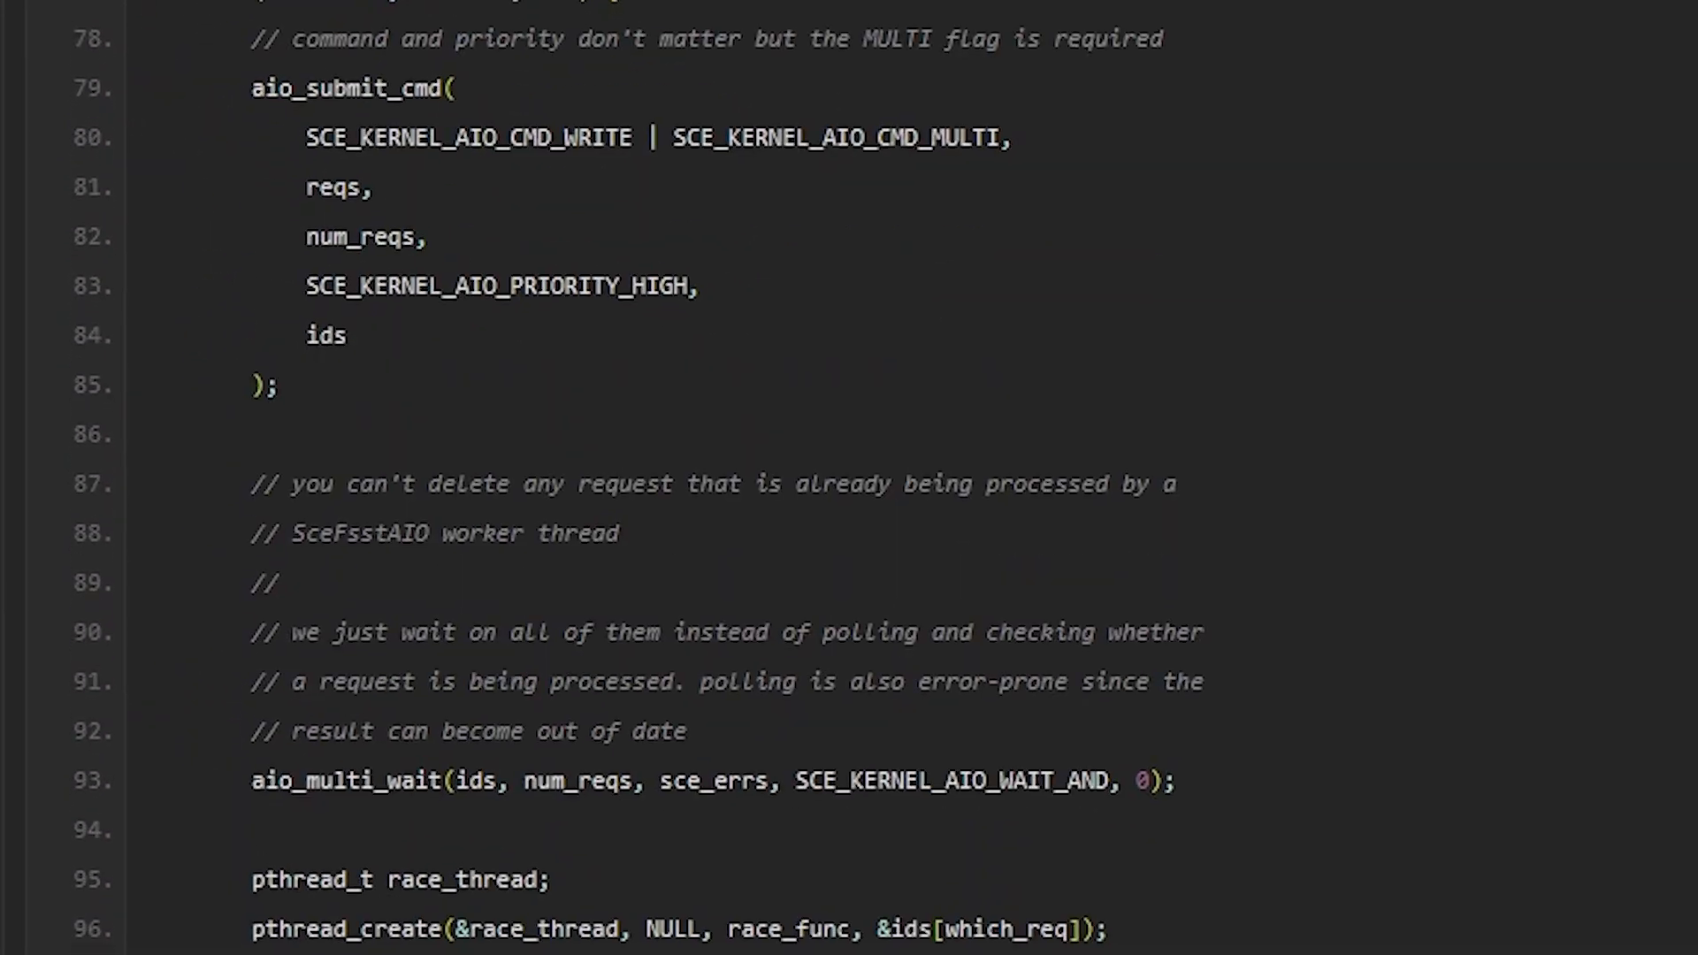
{"action": "scroll", "scroll_direction": "down", "scroll_amount": 3}
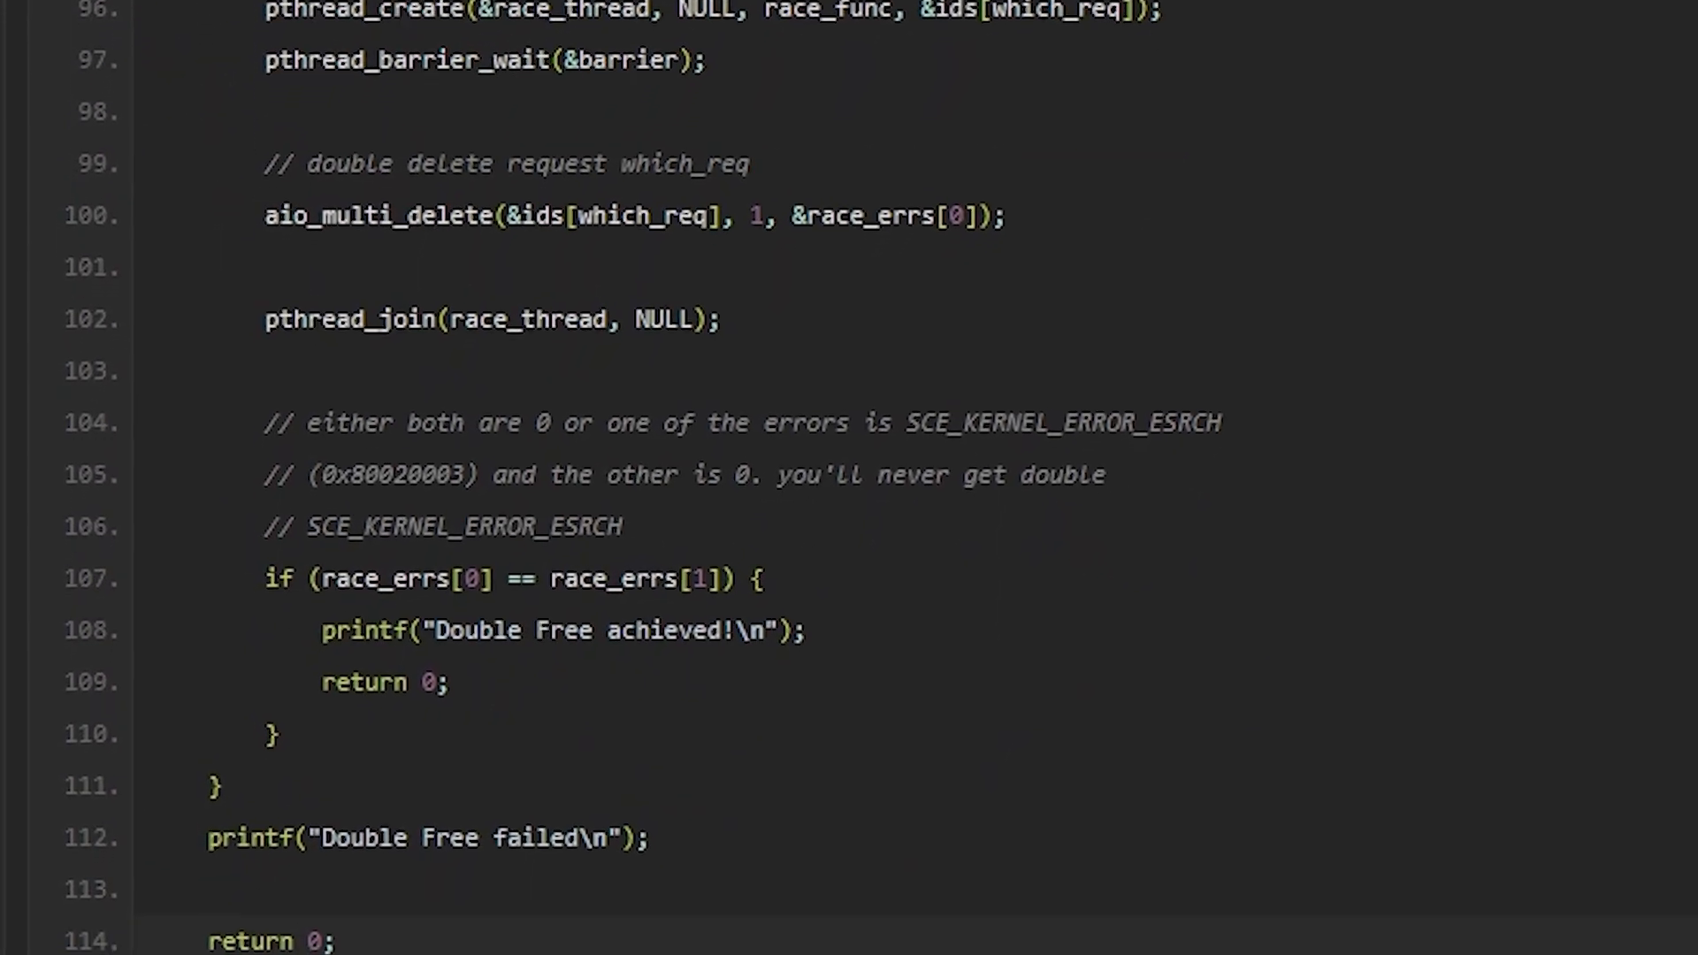
{"action": "scroll", "scroll_direction": "down", "scroll_amount": 3}
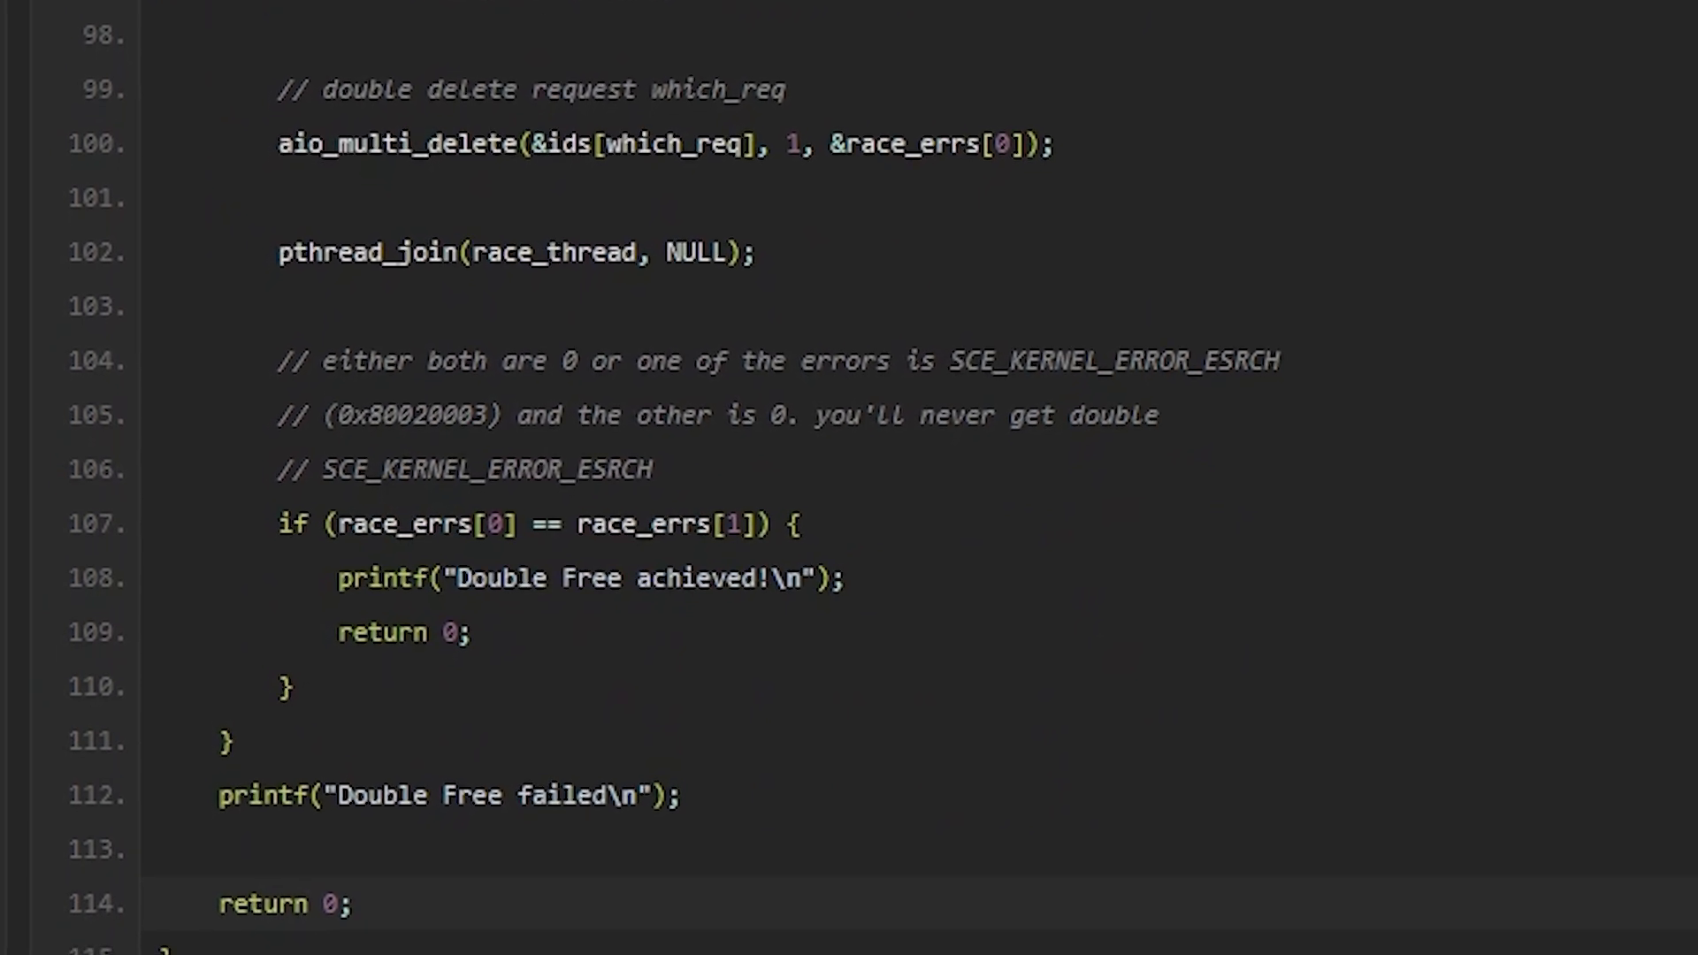
{"action": "scroll", "scroll_direction": "down", "scroll_amount": 3}
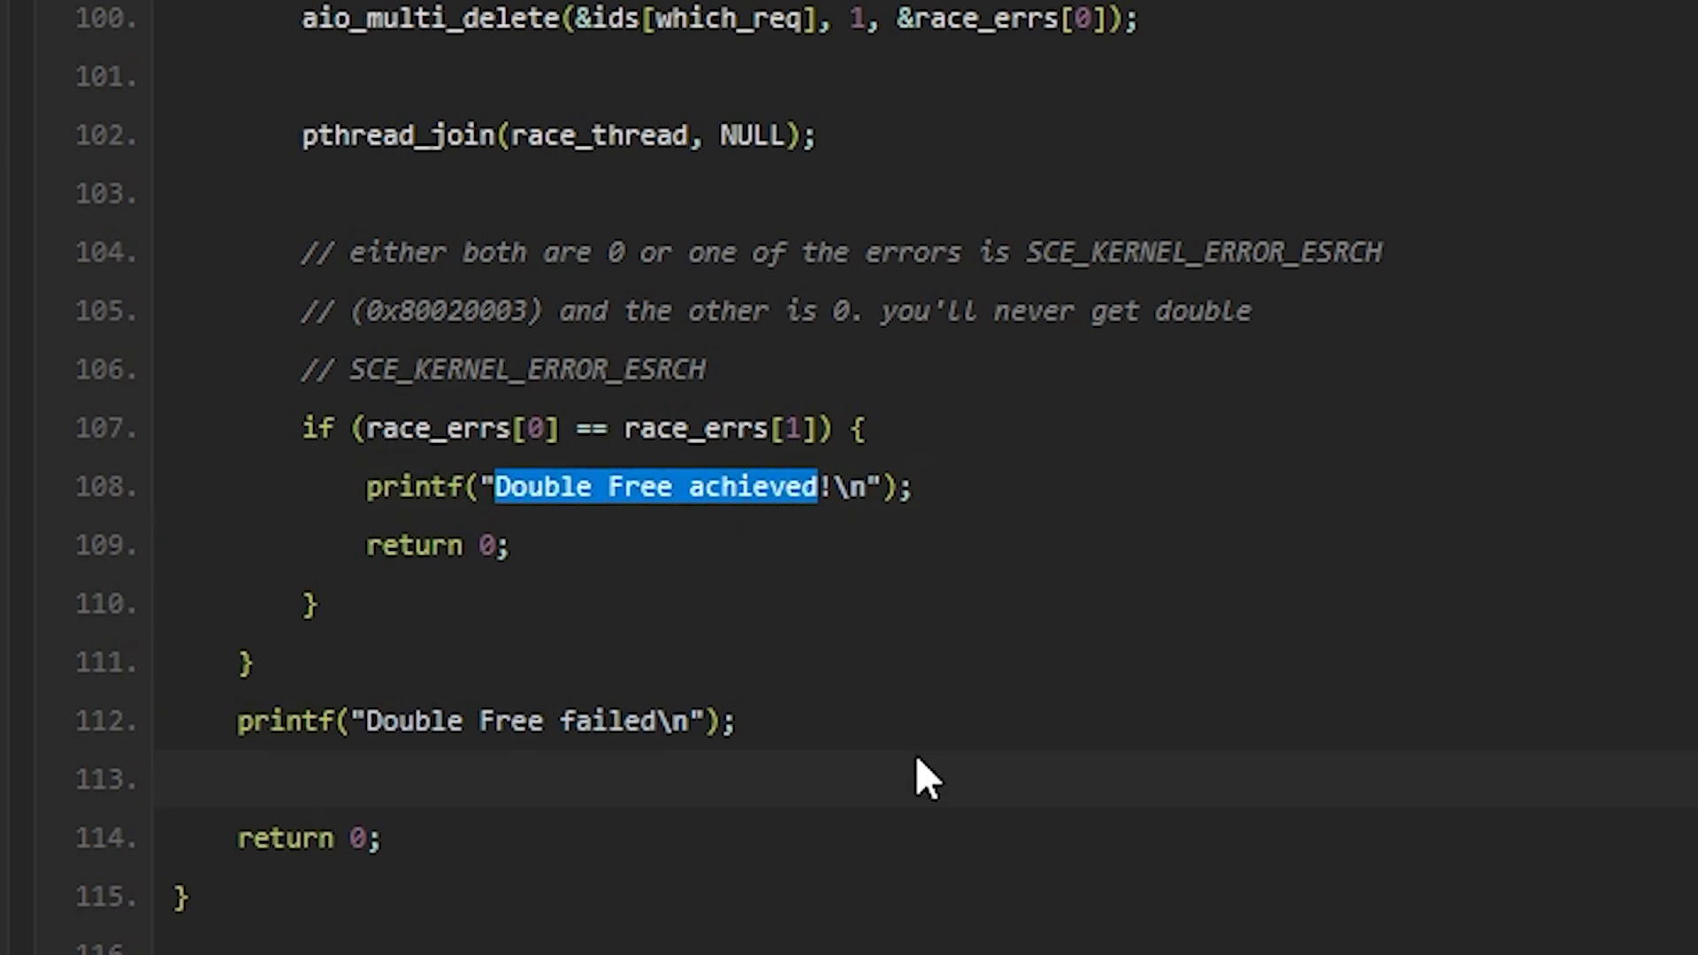
{"action": "mouse_move", "coordinate": [750, 474]}
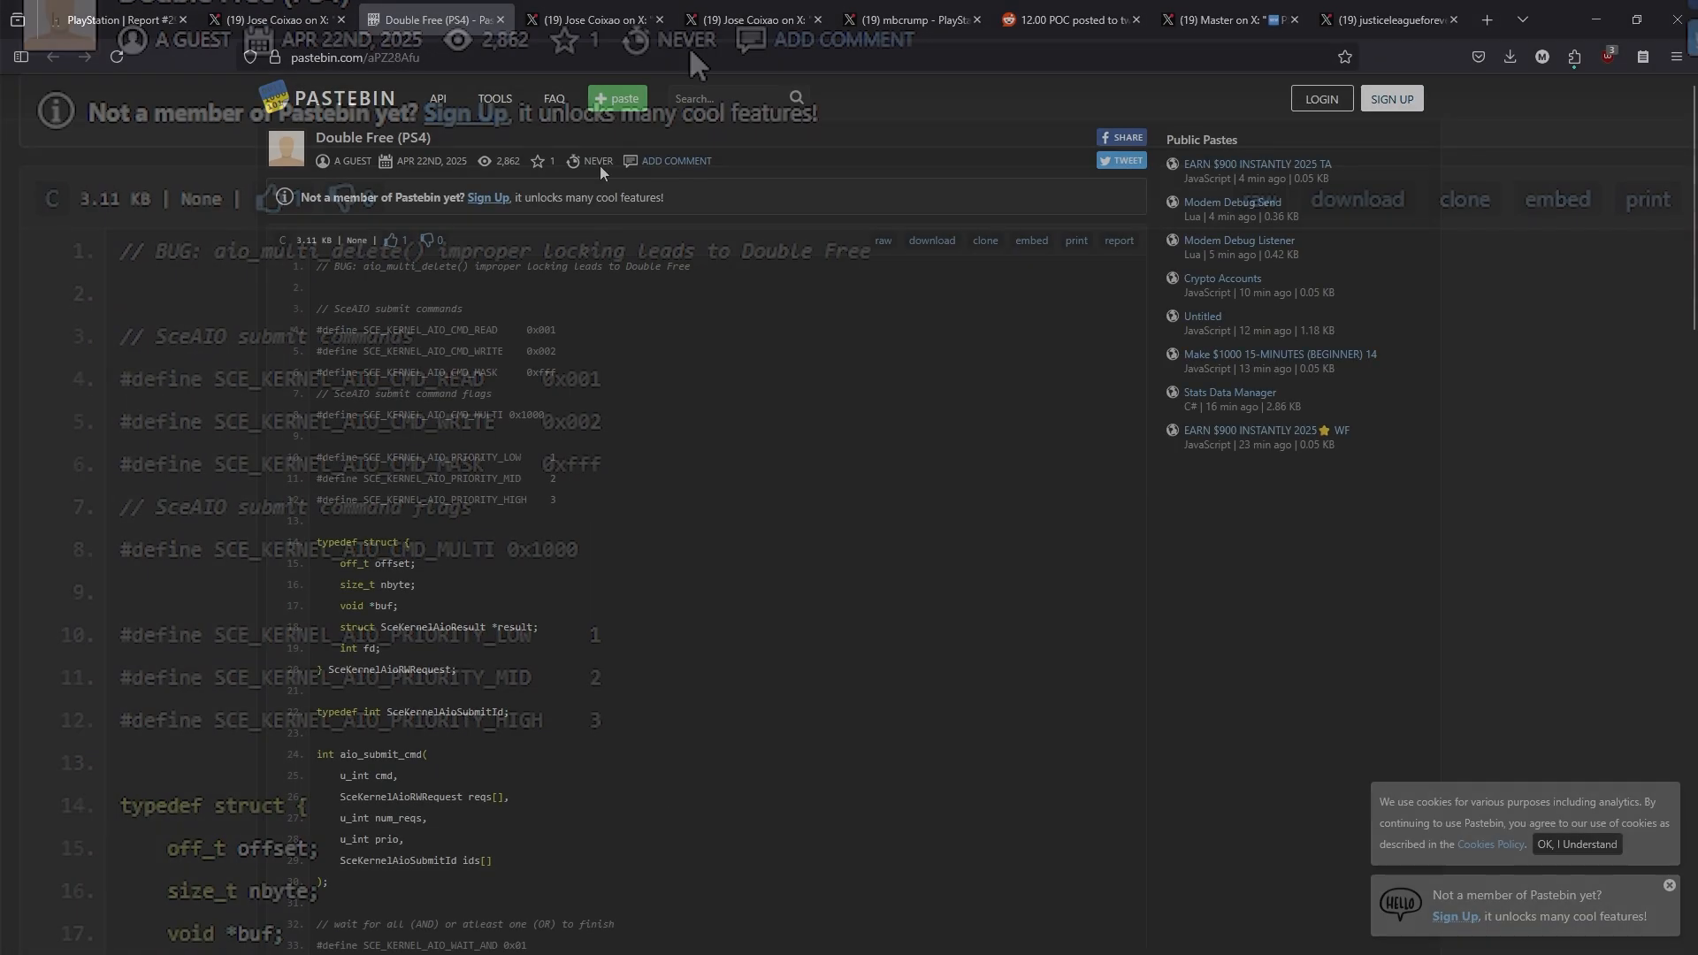
Read Jose Coixao's Apr 22, 2025 kernel-exploit post, highlighting the phrase 'ps4 and ps5'
{"action": "left_click", "coordinate": [591, 18]}
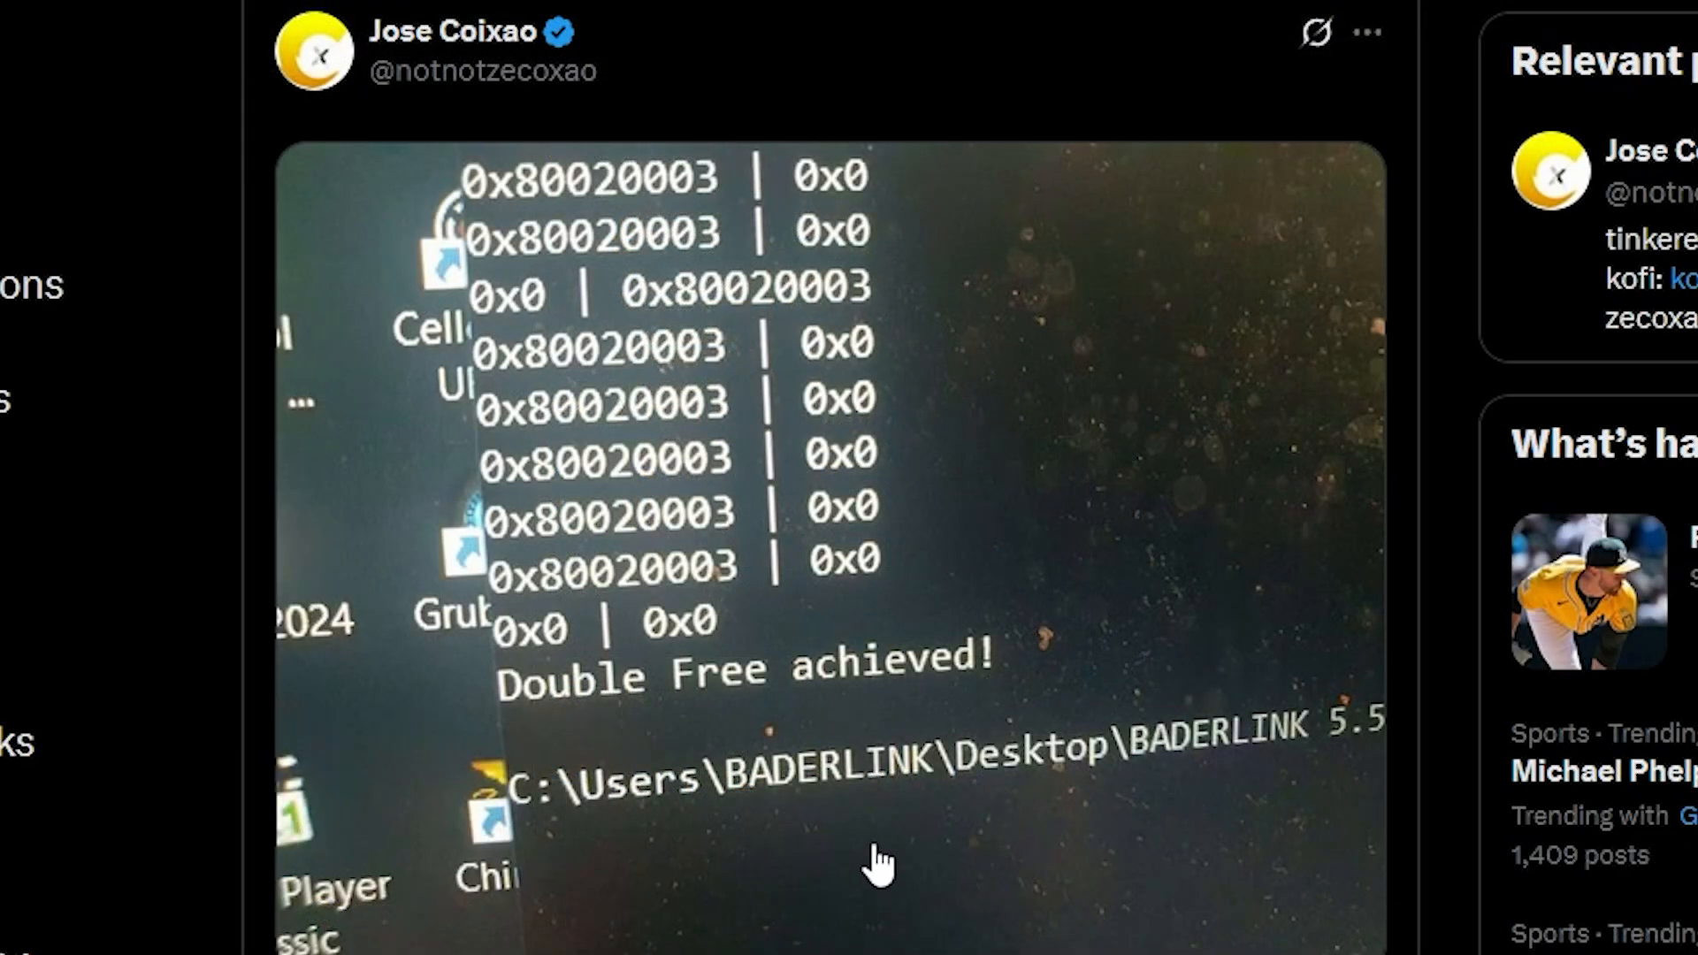
{"action": "mouse_move", "coordinate": [691, 709]}
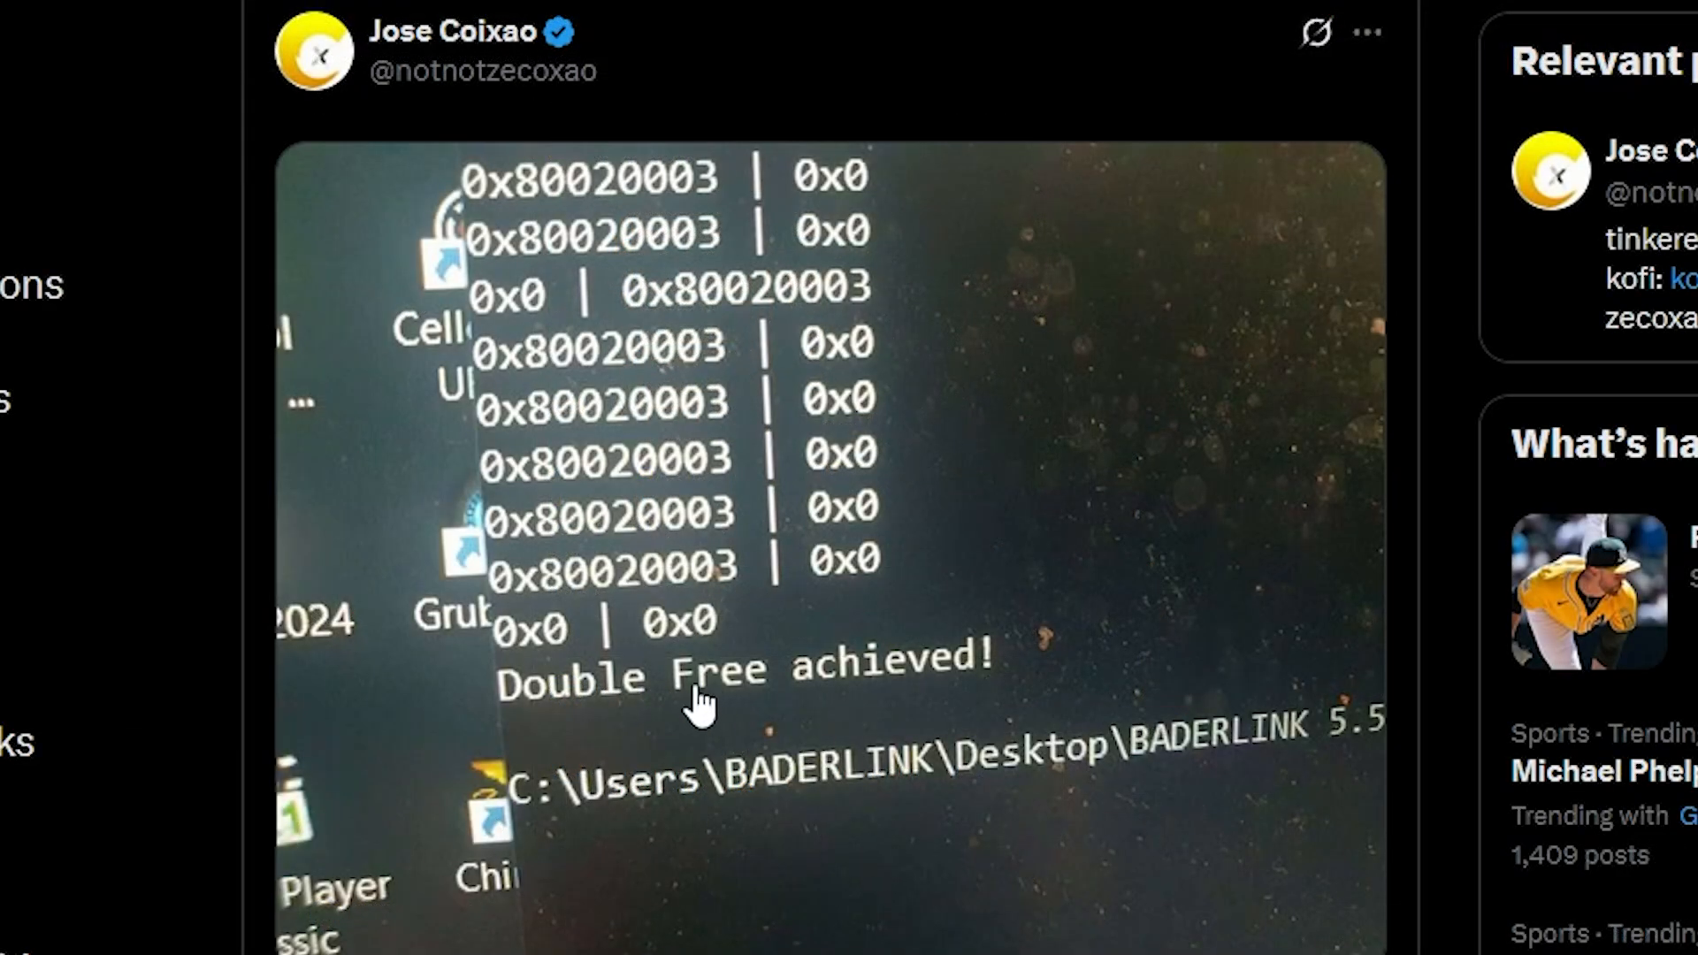
{"action": "mouse_move", "coordinate": [602, 750]}
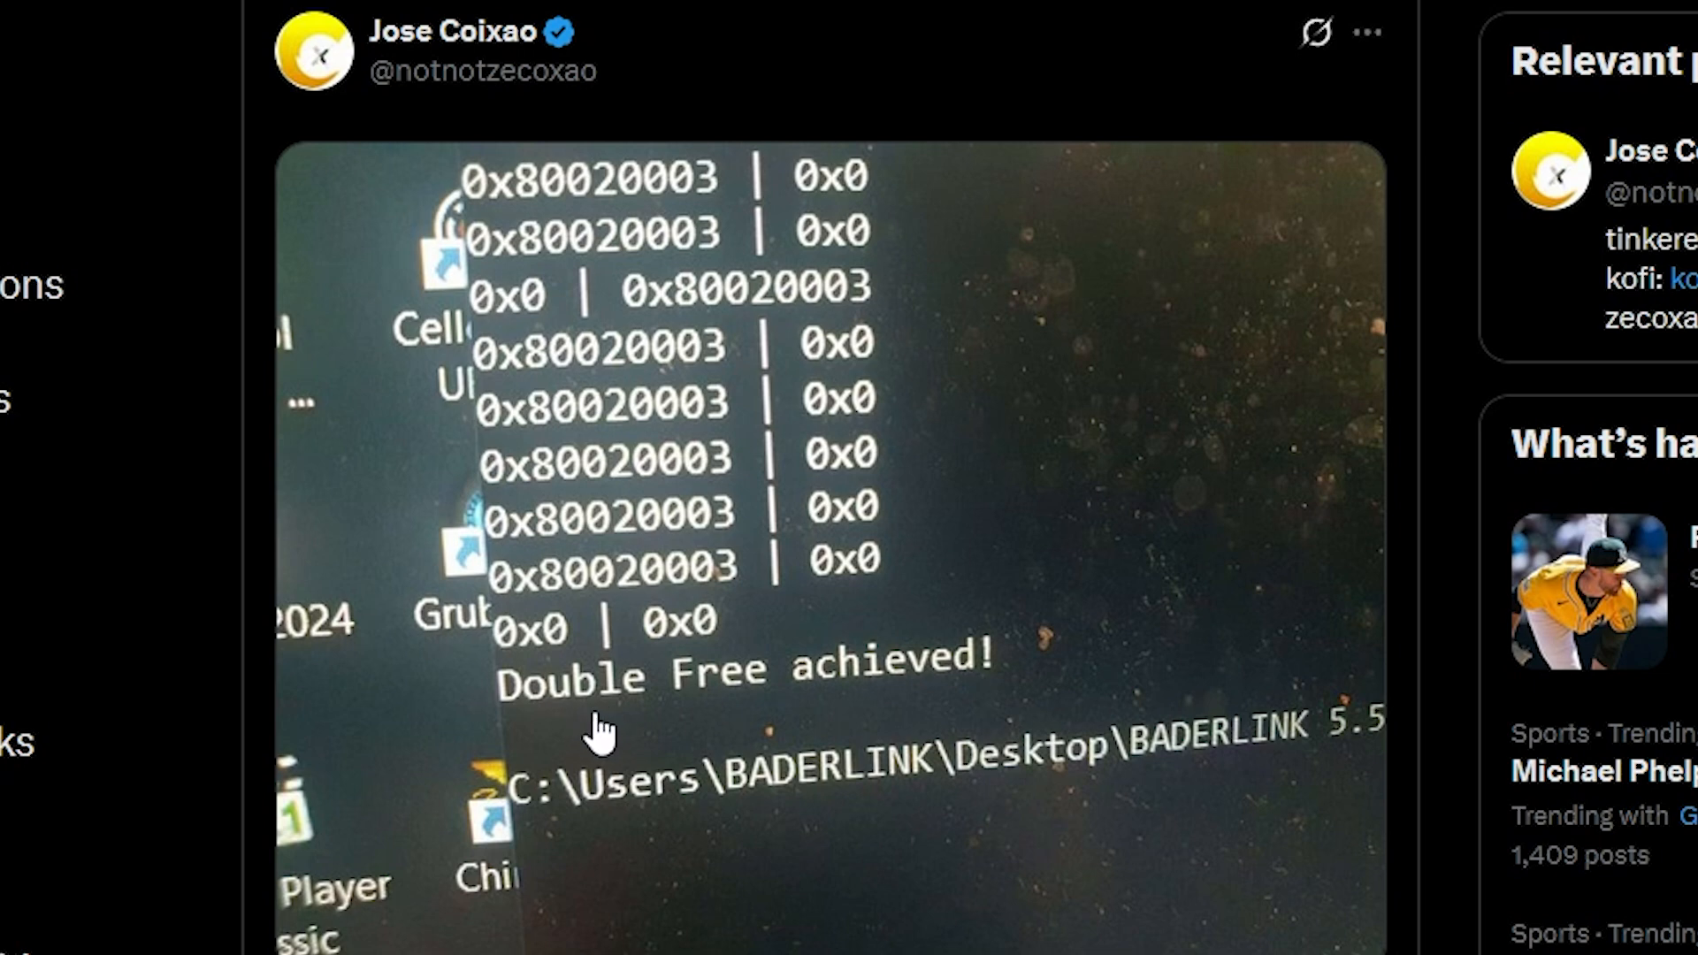
{"action": "mouse_move", "coordinate": [998, 700]}
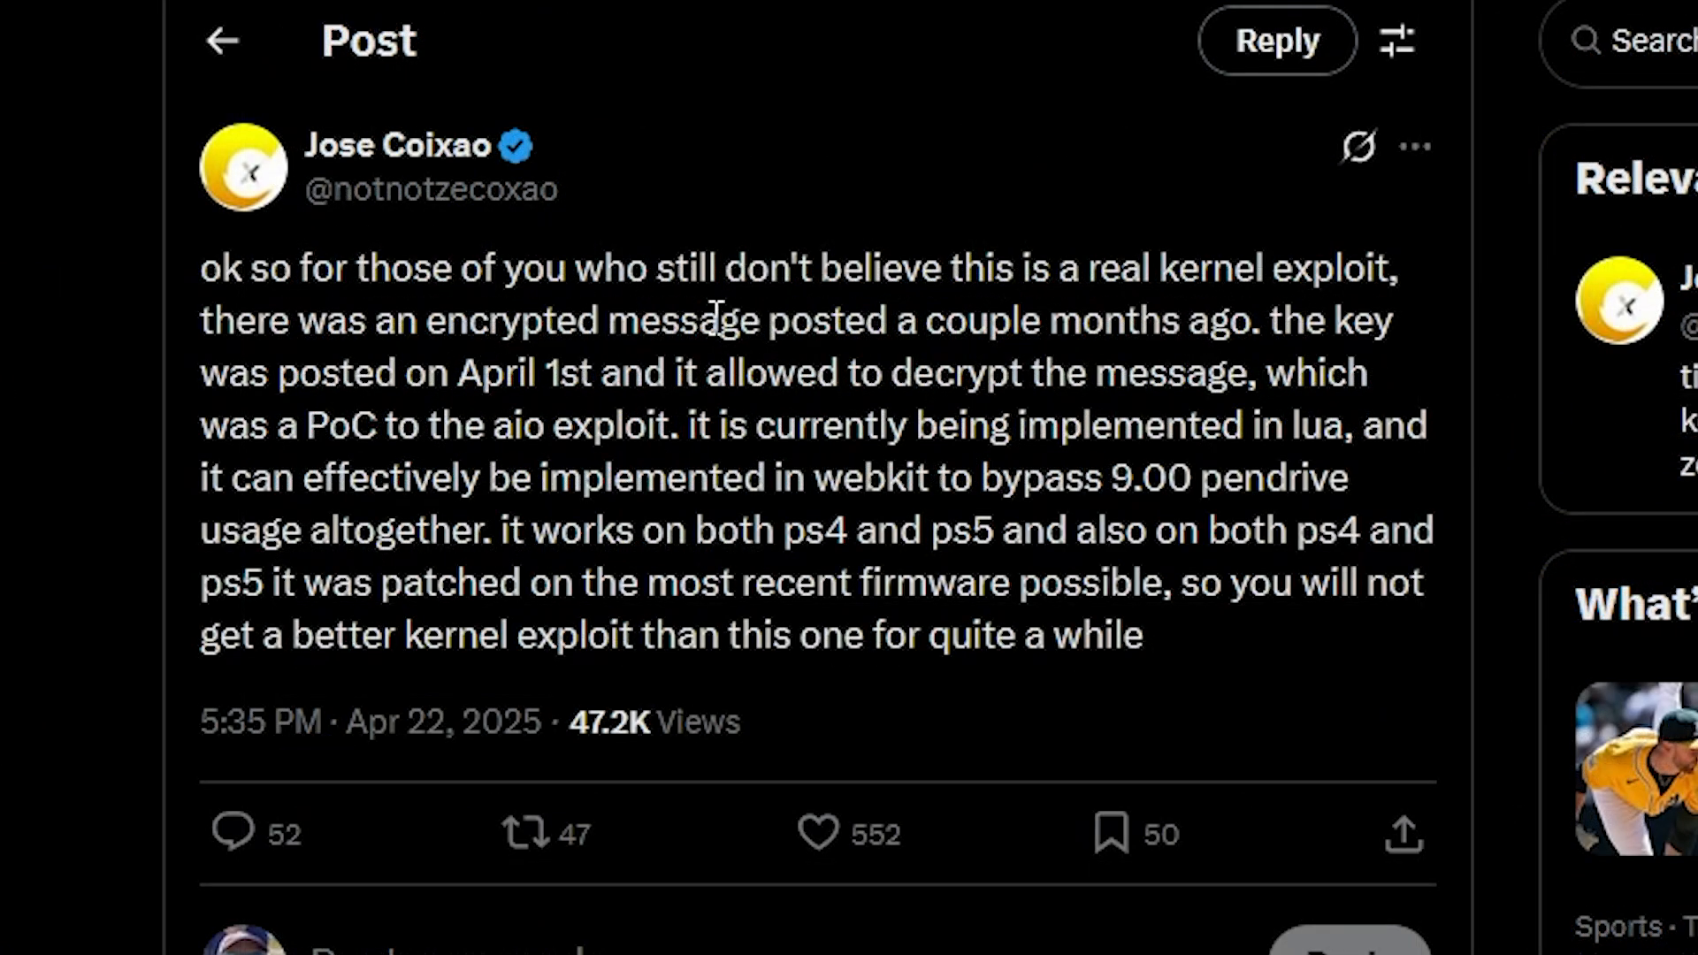
{"action": "mouse_move", "coordinate": [1263, 257]}
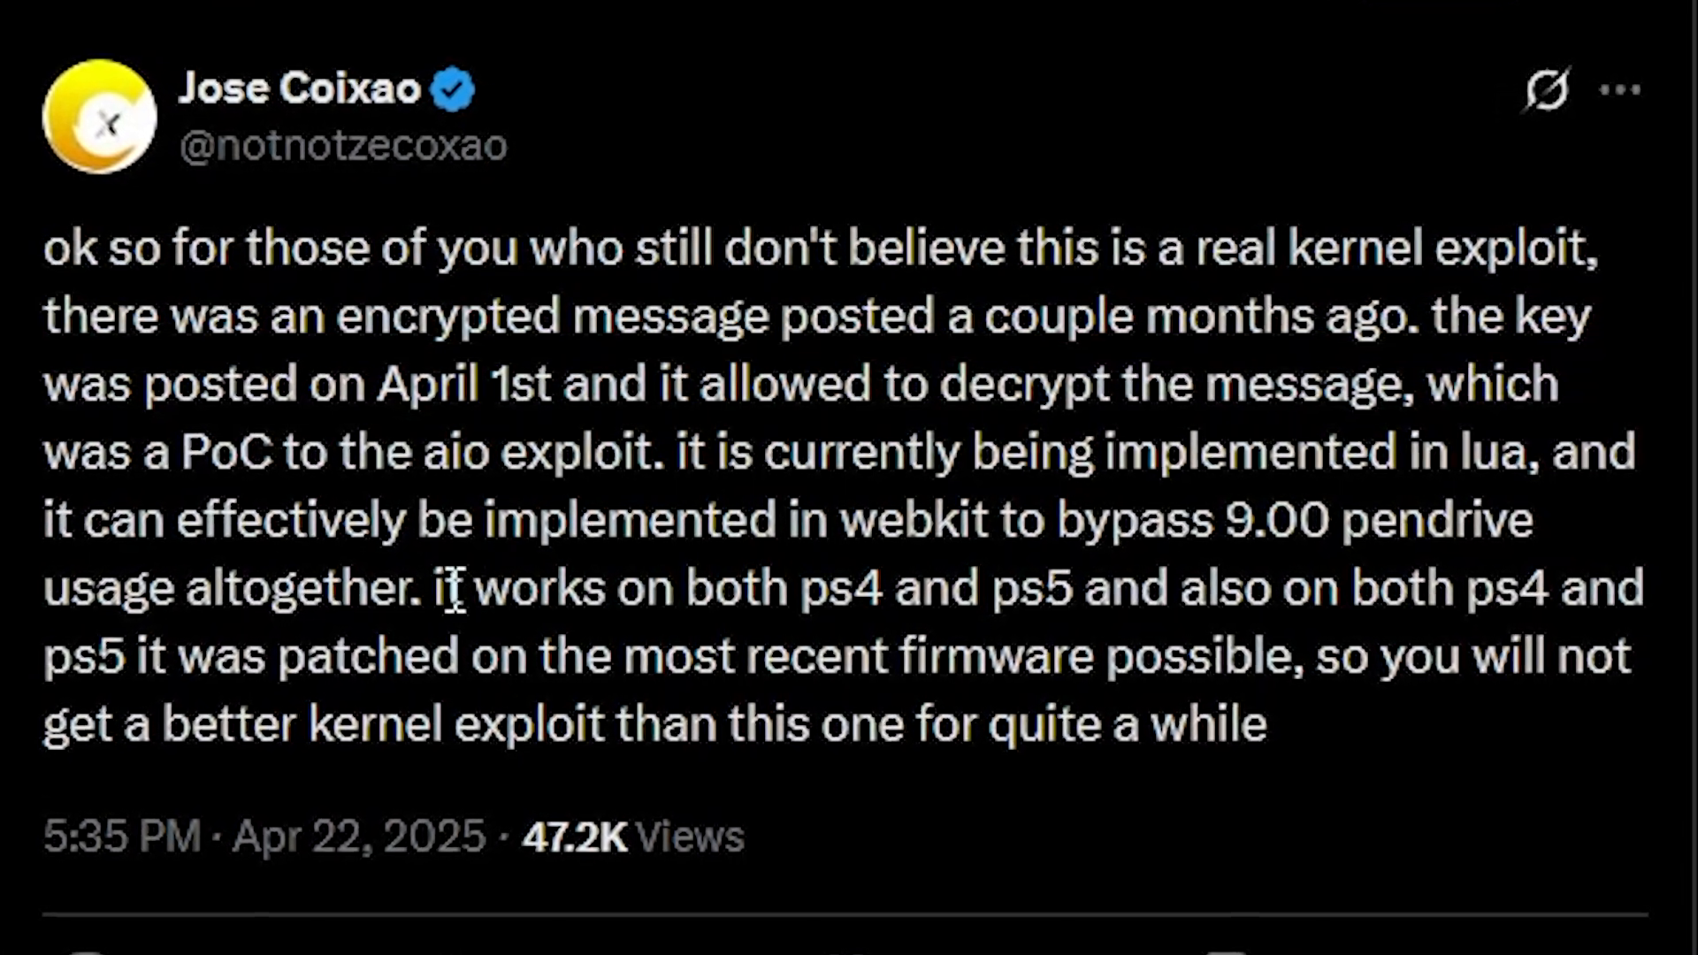
{"action": "left_click_drag", "start_coordinate": [806, 587], "coordinate": [1091, 587]}
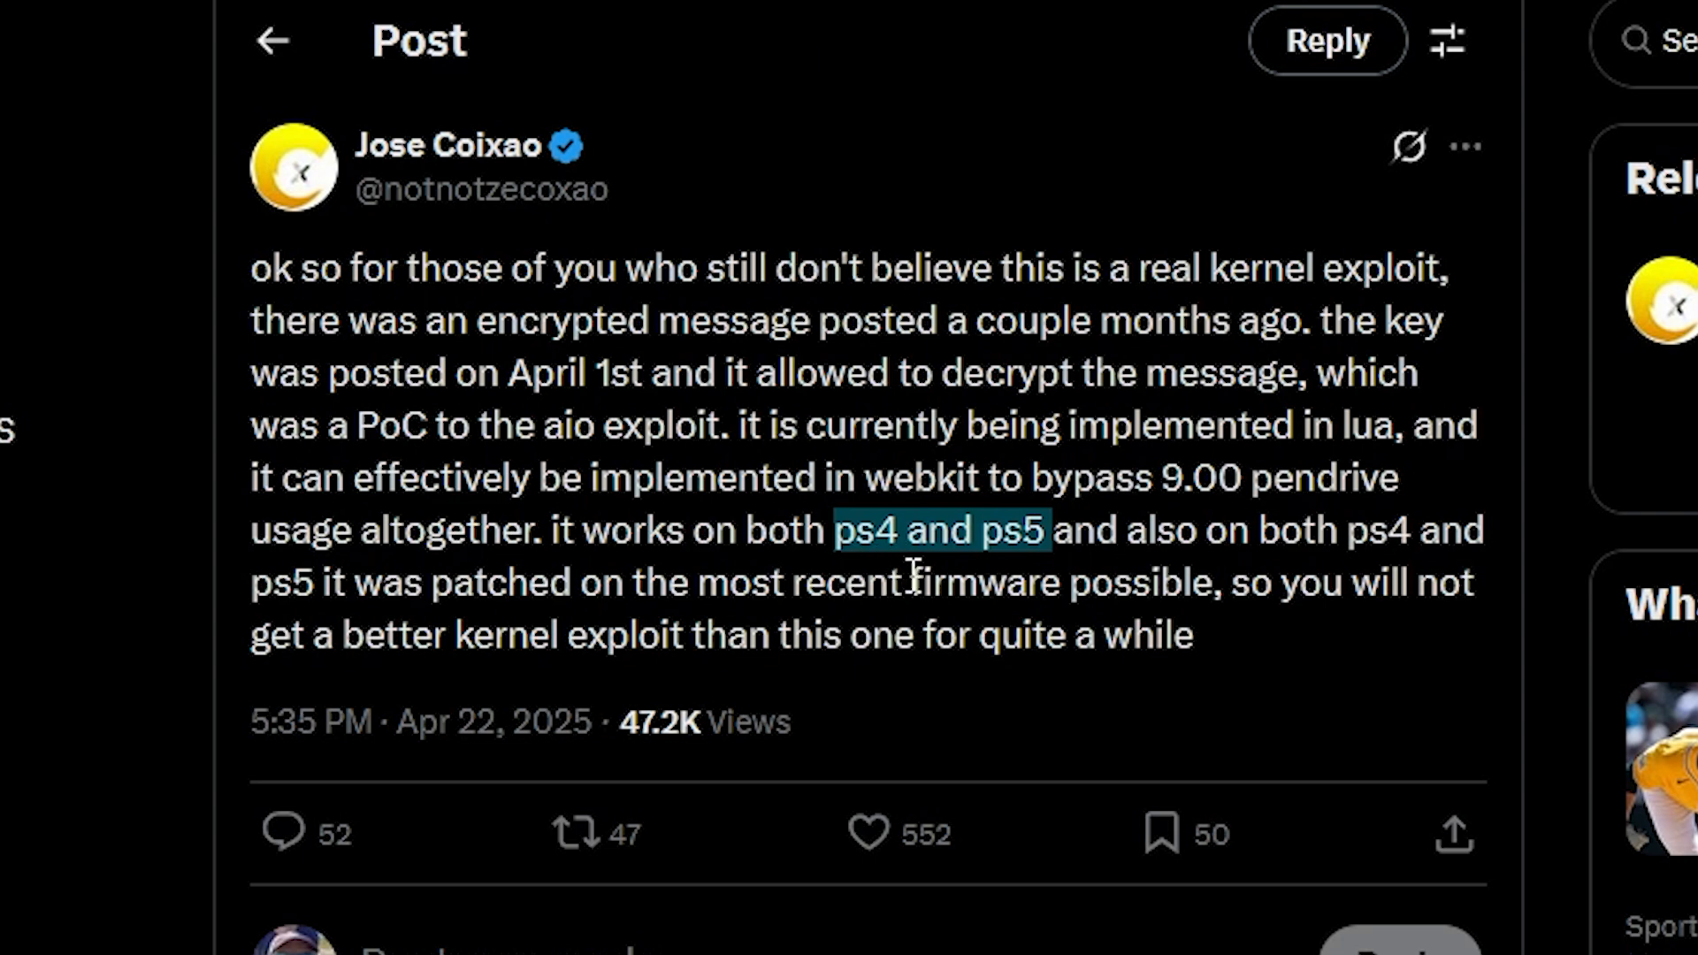
{"action": "mouse_move", "coordinate": [1146, 531]}
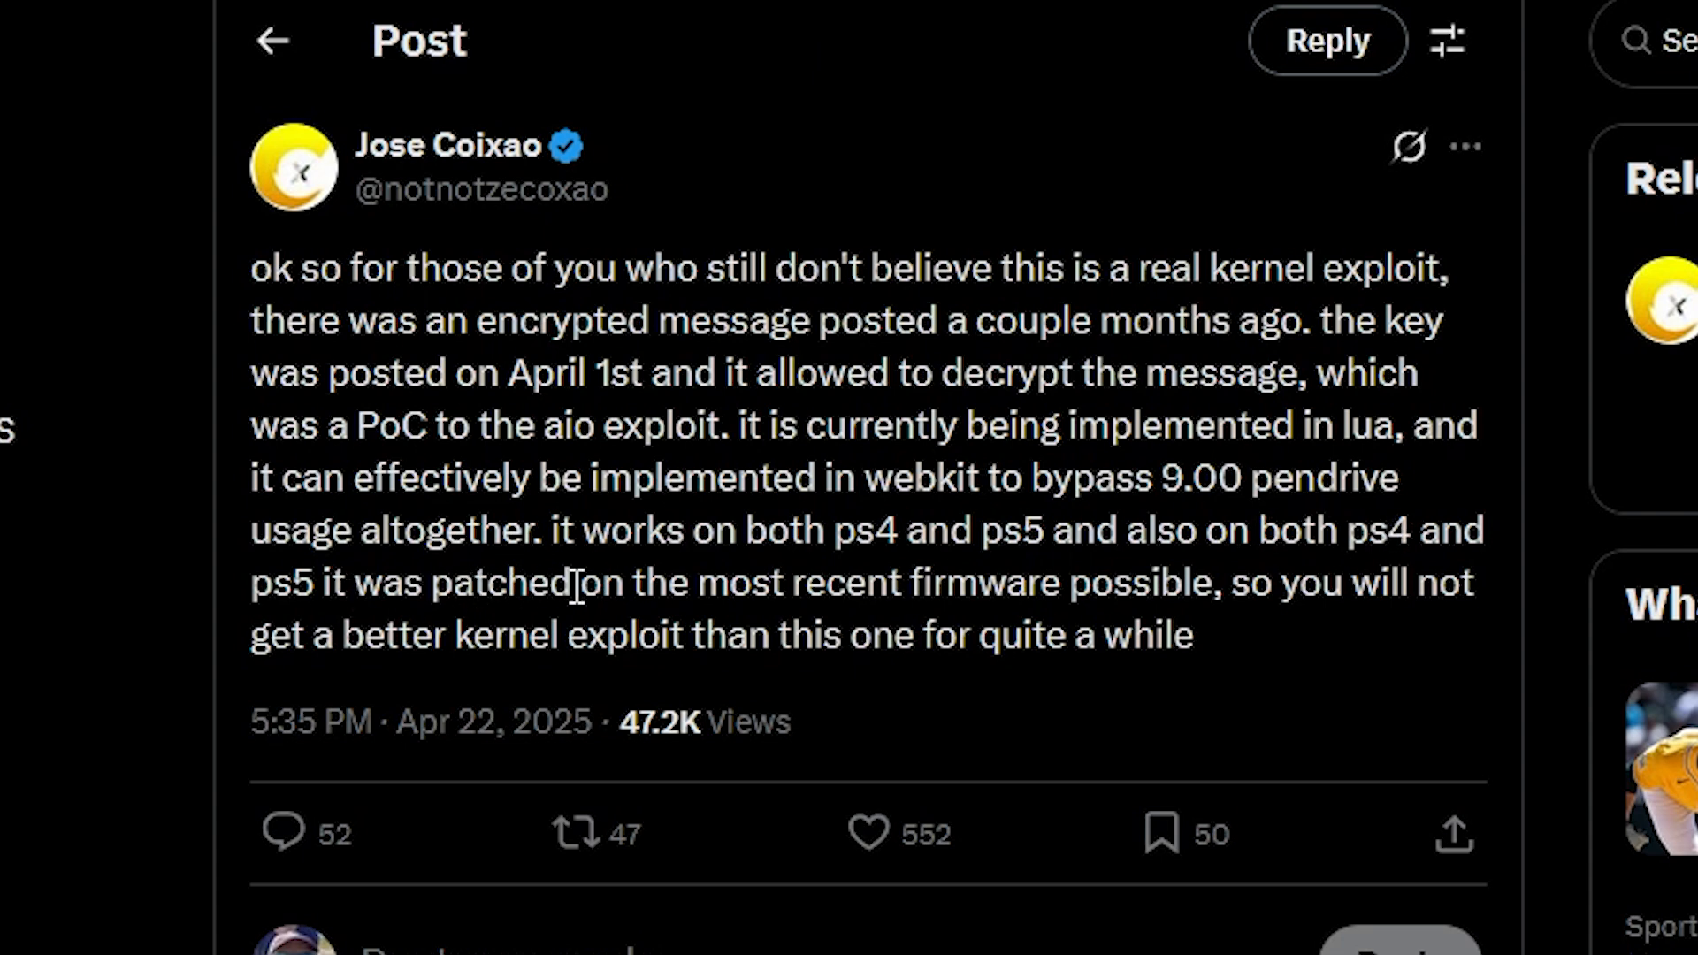
{"action": "mouse_move", "coordinate": [1131, 595]}
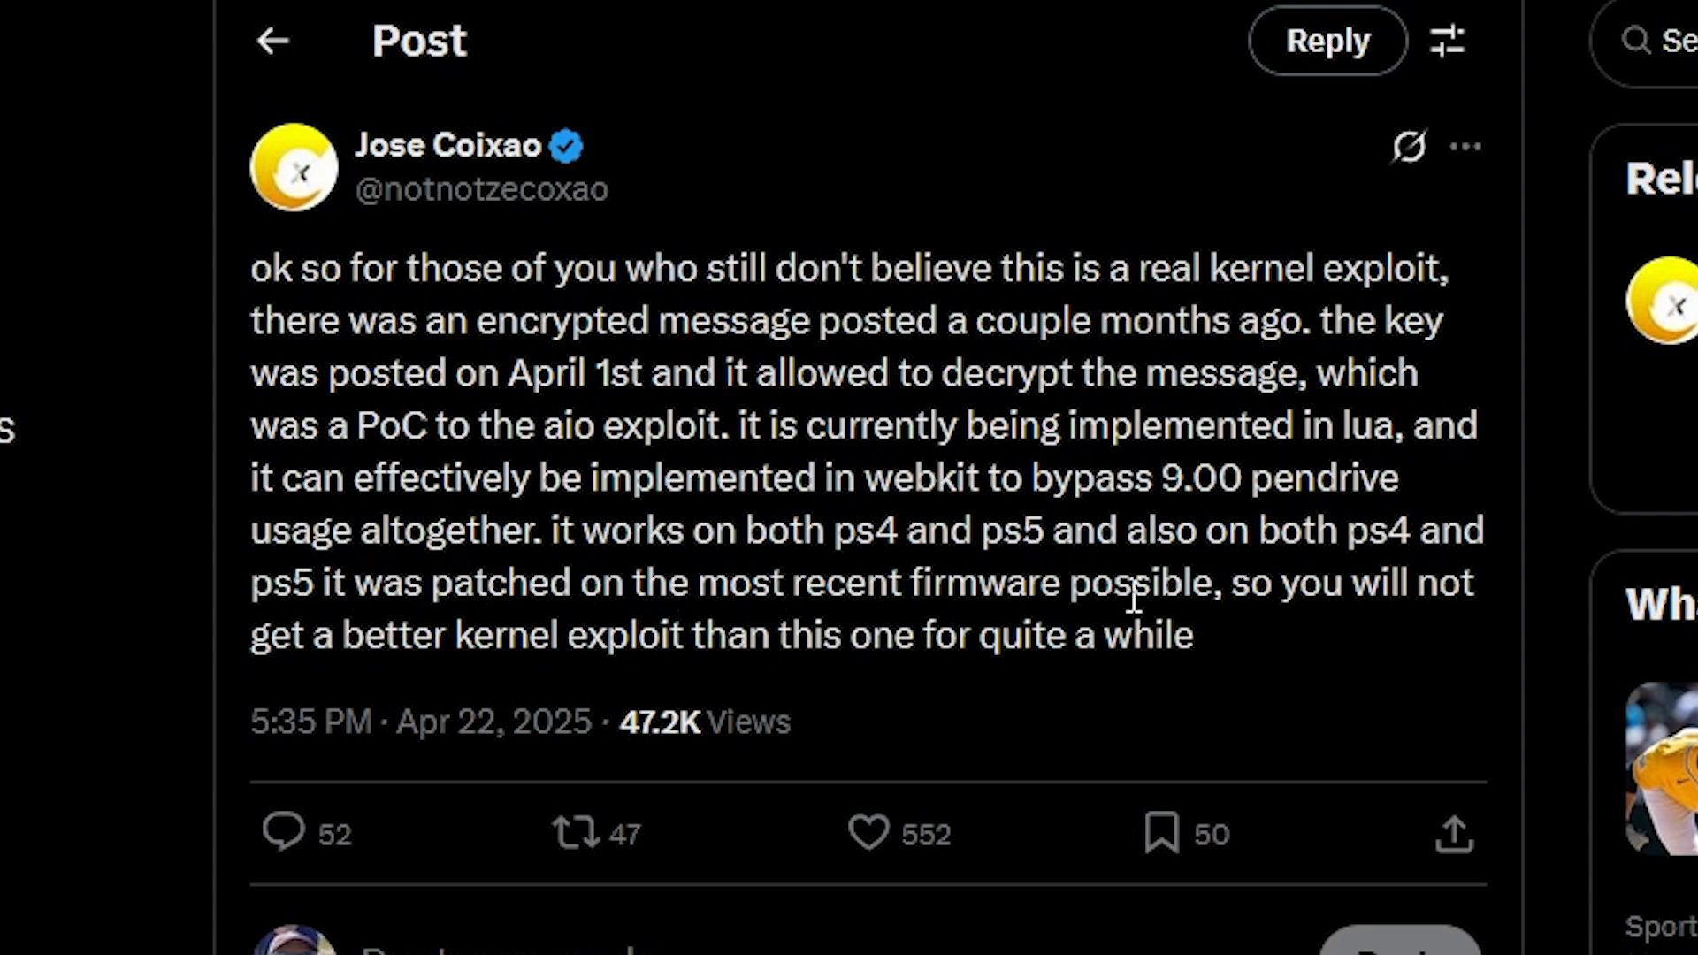
{"action": "mouse_move", "coordinate": [1381, 622]}
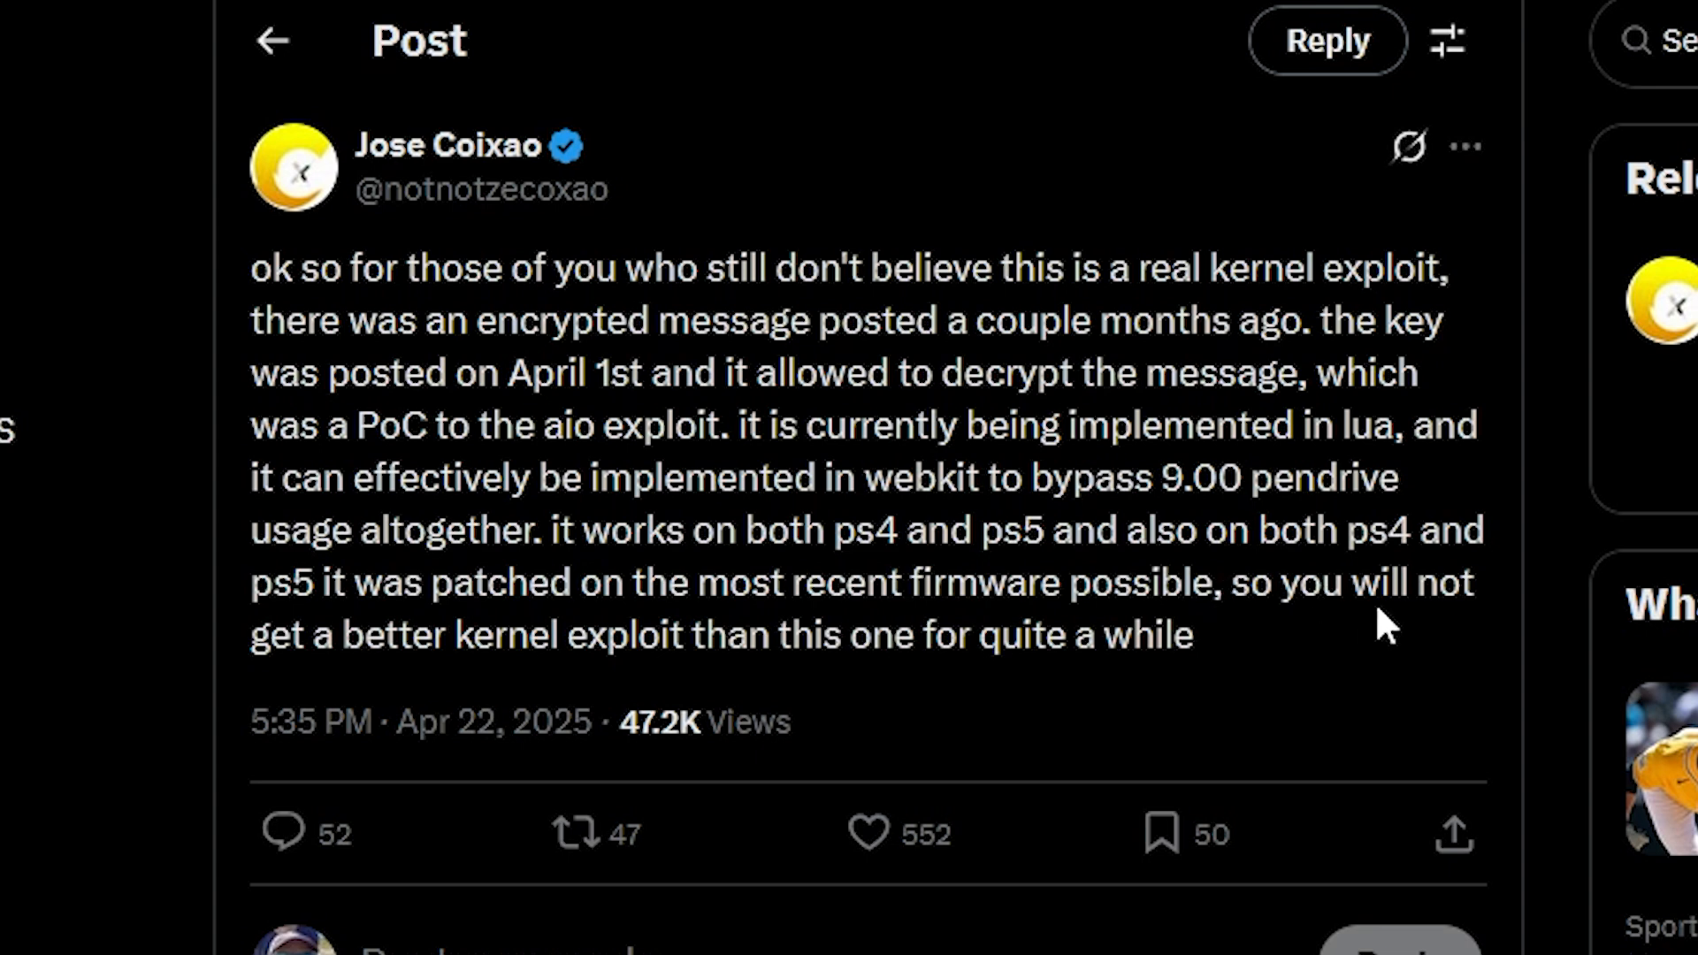
{"action": "mouse_move", "coordinate": [718, 697]}
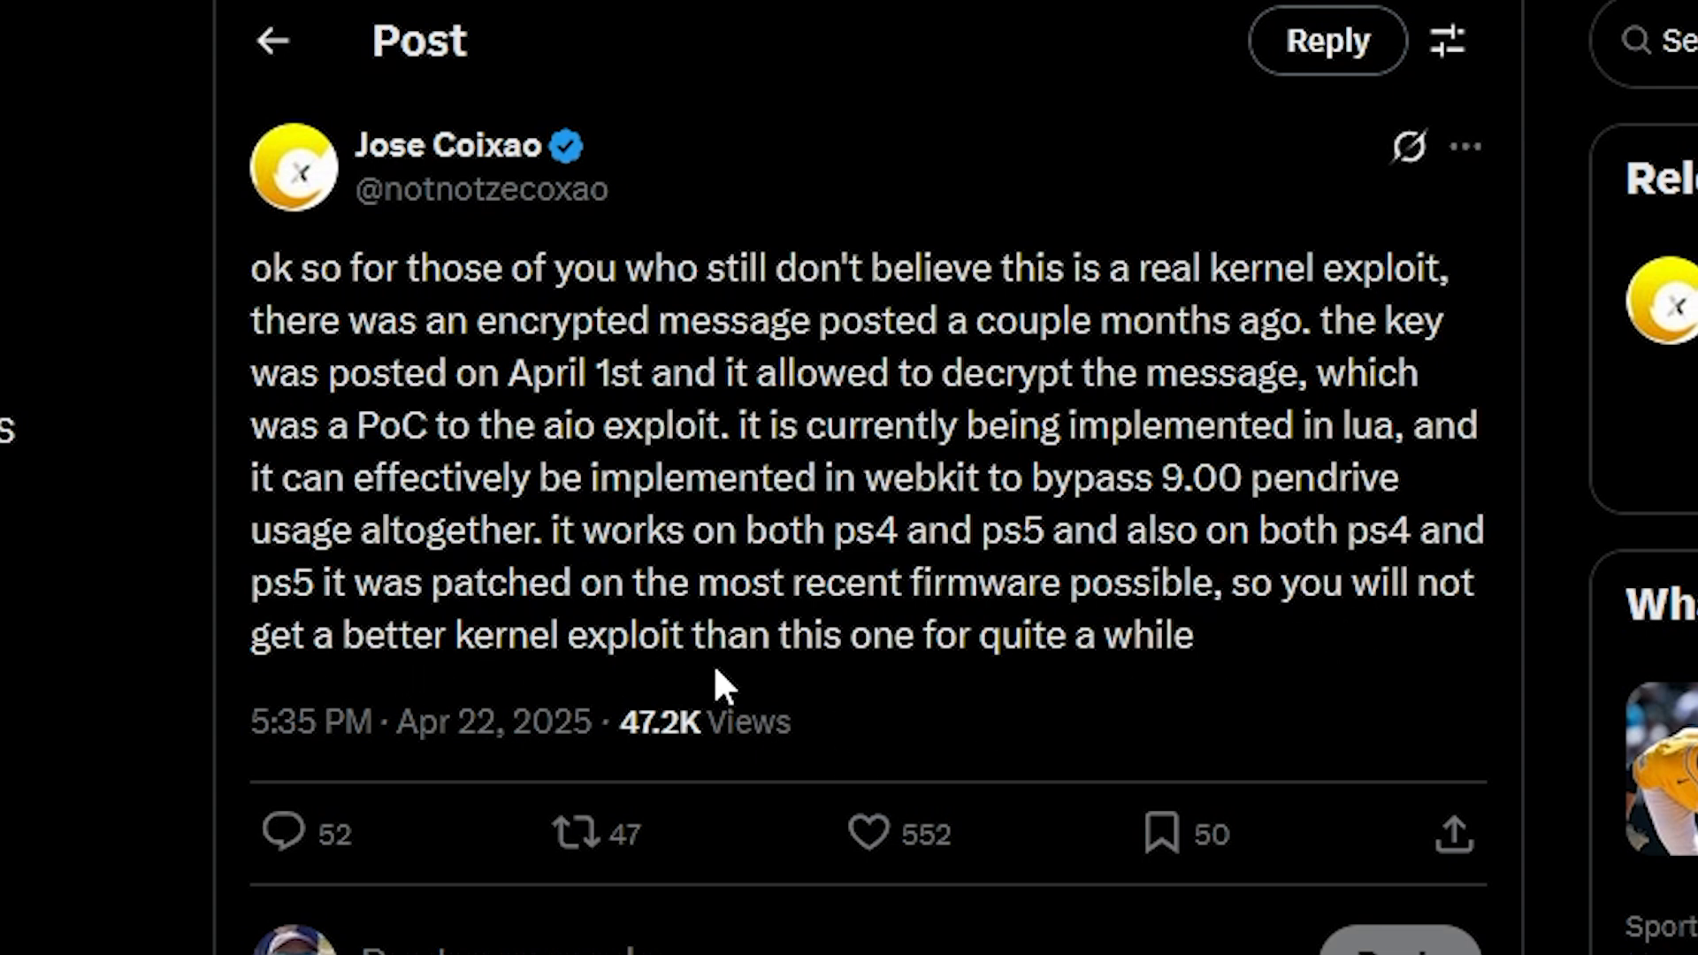
{"action": "mouse_move", "coordinate": [1089, 697]}
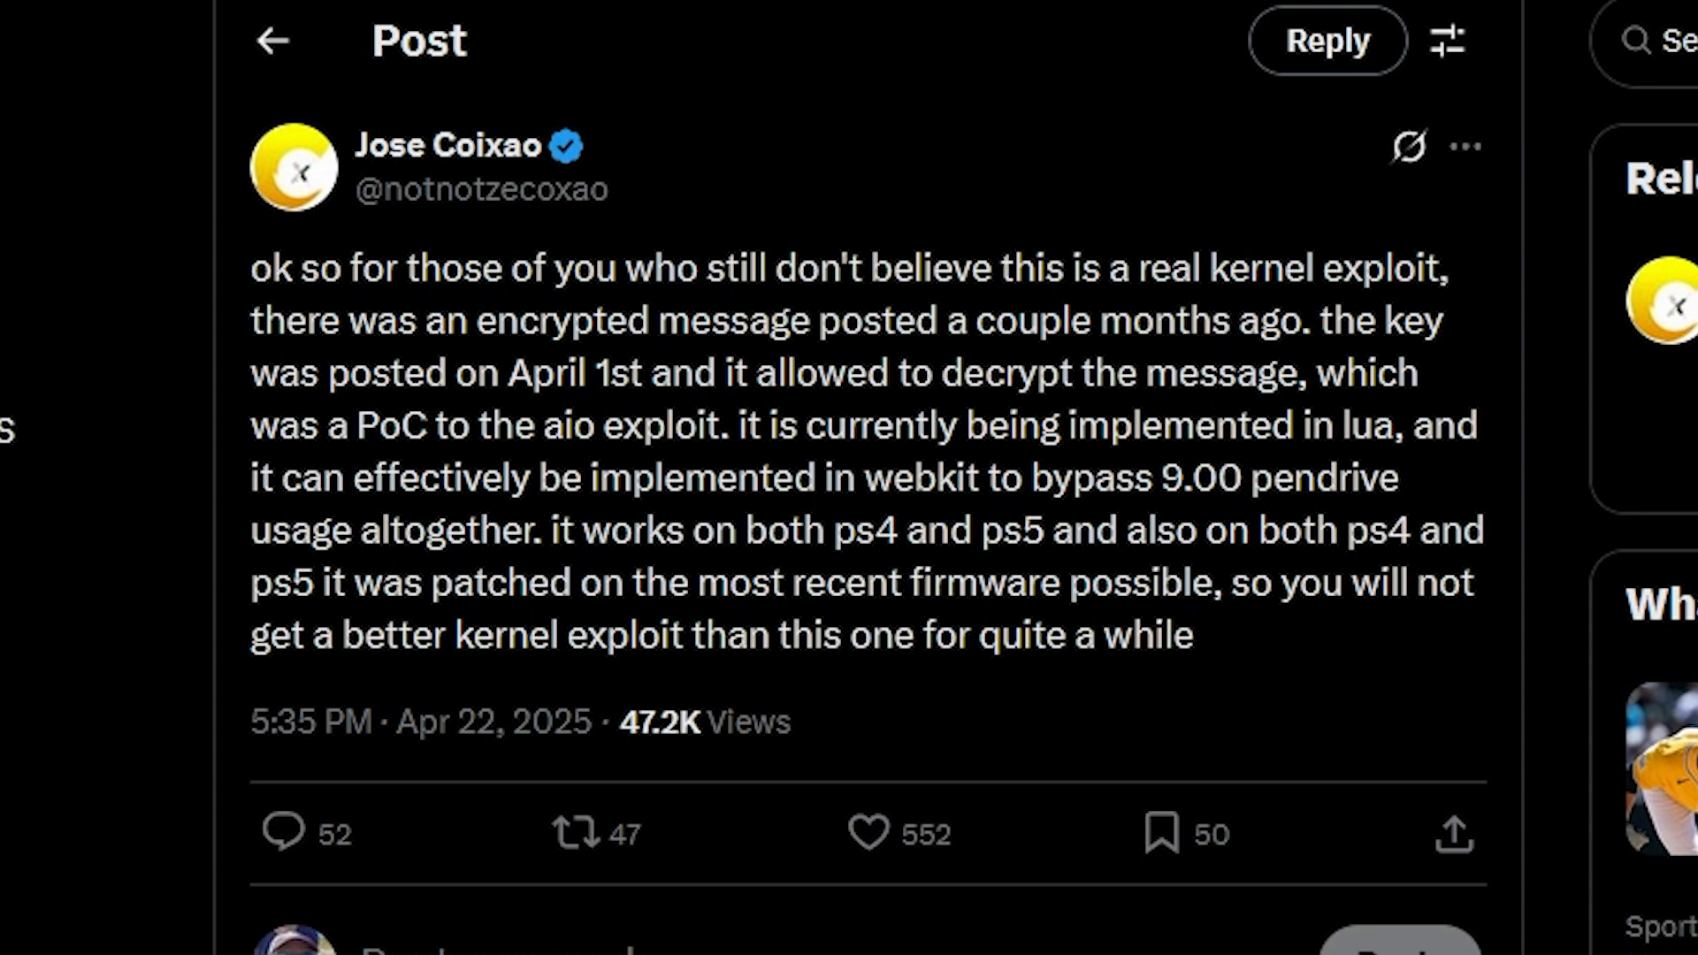
{"action": "left_click", "coordinate": [870, 835]}
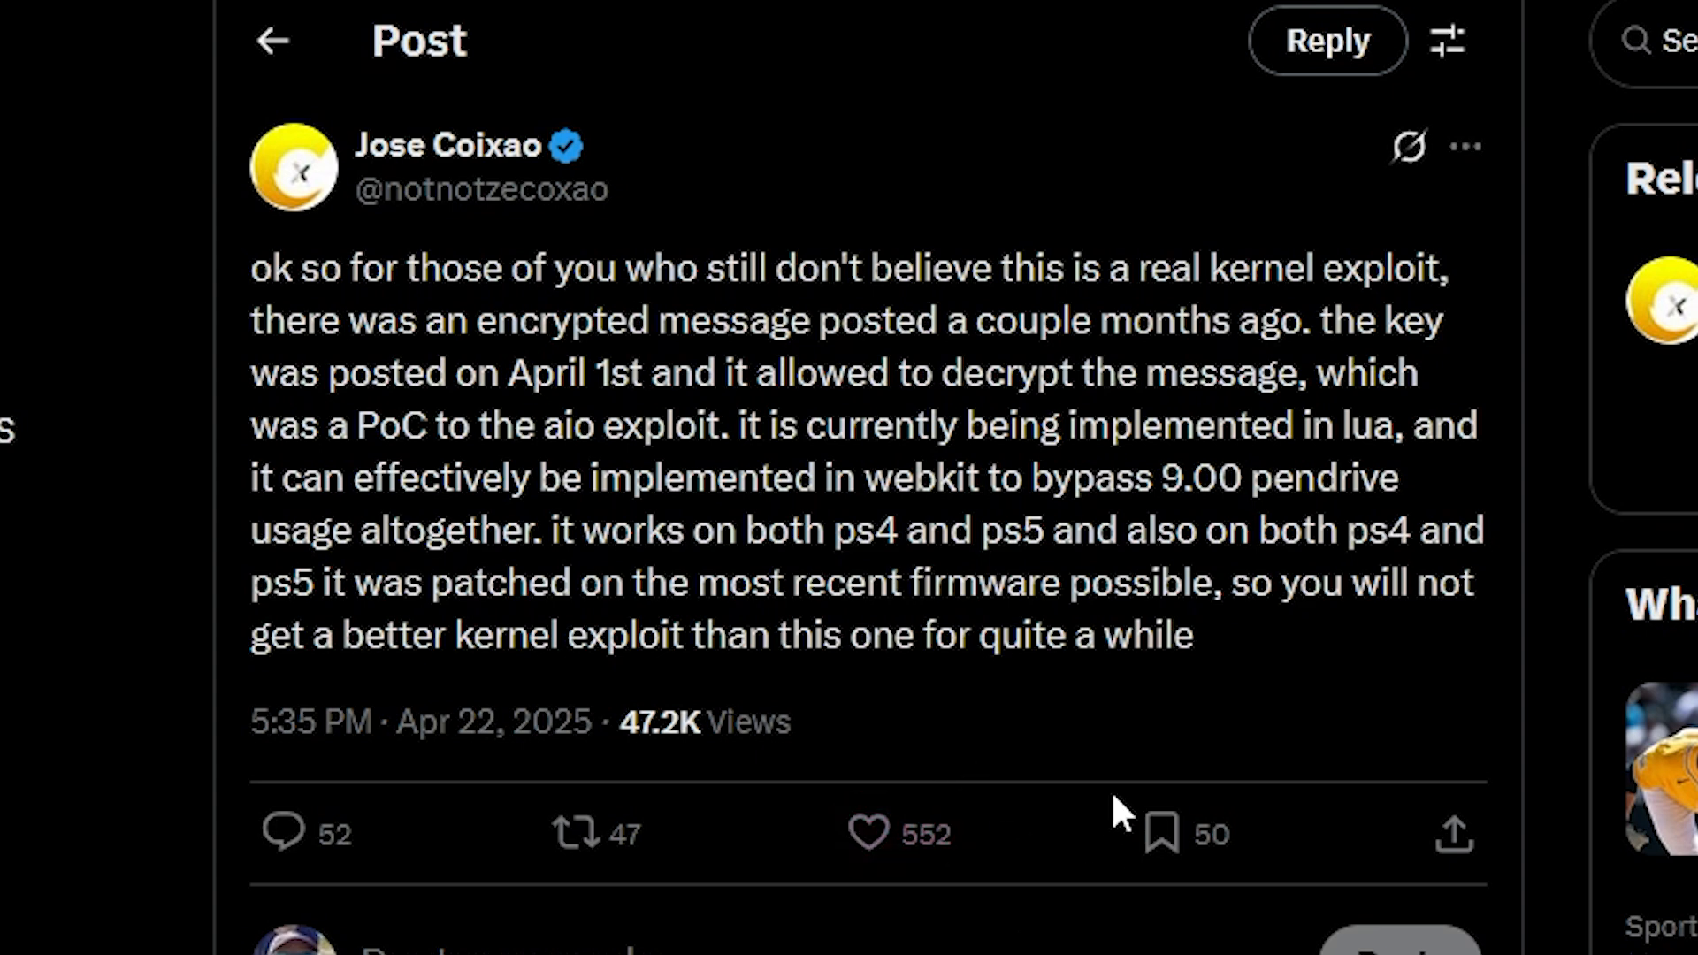
{"action": "mouse_move", "coordinate": [907, 690]}
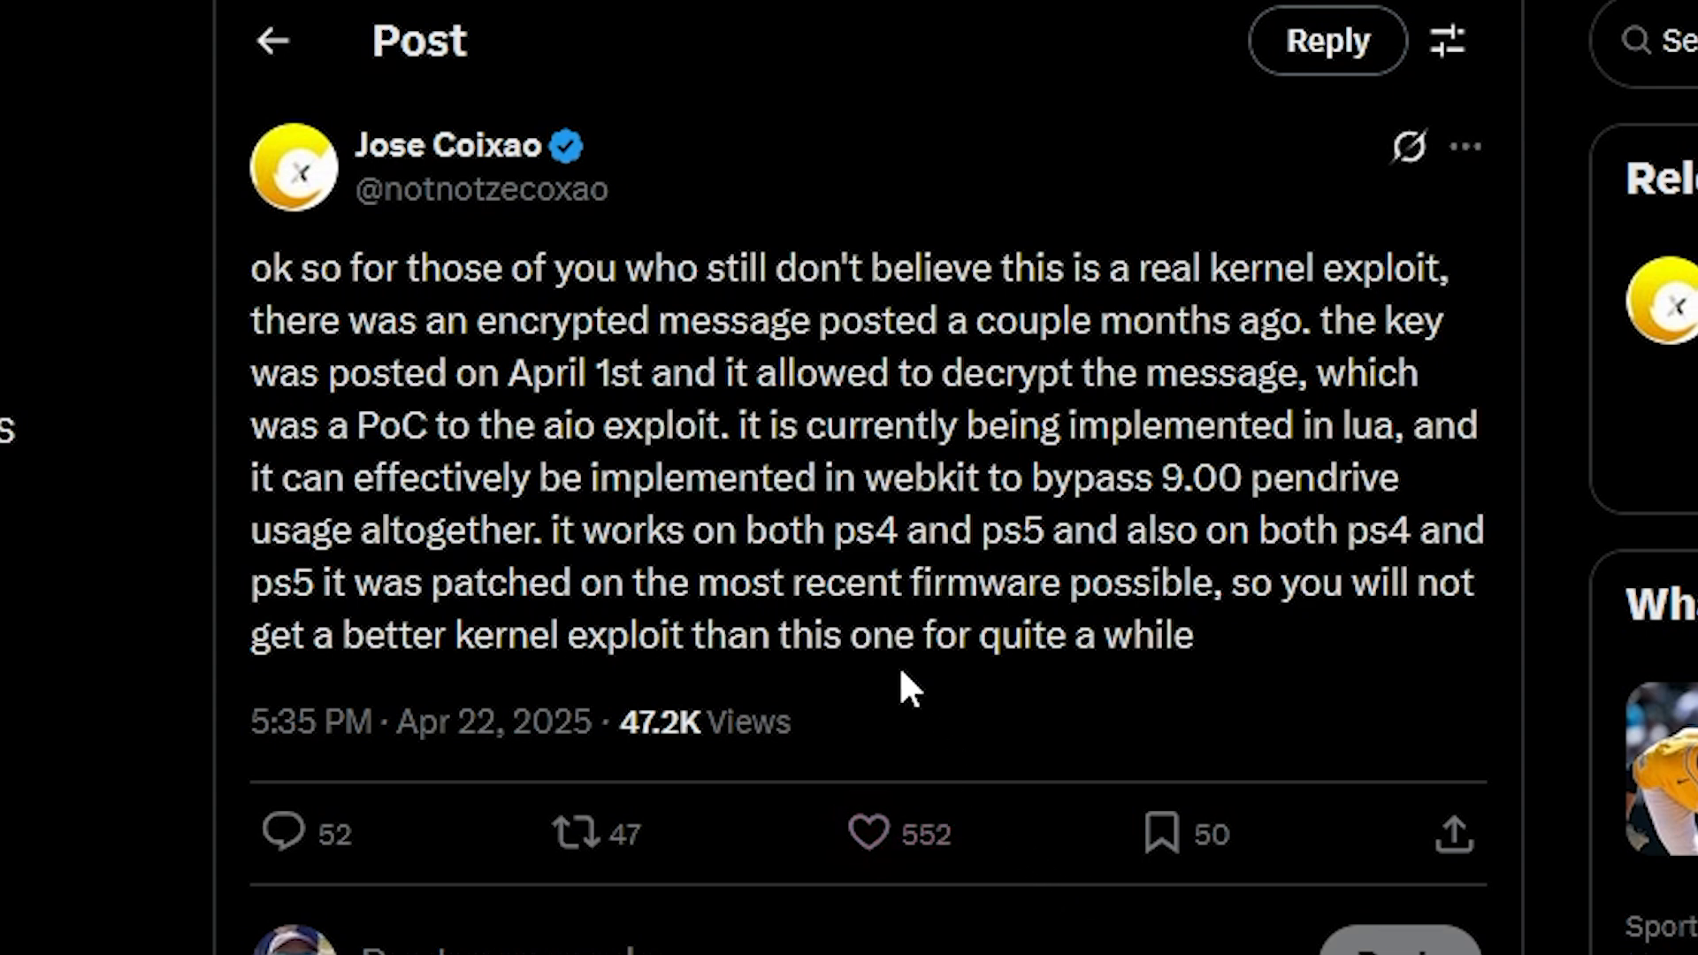
{"action": "mouse_move", "coordinate": [950, 768]}
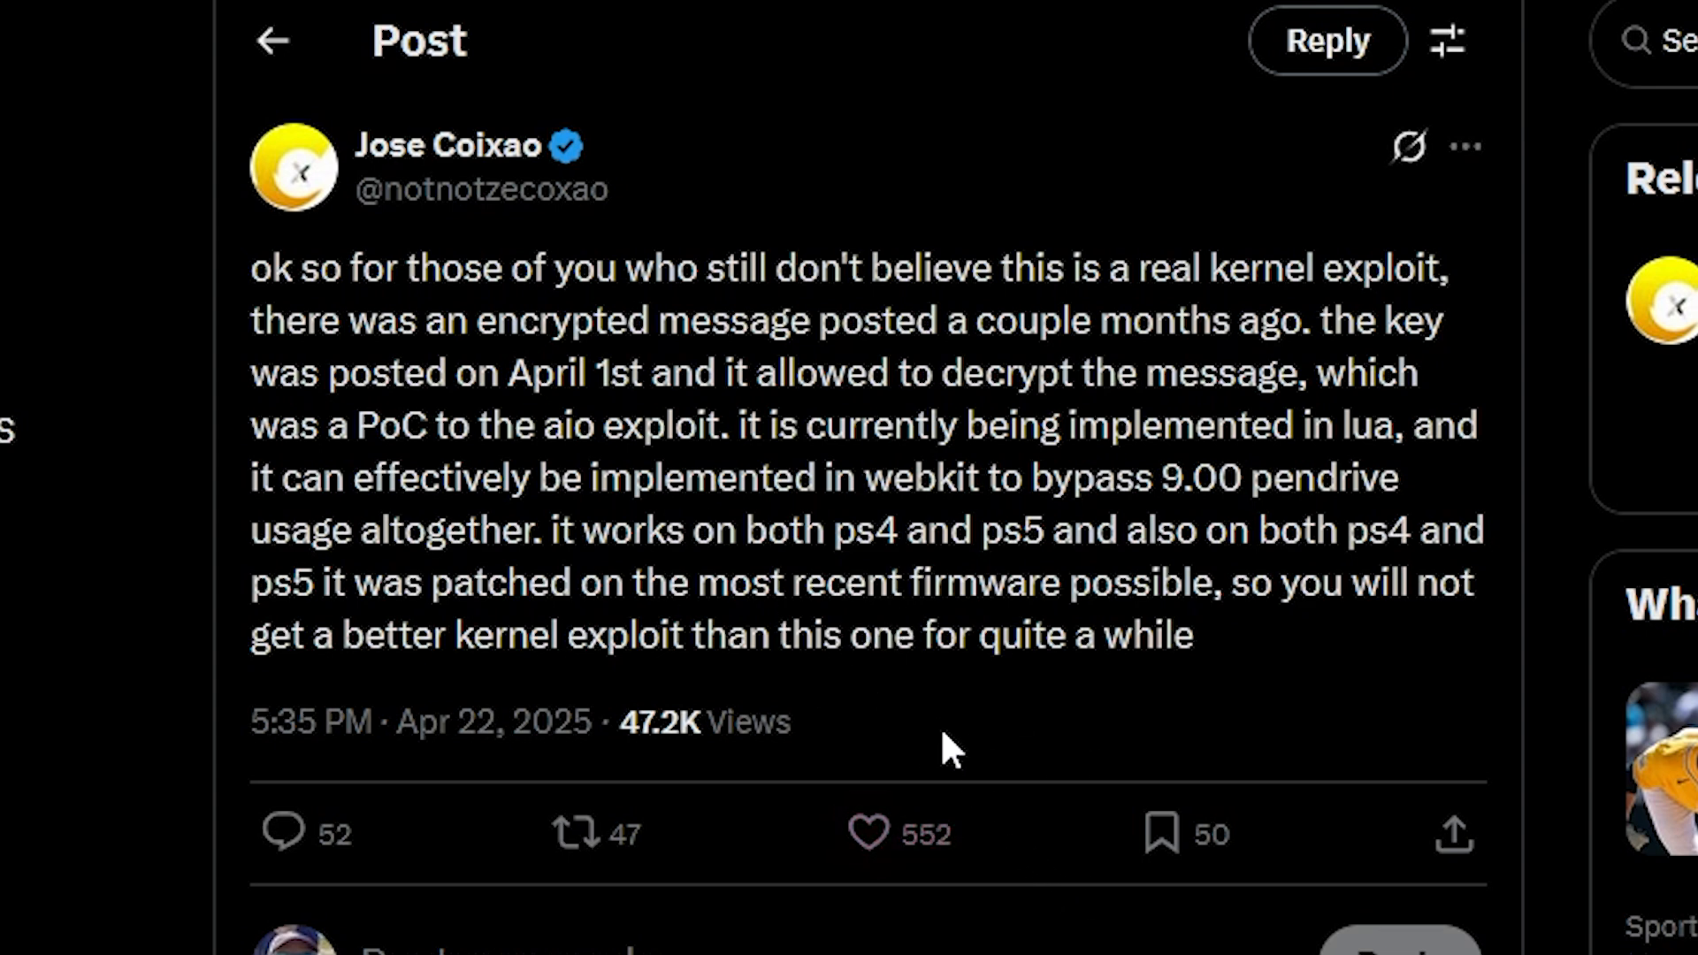
{"action": "mouse_move", "coordinate": [683, 704]}
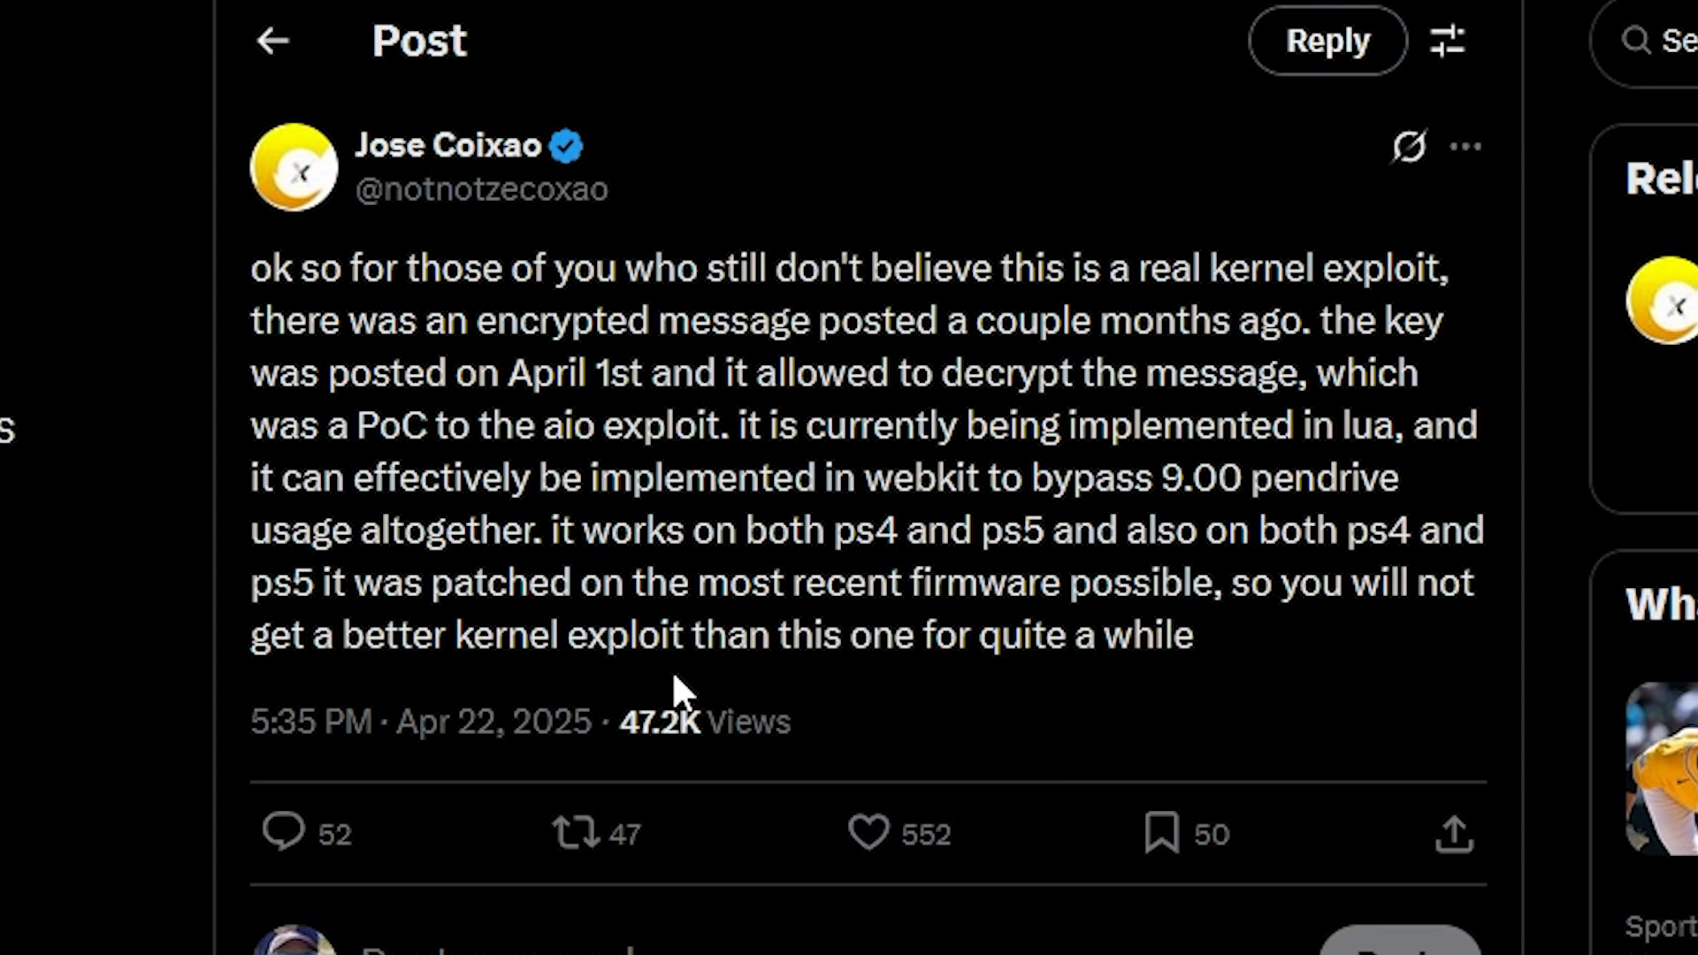
{"action": "mouse_move", "coordinate": [1002, 479]}
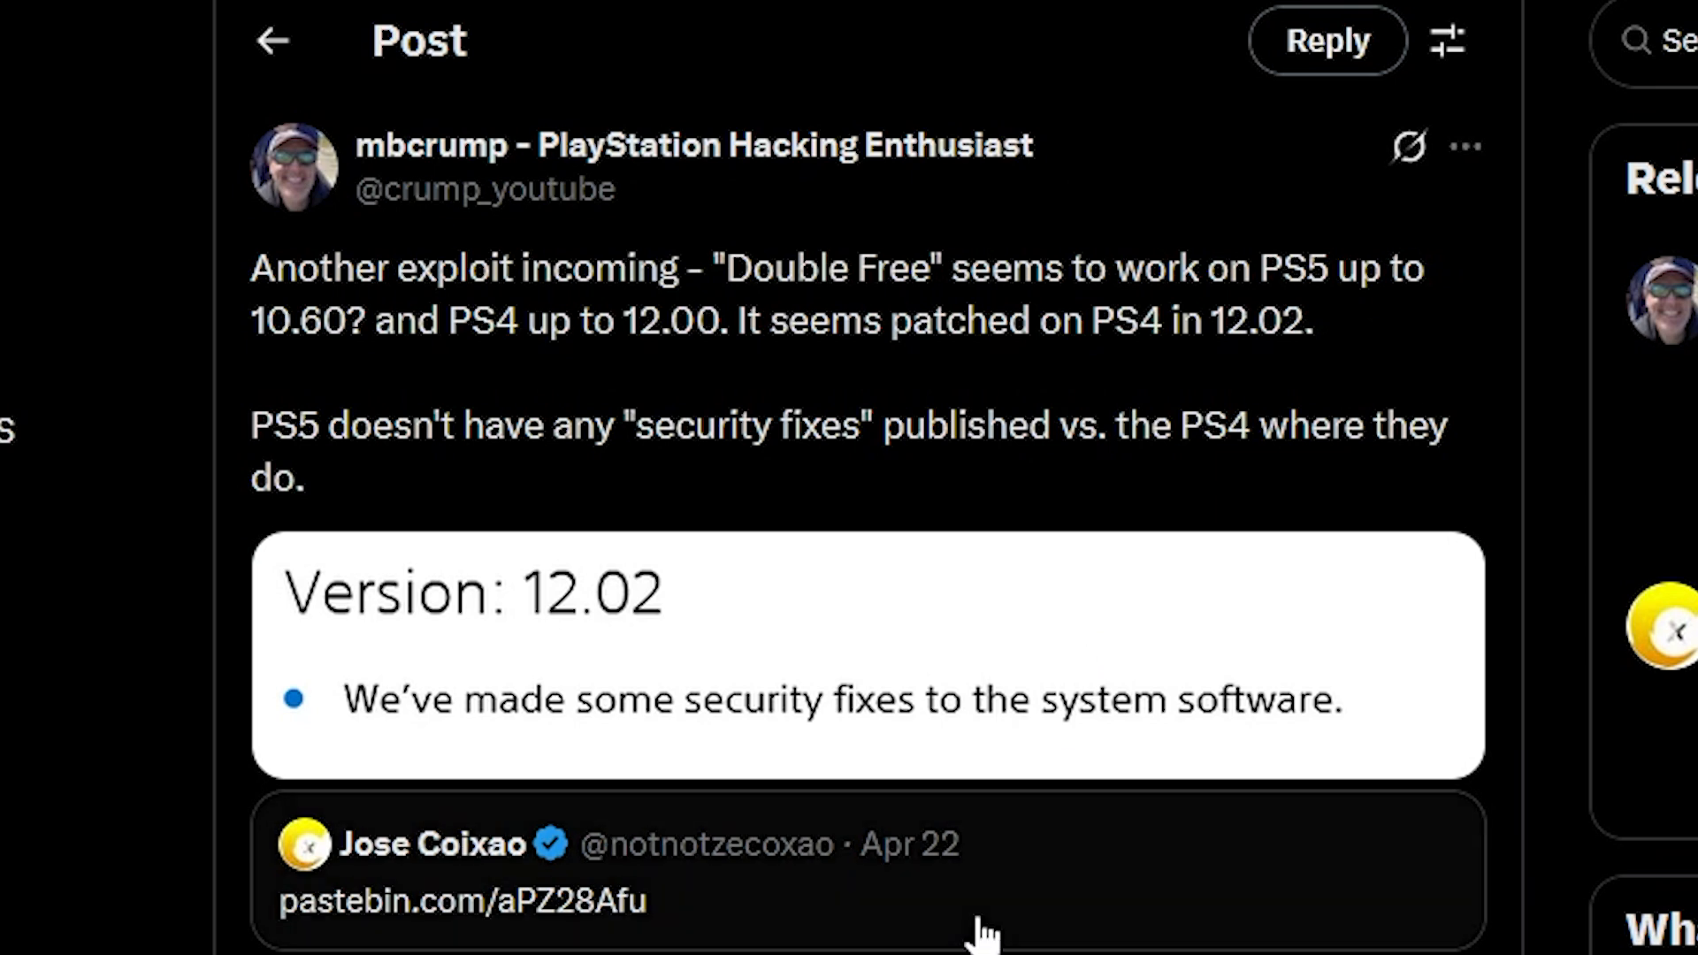
{"action": "mouse_move", "coordinate": [835, 856]}
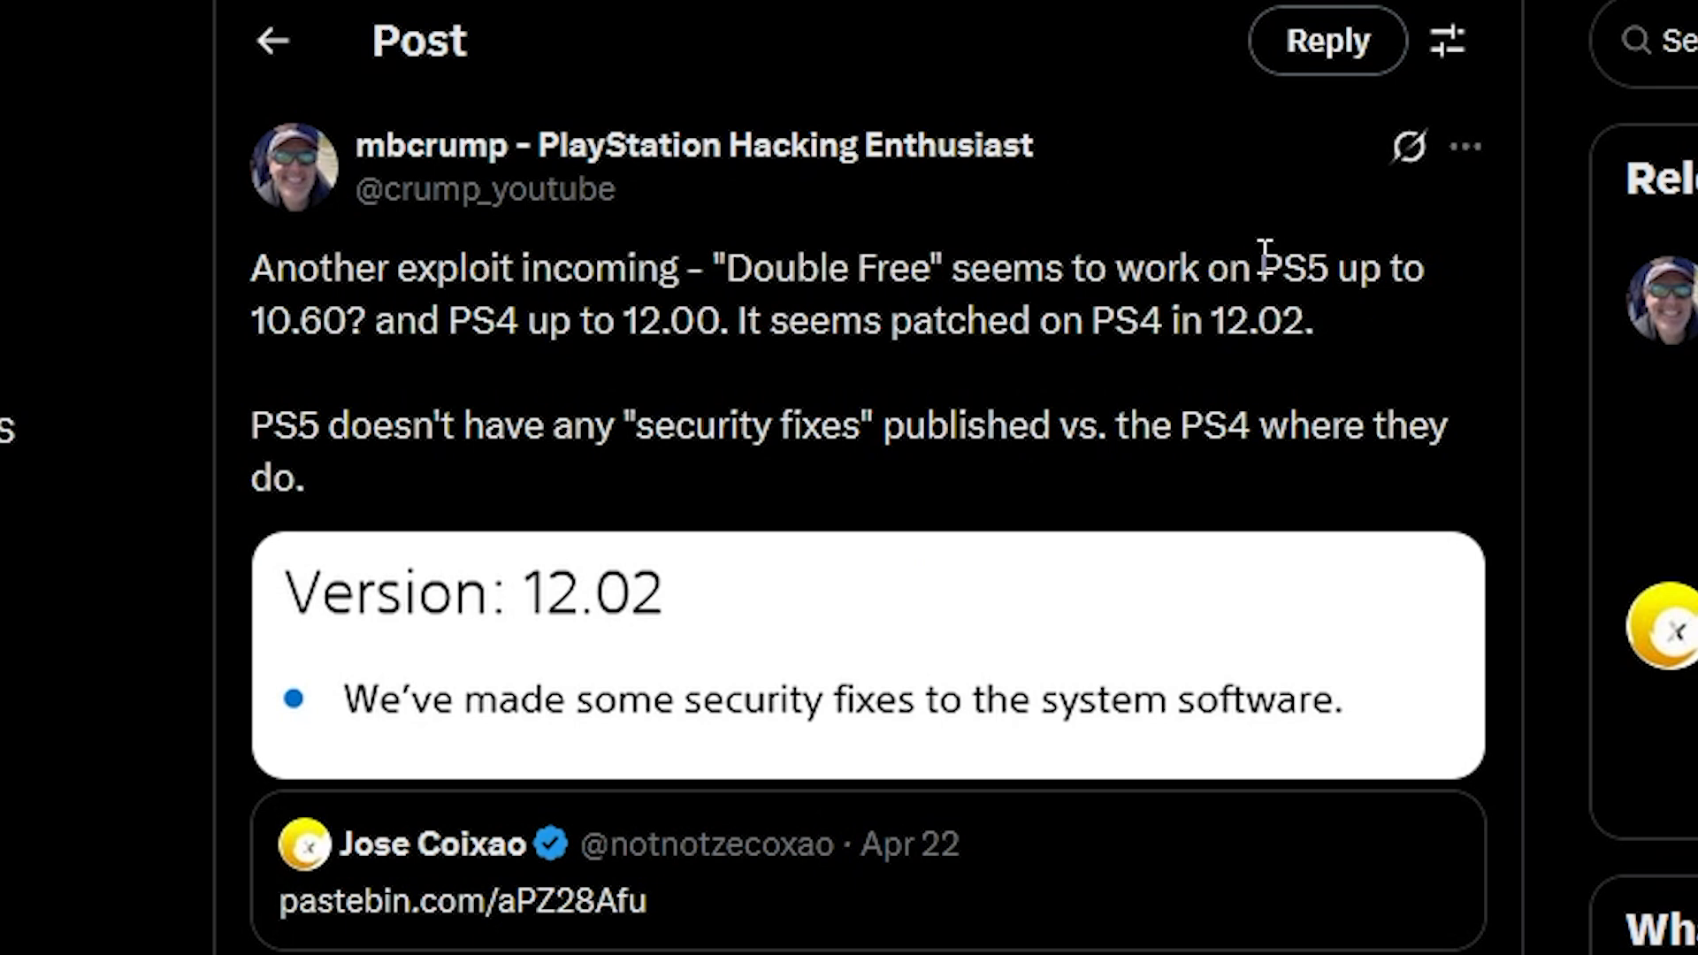
Highlight the PS5 and PS4 firmware claims in mbcrump's Double Free post, then move to the Reddit thread
{"action": "left_click_drag", "start_coordinate": [1259, 269], "coordinate": [1392, 268]}
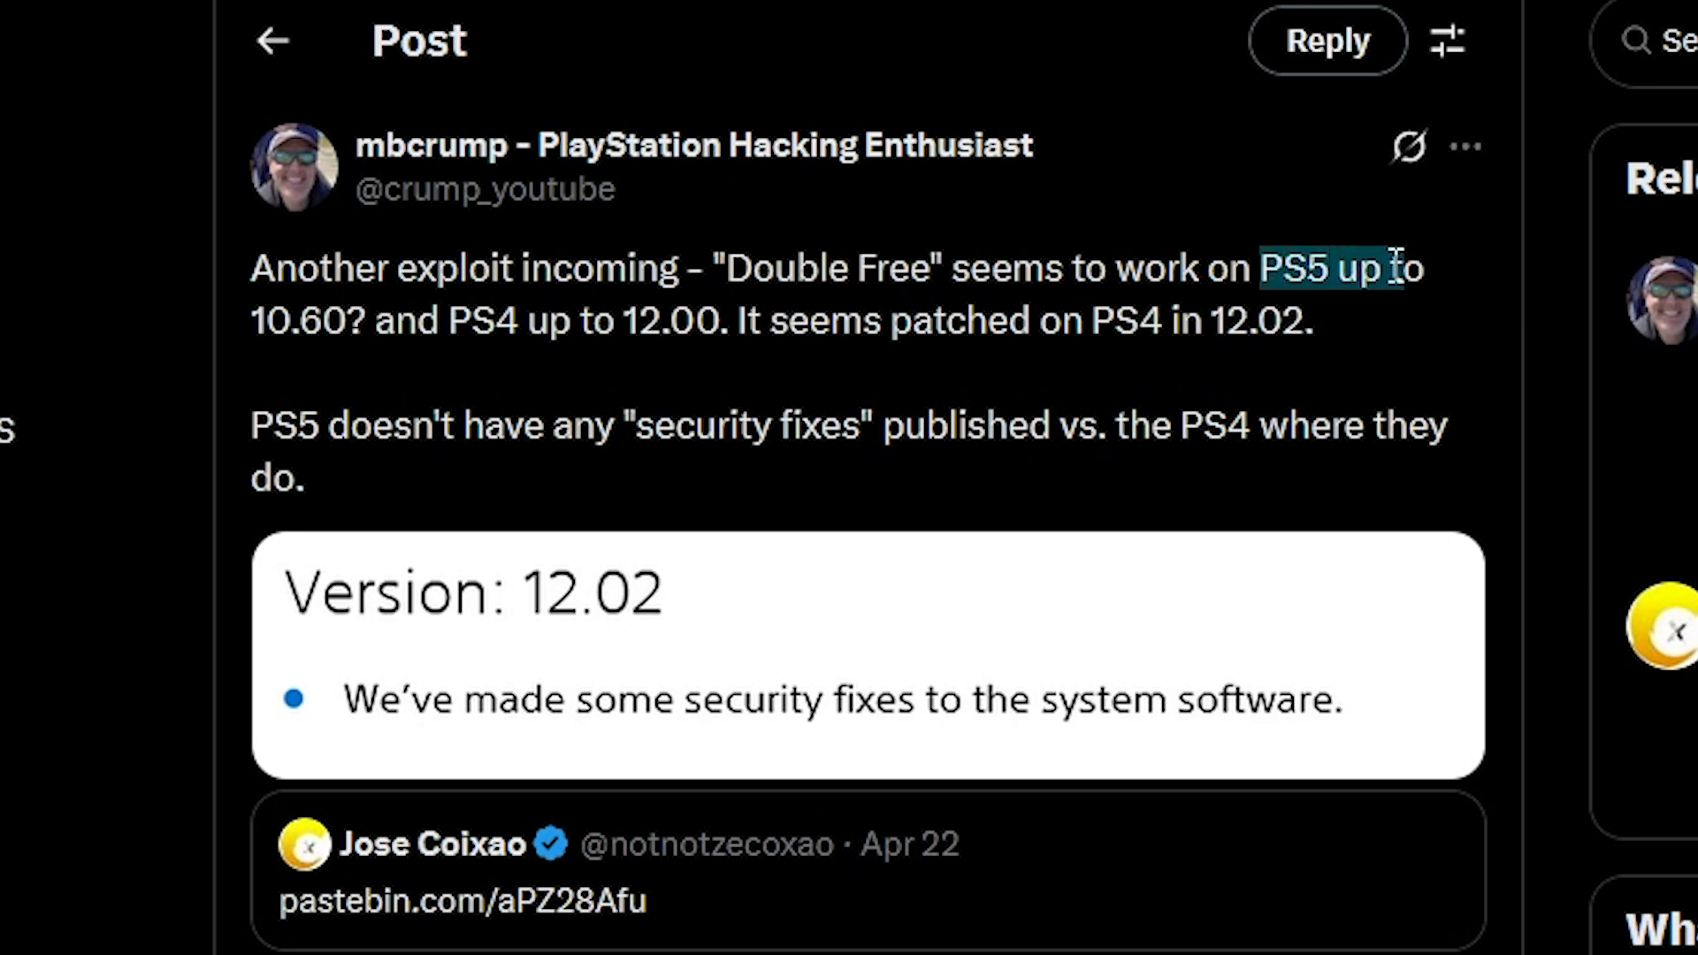
{"action": "left_click_drag", "start_coordinate": [1397, 267], "coordinate": [347, 320]}
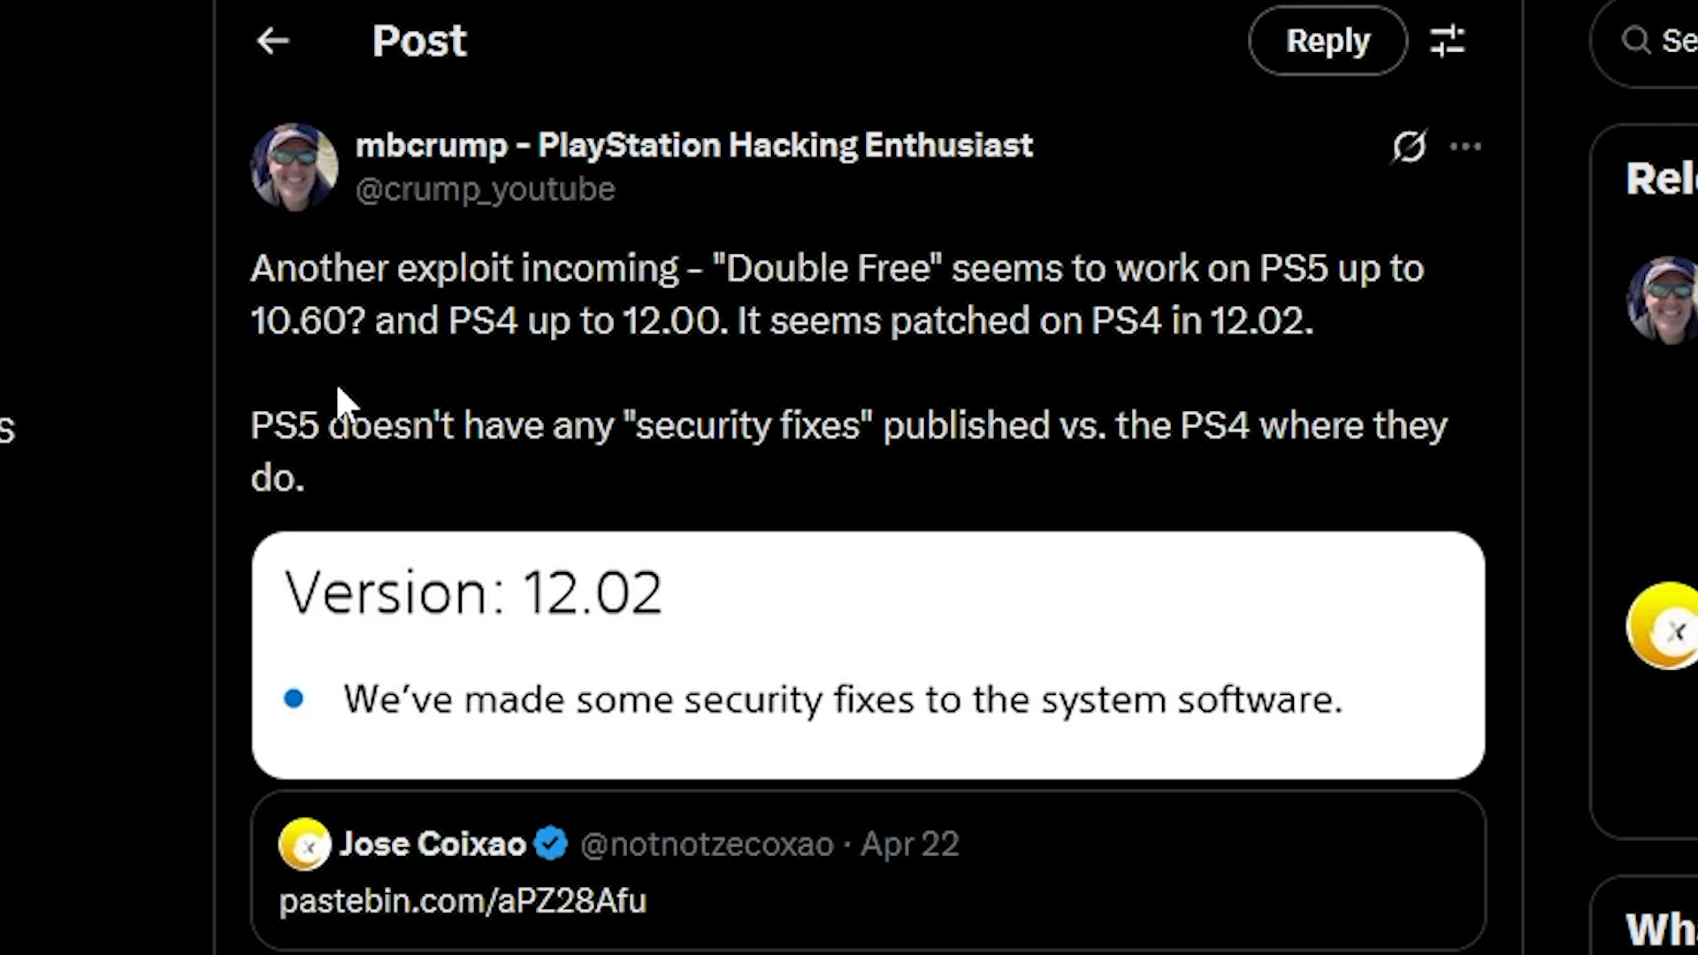
{"action": "mouse_move", "coordinate": [403, 439]}
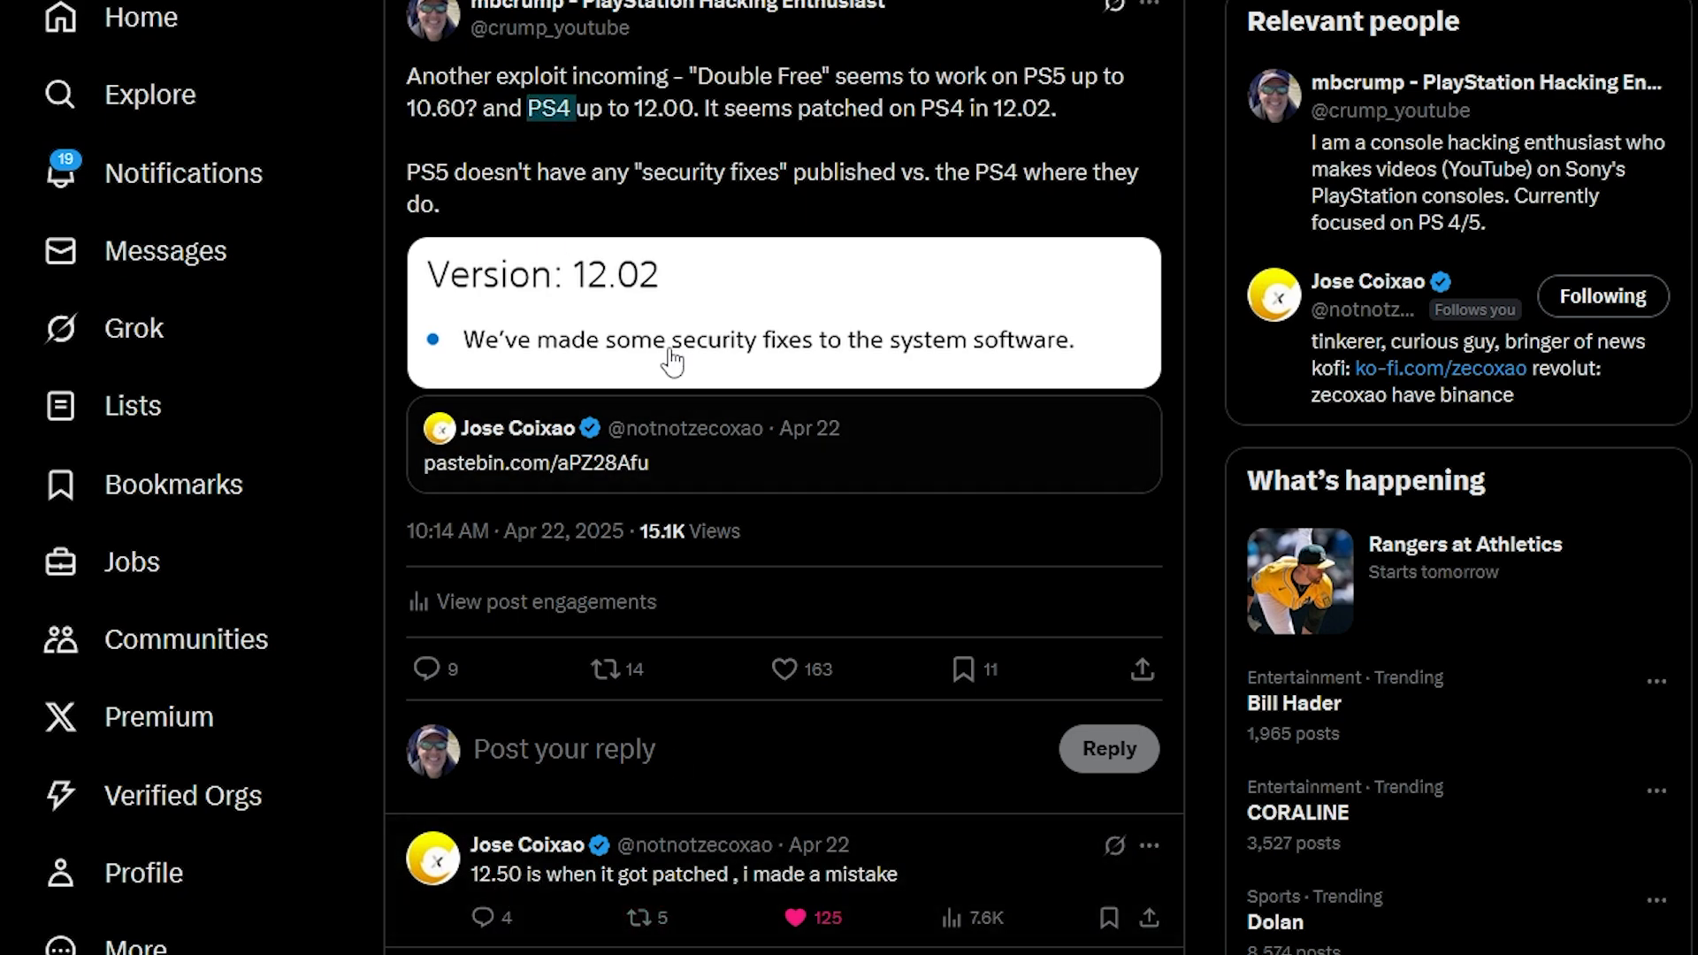
{"action": "mouse_move", "coordinate": [642, 109]}
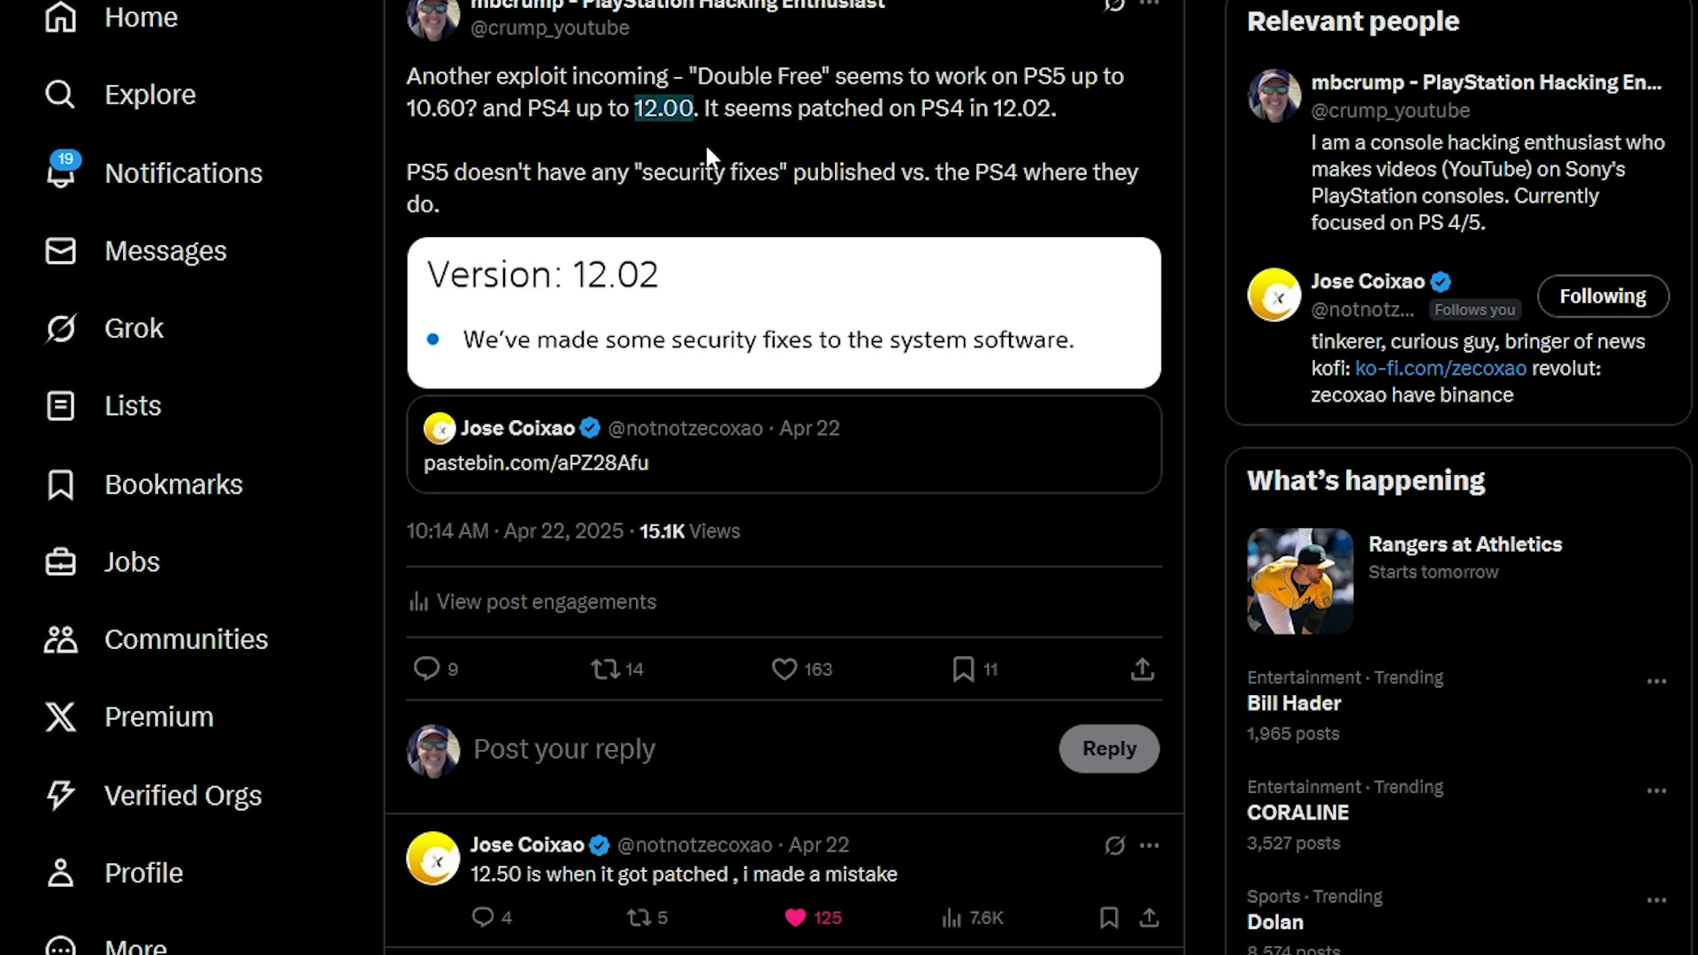
{"action": "mouse_move", "coordinate": [633, 343]}
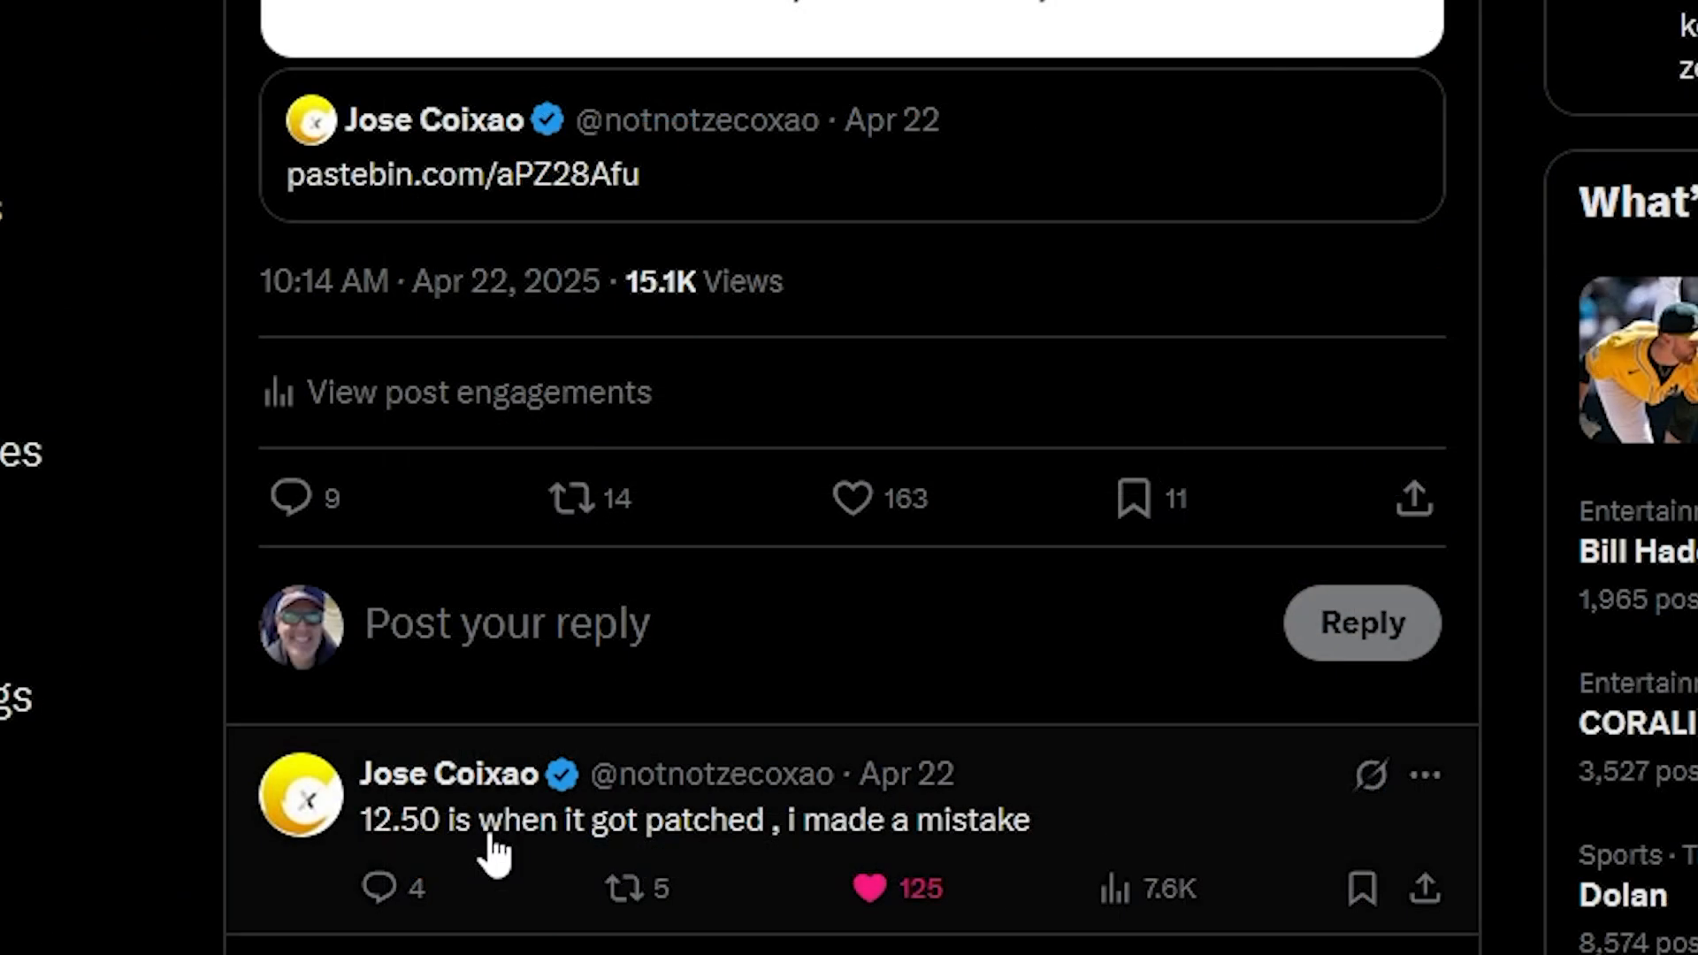
{"action": "mouse_move", "coordinate": [439, 870]}
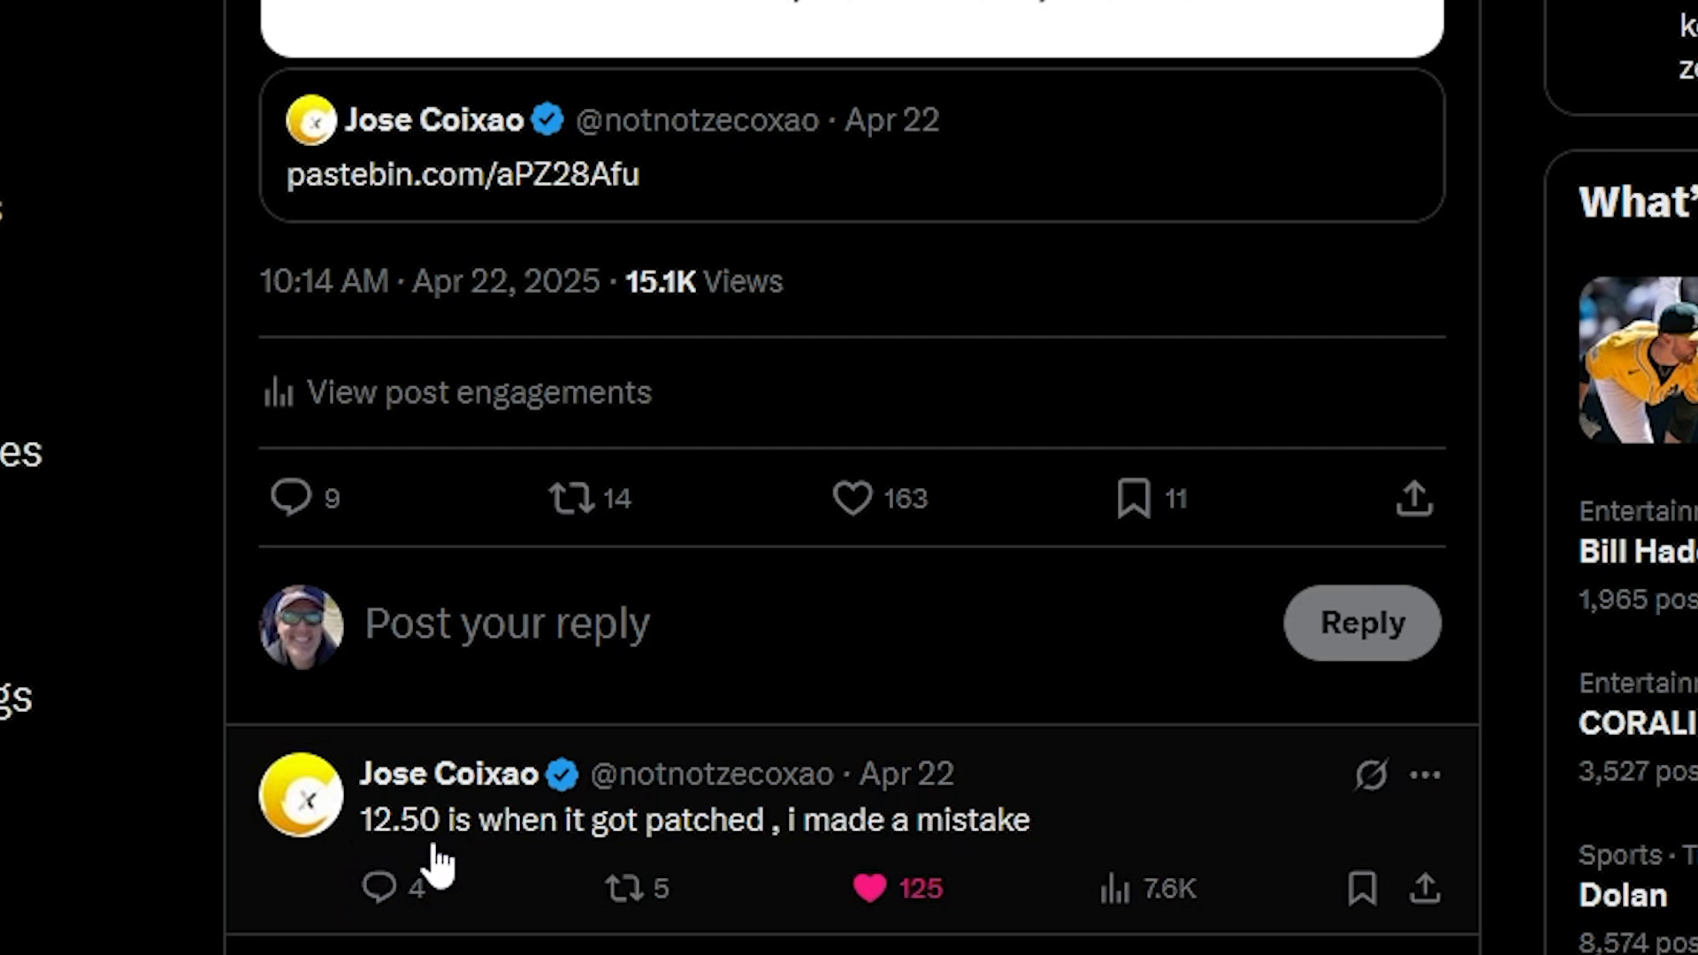
{"action": "mouse_move", "coordinate": [733, 875]}
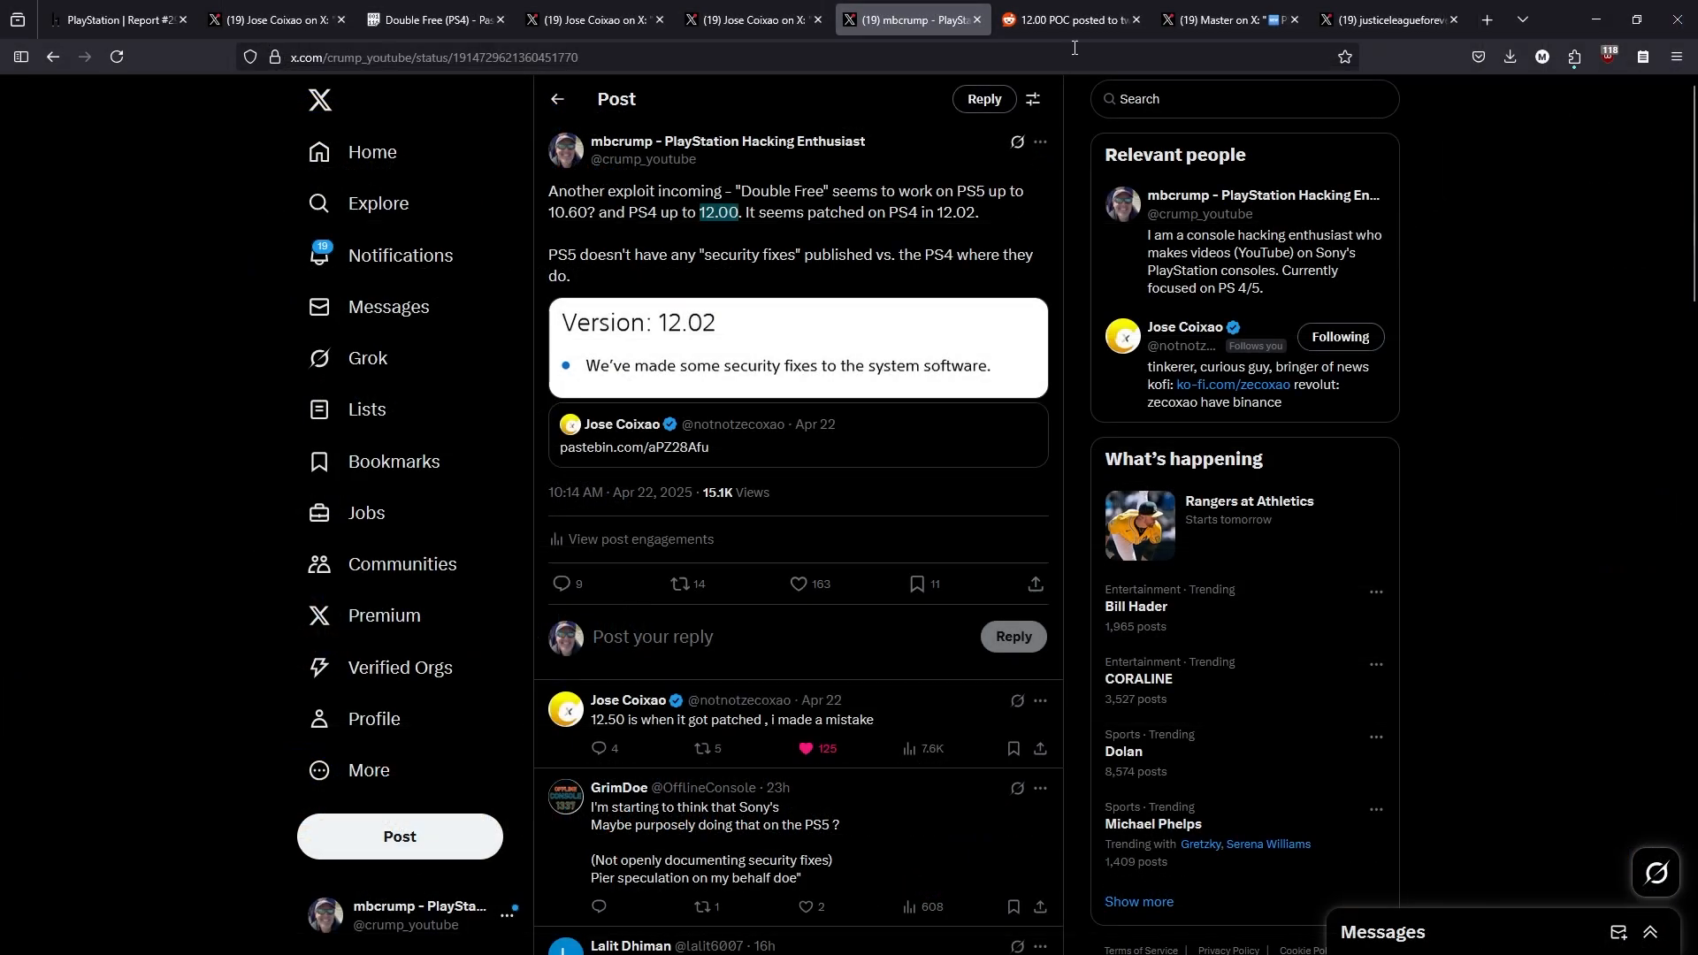
{"action": "left_click", "coordinate": [1071, 20]}
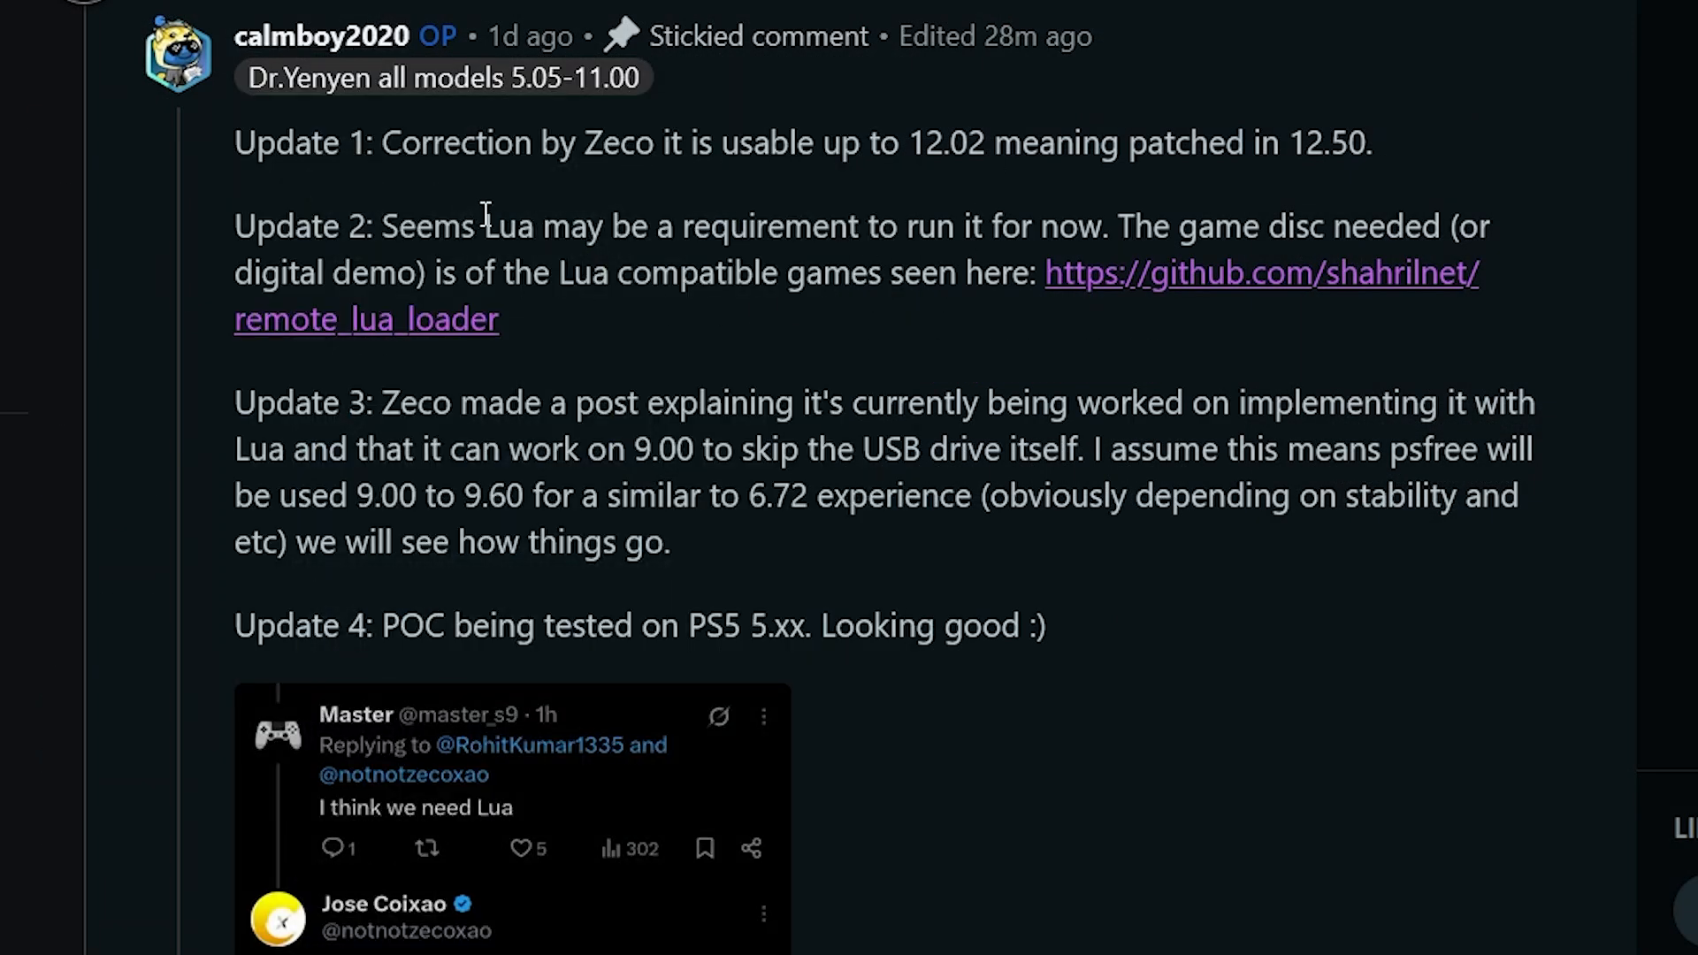
{"action": "mouse_move", "coordinate": [594, 231]}
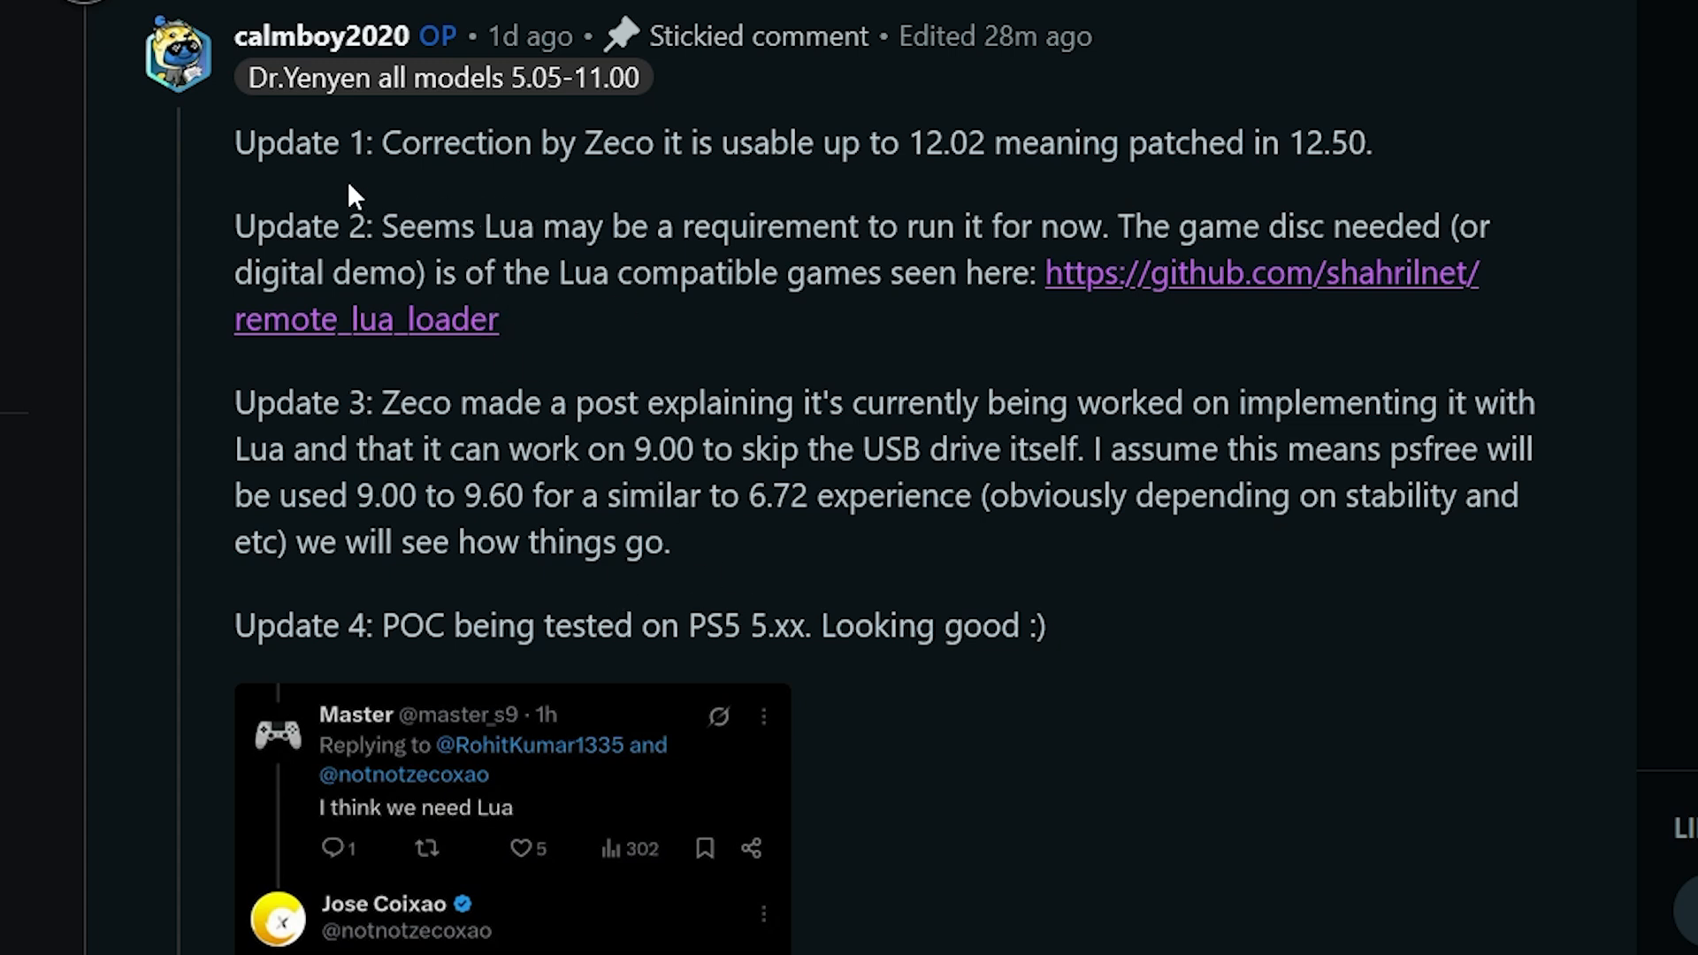
{"action": "mouse_move", "coordinate": [478, 187]}
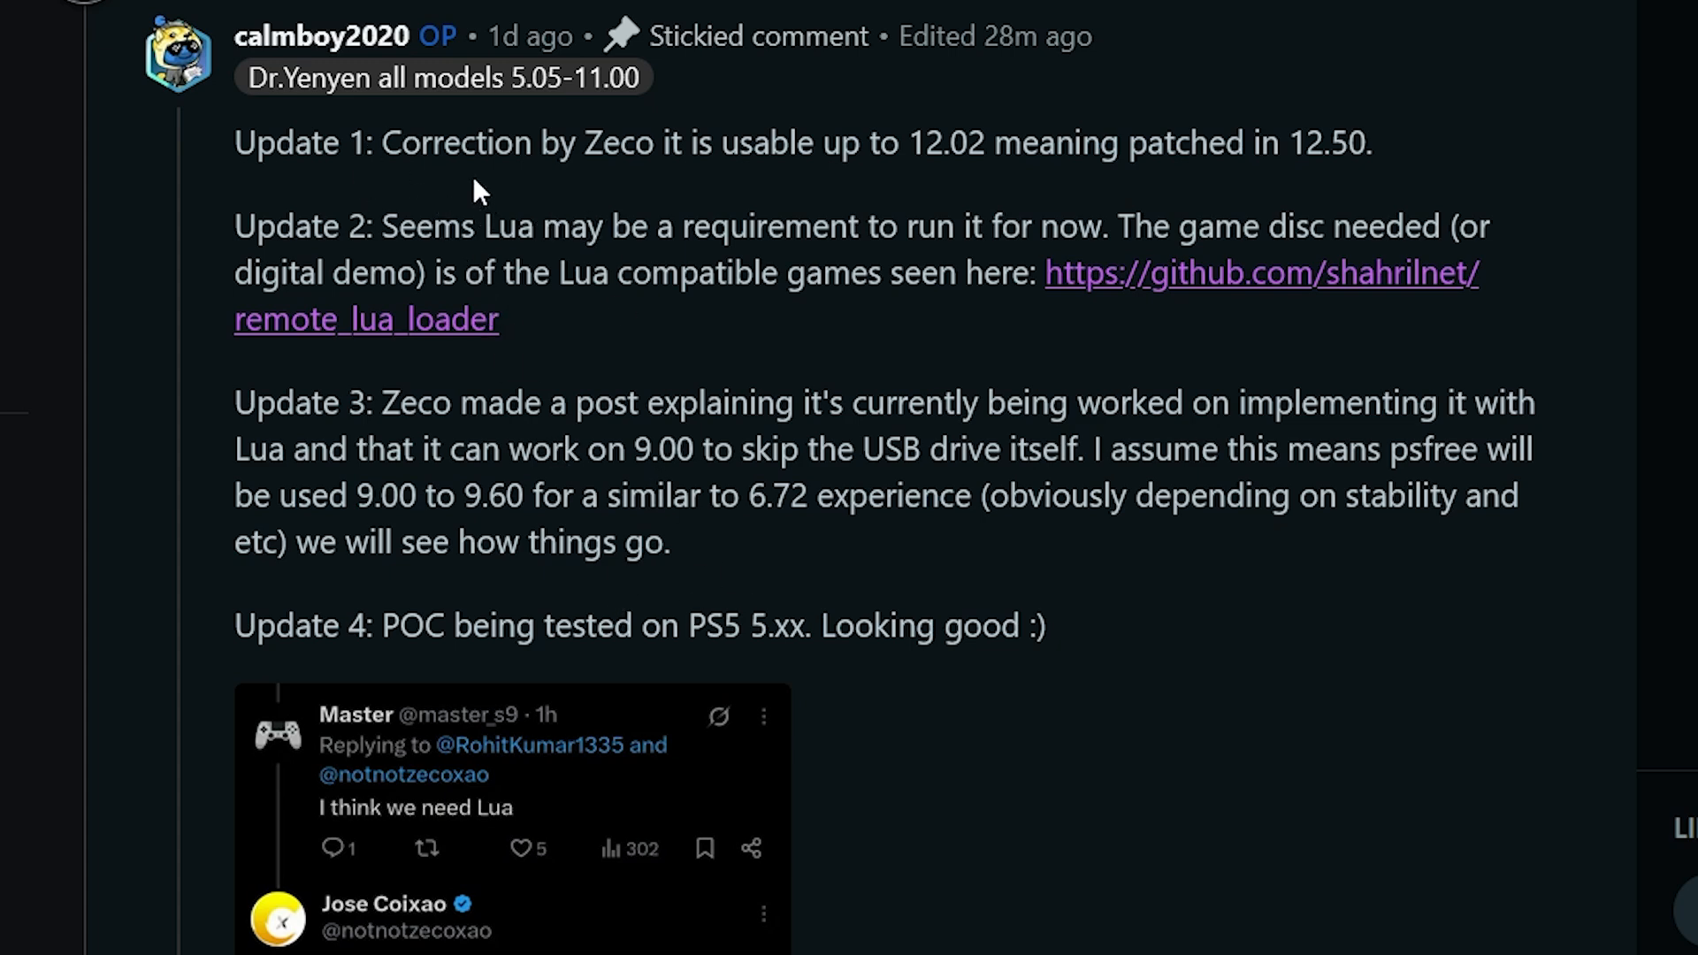
{"action": "mouse_move", "coordinate": [923, 145]}
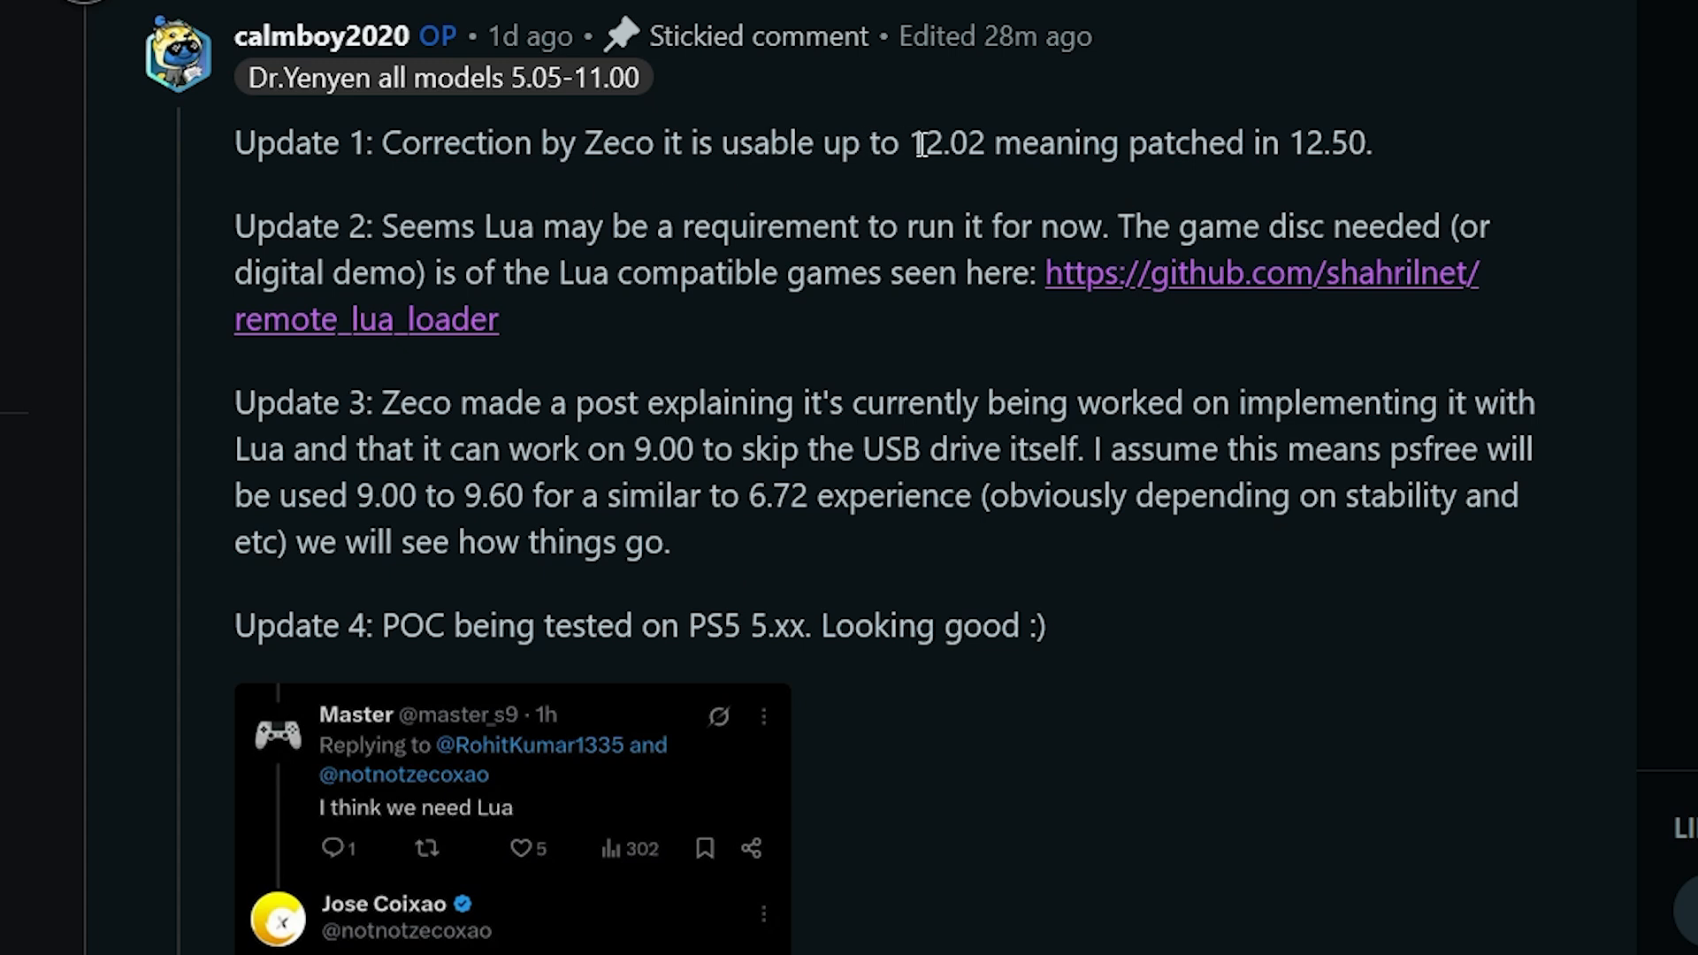
Highlight the 12.02 working firmware and 12.50 patch version in the stickied comment's Update 1
{"action": "left_click_drag", "start_coordinate": [913, 141], "coordinate": [1088, 141]}
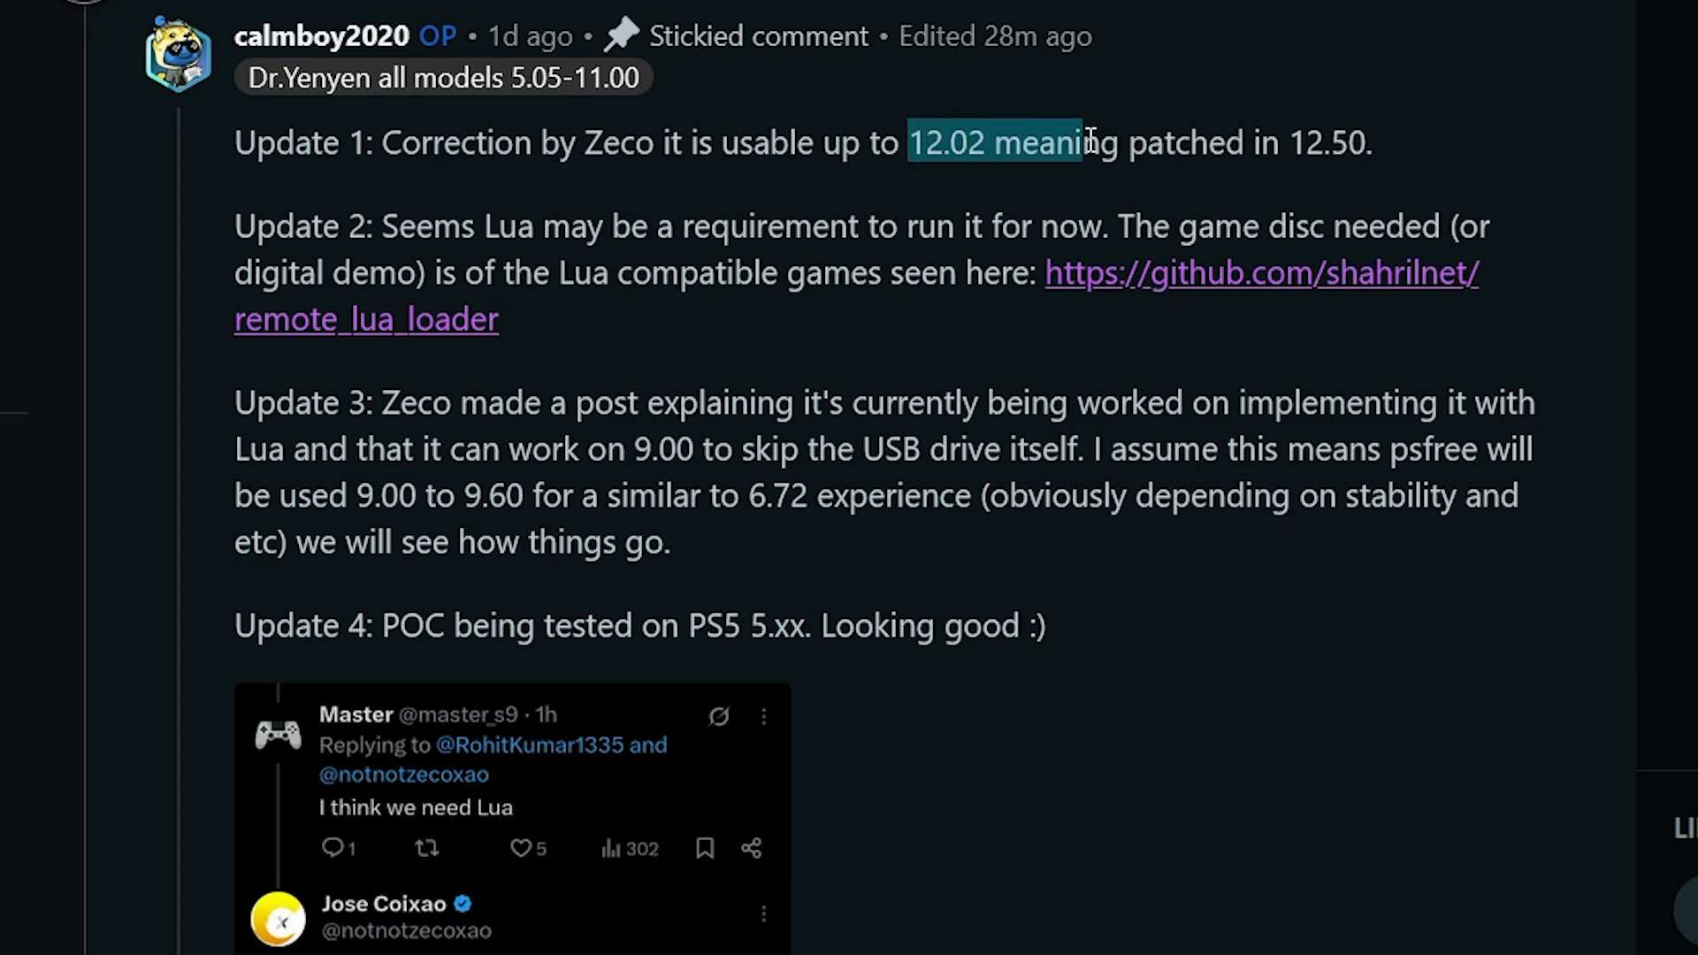
{"action": "left_click", "coordinate": [1291, 145]}
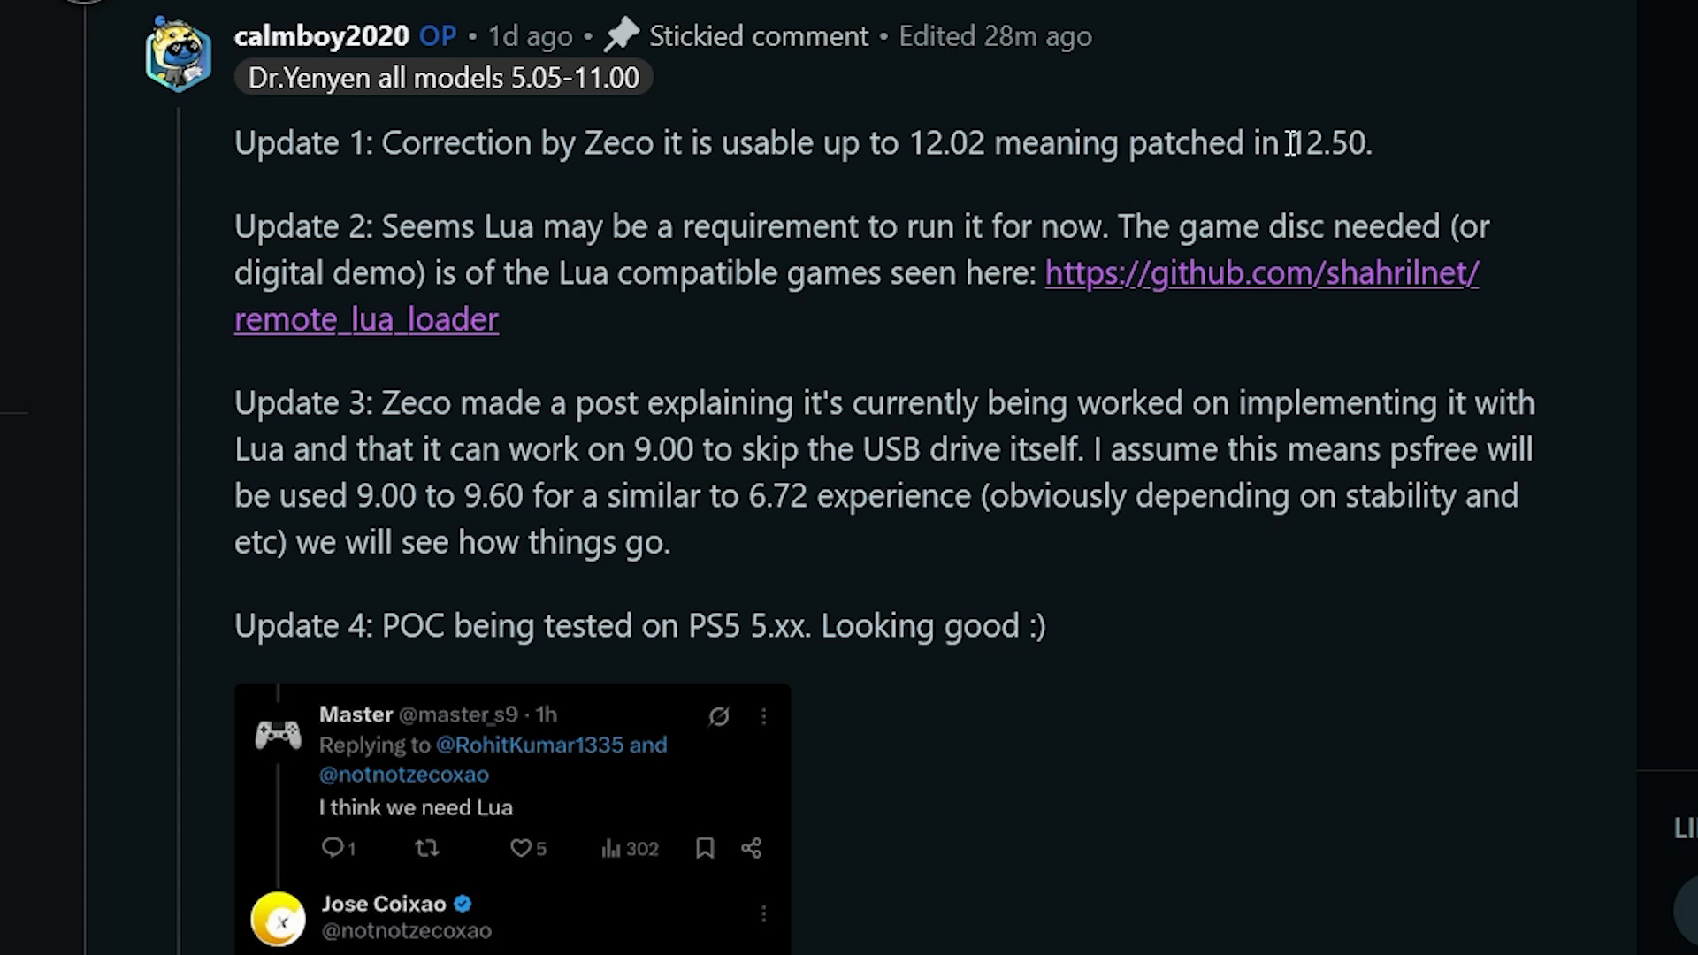
{"action": "double_click", "coordinate": [1326, 143]}
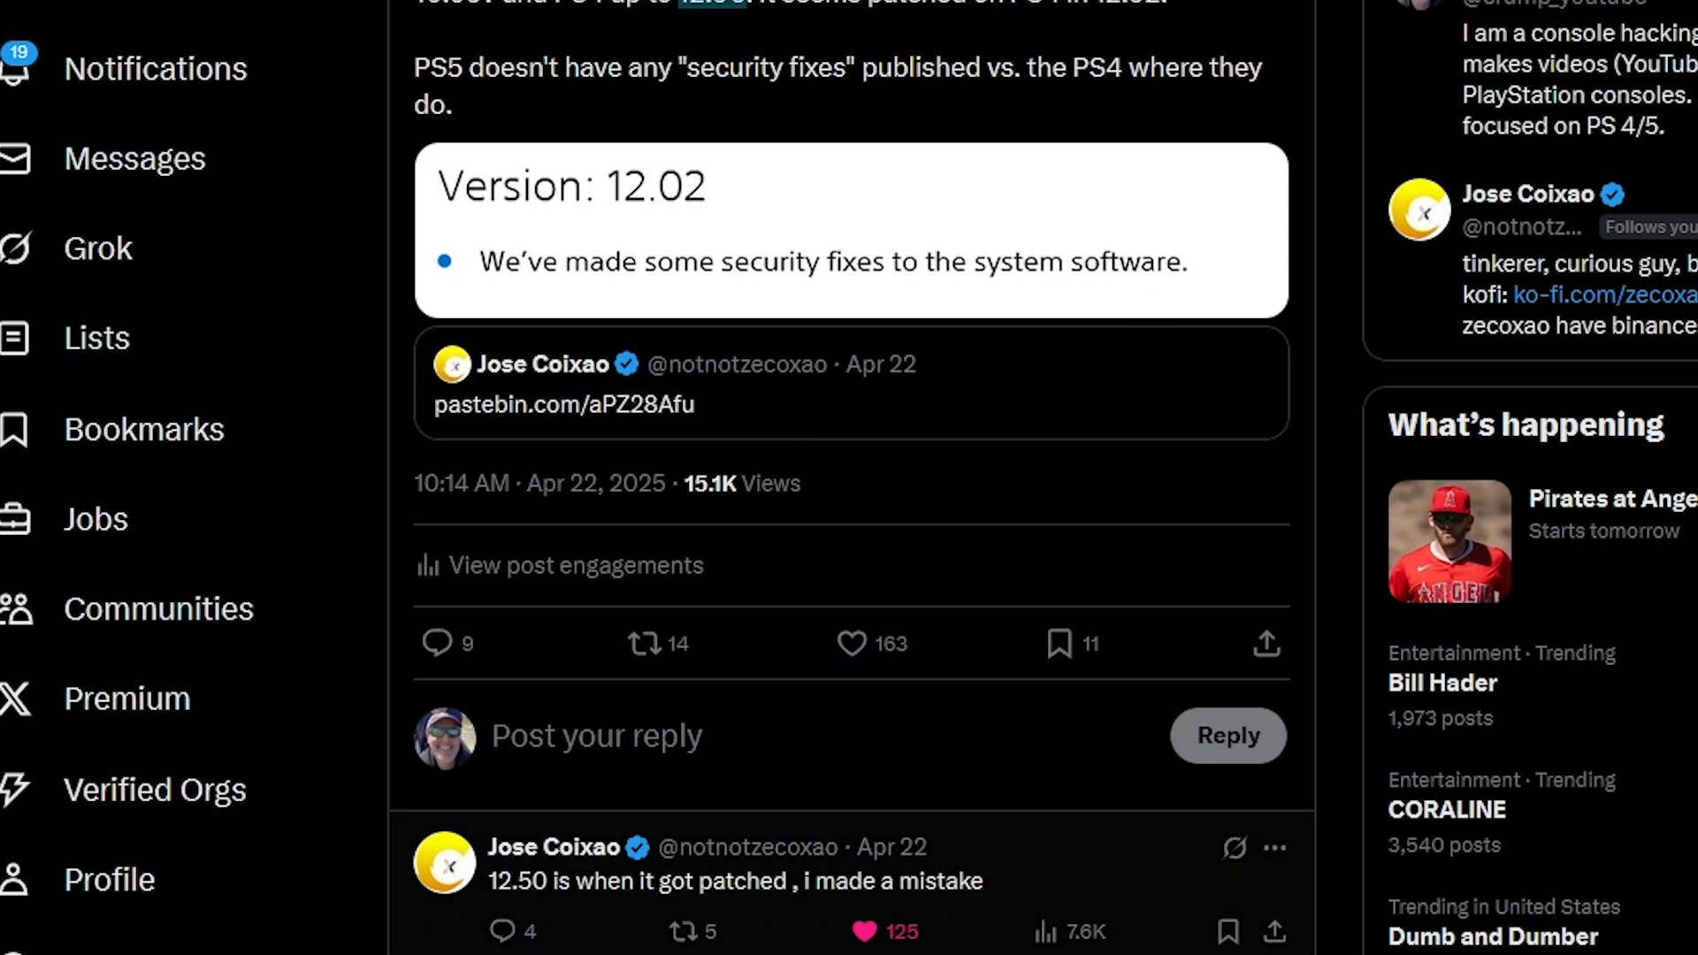
{"action": "mouse_move", "coordinate": [580, 903]}
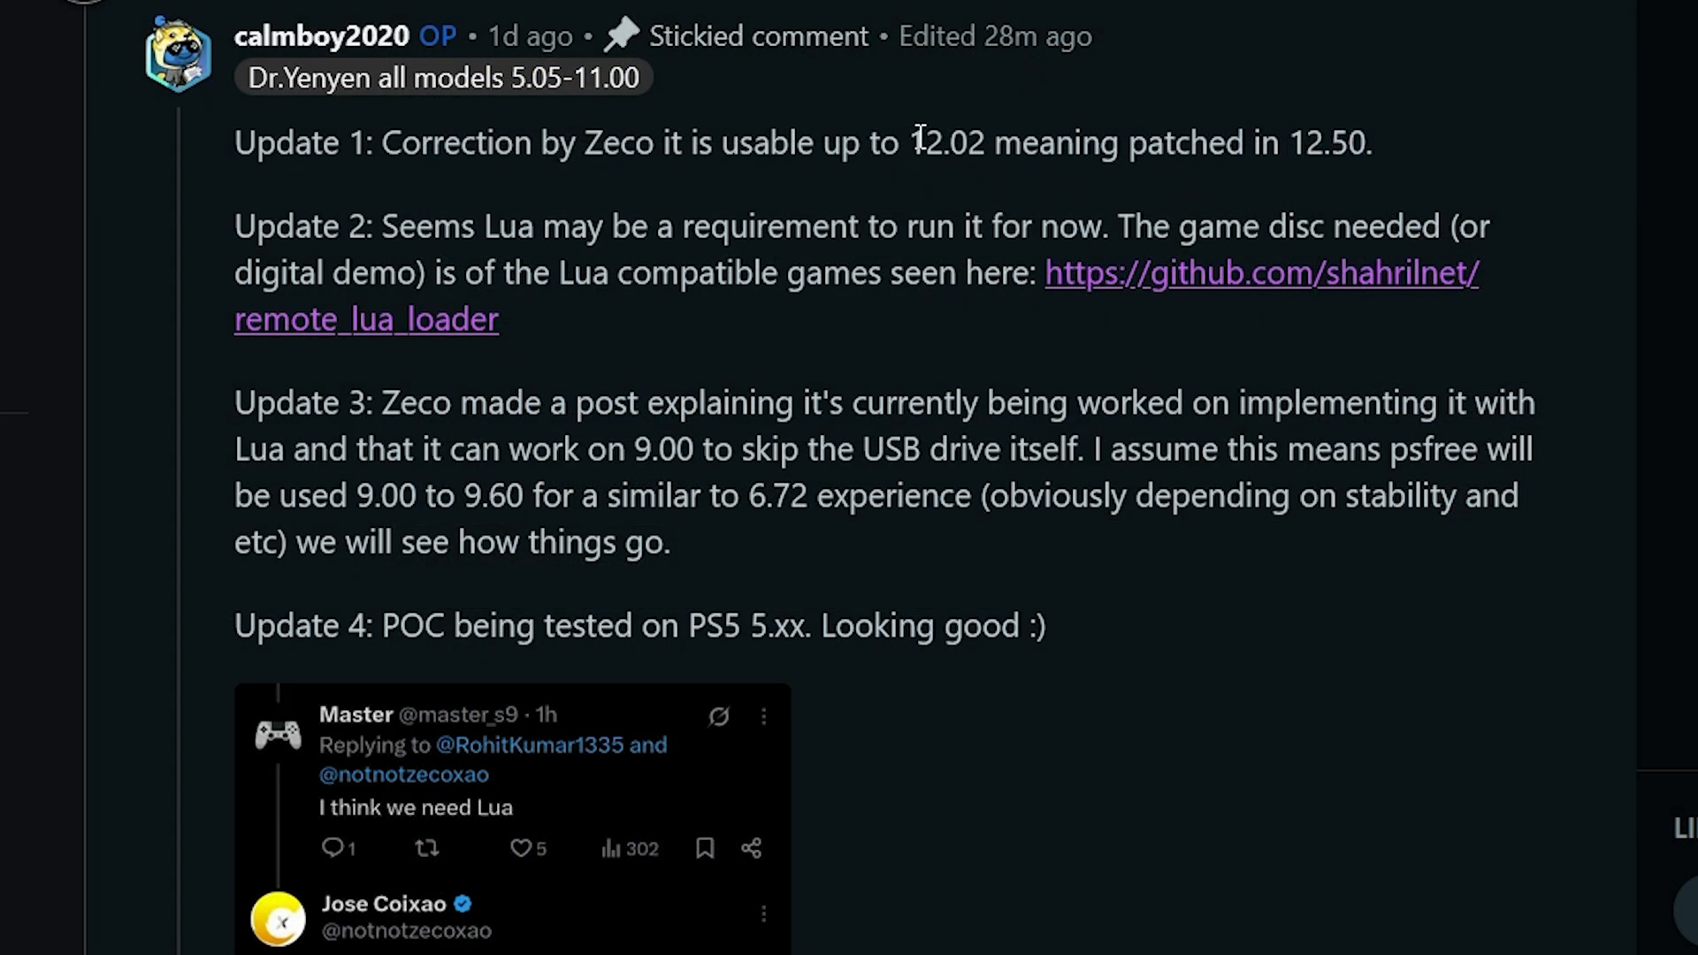
{"action": "double_click", "coordinate": [947, 142]}
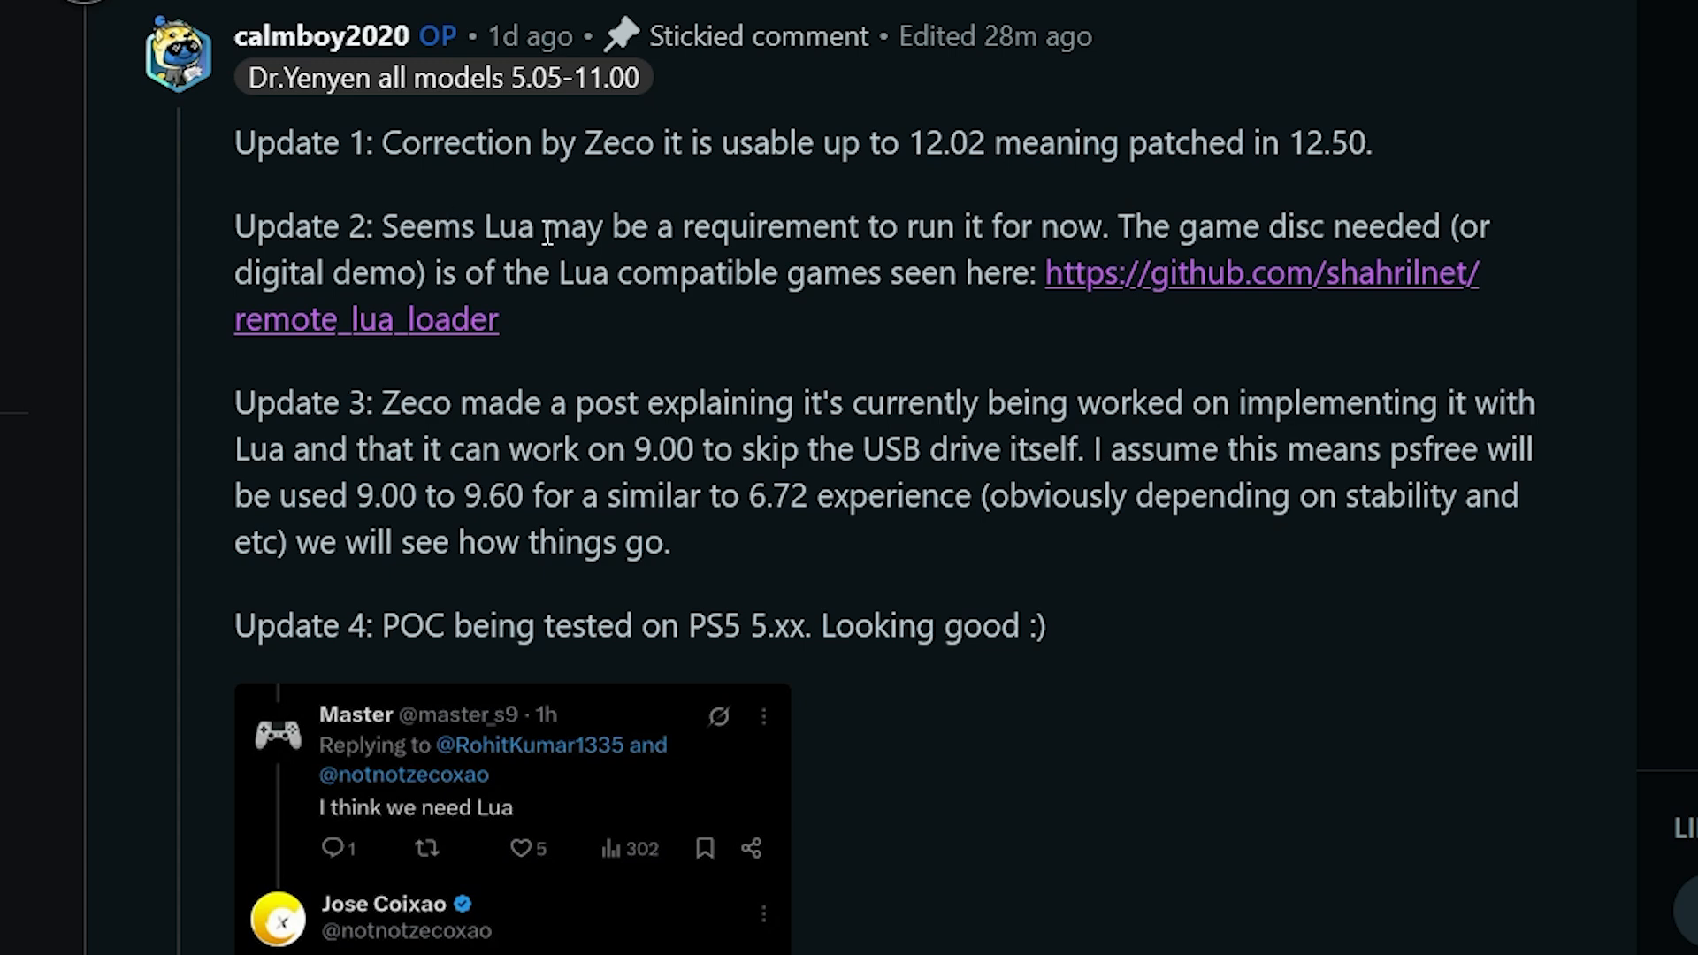
{"action": "mouse_move", "coordinate": [1072, 223]}
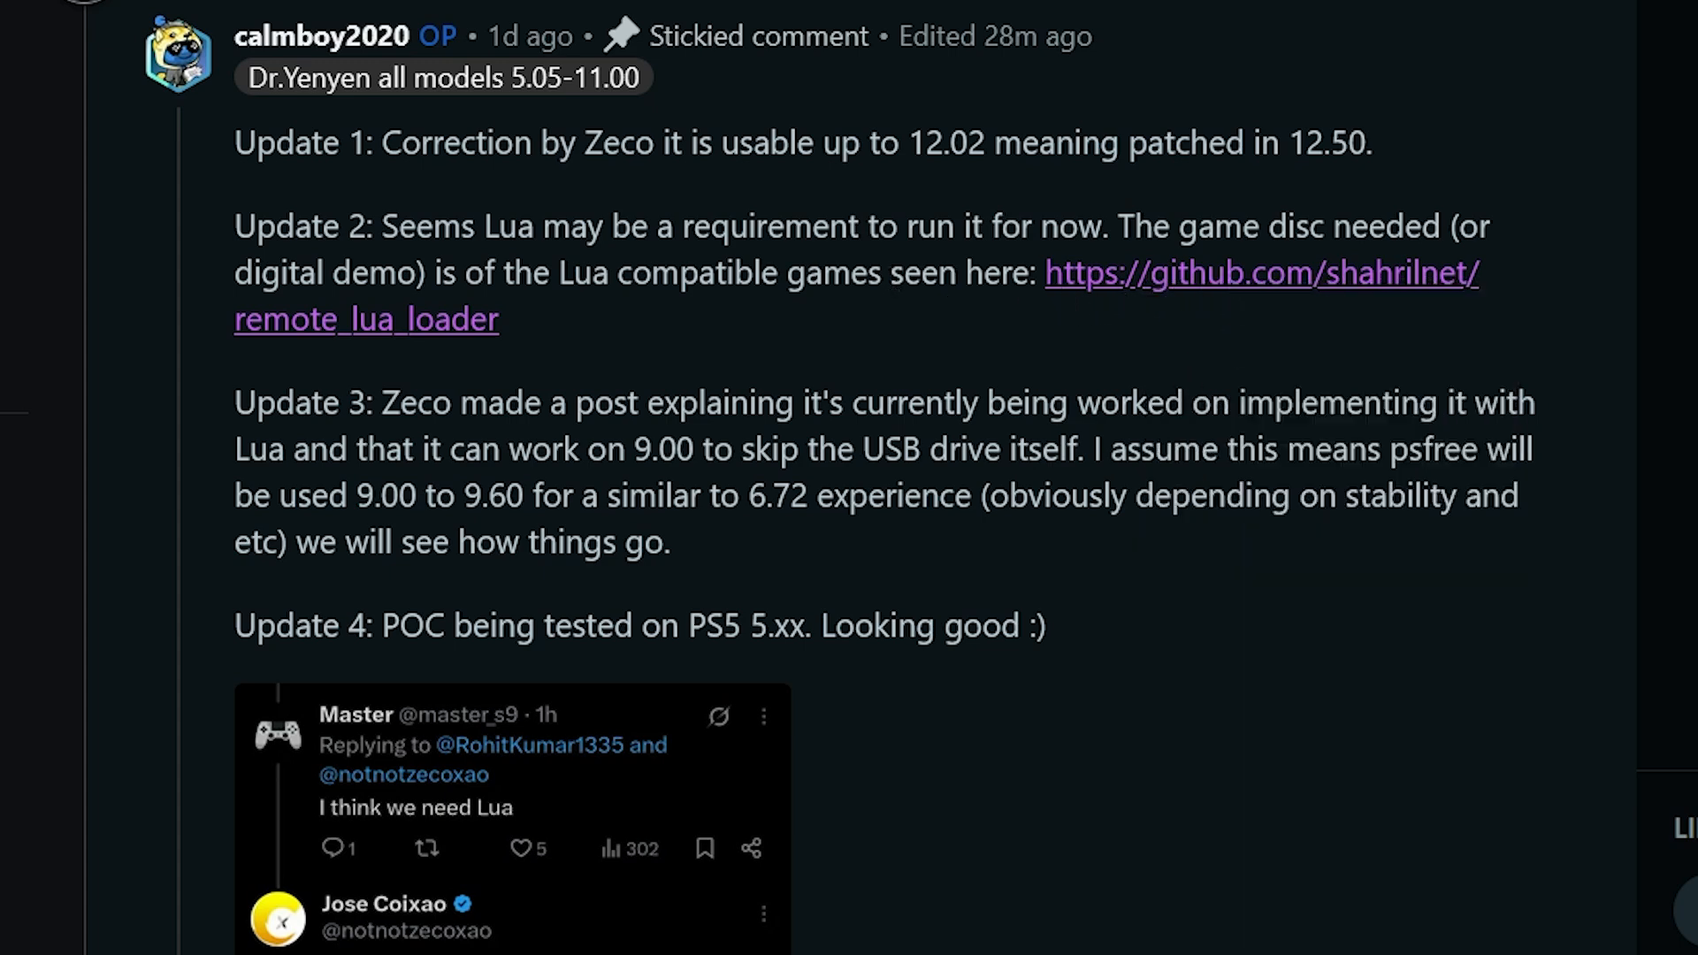
View the remote_lua_loader README's supported games, highlighting the Nora Princess and Stray Cat Heart HD entry
{"action": "left_click", "coordinate": [1263, 273]}
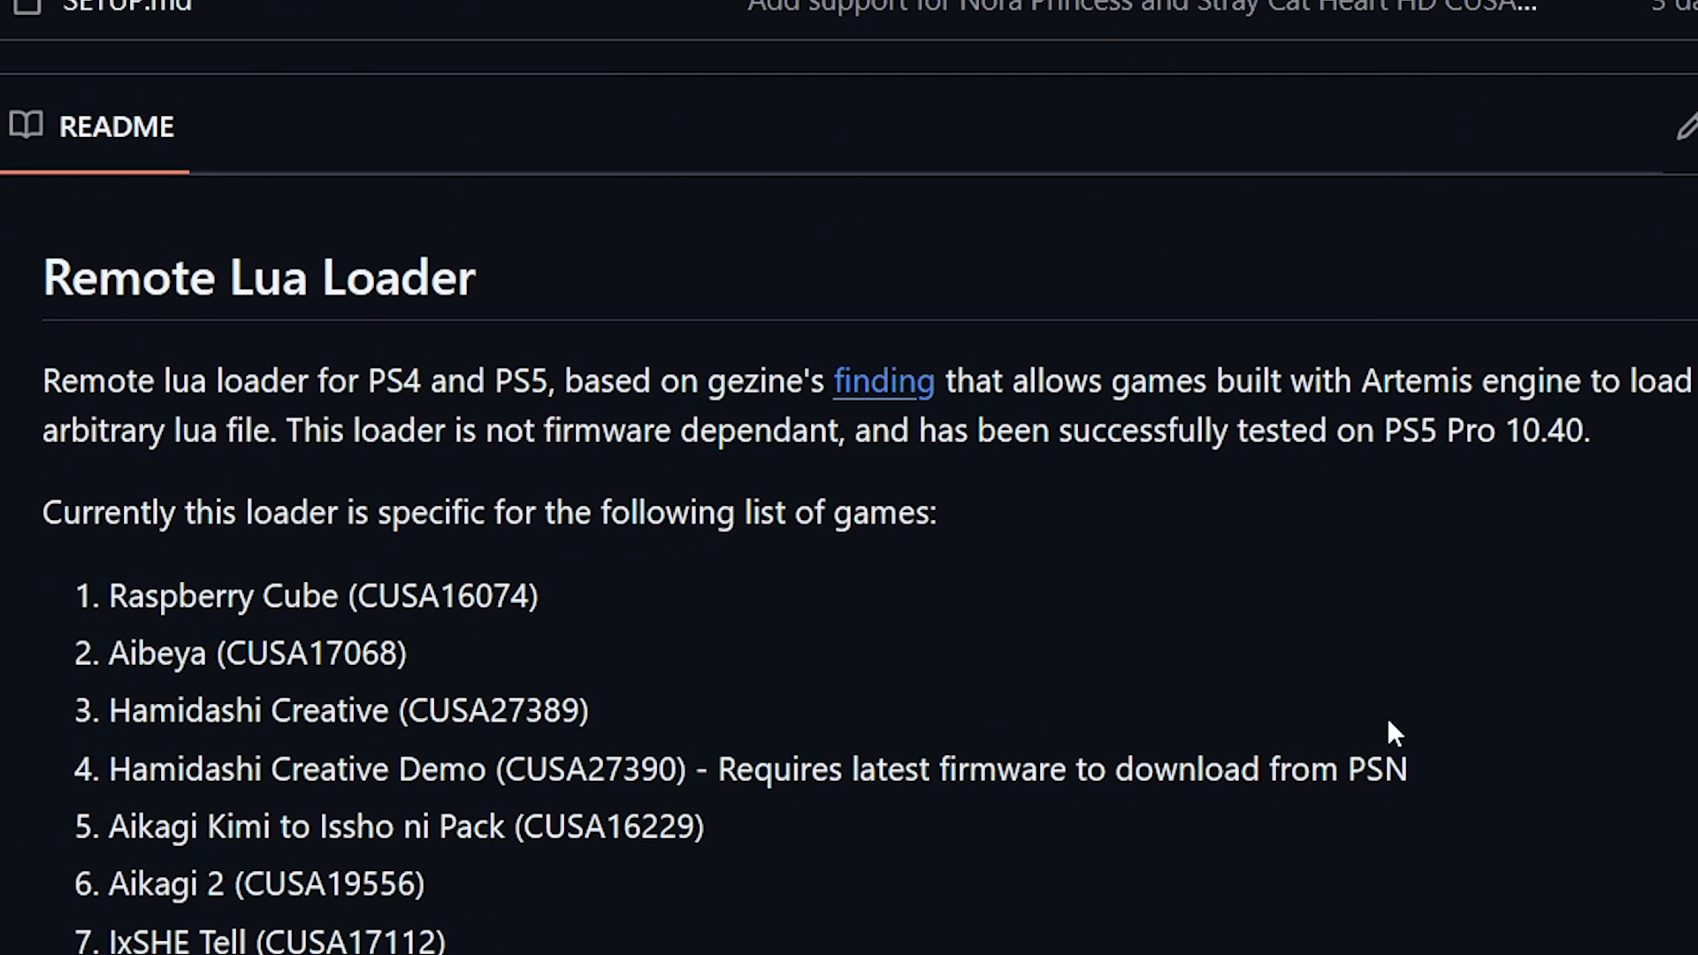
{"action": "scroll", "scroll_direction": "down", "scroll_amount": 3}
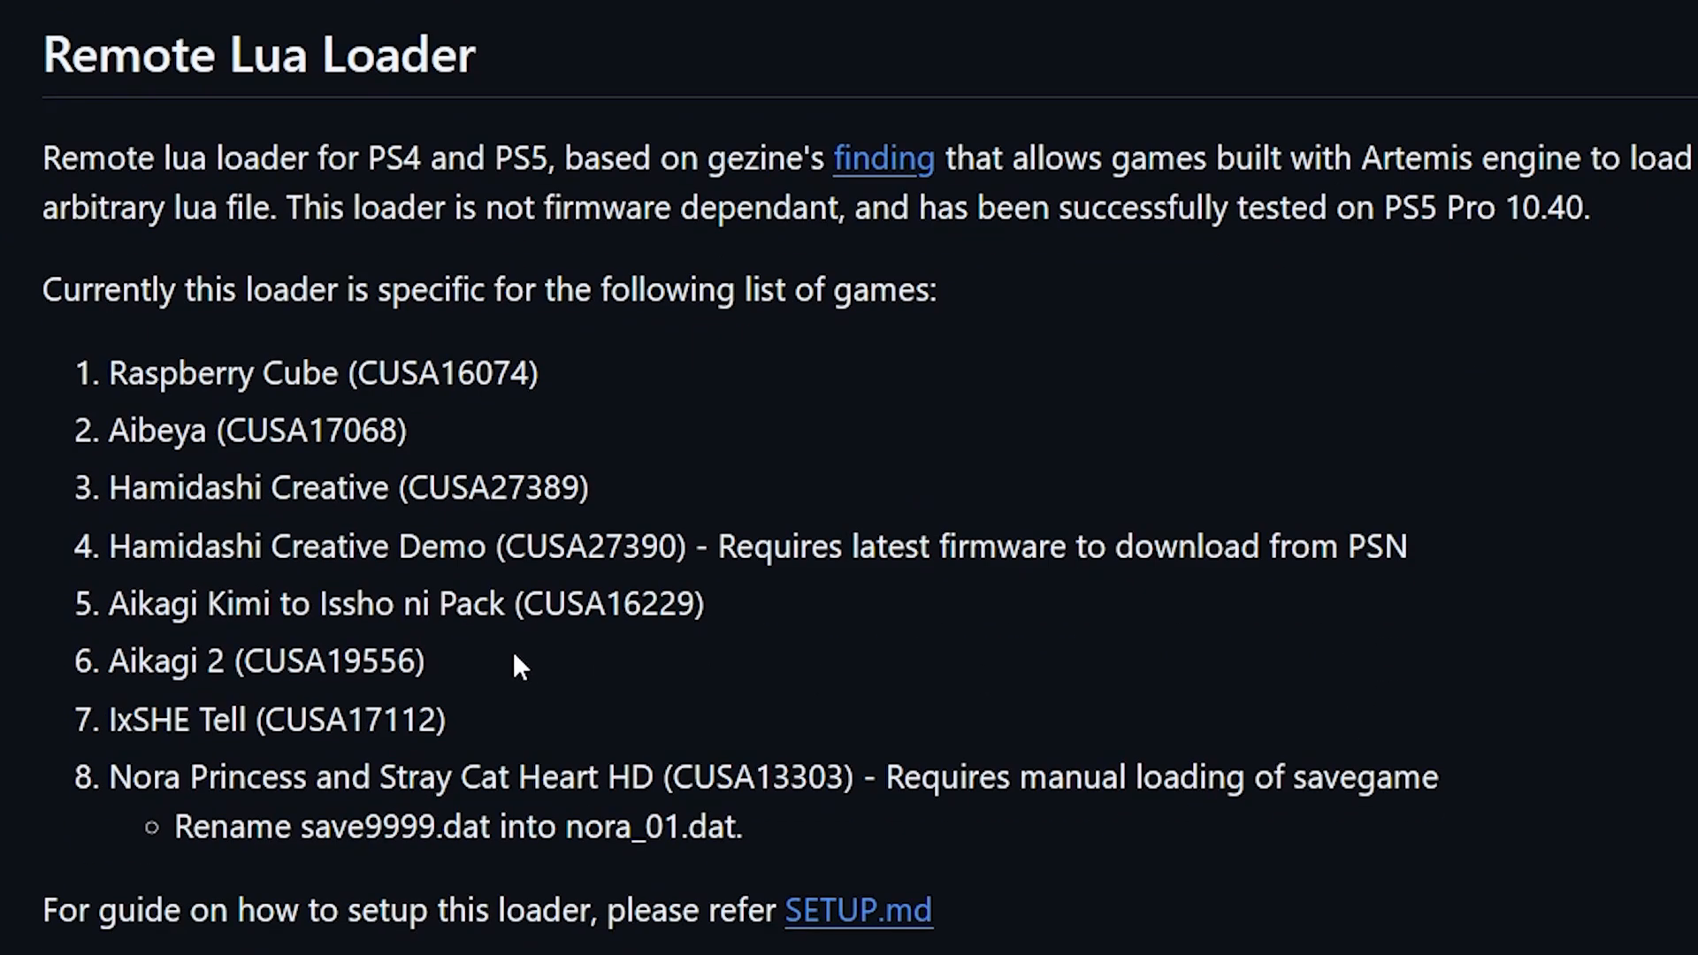
{"action": "left_click_drag", "start_coordinate": [108, 373], "coordinate": [588, 488]}
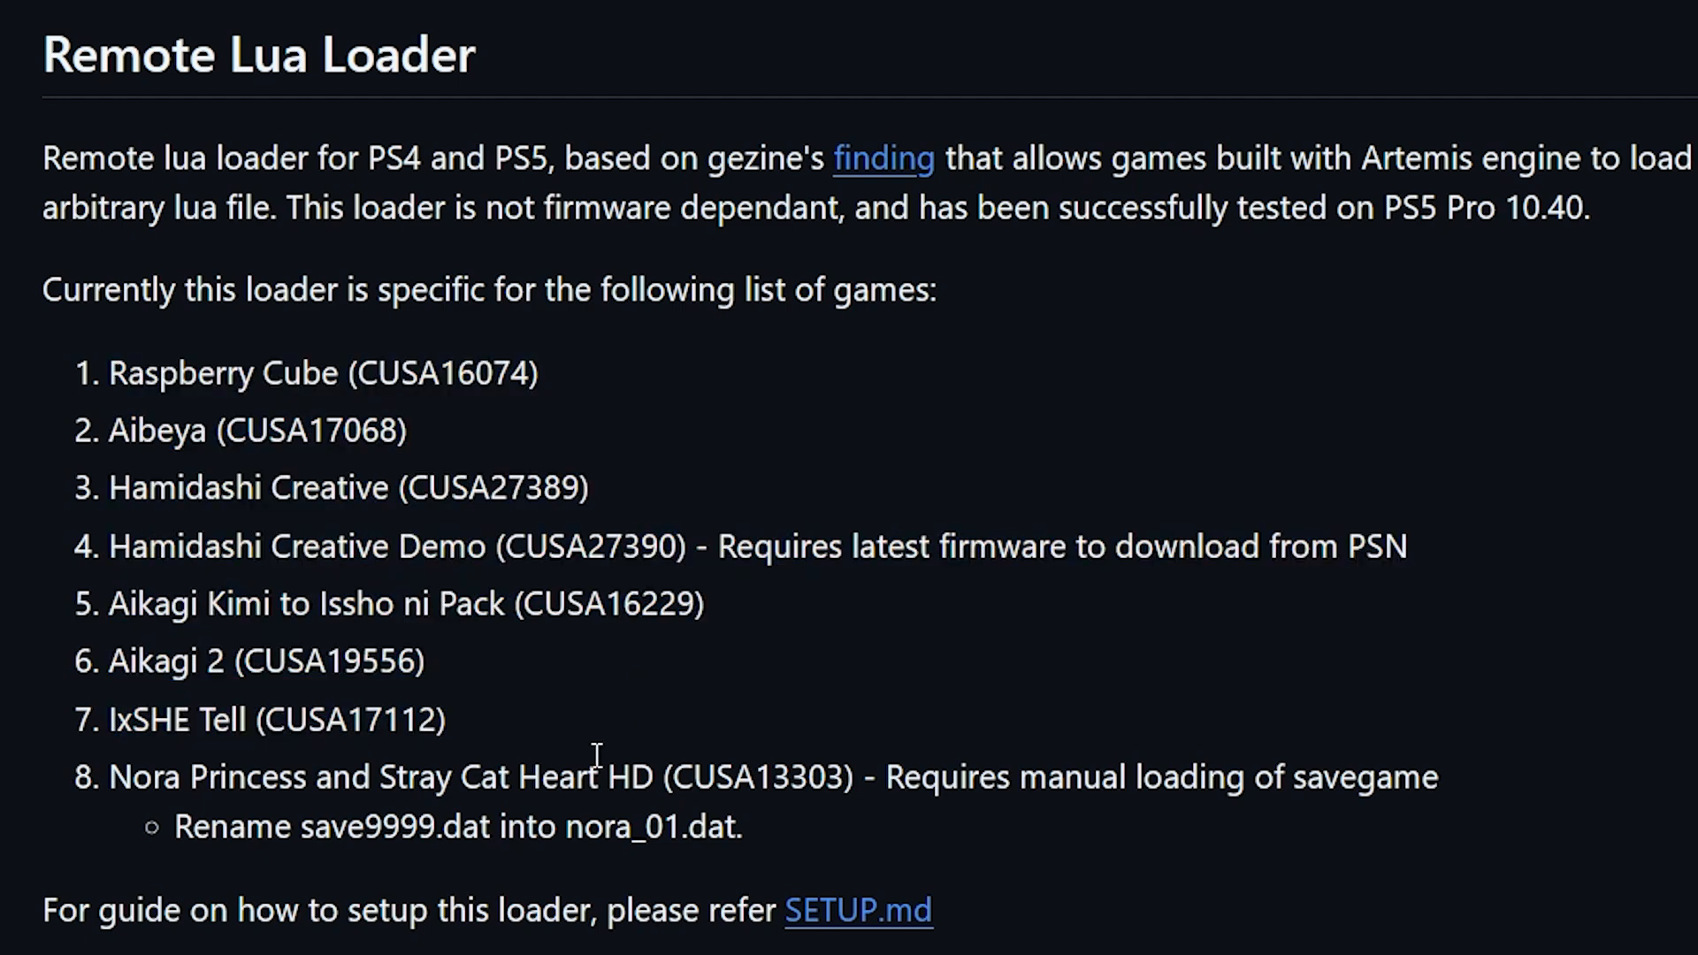
{"action": "double_click", "coordinate": [120, 778]}
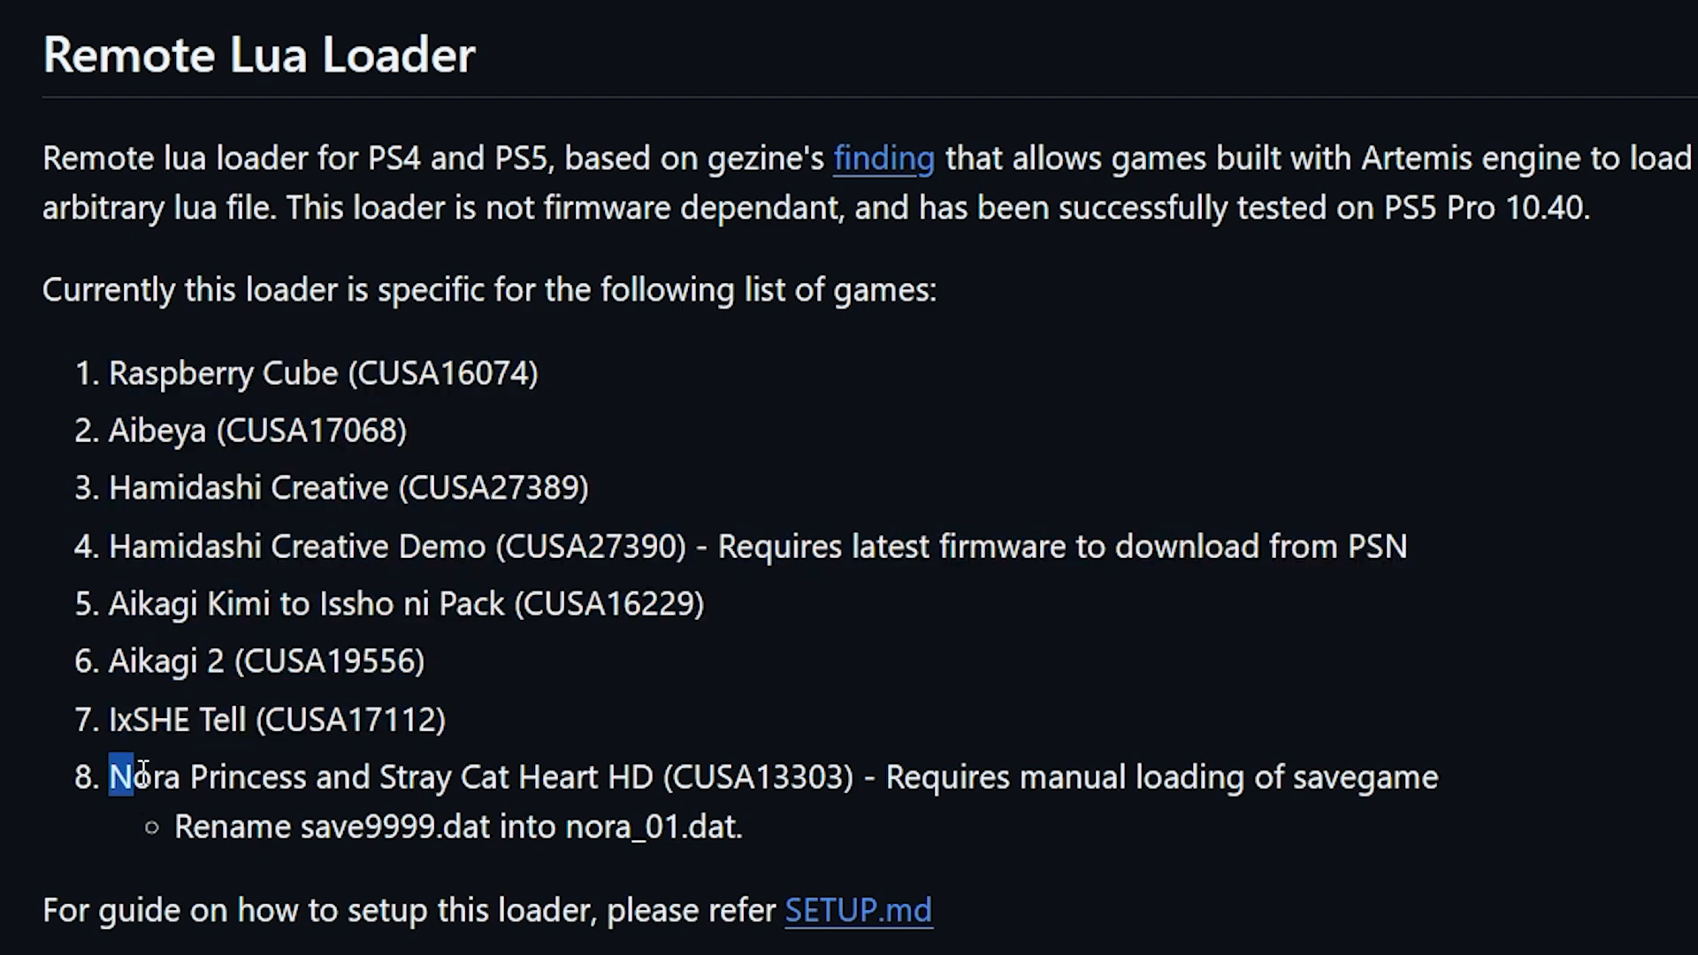
{"action": "left_click_drag", "start_coordinate": [110, 777], "coordinate": [856, 777]}
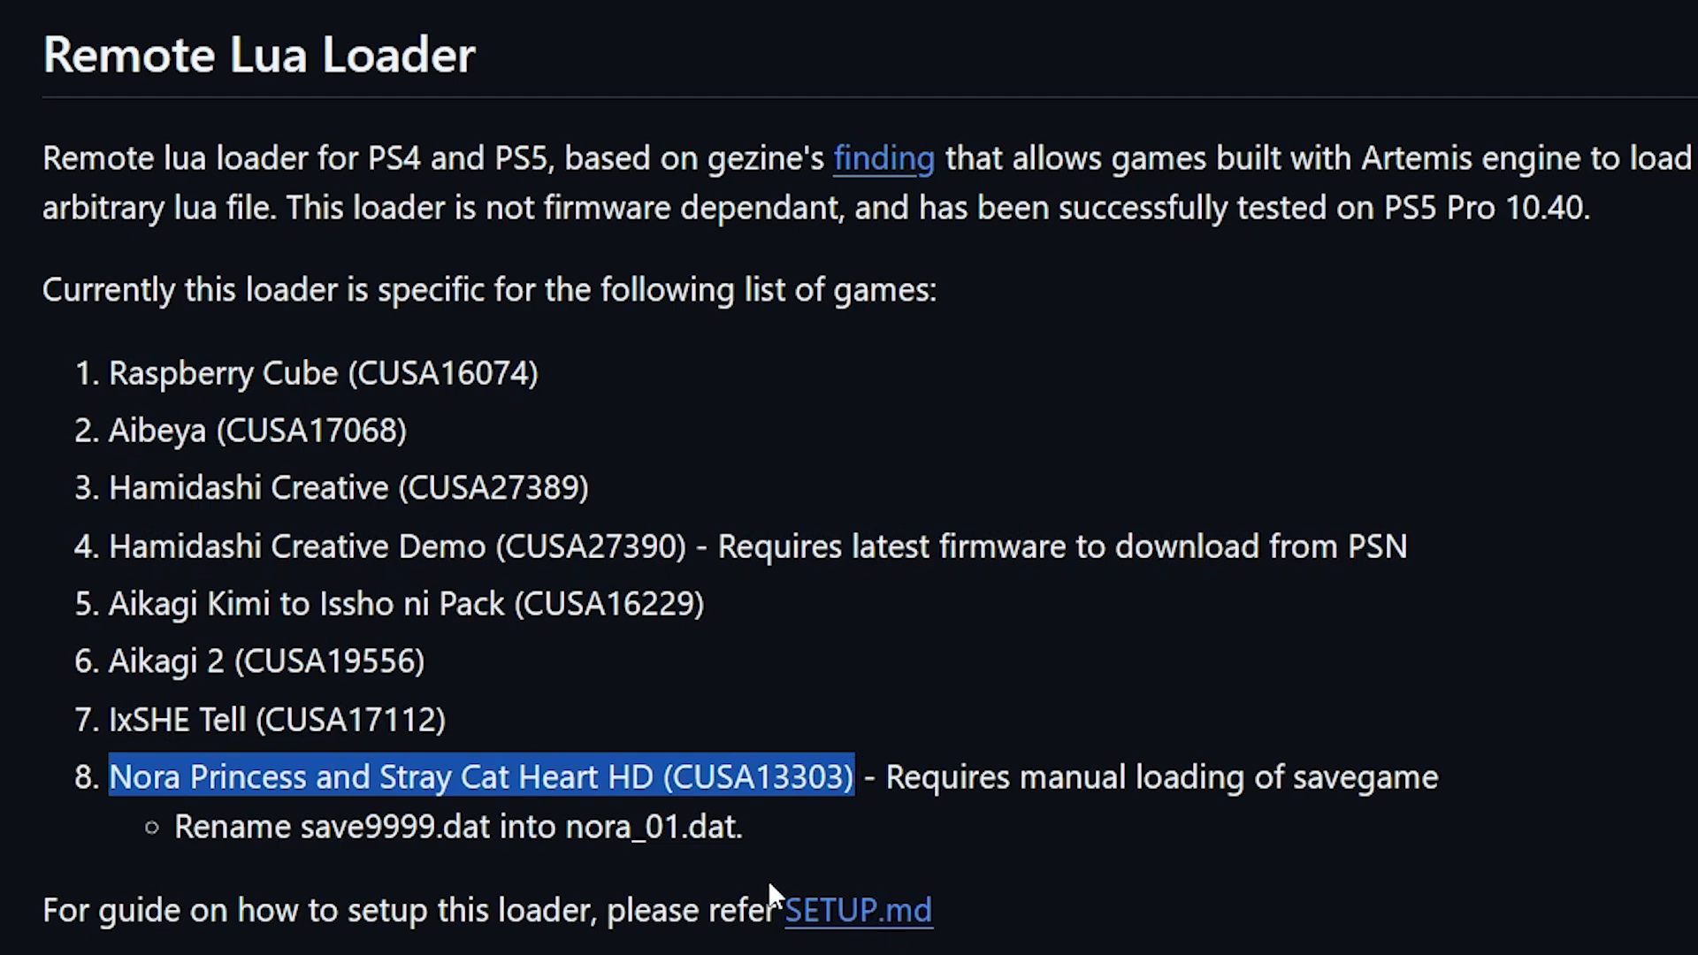
{"action": "mouse_move", "coordinate": [587, 803]}
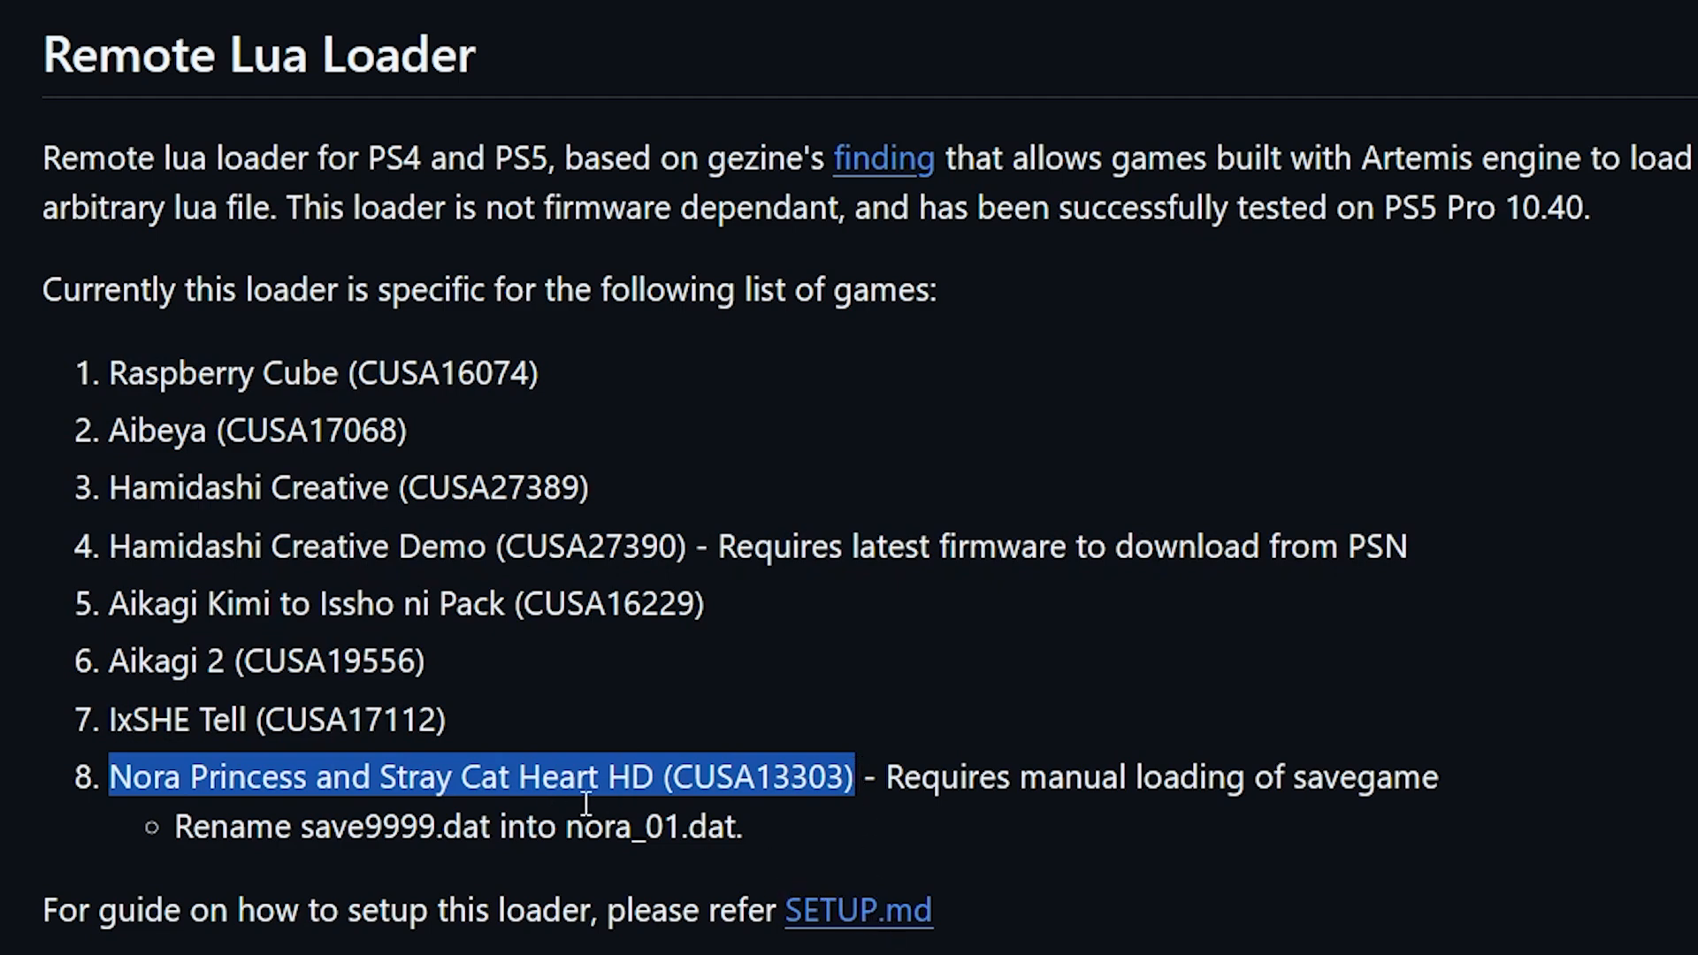
{"action": "mouse_move", "coordinate": [216, 377]}
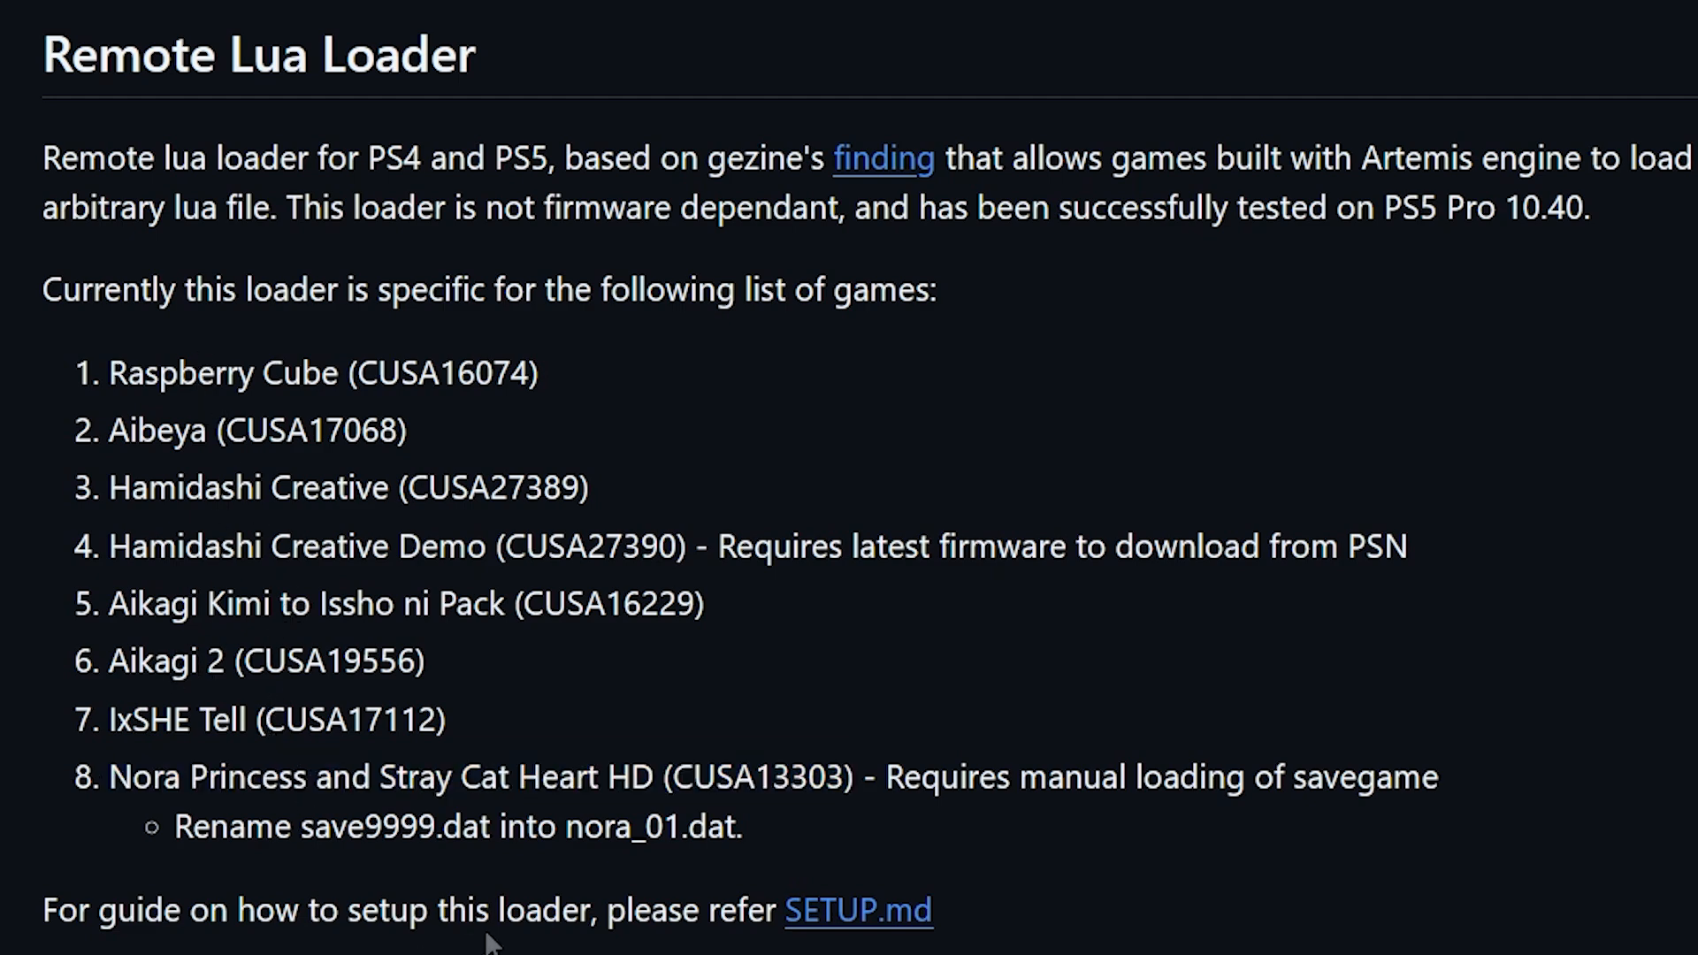
{"action": "mouse_move", "coordinate": [1079, 548]}
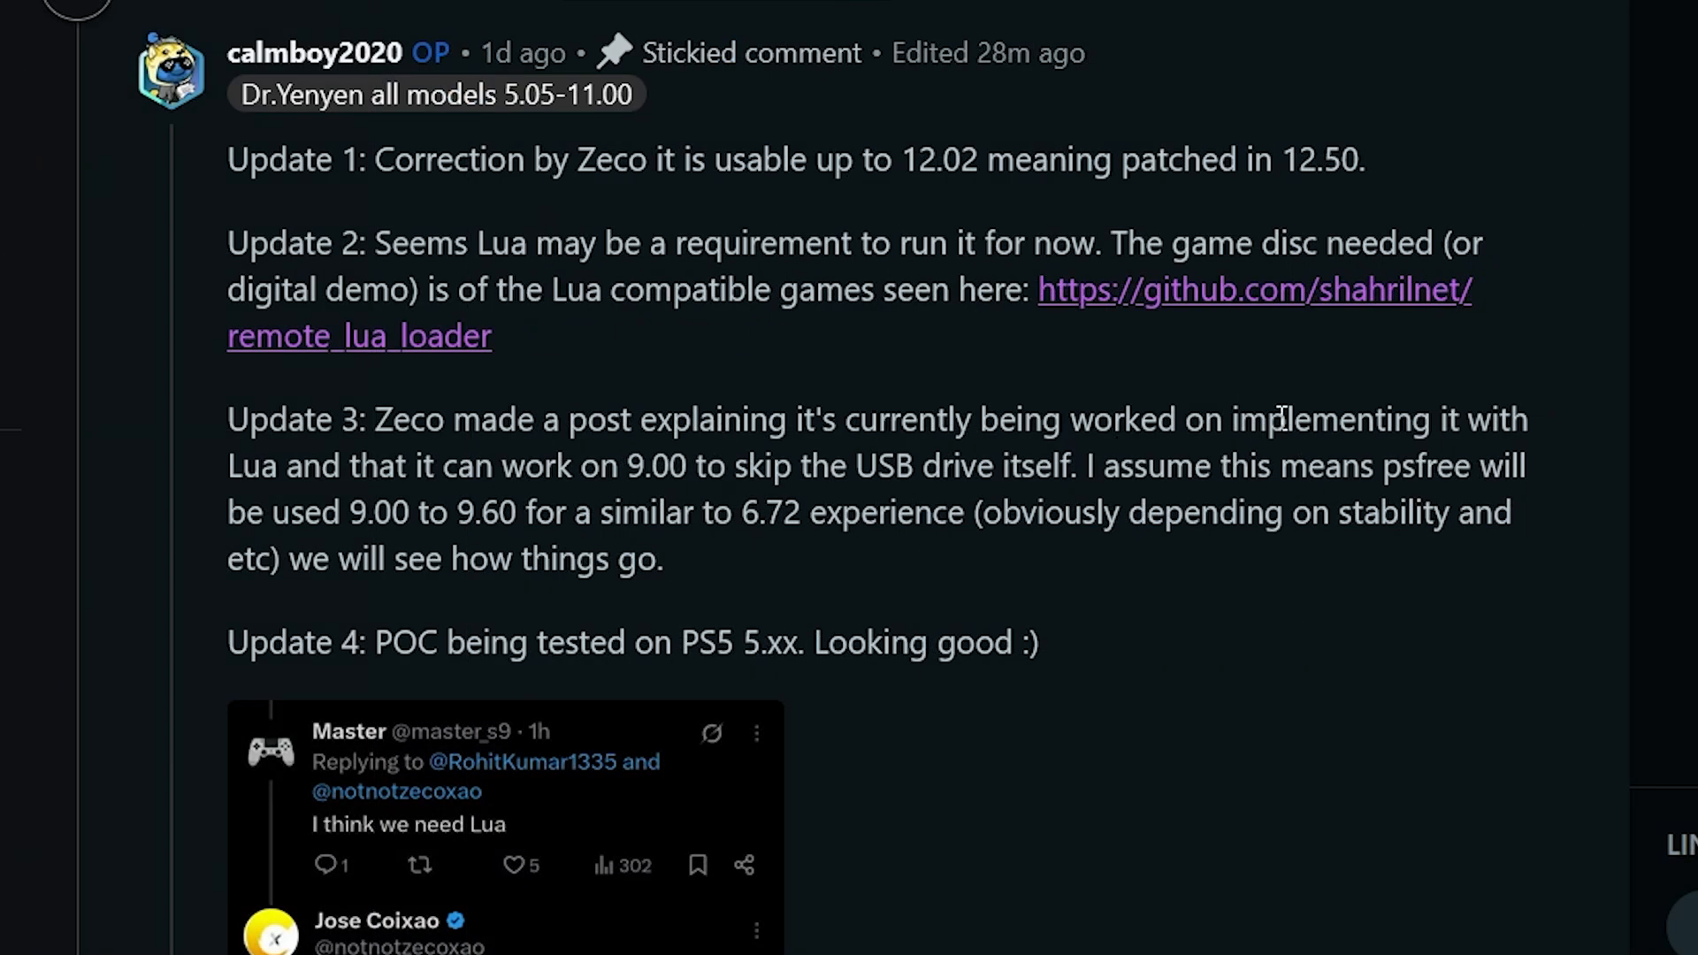
{"action": "mouse_move", "coordinate": [550, 492]}
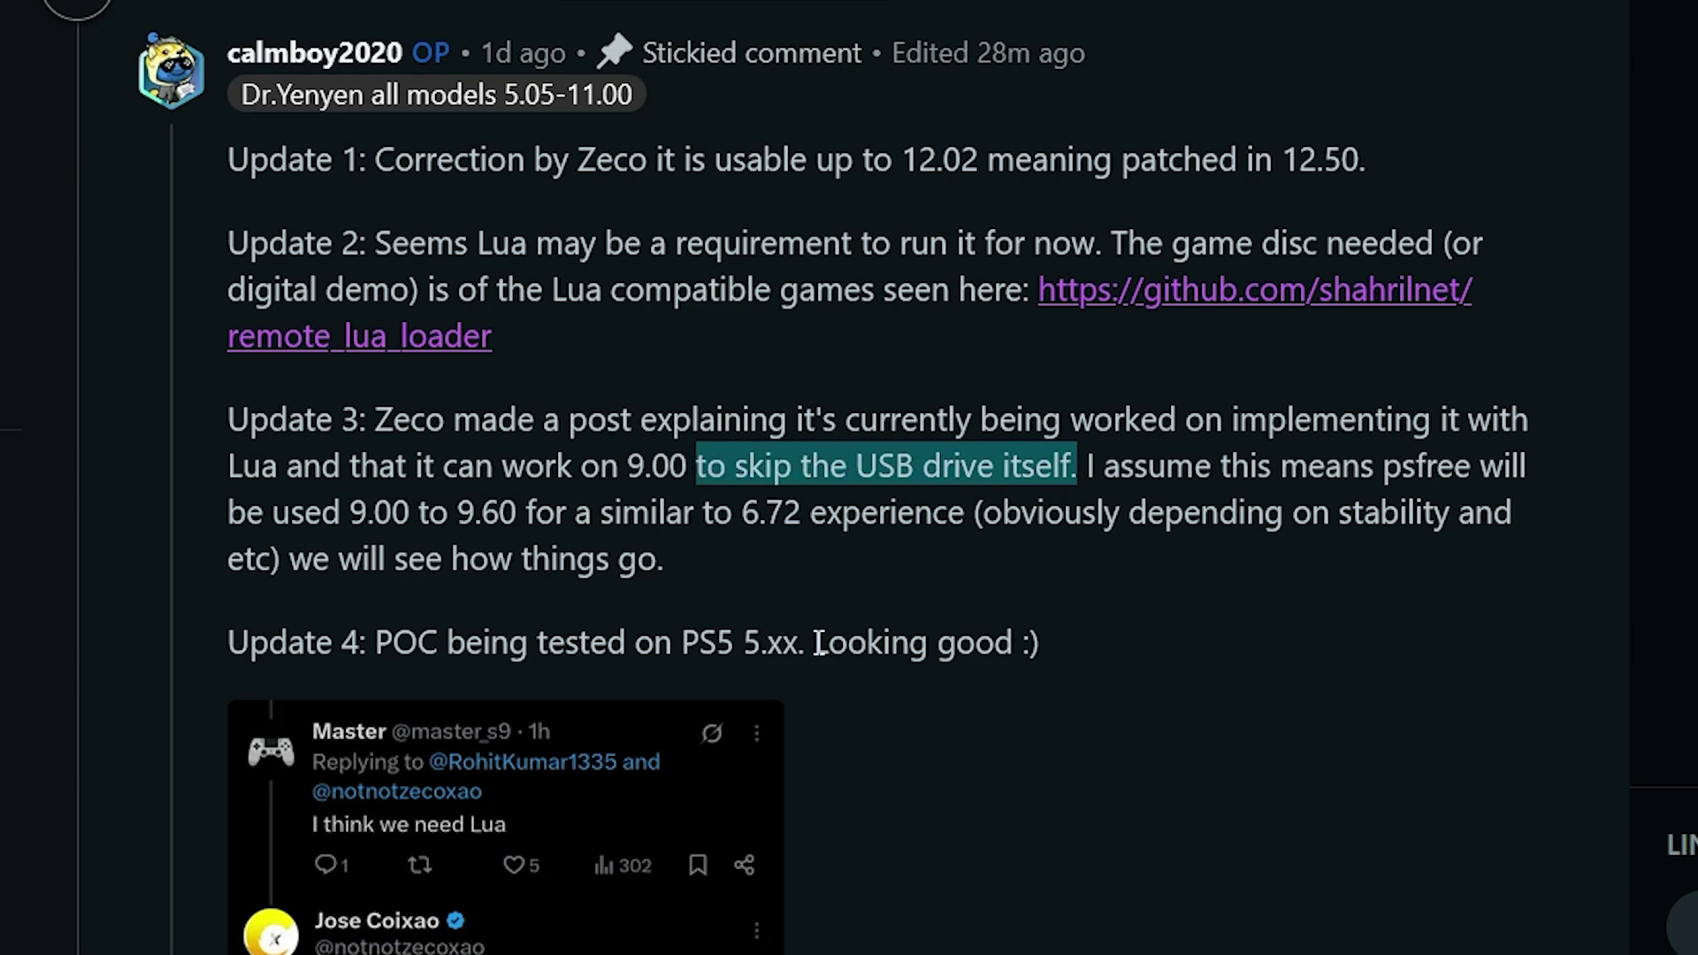
{"action": "mouse_move", "coordinate": [858, 686]}
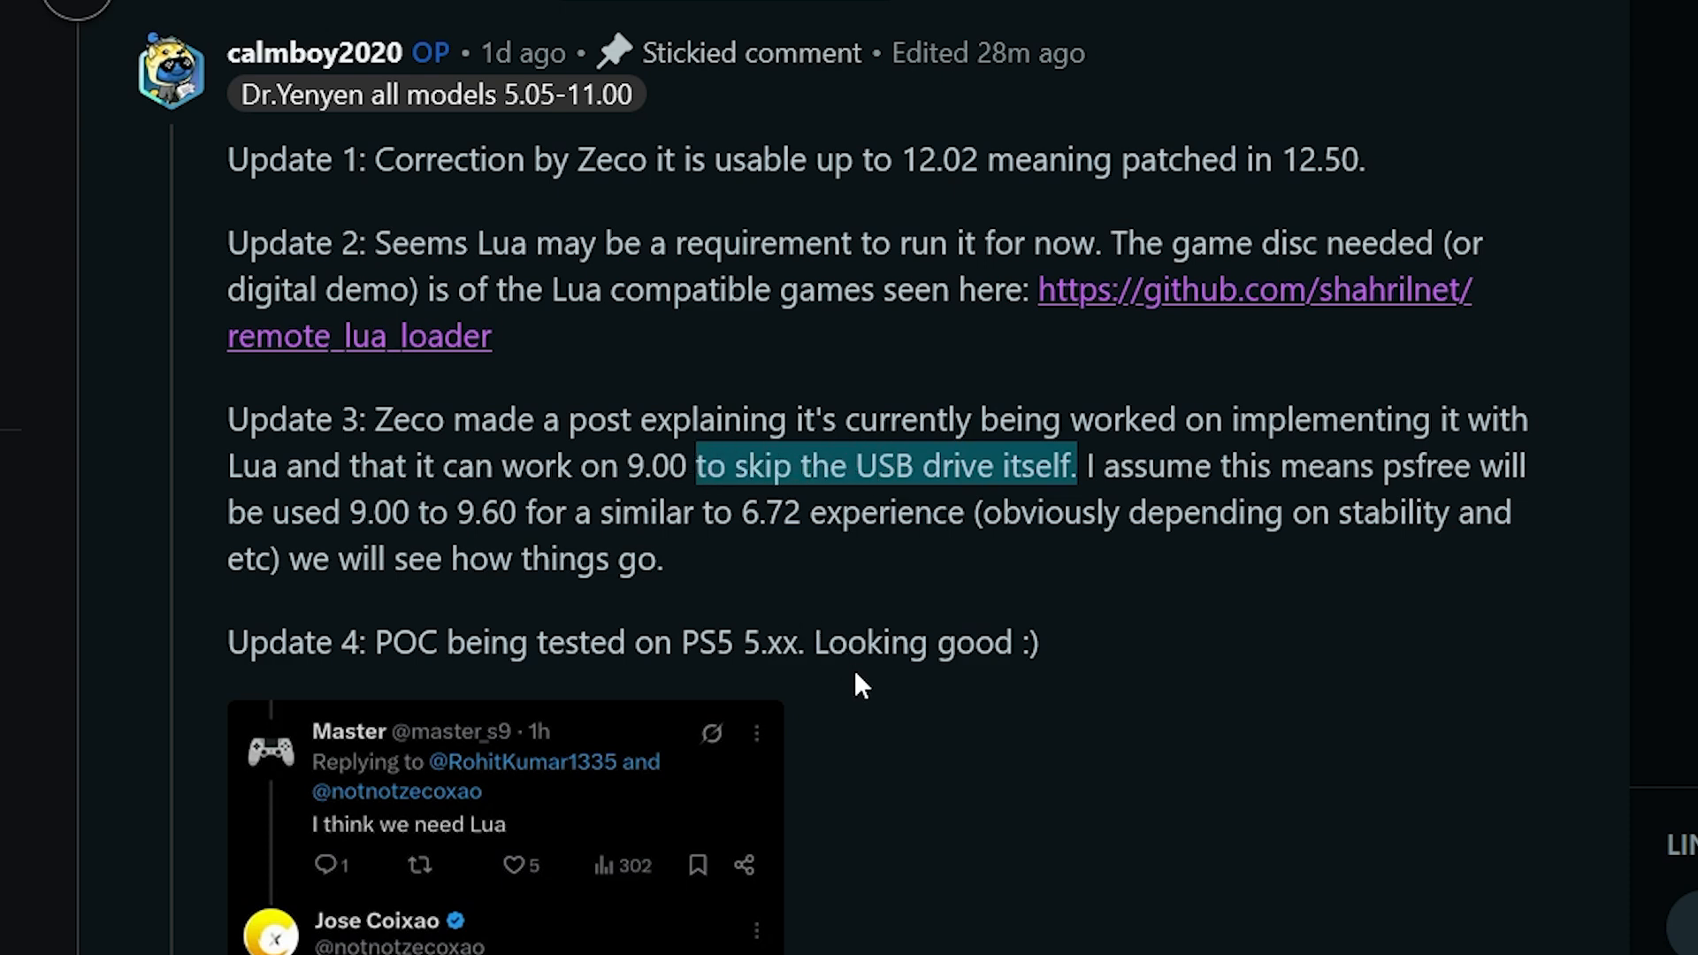
{"action": "mouse_move", "coordinate": [936, 601]}
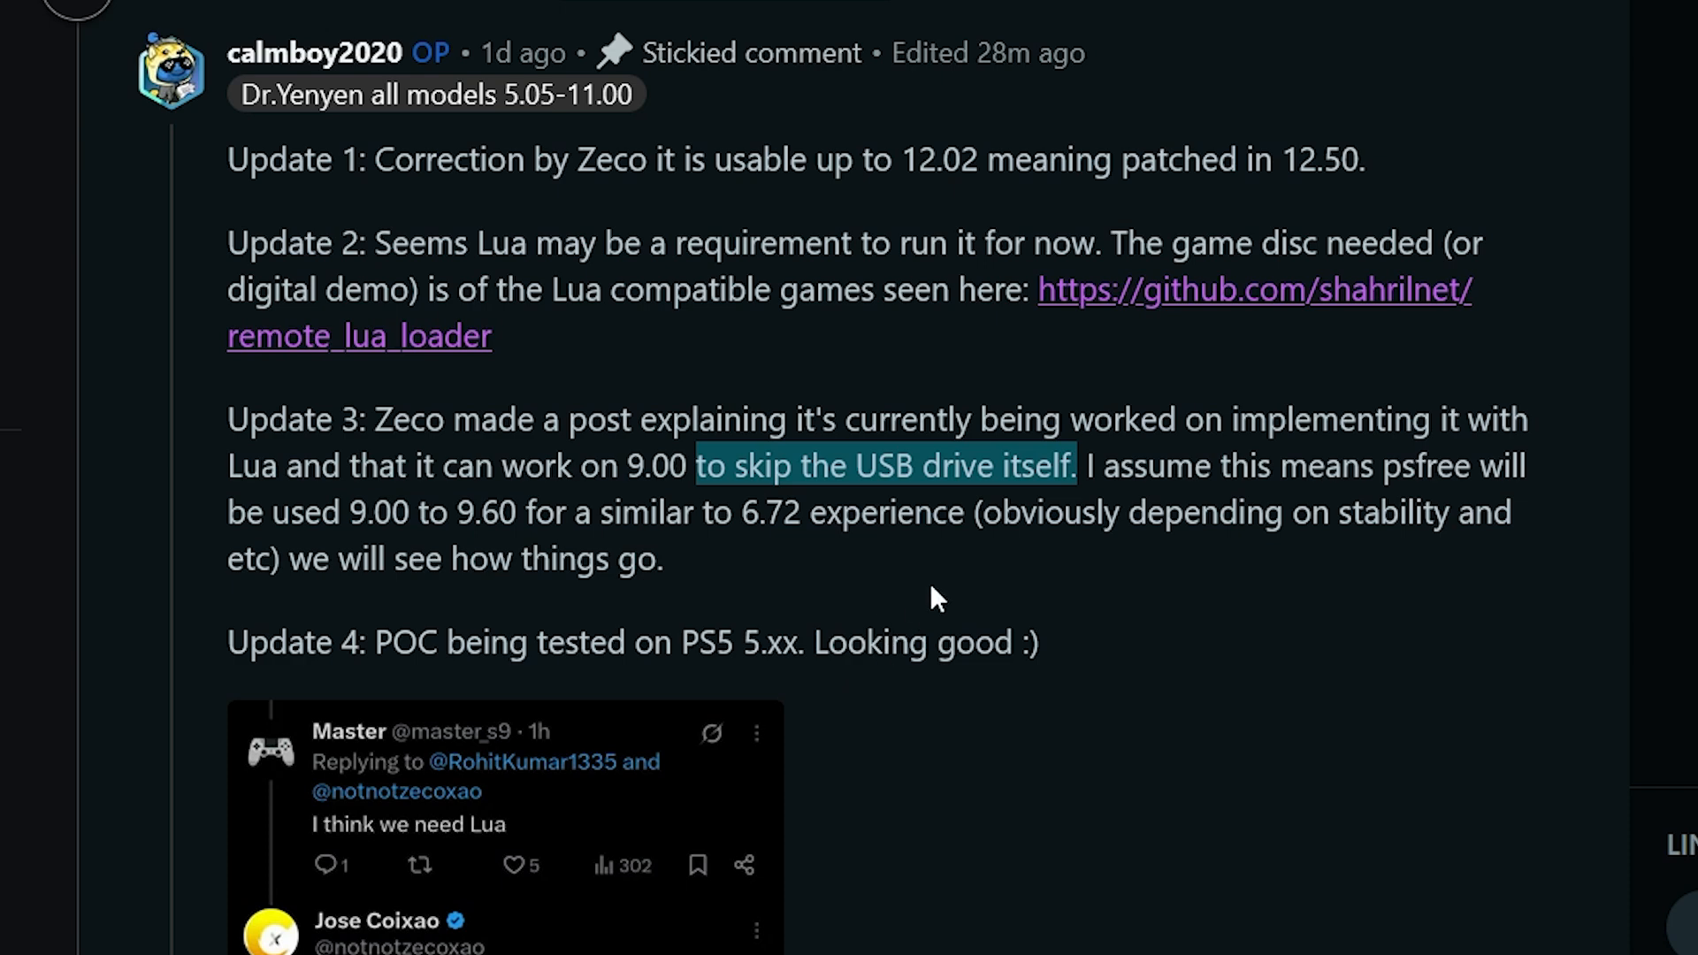
{"action": "left_click", "coordinate": [1160, 488]}
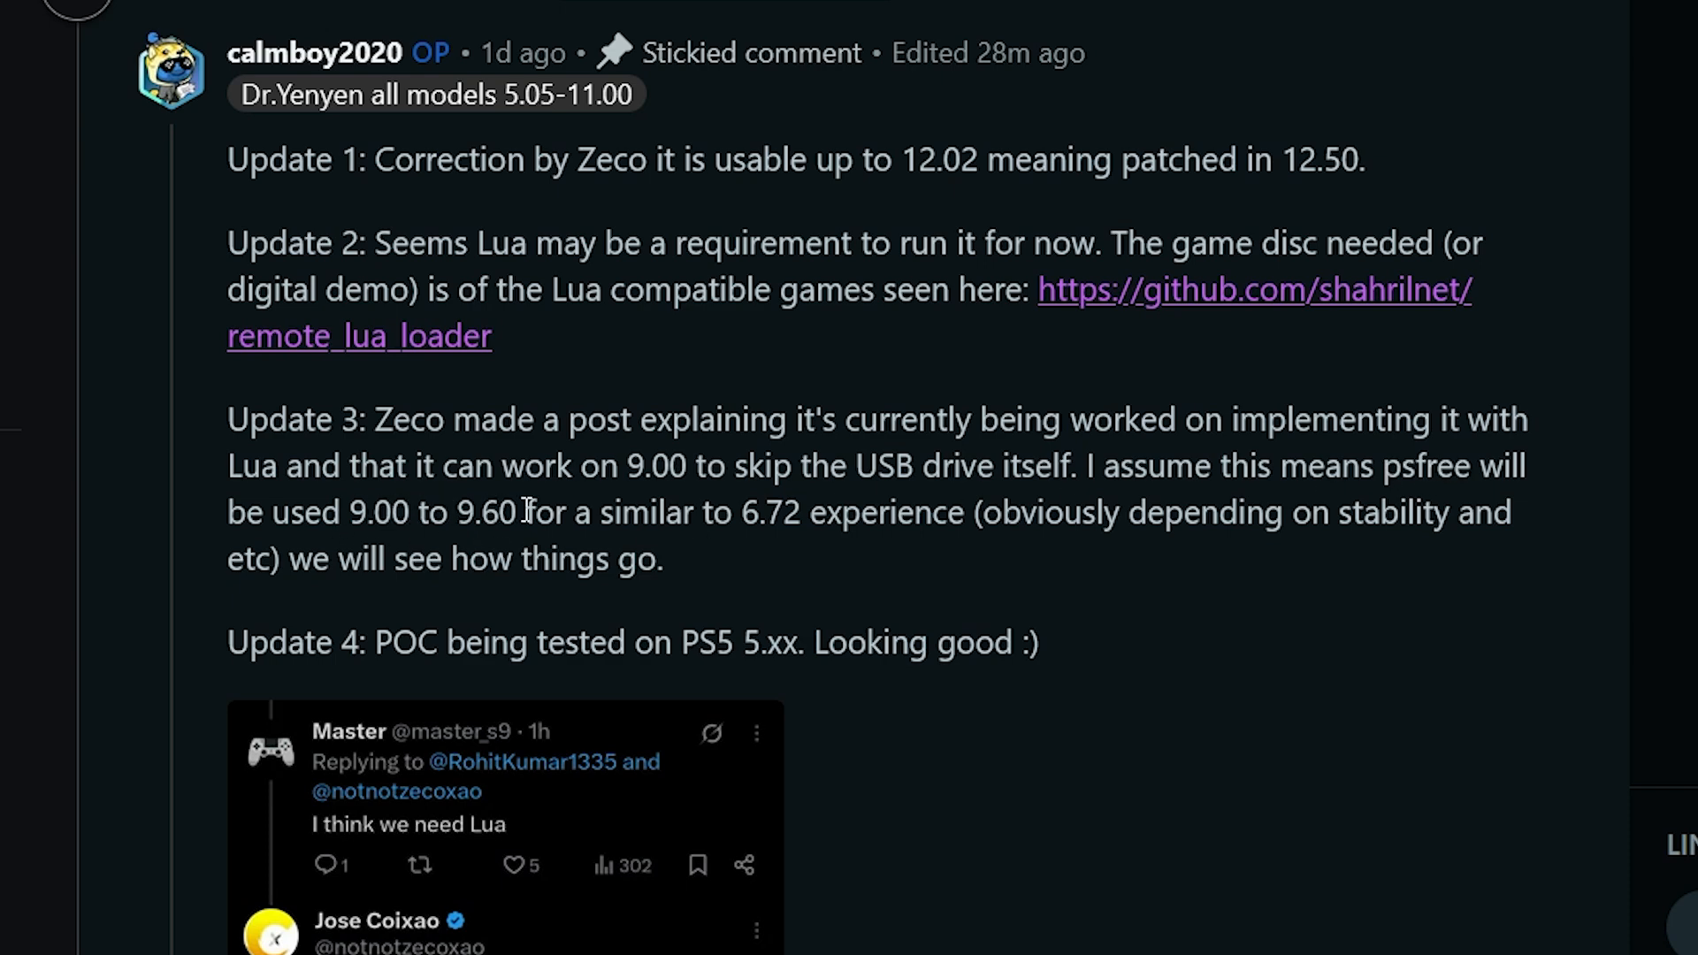
{"action": "mouse_move", "coordinate": [736, 522]}
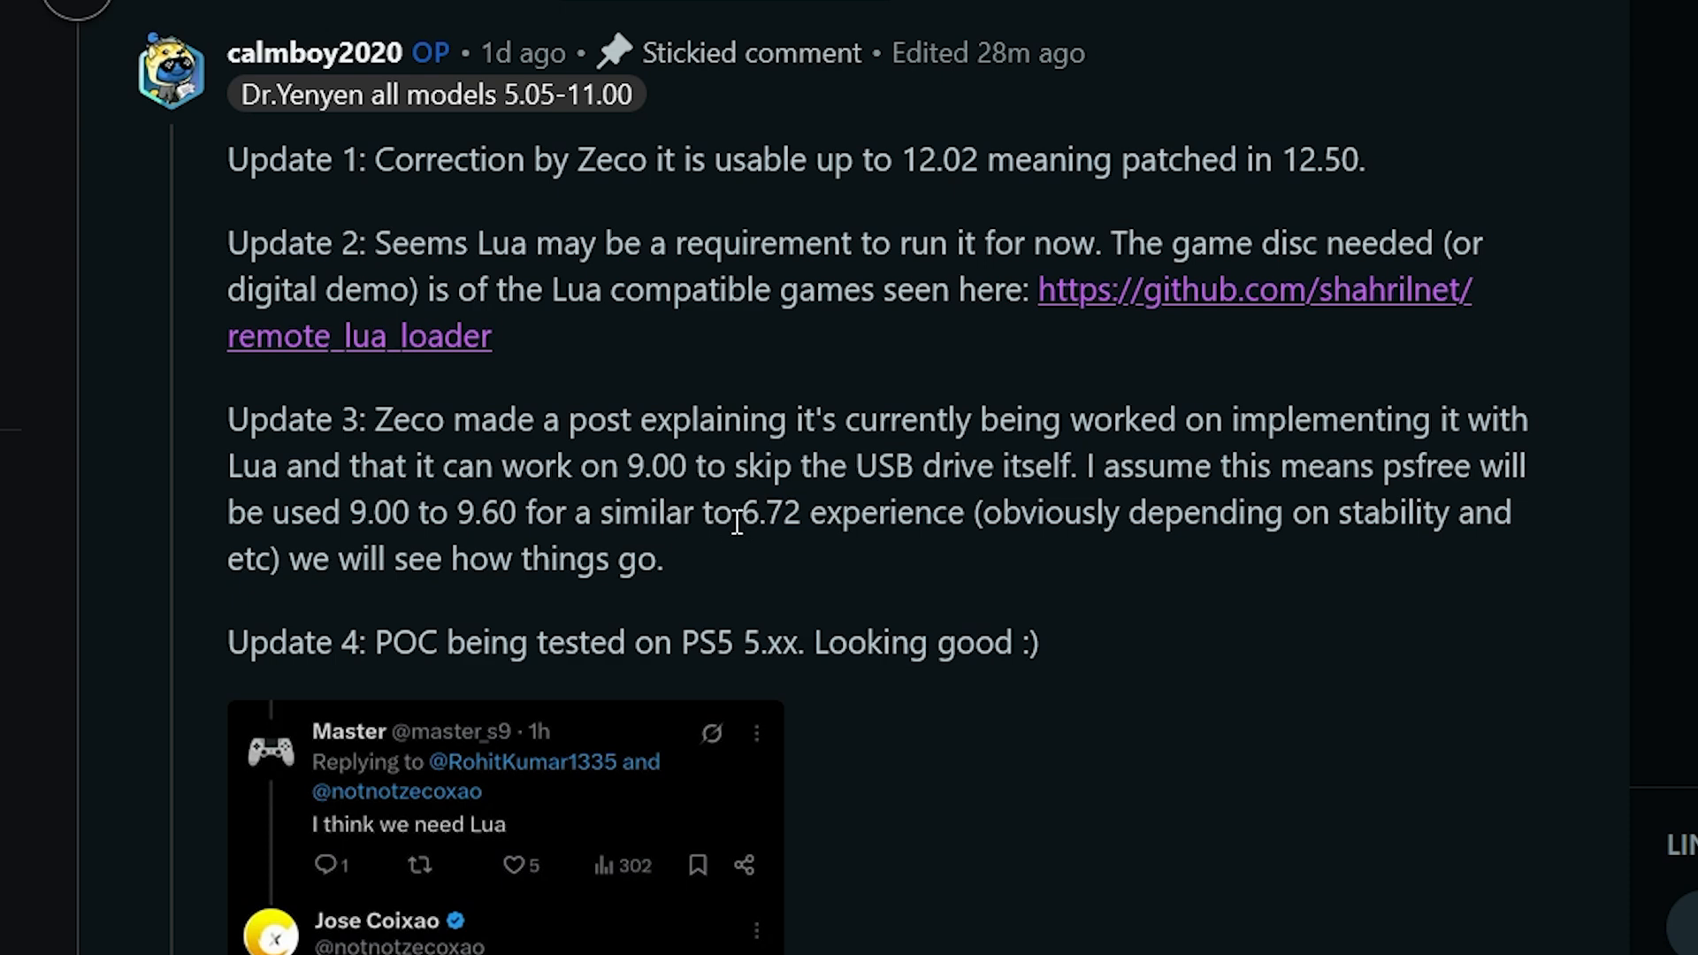
{"action": "mouse_move", "coordinate": [976, 513]}
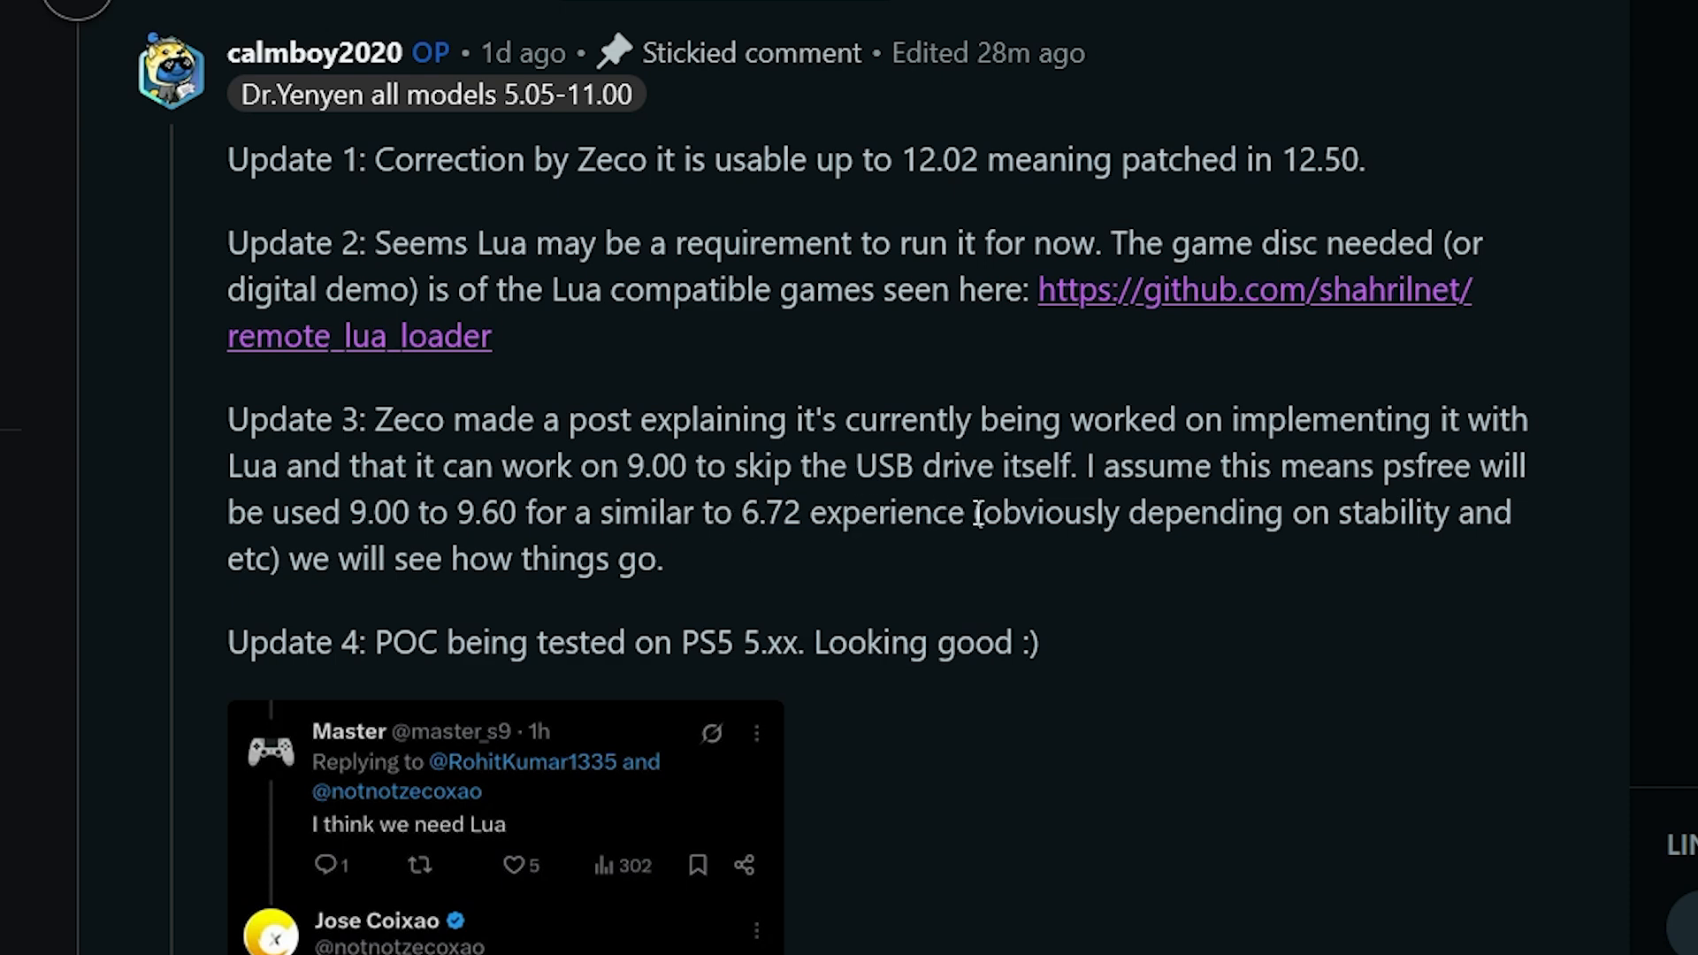
{"action": "mouse_move", "coordinate": [764, 569]}
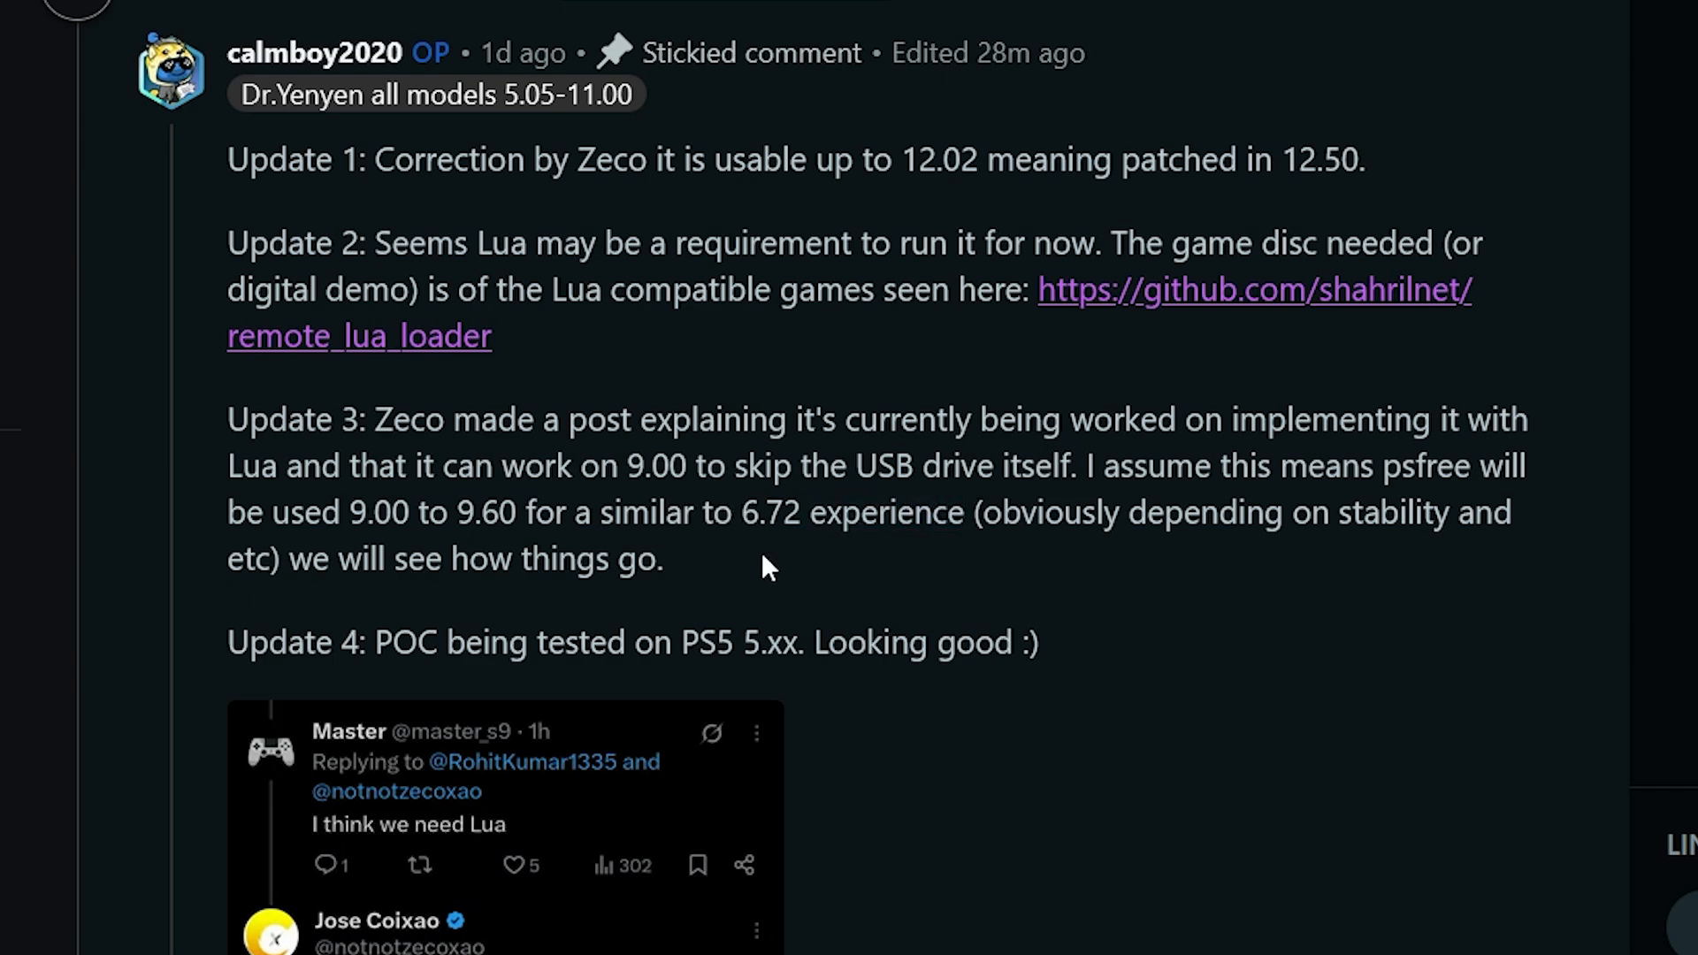
{"action": "mouse_move", "coordinate": [864, 472]}
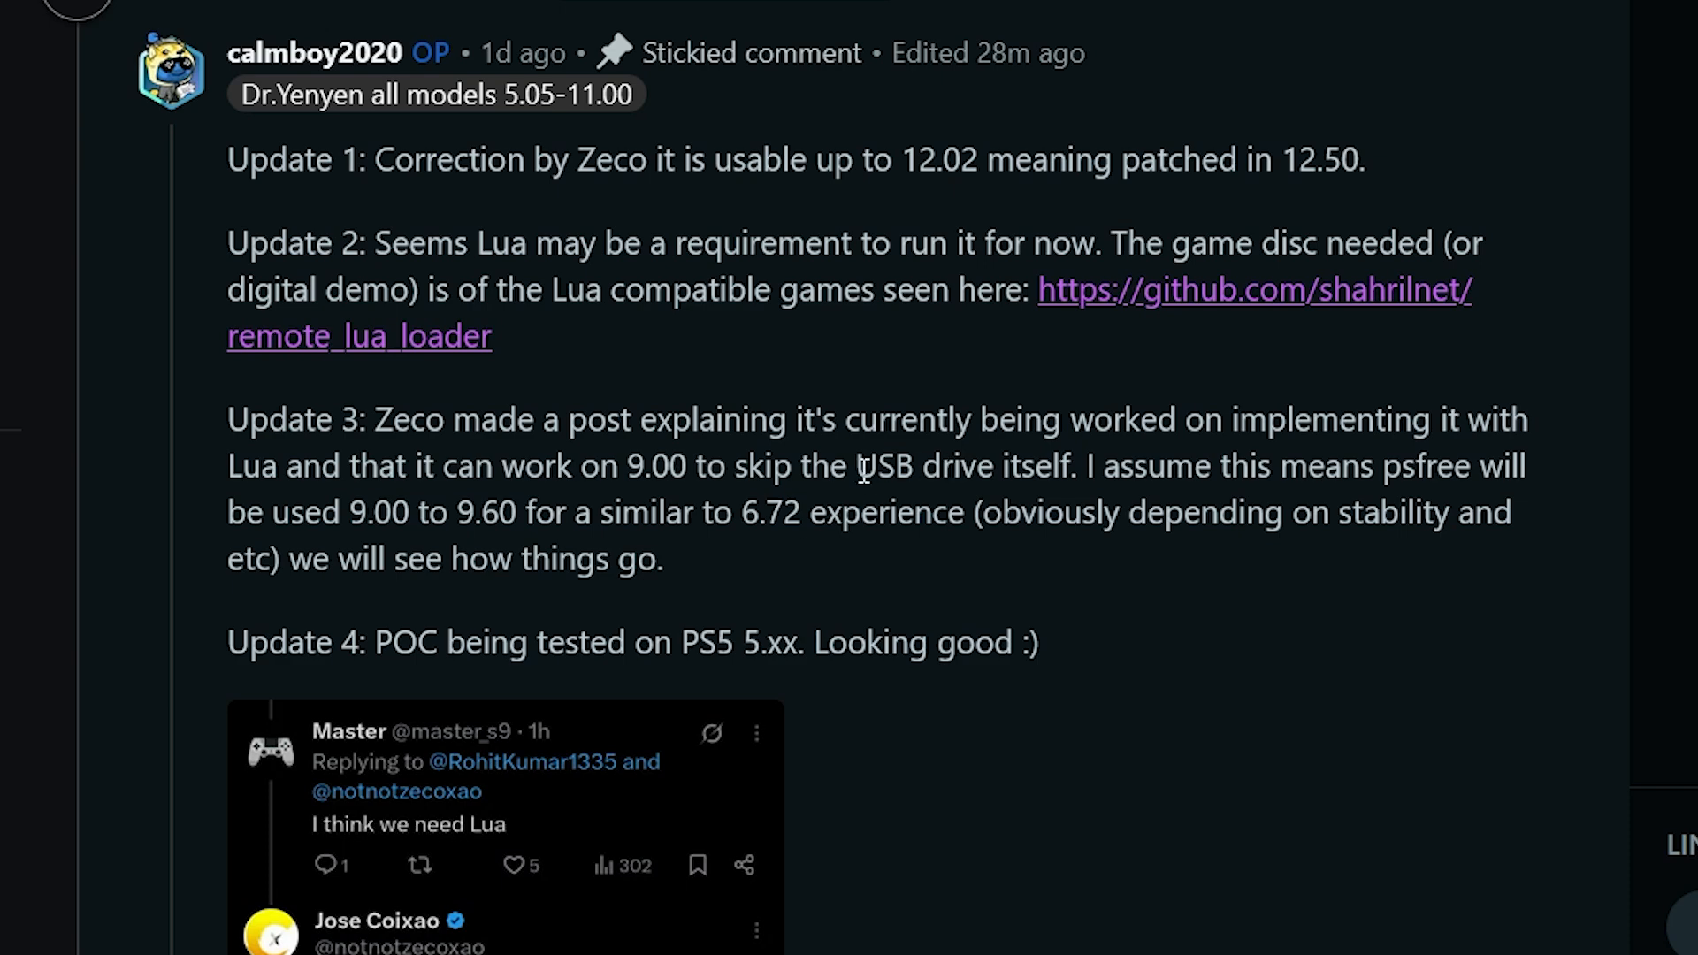
{"action": "mouse_move", "coordinate": [884, 559]}
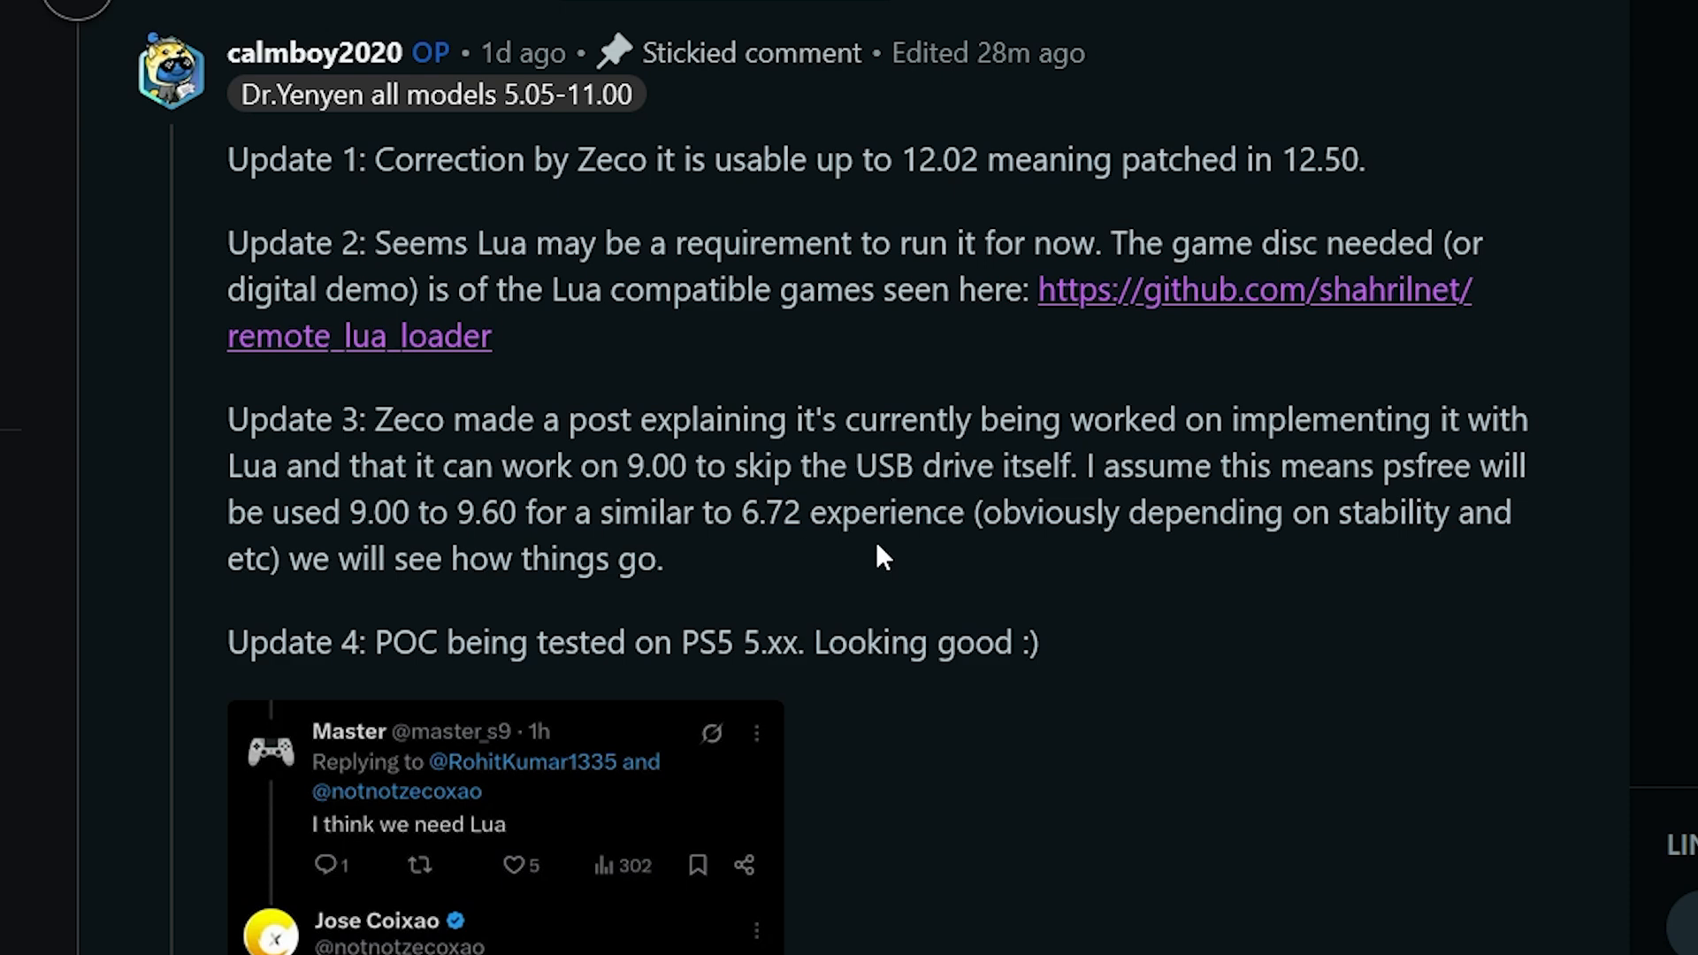
{"action": "mouse_move", "coordinate": [969, 789]}
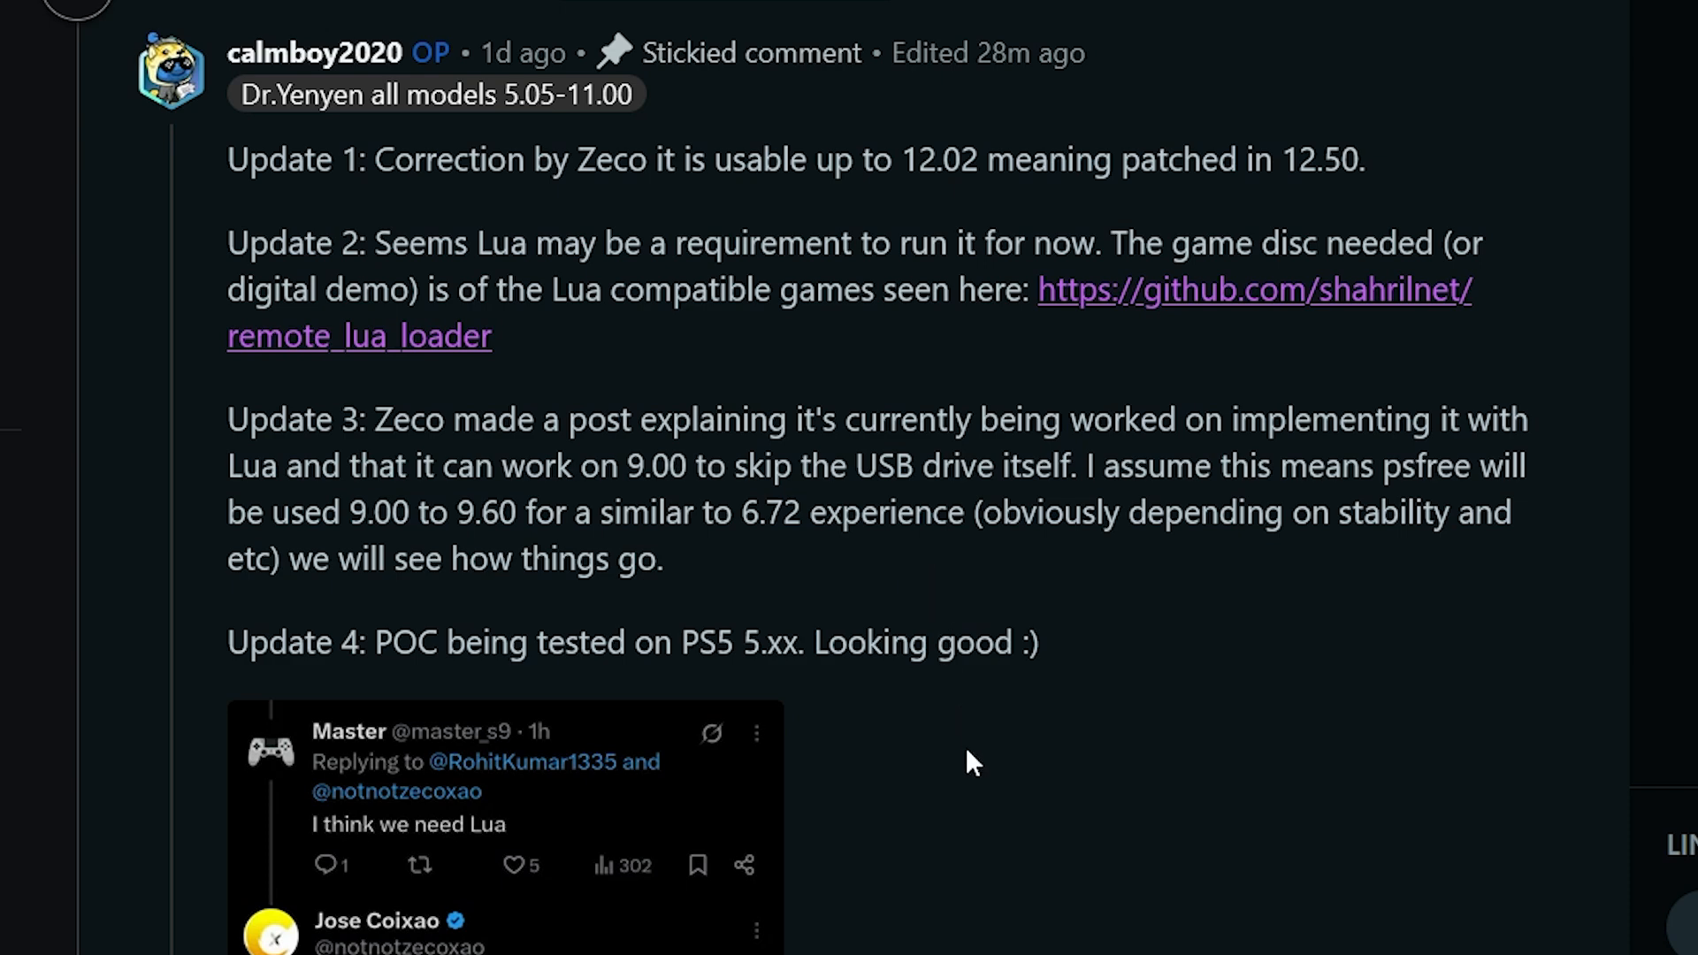
{"action": "scroll", "scroll_direction": "down", "scroll_amount": 3}
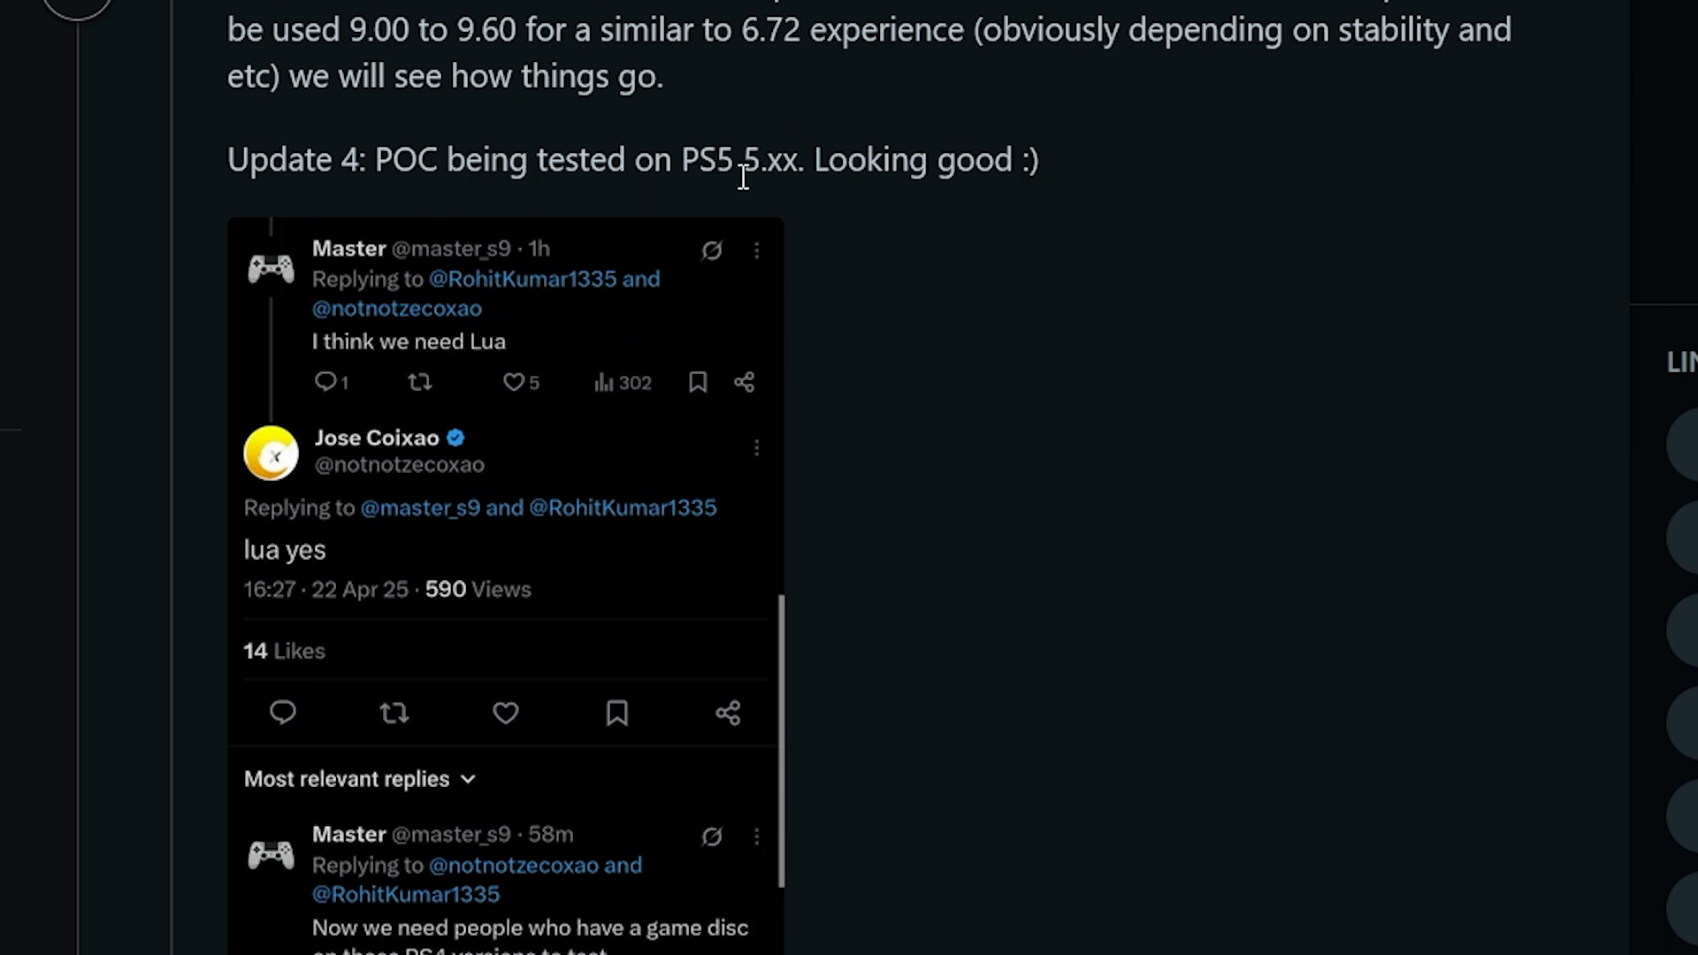
{"action": "mouse_move", "coordinate": [842, 266]}
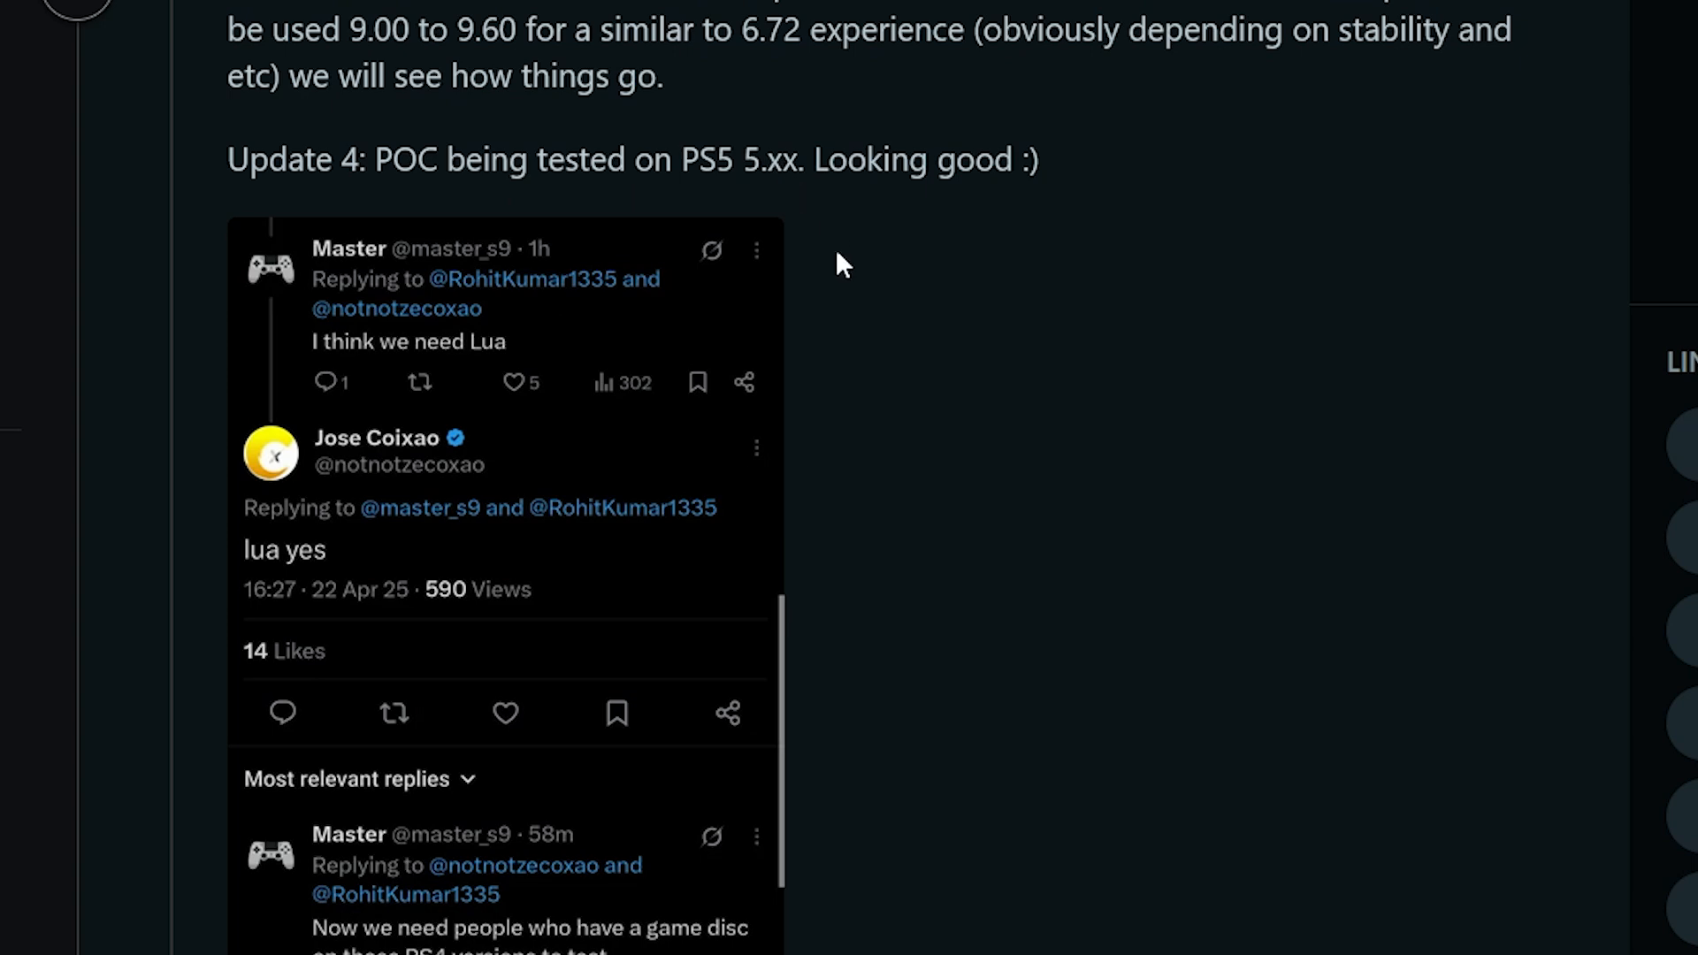
{"action": "mouse_move", "coordinate": [1106, 499]}
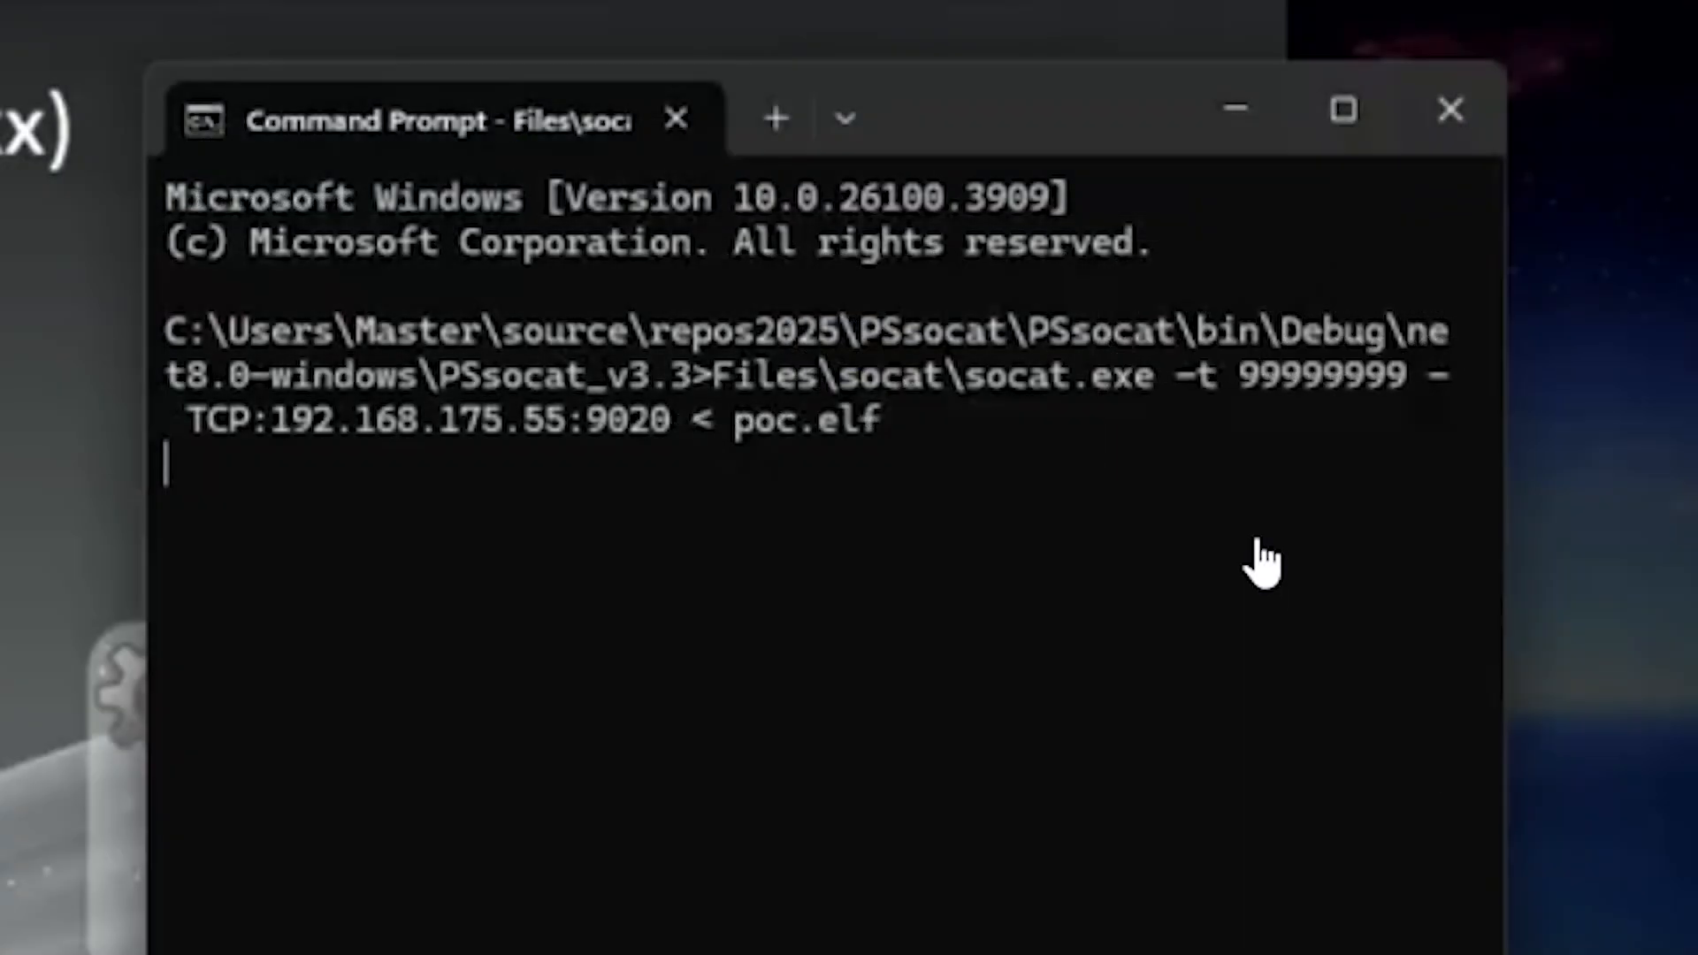
{"action": "mouse_move", "coordinate": [711, 433]}
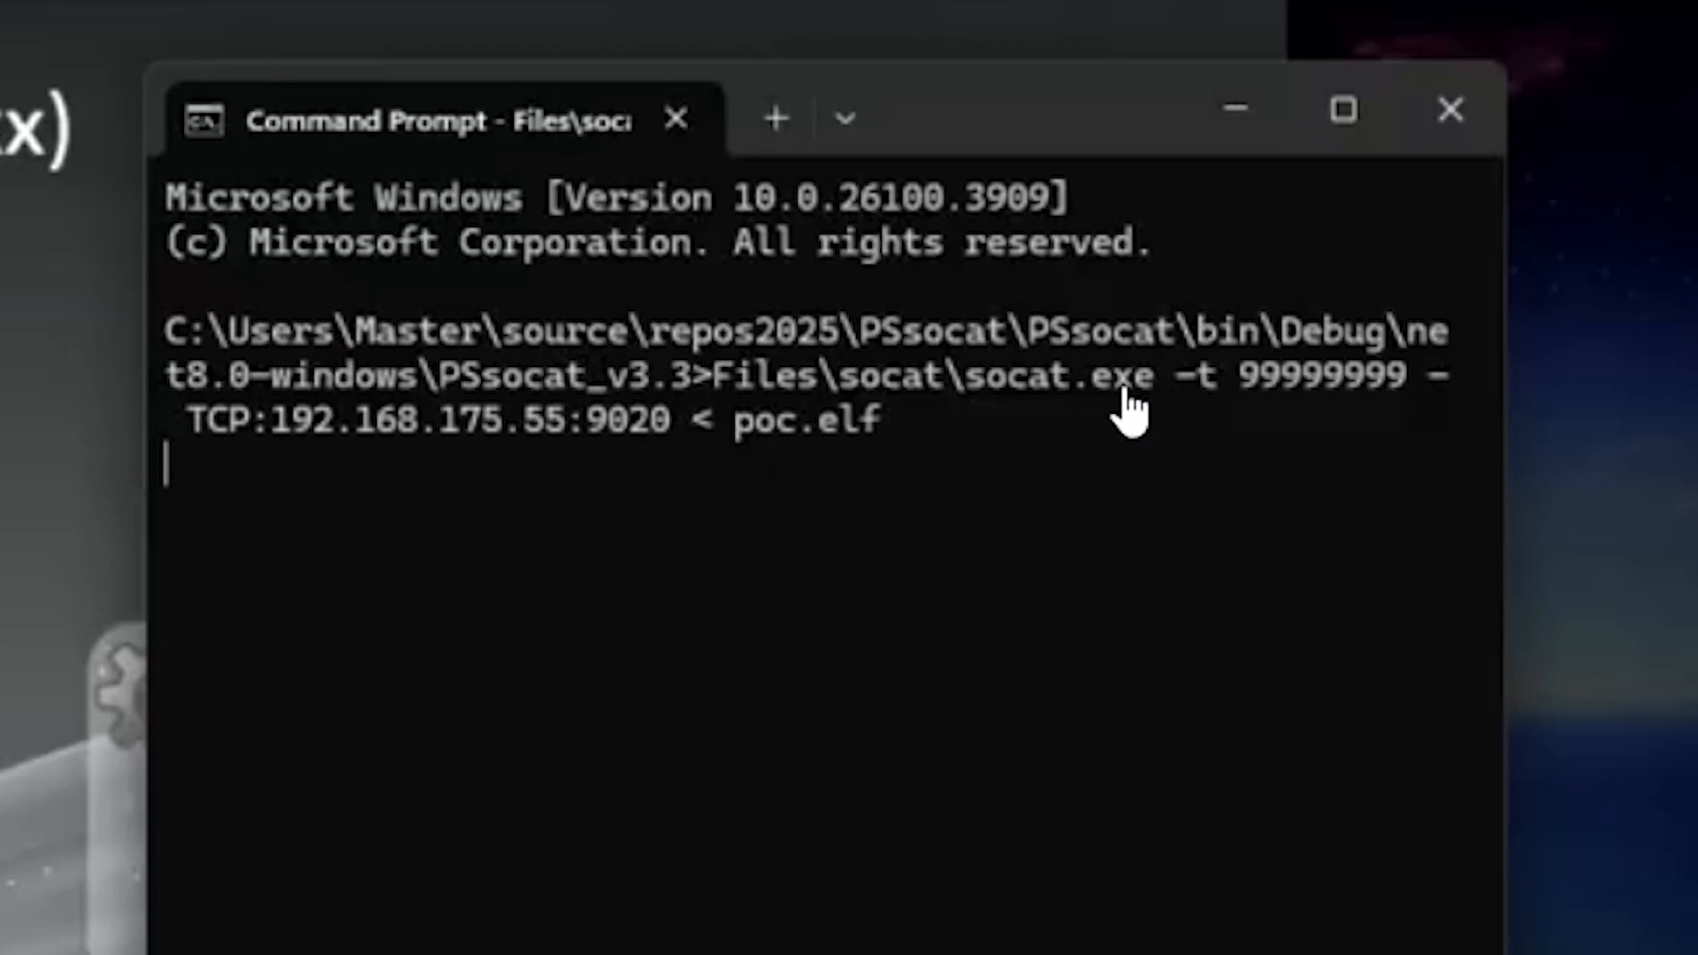
{"action": "mouse_move", "coordinate": [336, 484]}
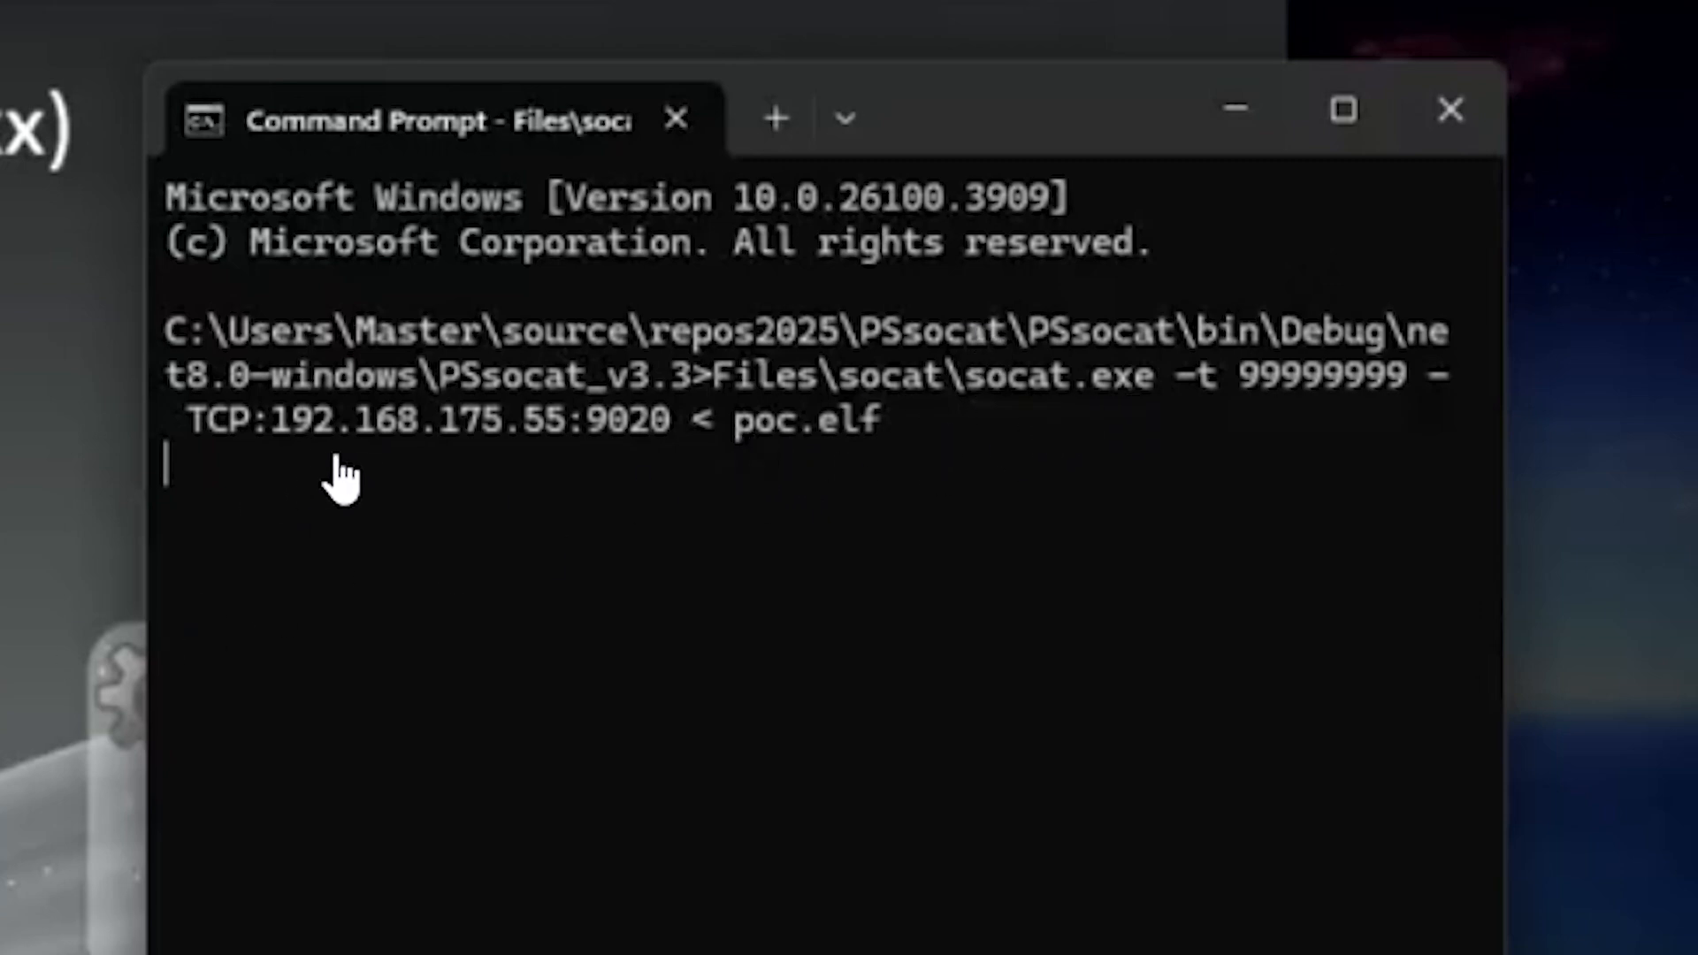
{"action": "mouse_move", "coordinate": [659, 488]}
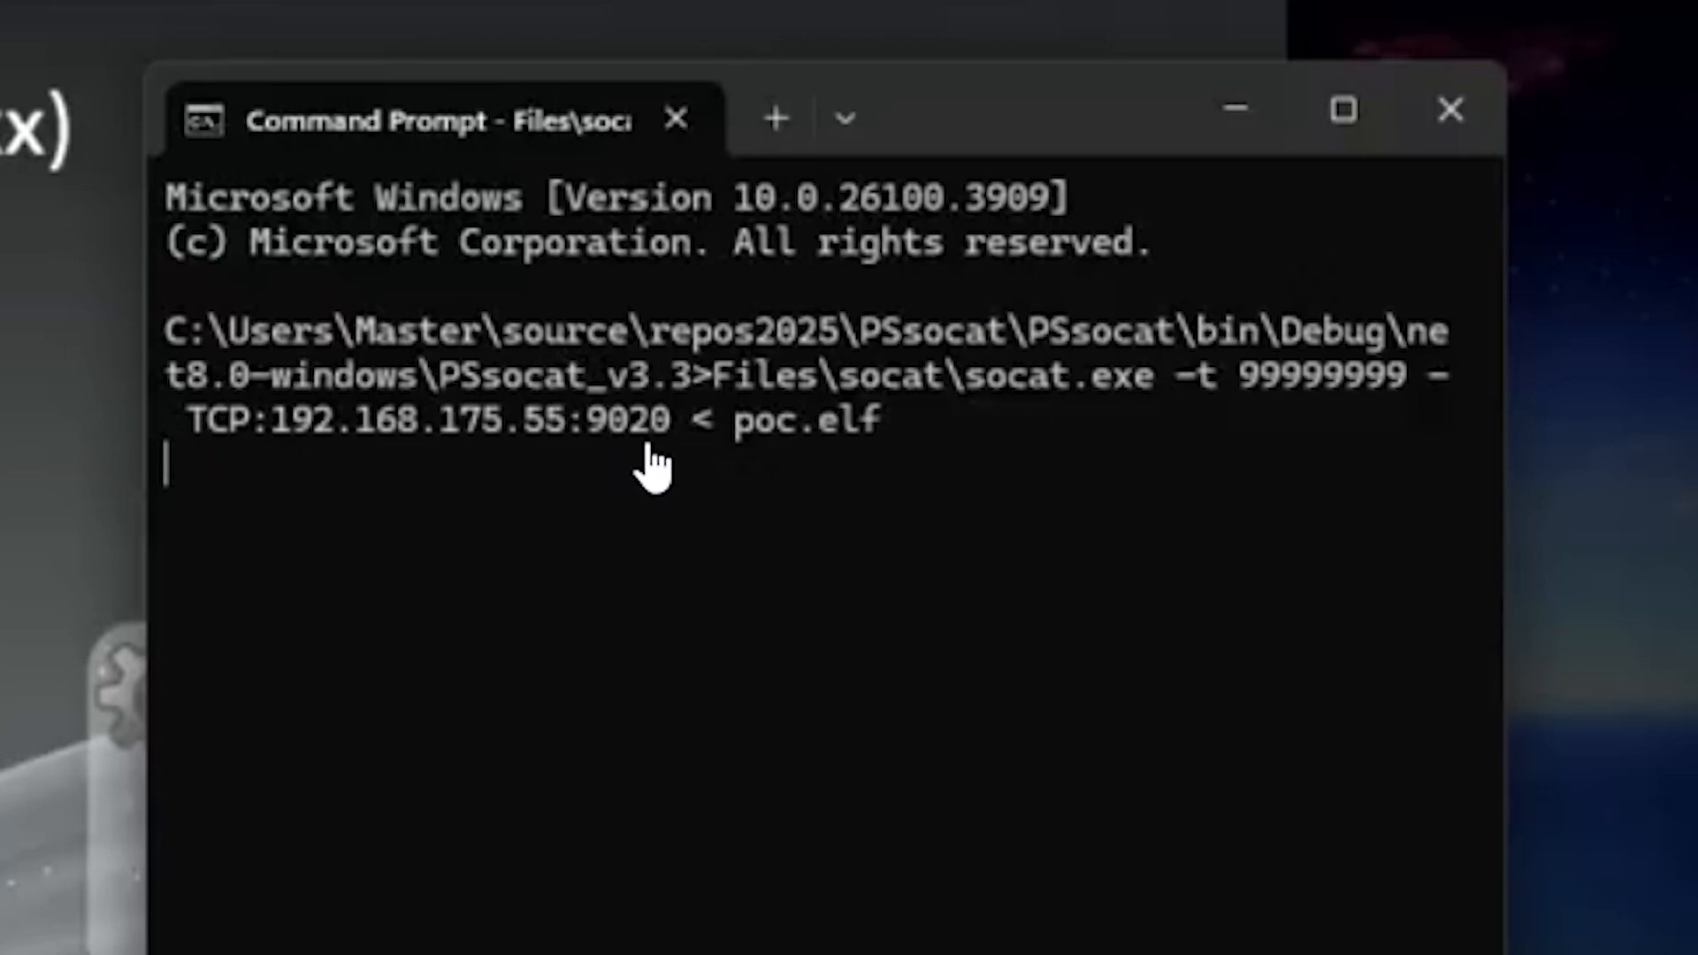
{"action": "mouse_move", "coordinate": [775, 474]}
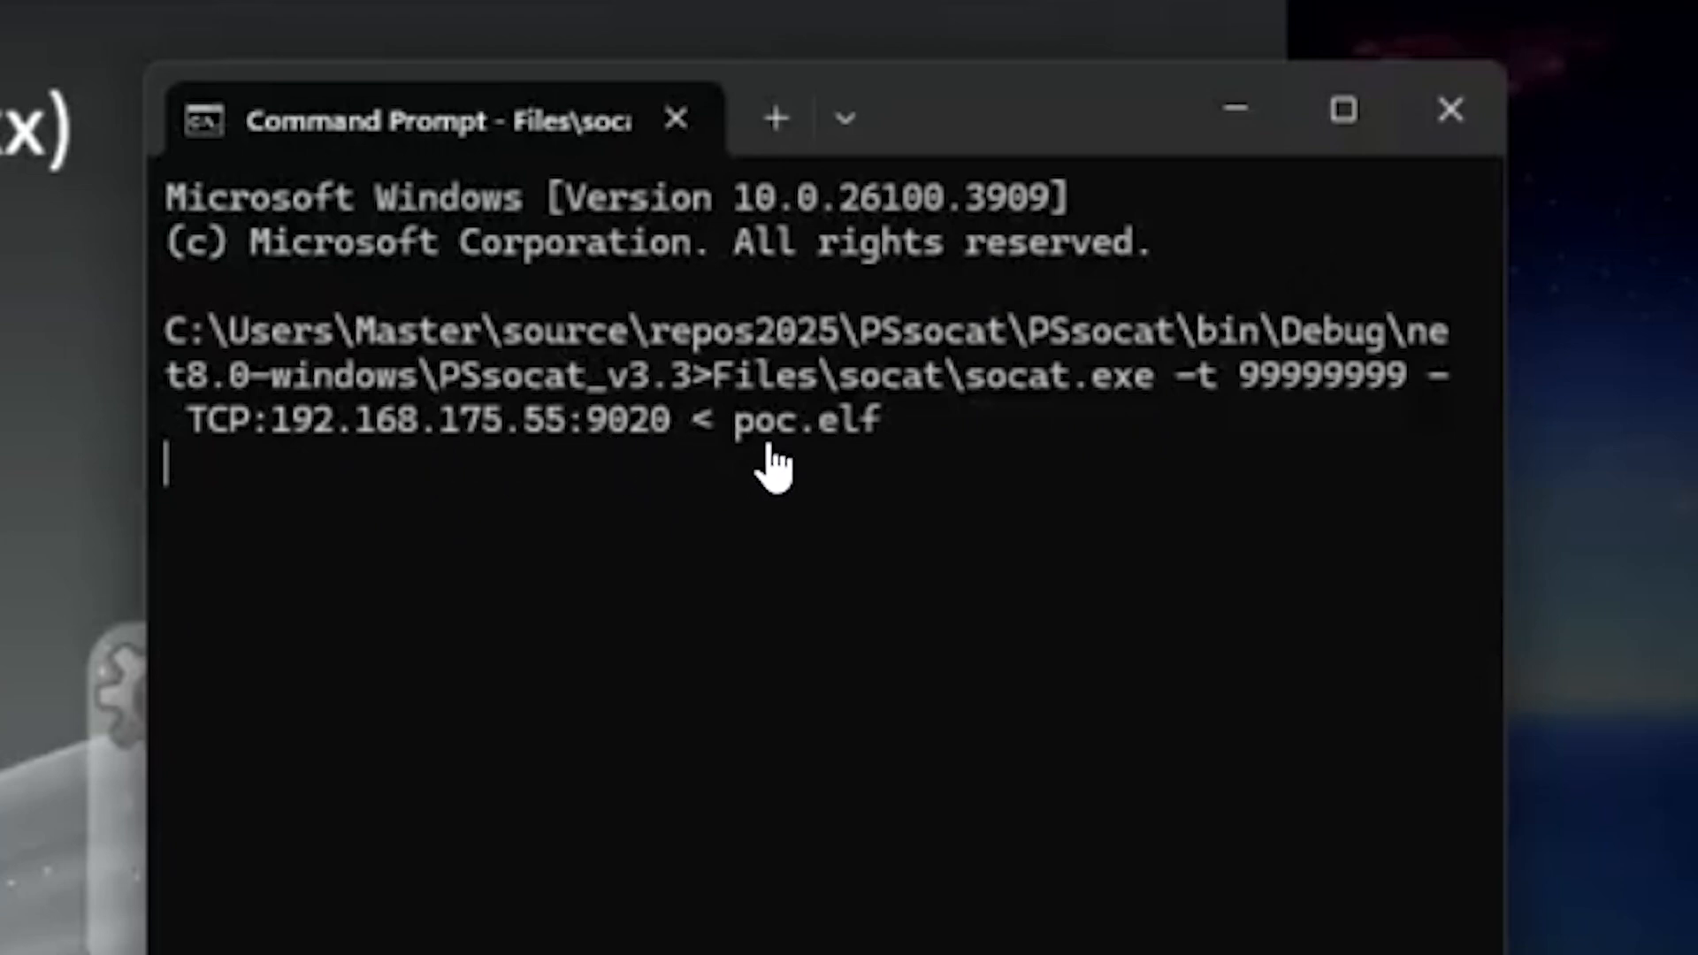
{"action": "mouse_move", "coordinate": [898, 488]}
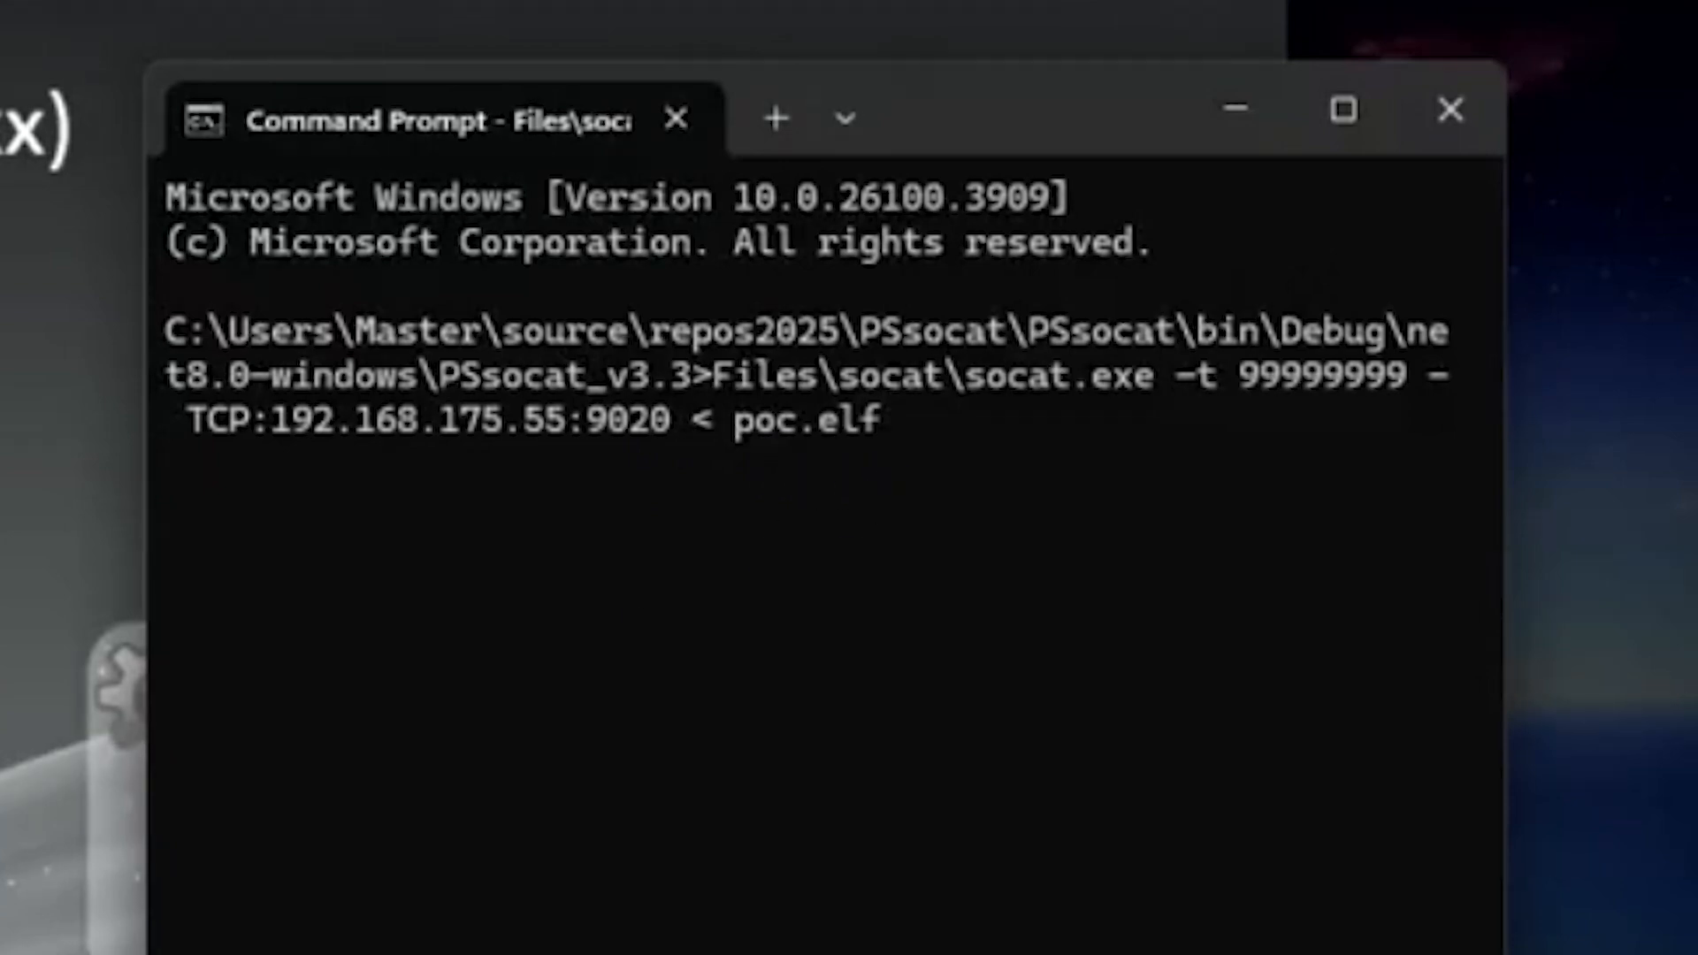
Run socat.exe sending poc.elf over TCP to 192.168.175.55:9020, ending with "Double Free achieved!"
{"action": "key", "text": "Enter"}
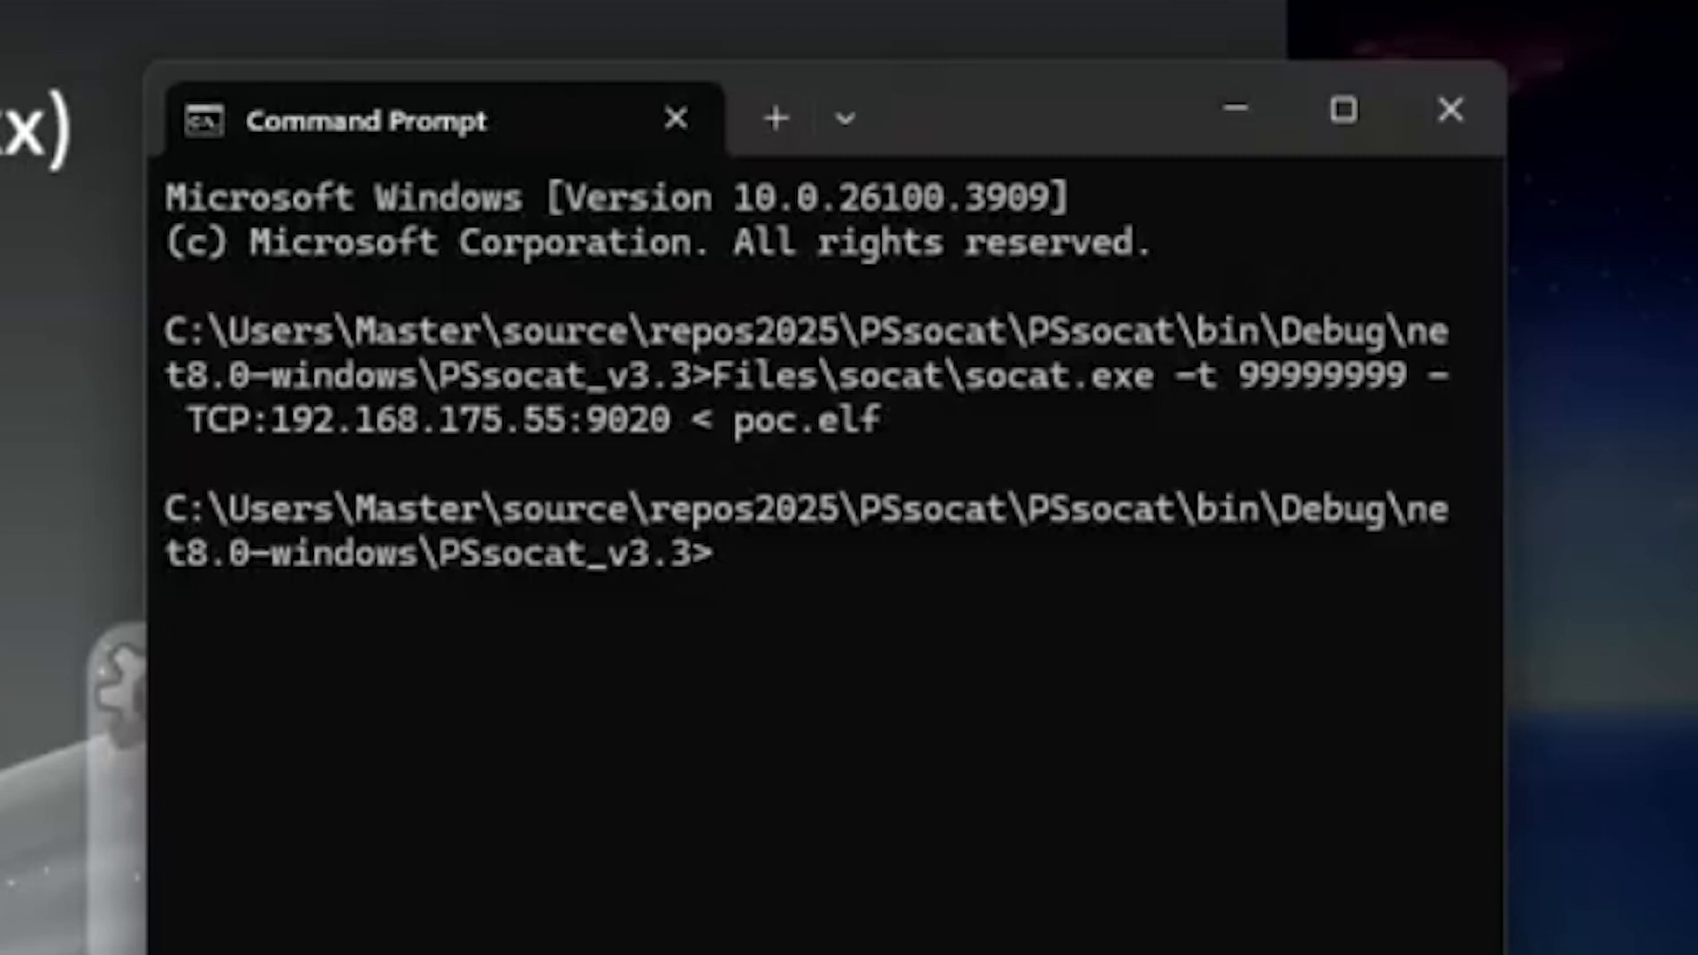
{"action": "type", "text": "Files\\socat\\socat.exe -t 99999999 -TCP:192.168.175.55:9020 < poc.elf"}
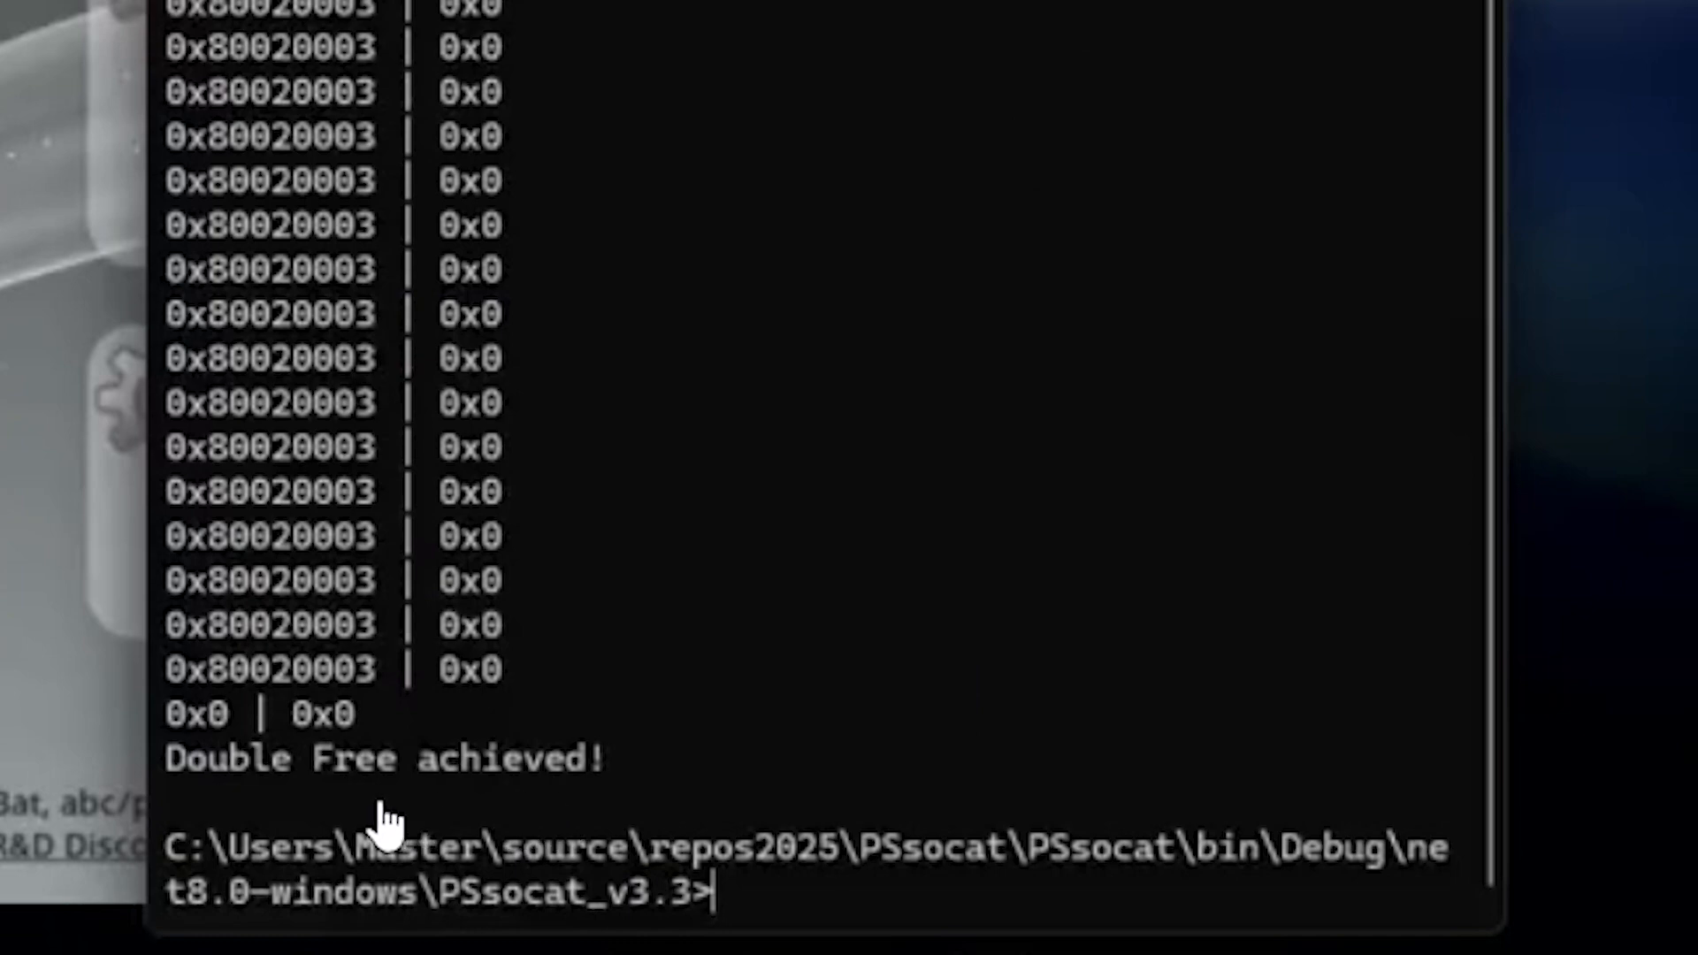
{"action": "mouse_move", "coordinate": [594, 833]}
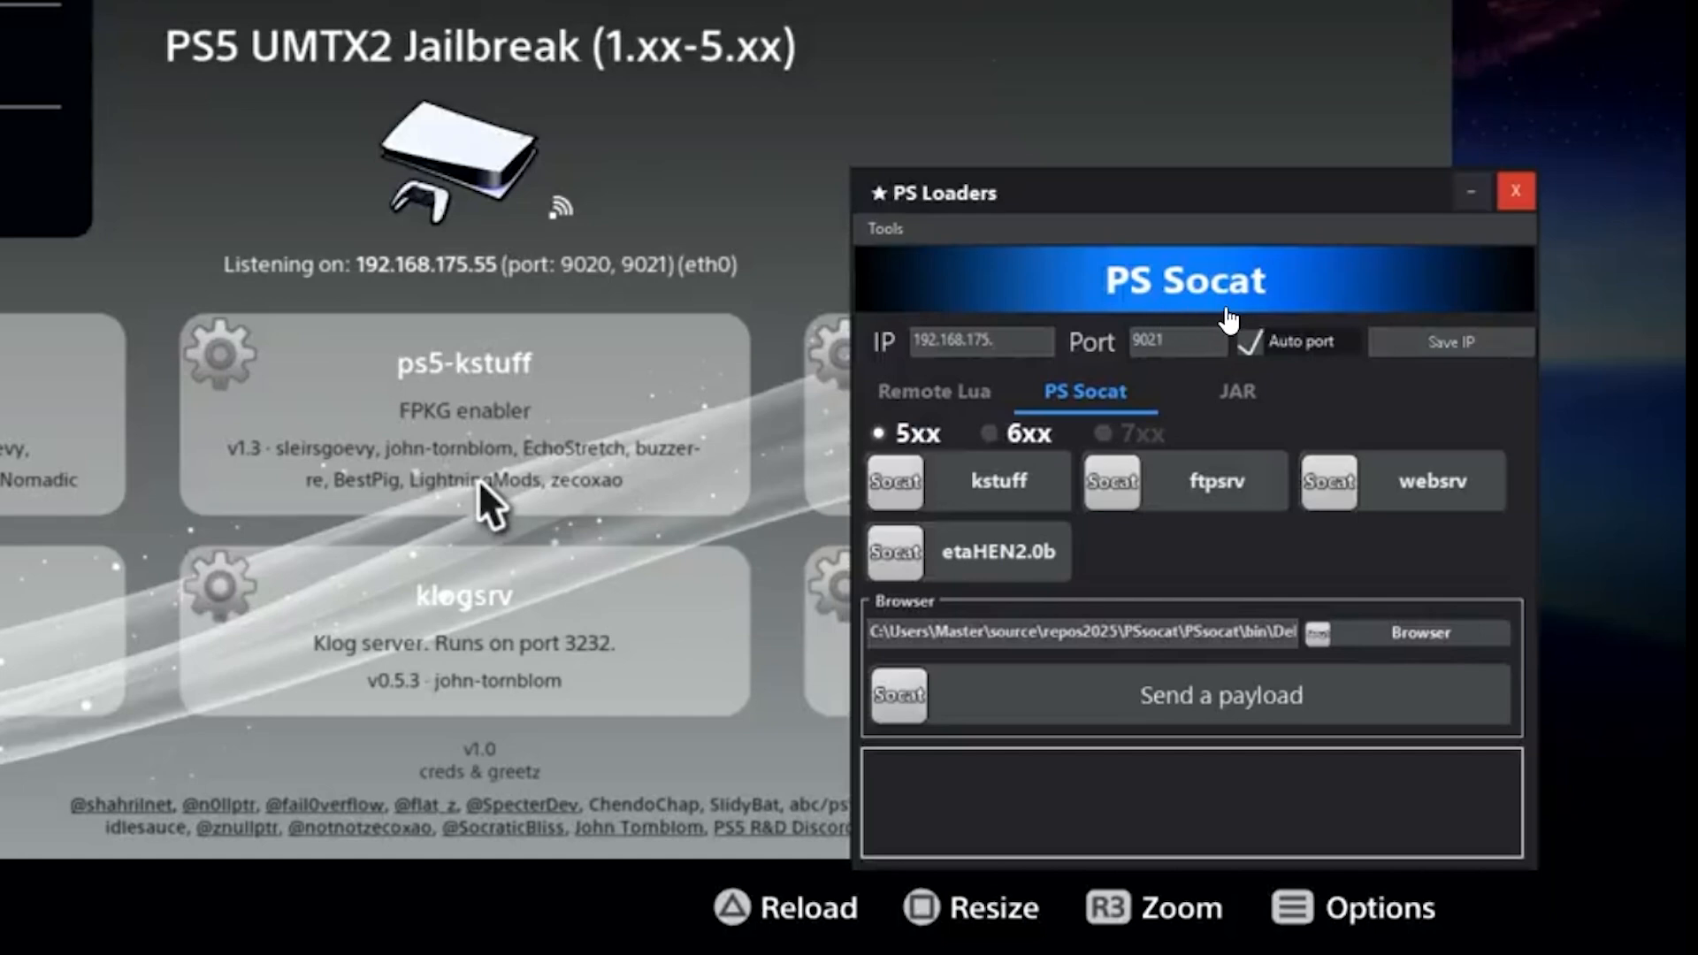
{"action": "mouse_move", "coordinate": [987, 559]}
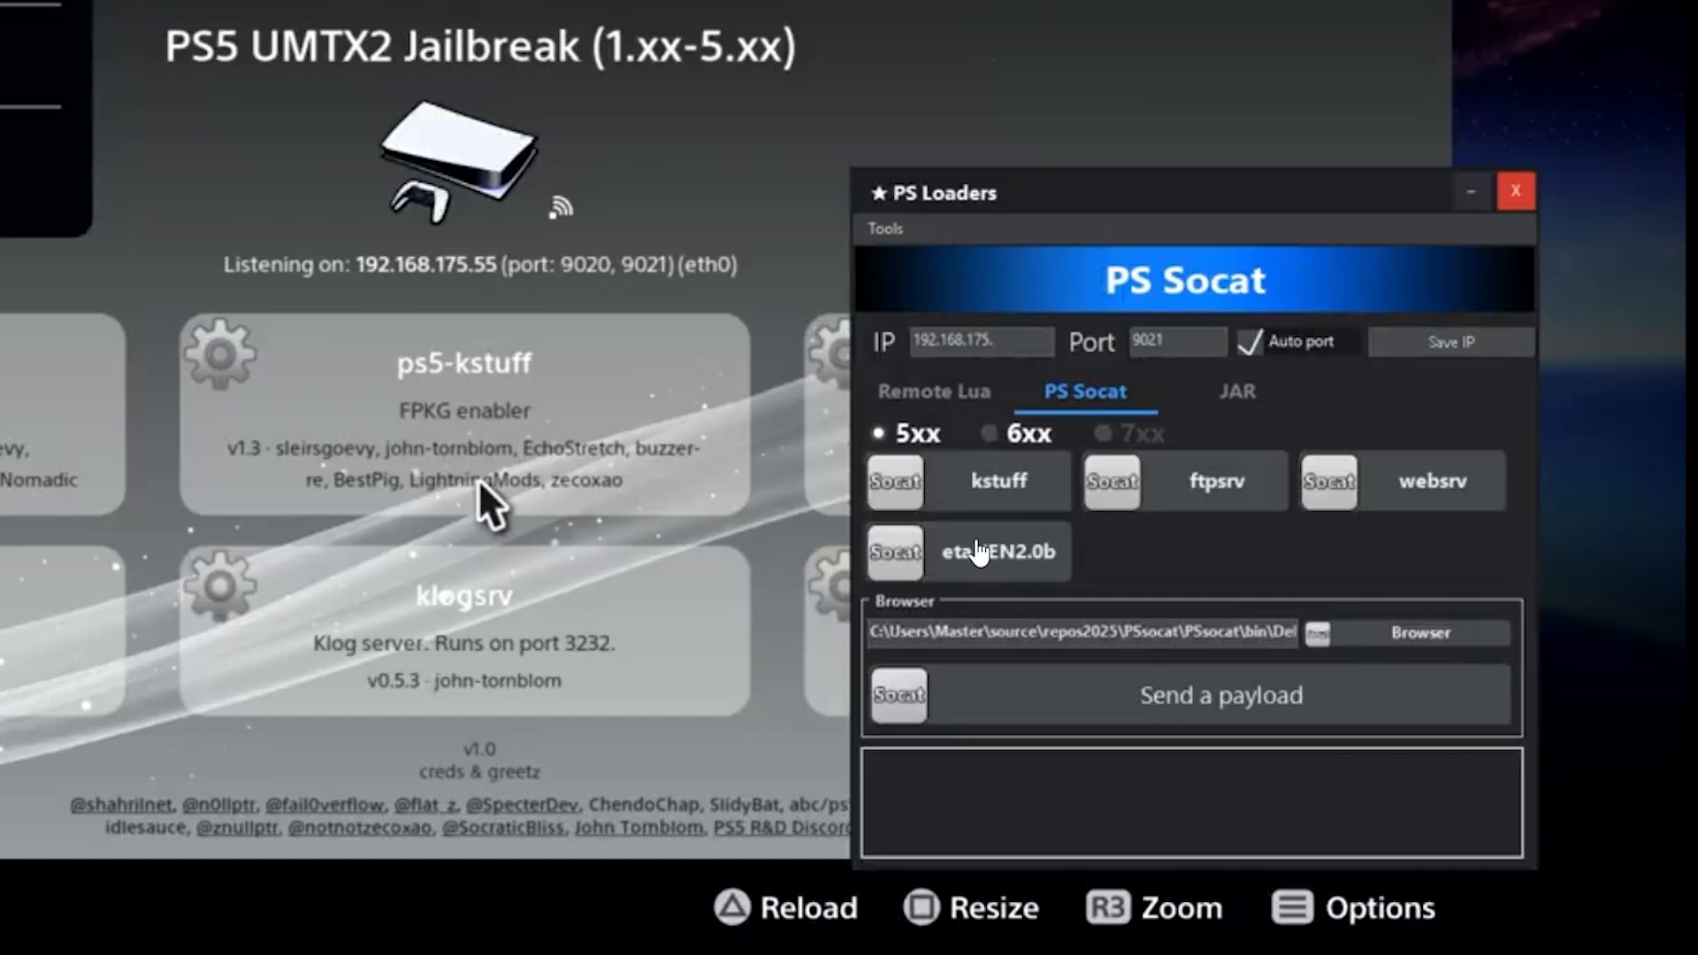
Send poc.elf to 192.168.175.55 from PS Loaders, with the log reporting "Double Free achieved!"
{"action": "type", "text": "55"}
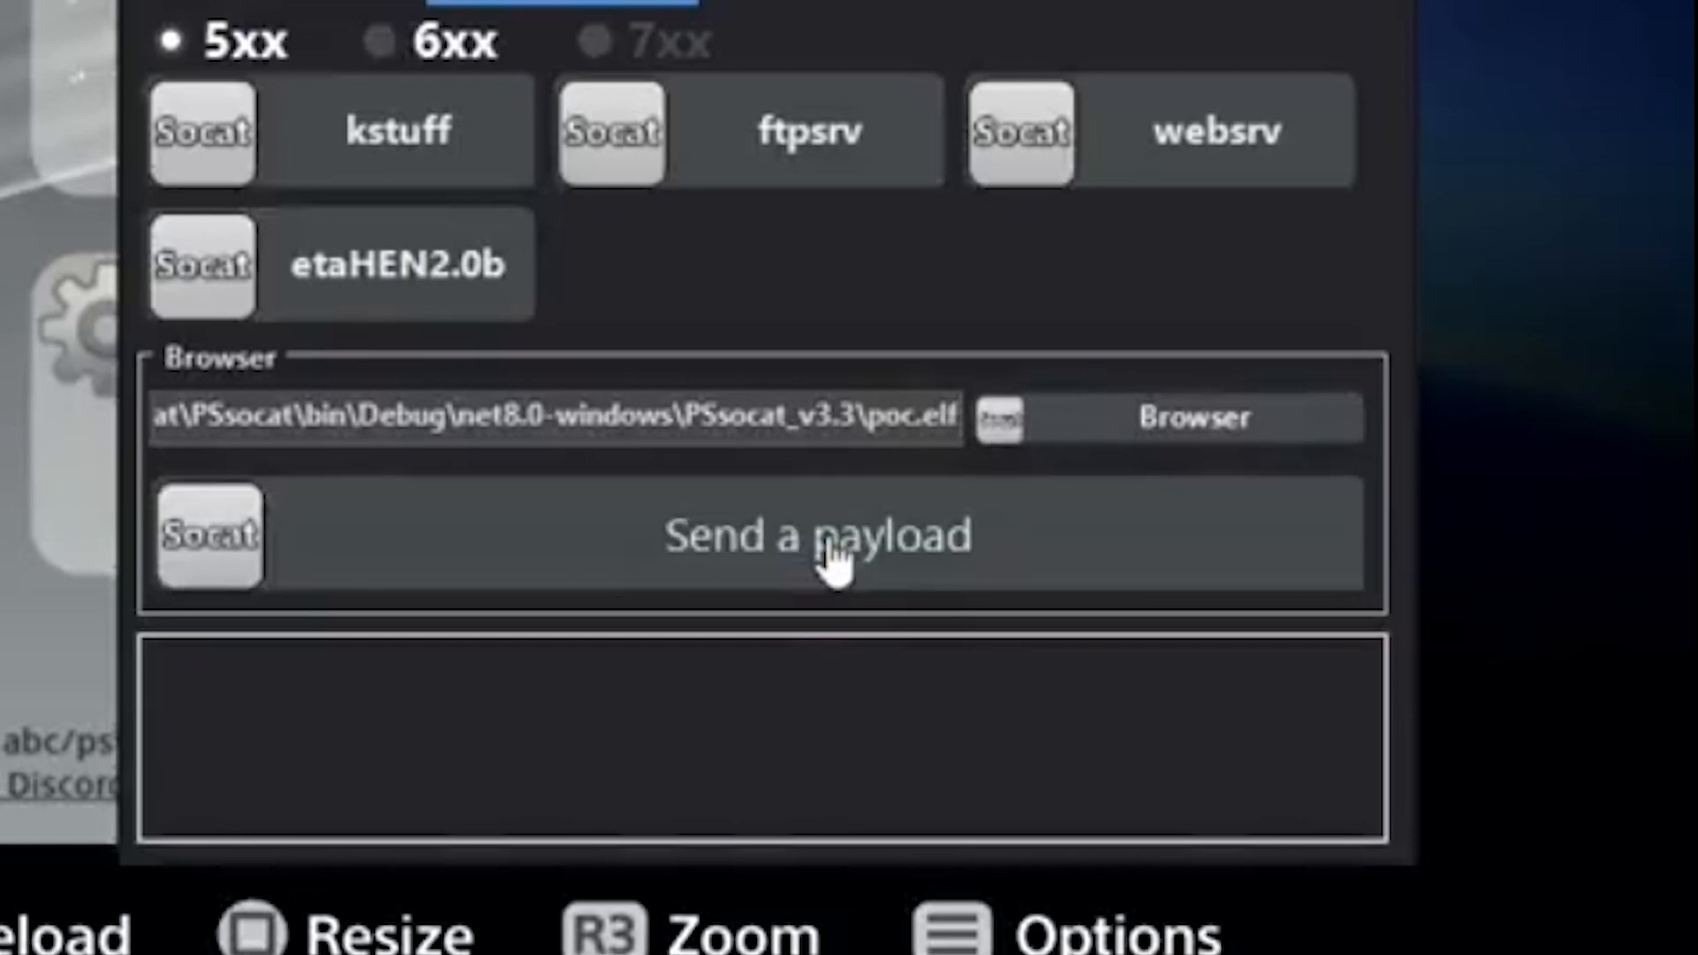
{"action": "left_click", "coordinate": [835, 536]}
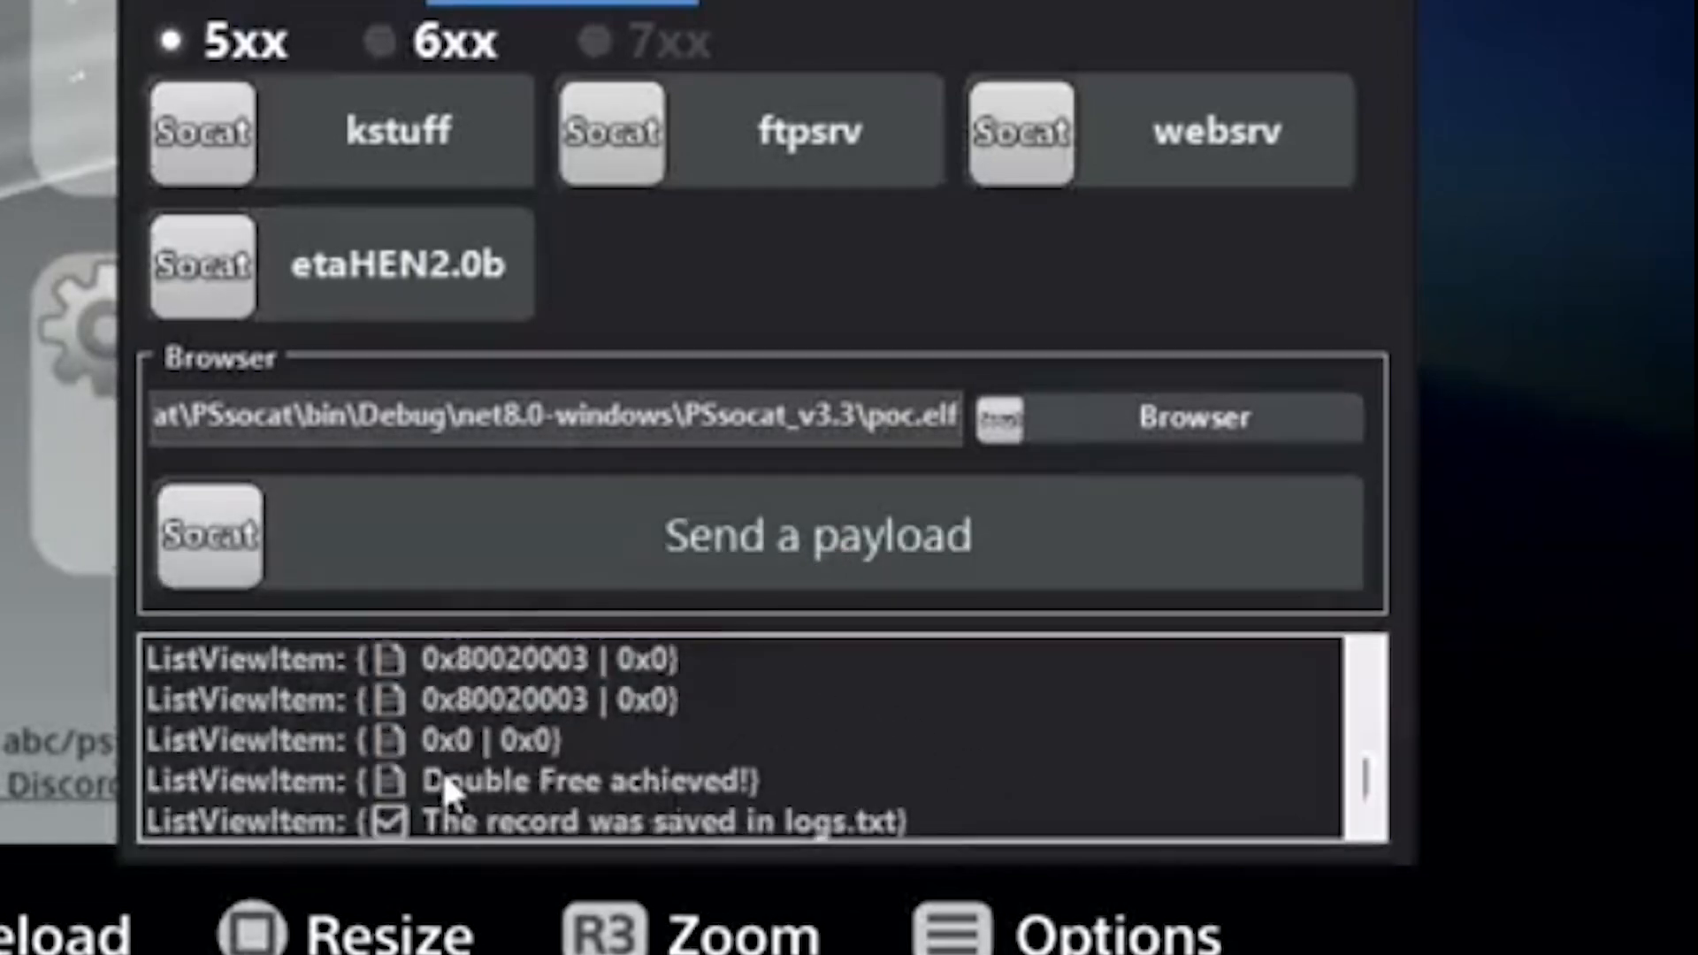
{"action": "left_click", "coordinate": [587, 782]}
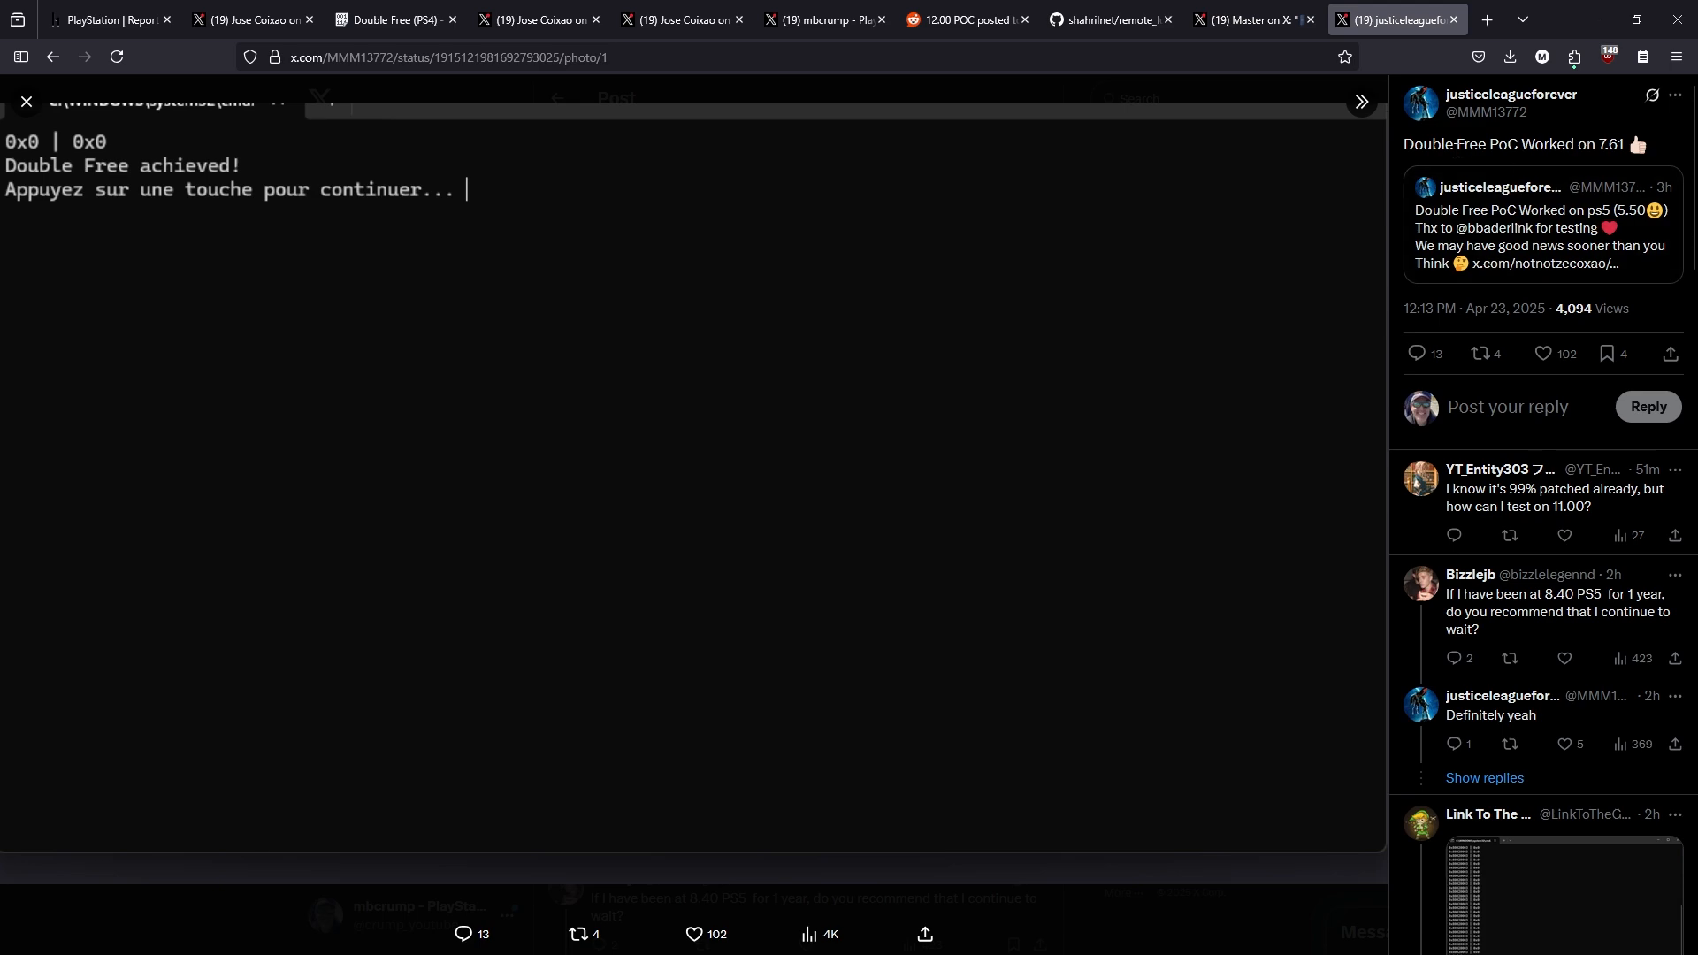
{"action": "mouse_move", "coordinate": [1475, 164]}
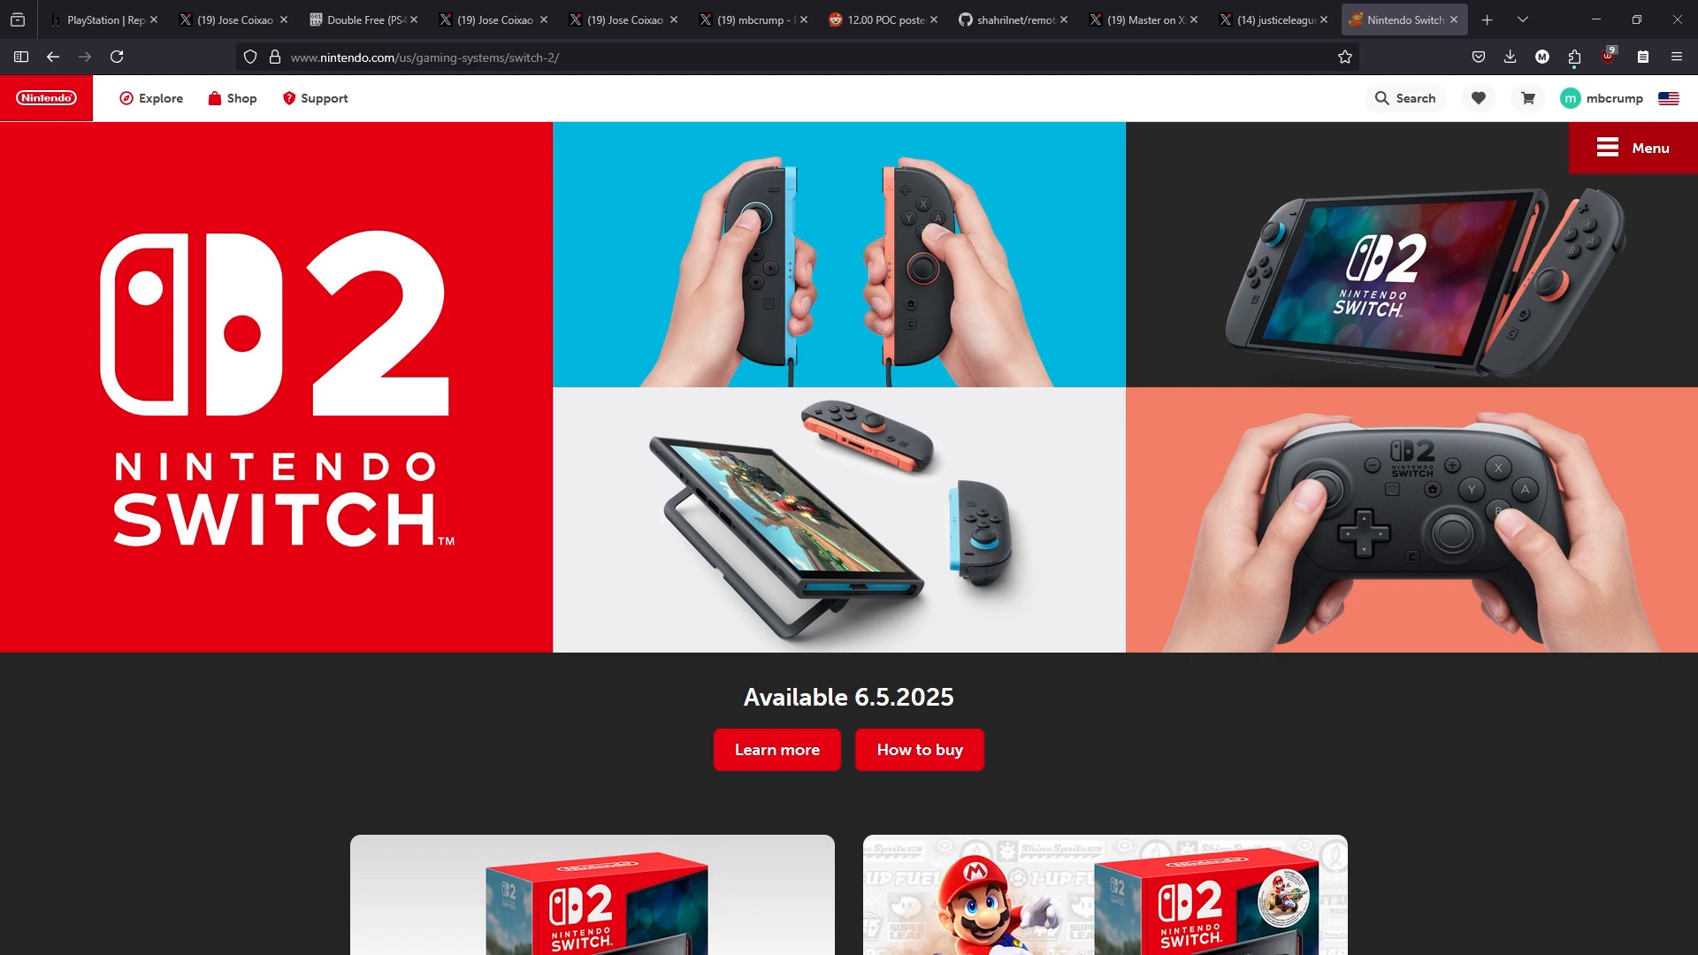
Scroll the Switch 2 page to the $449.99 console and $499.99 bundle prices, then back to the top
{"action": "scroll", "scroll_direction": "down", "scroll_amount": 3}
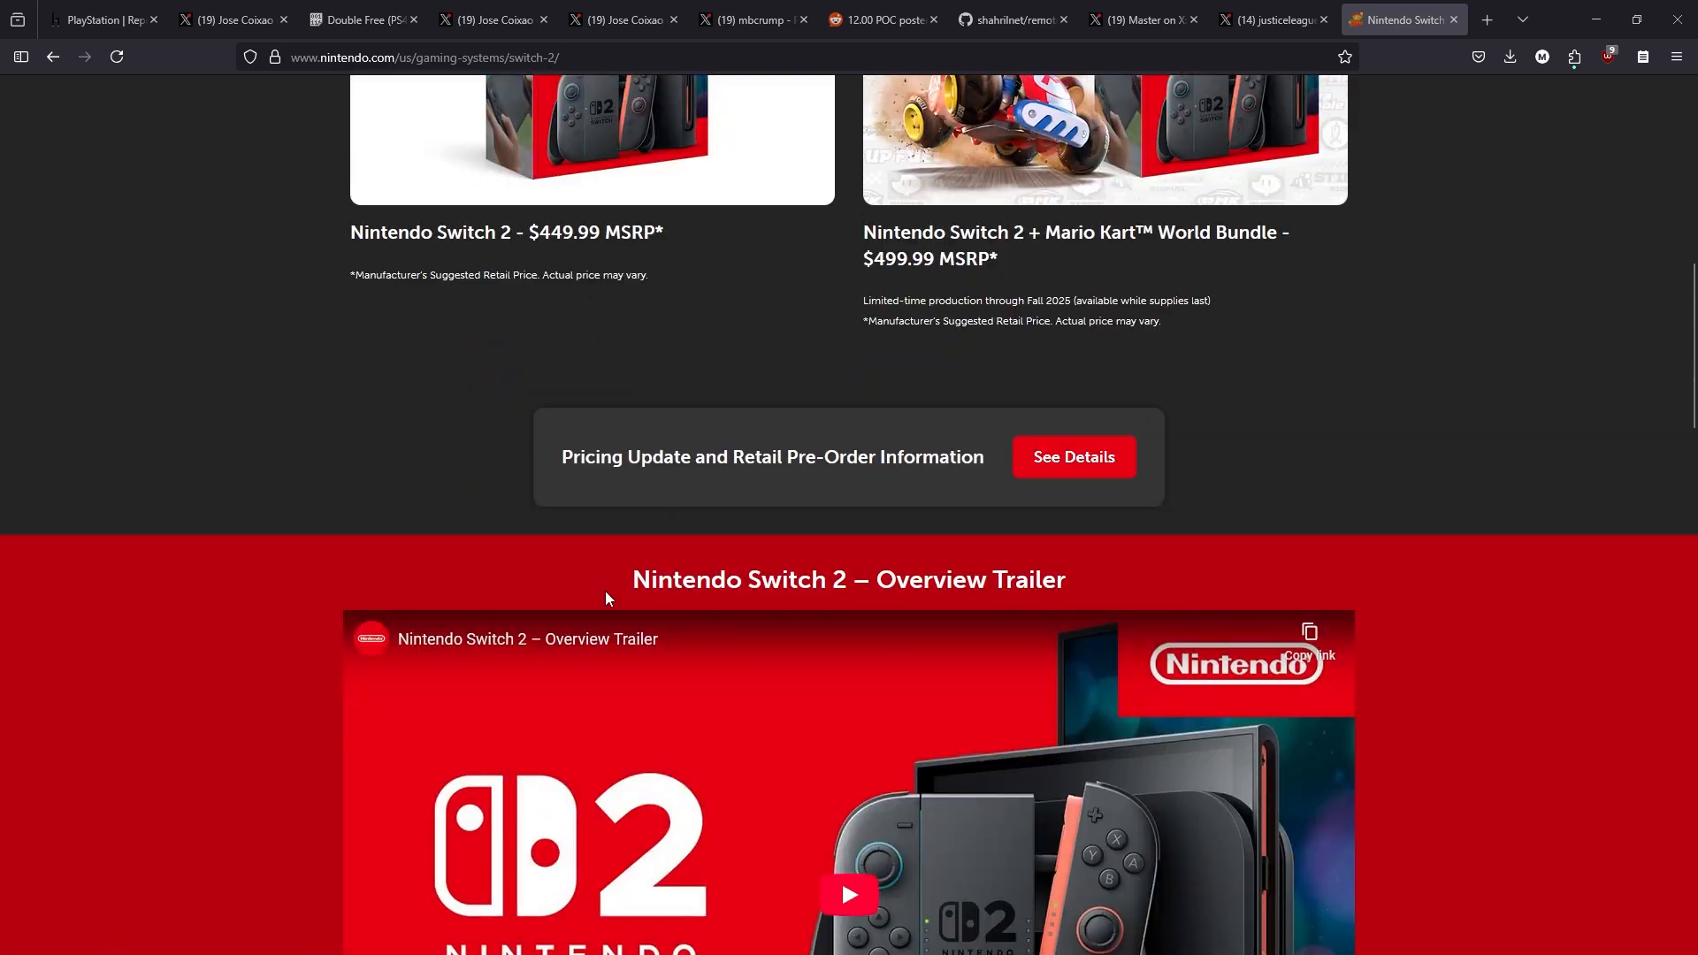
{"action": "scroll", "scroll_direction": "up", "scroll_amount": 3}
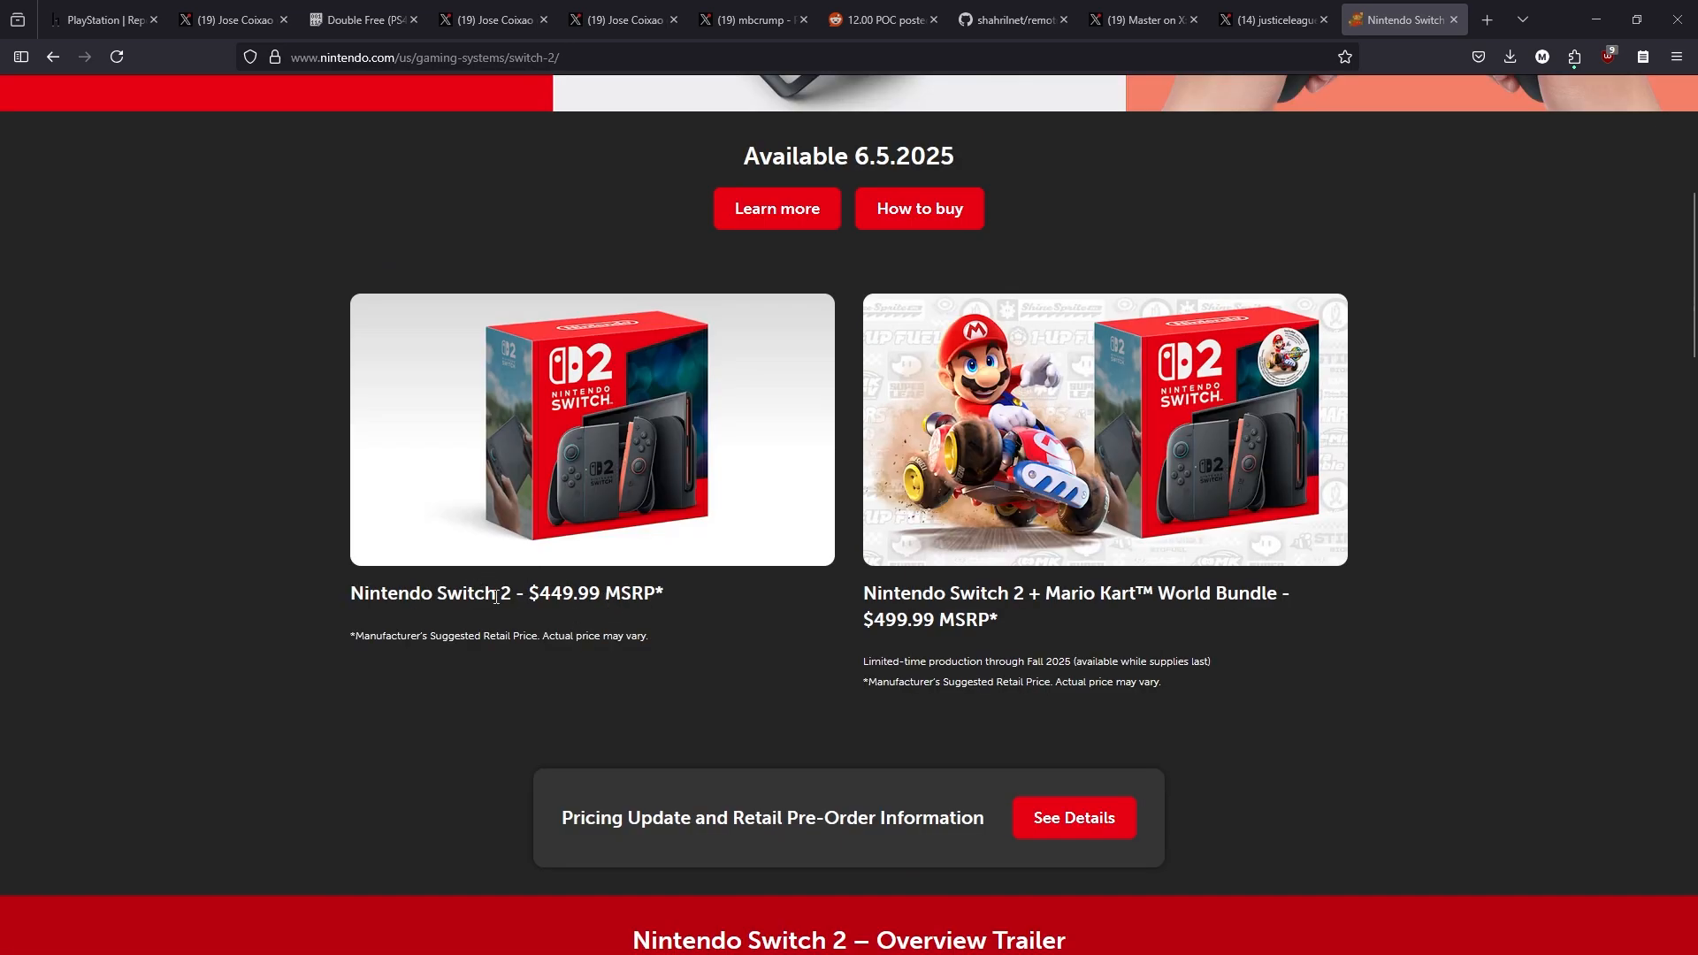
{"action": "scroll", "scroll_direction": "up", "scroll_amount": 3}
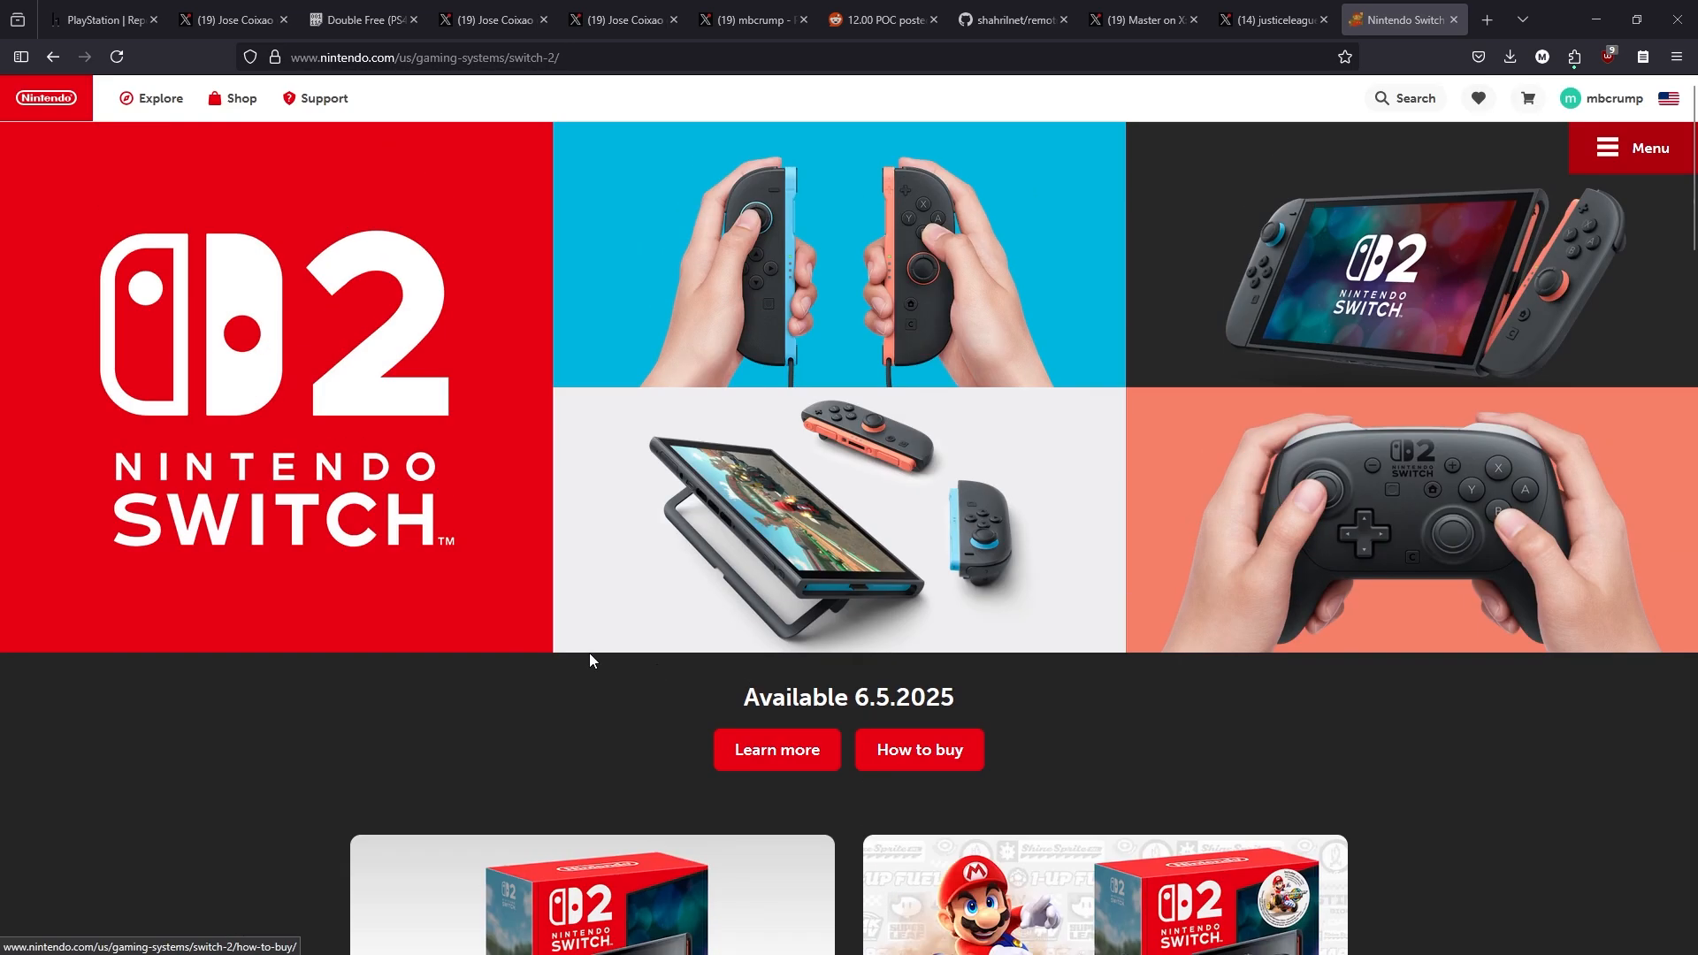